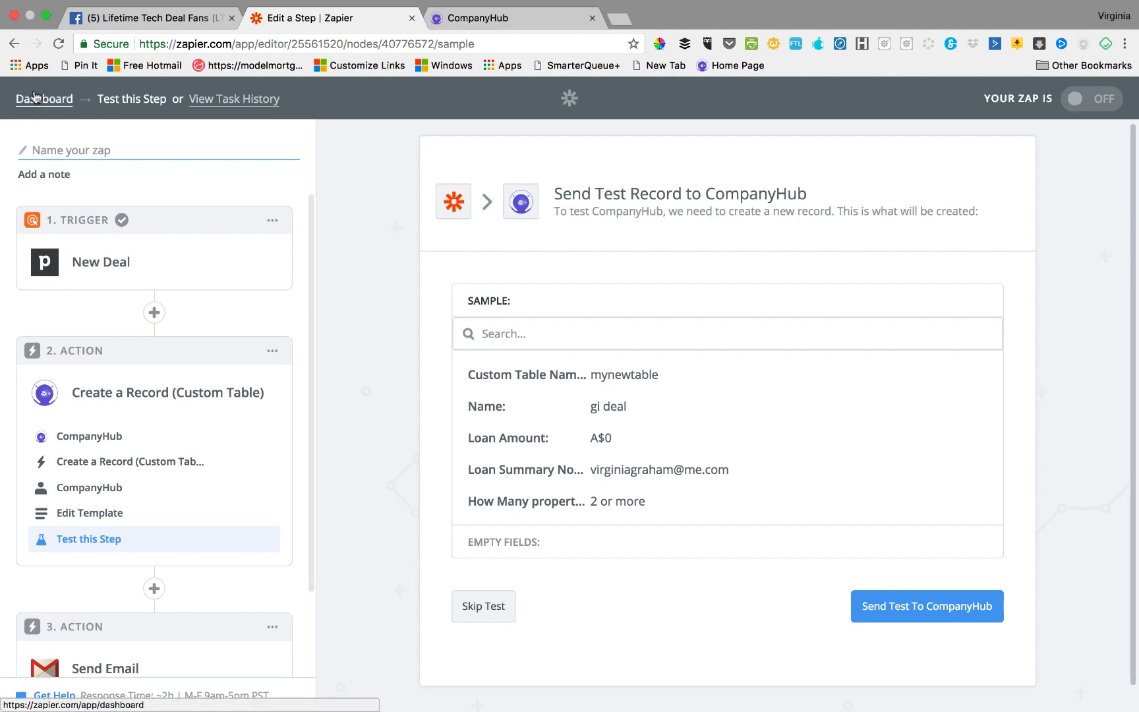
- Go back to the Zapier dashboard and scroll through the Home folder's zaps
left_click(44, 98)
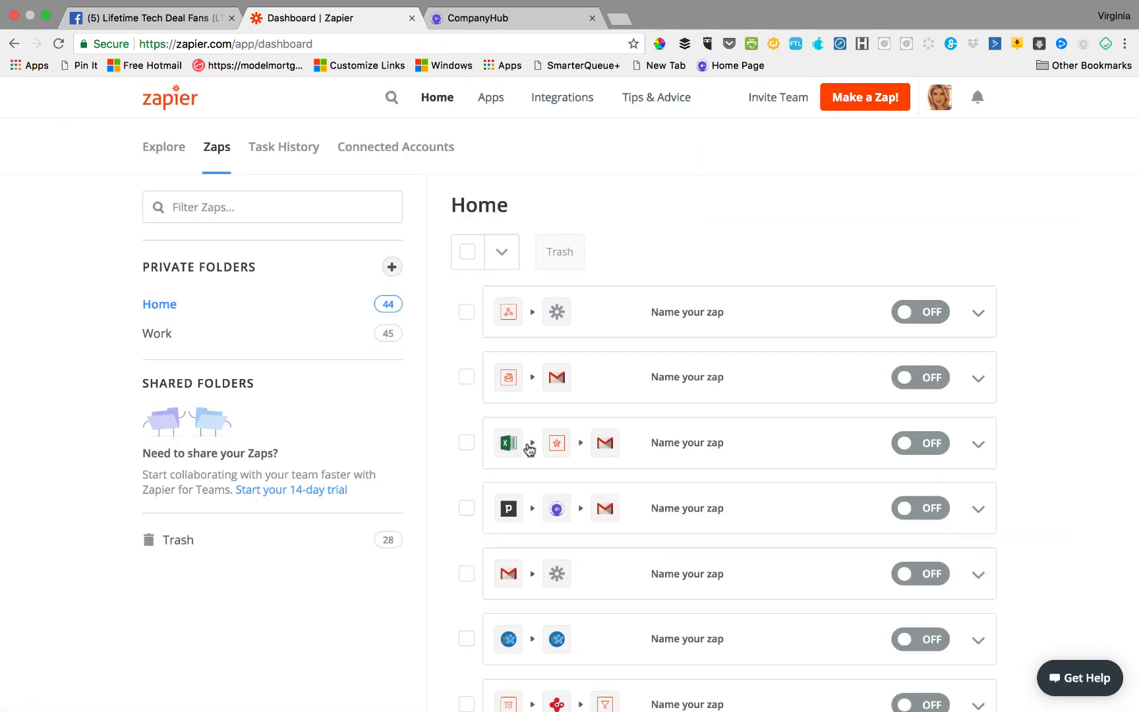
scroll("down", 3)
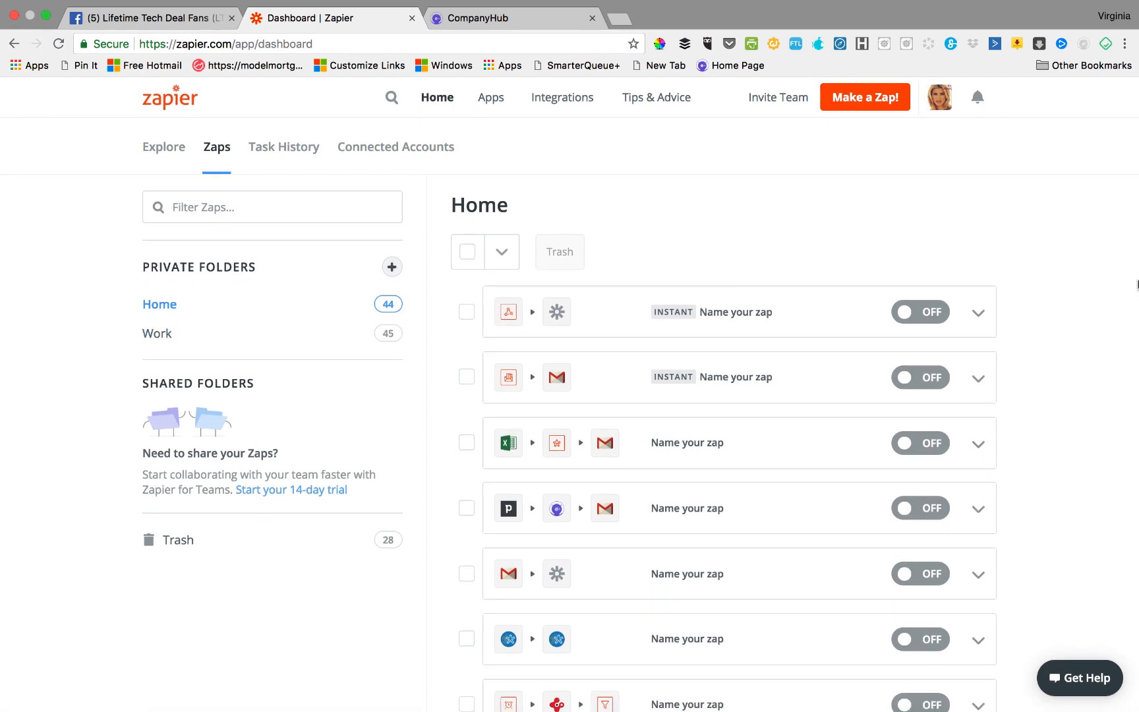
mouse_move(1082, 405)
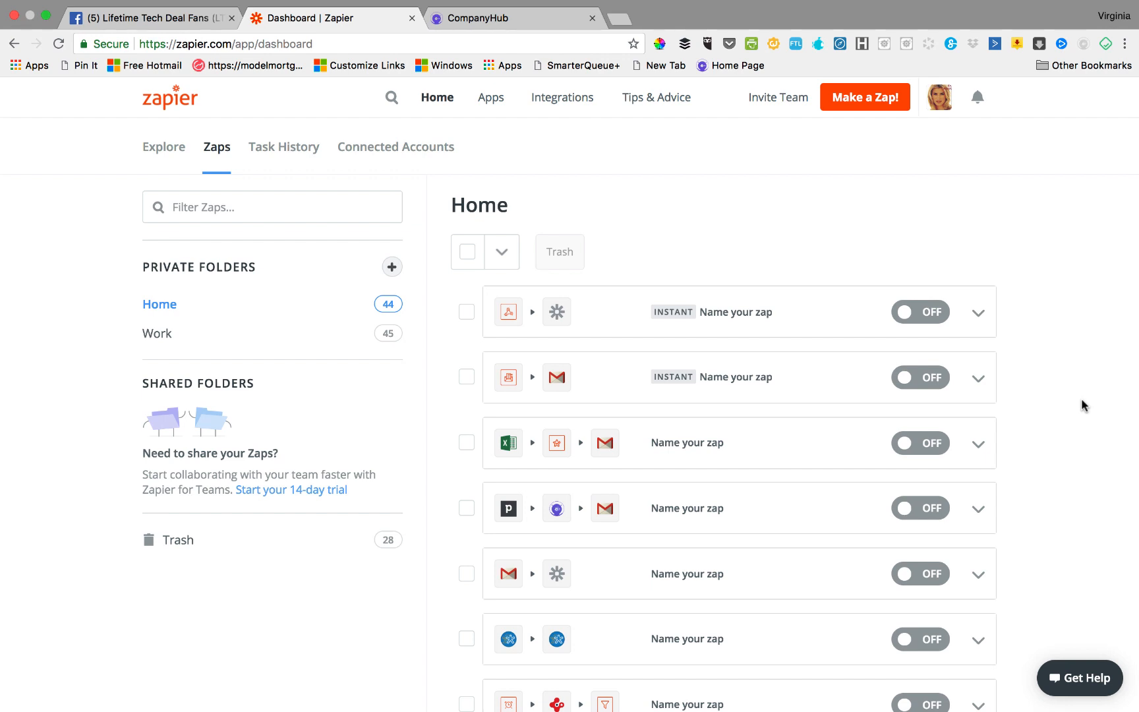
scroll("down", 3)
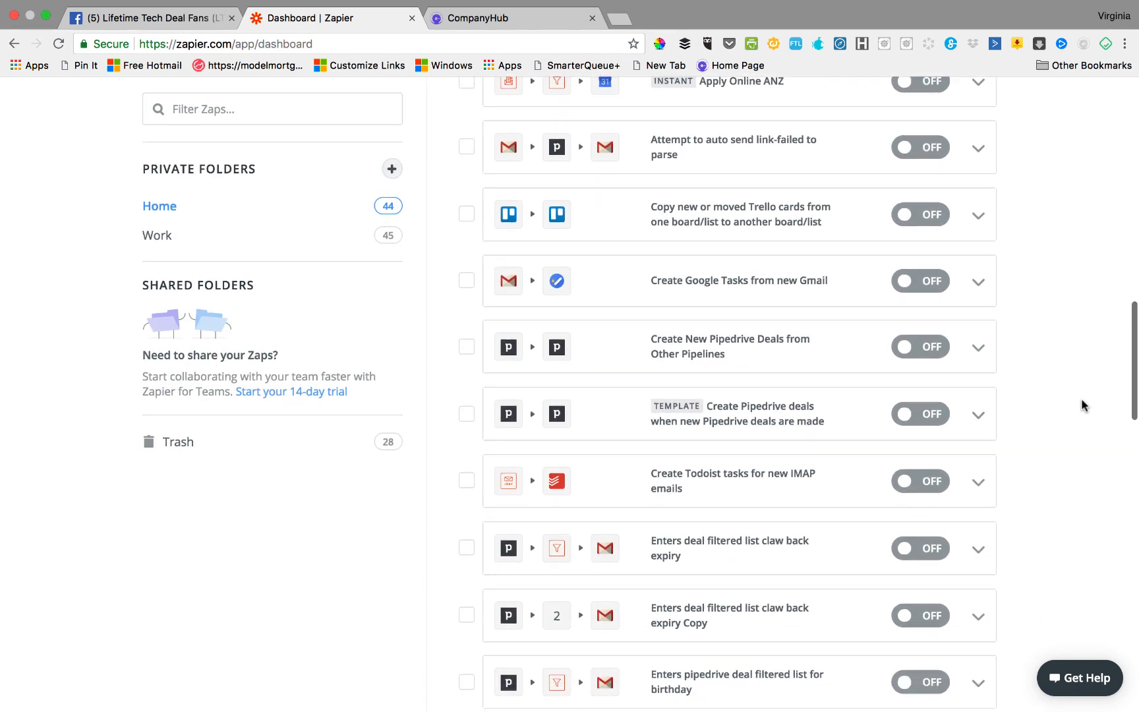
scroll("down", 3)
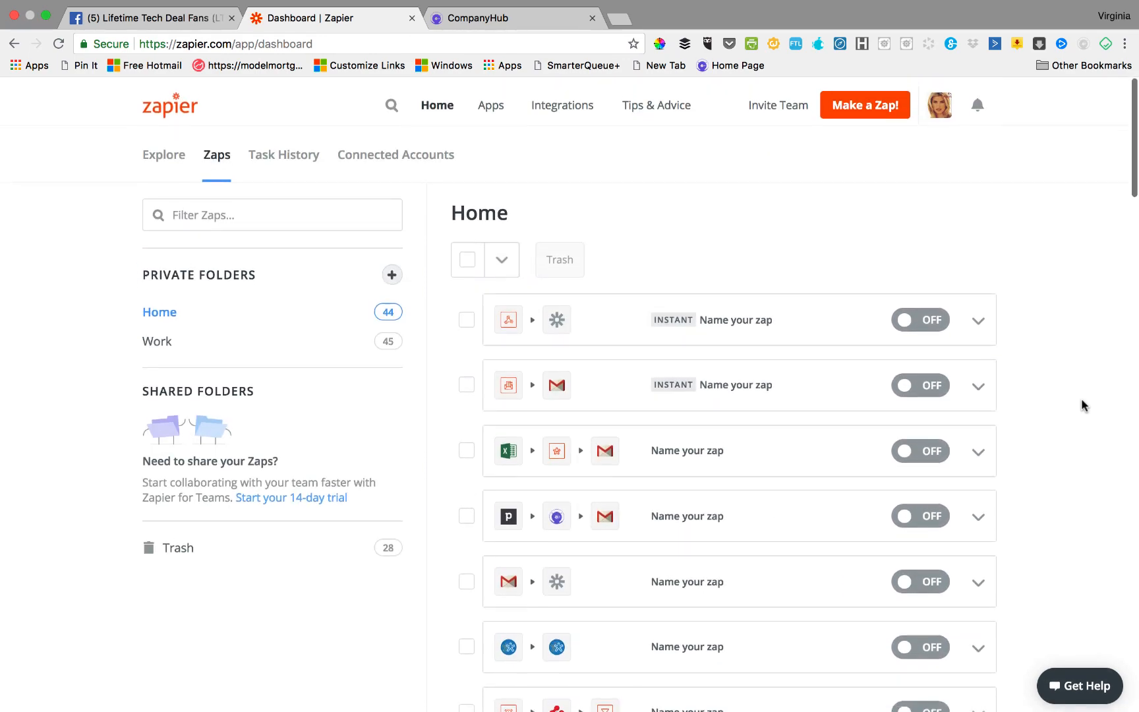
scroll("down", 3)
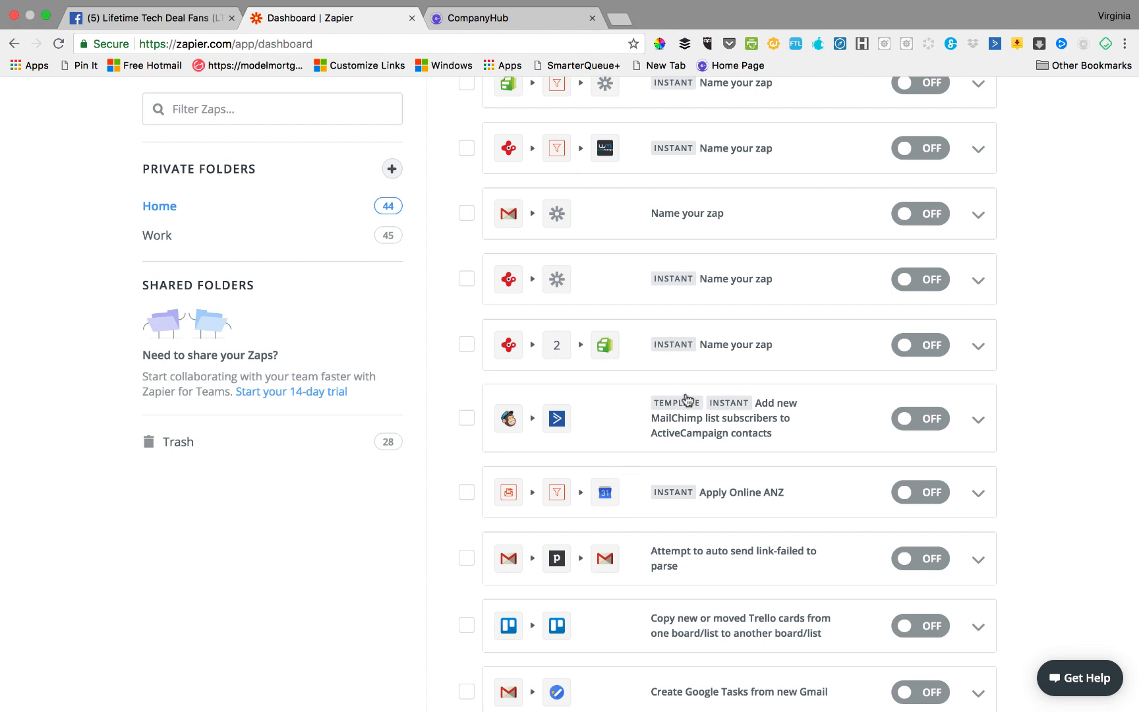
- Test the MailChimp-to-ActiveCampaign zap's MailChimp trigger, then switch the zap on
left_click(733, 418)
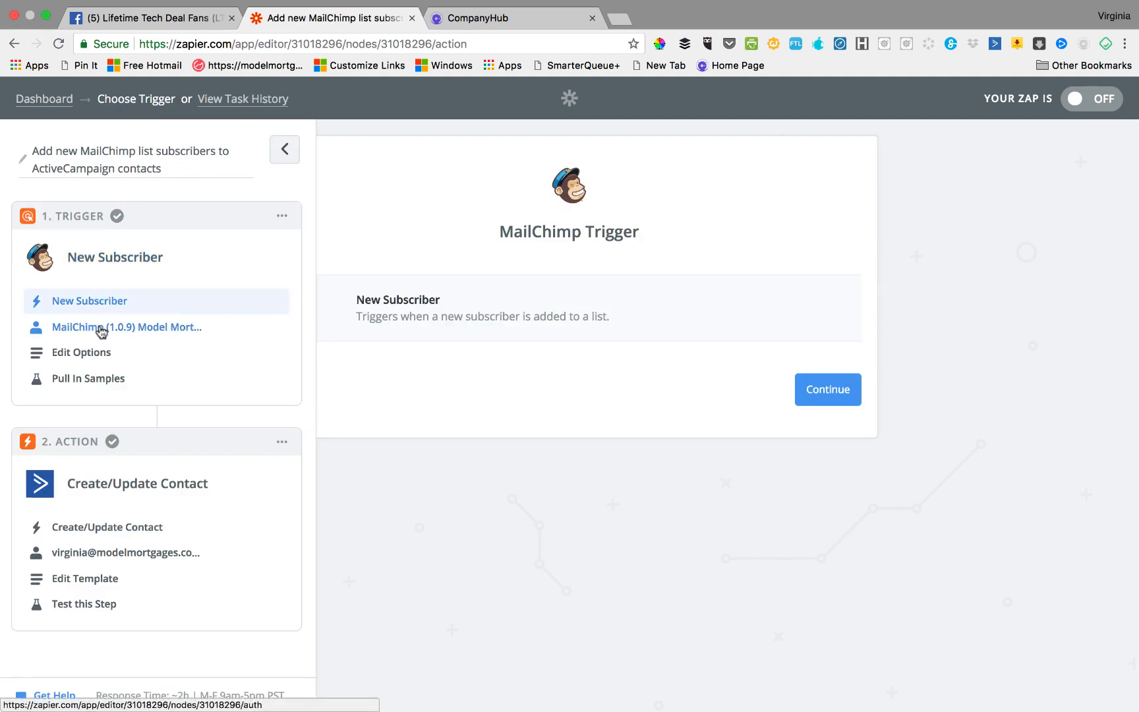
left_click(127, 327)
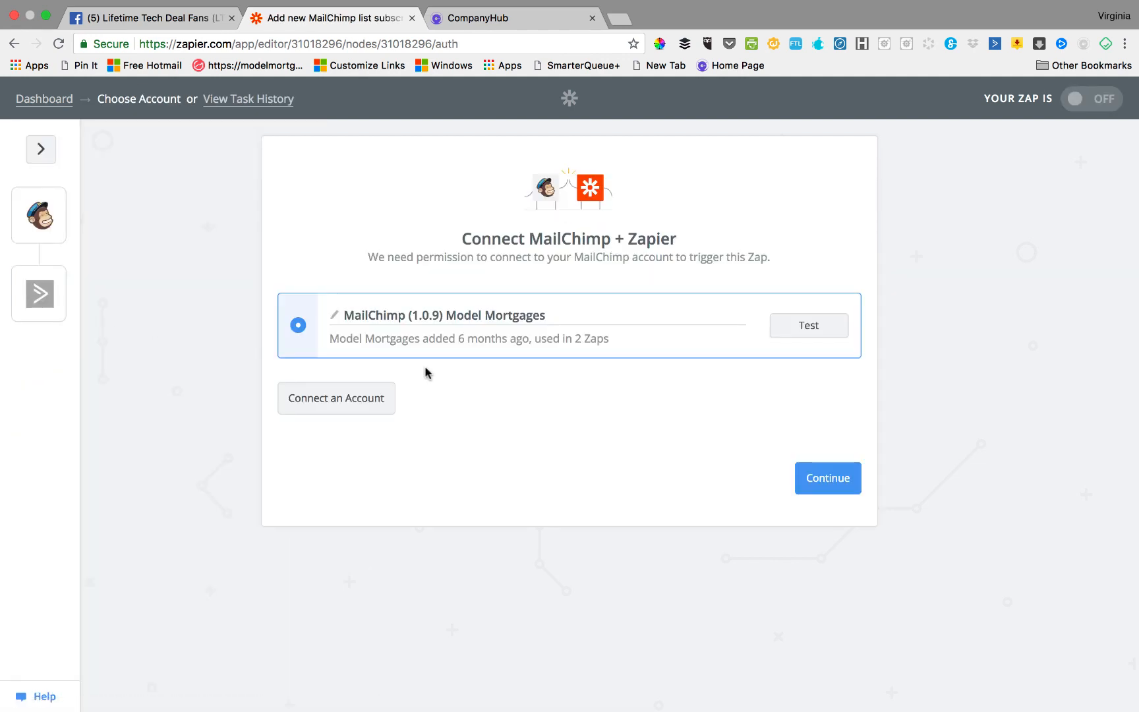
left_click(827, 478)
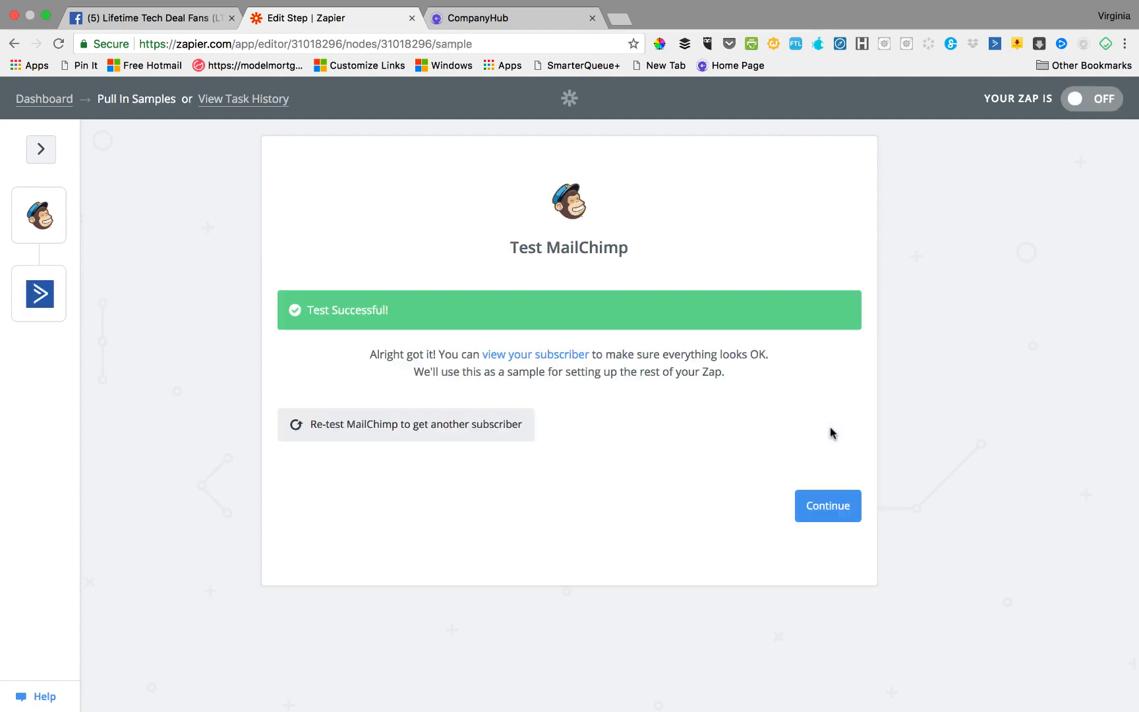
left_click(827, 506)
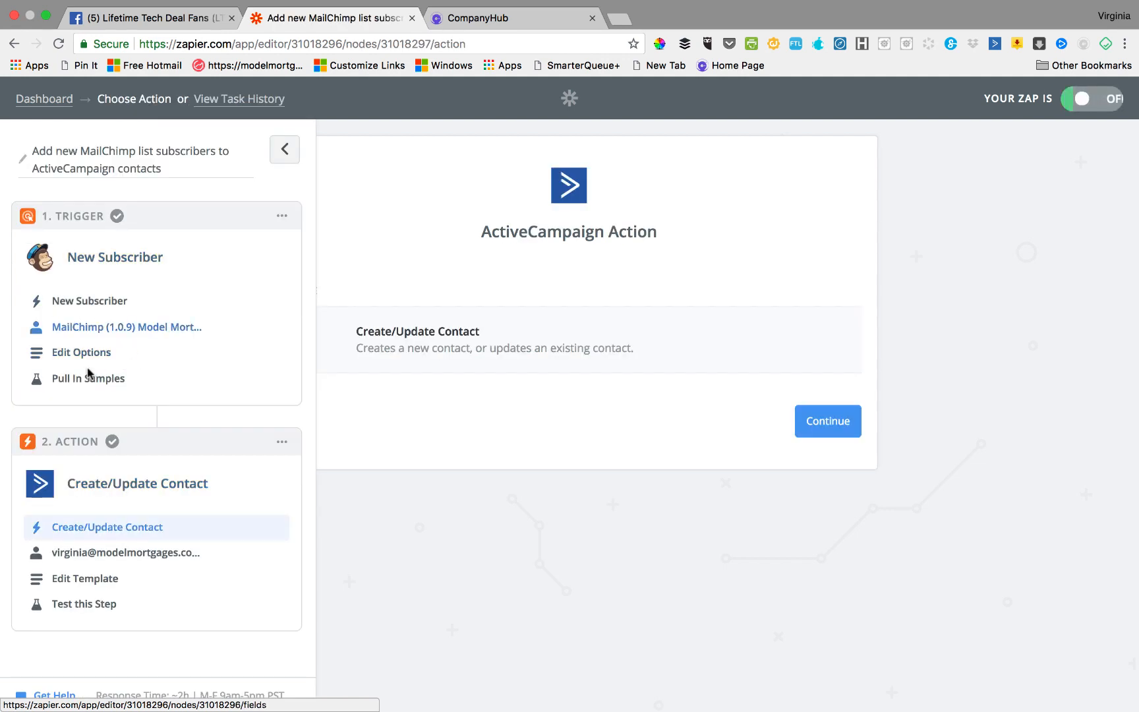
left_click(1089, 98)
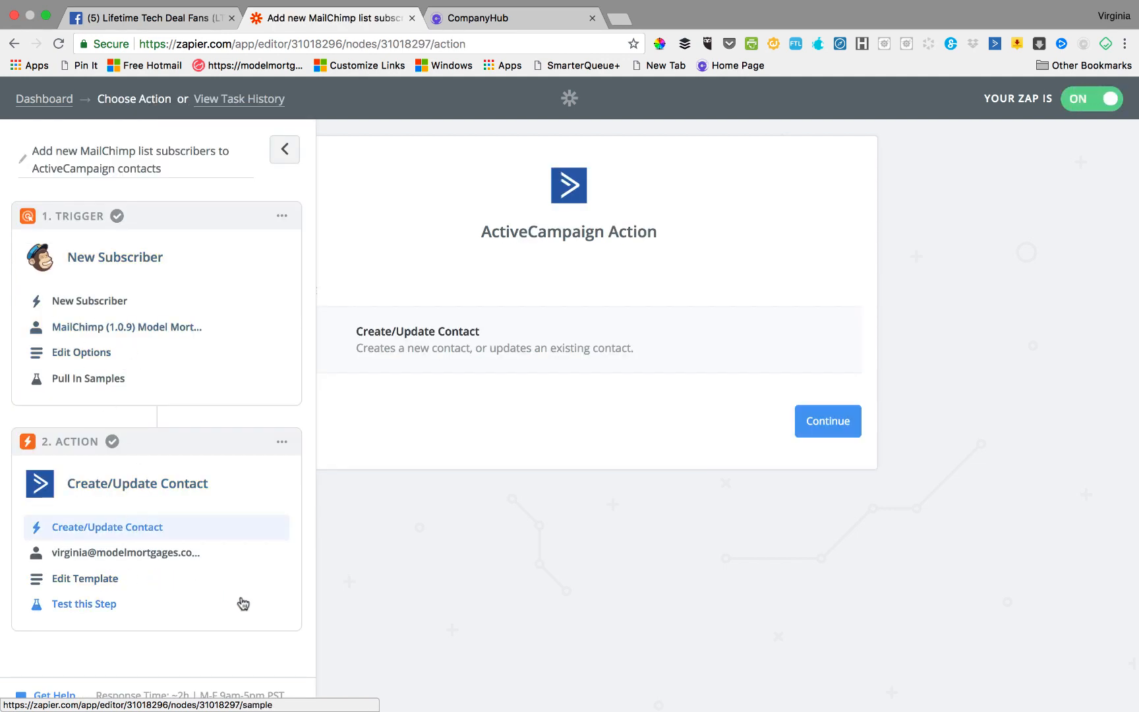
mouse_move(425, 595)
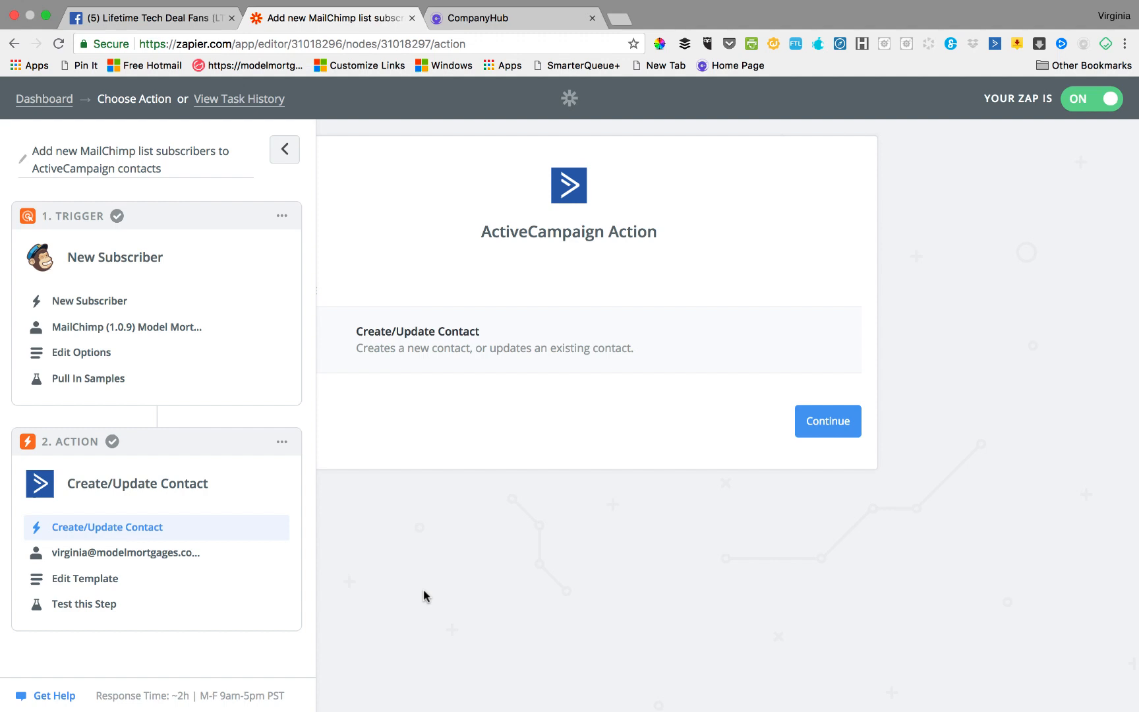
mouse_move(70, 219)
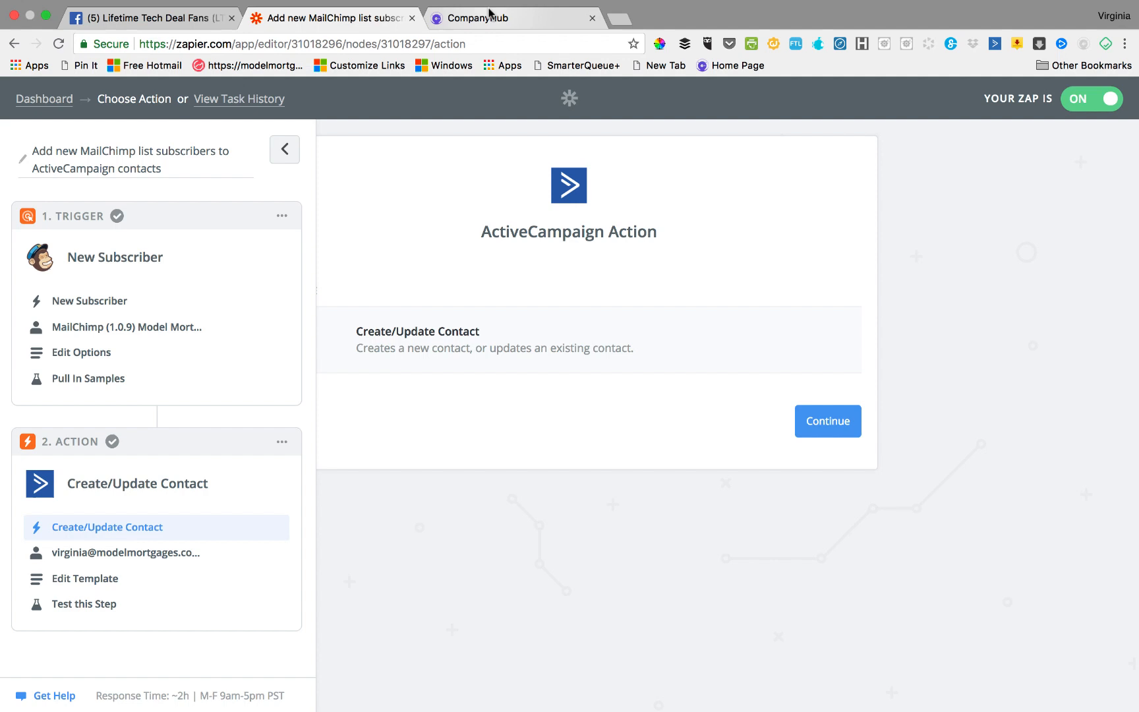
- Create a new CompanyHub table labelled MyTable with plural name Mytable
left_click(514, 17)
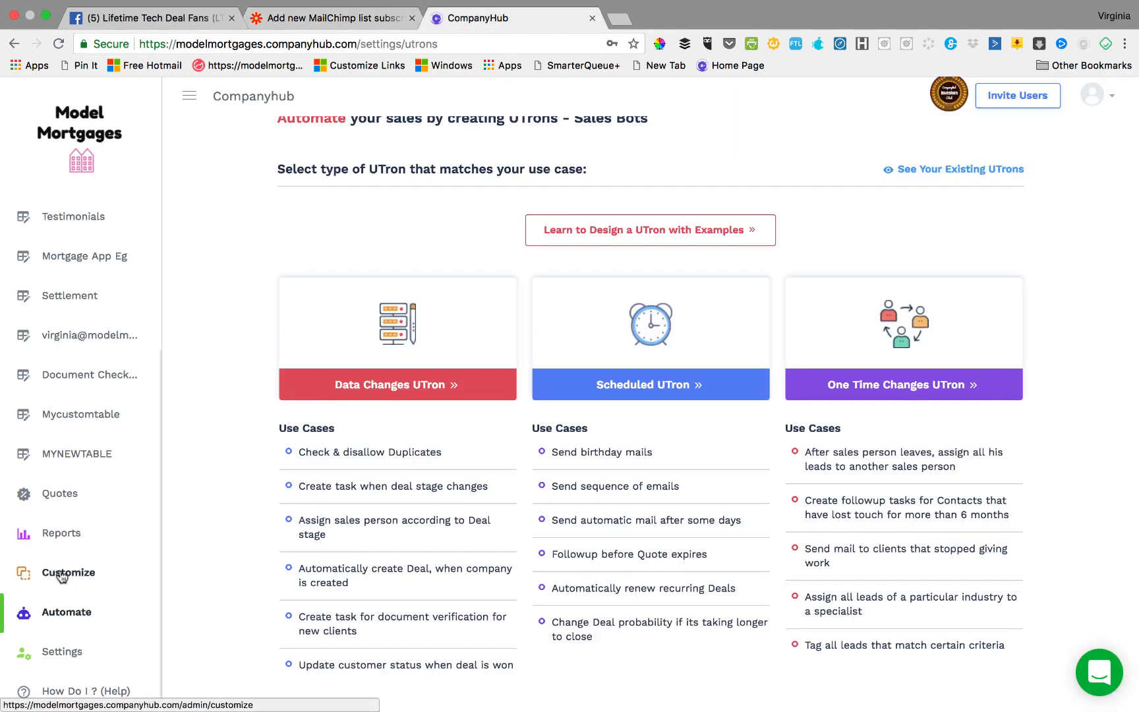
left_click(69, 572)
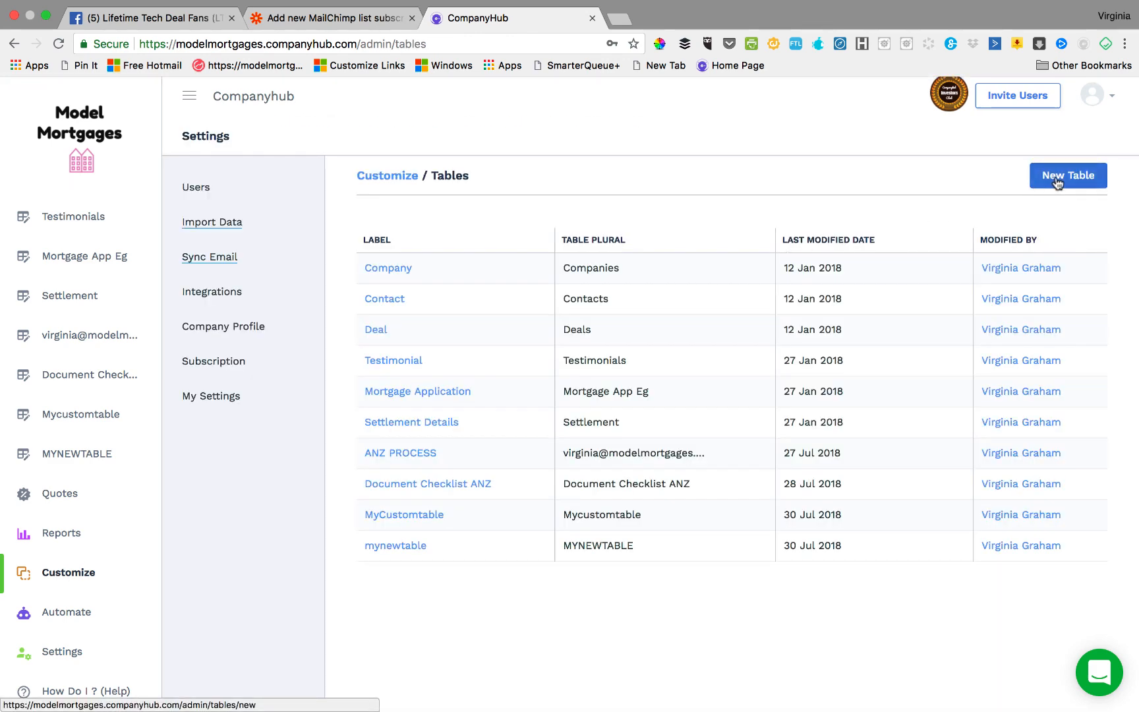
left_click(1067, 176)
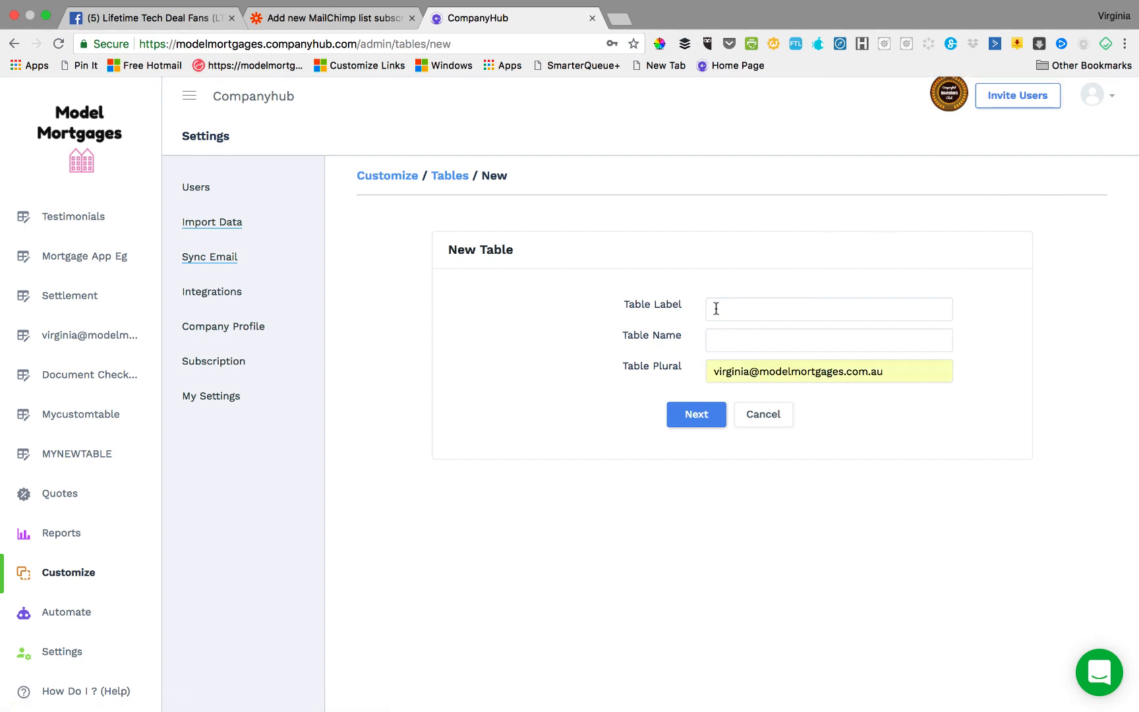
type("M")
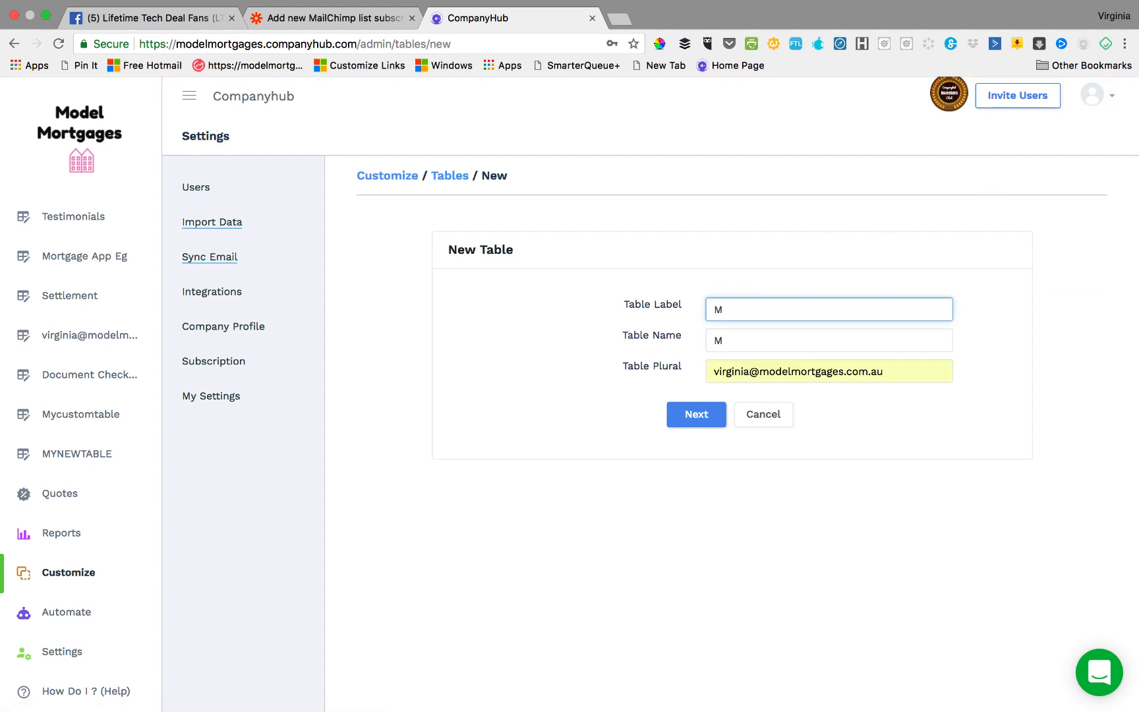
type("yT")
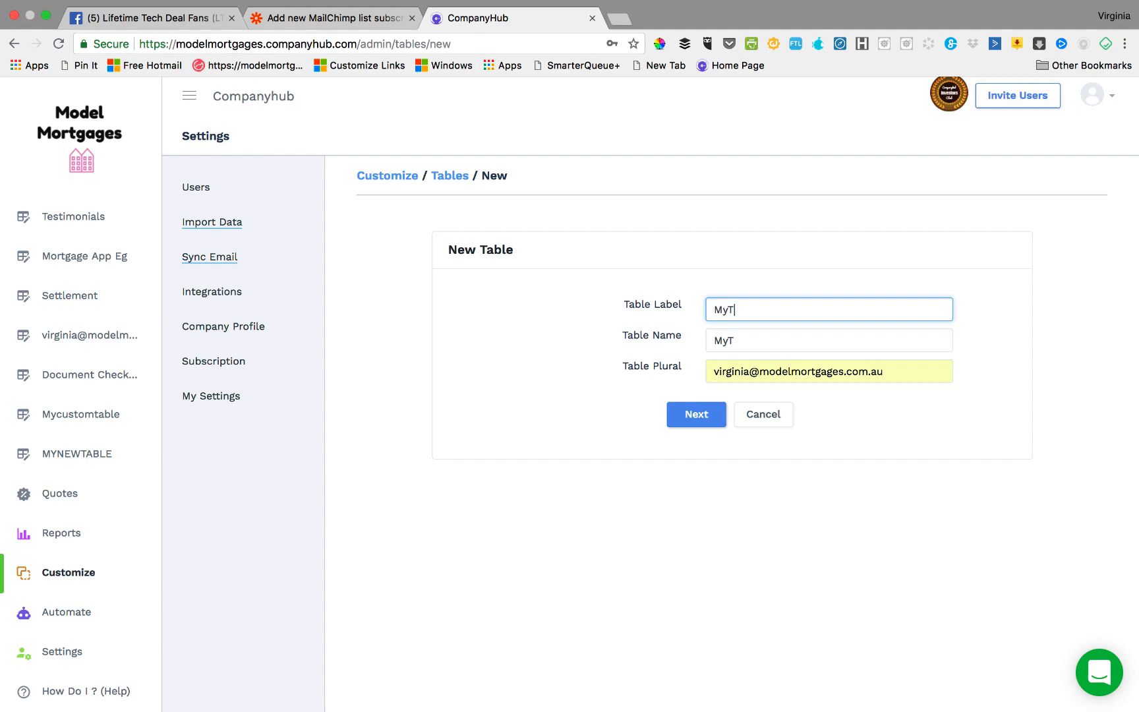
type("able")
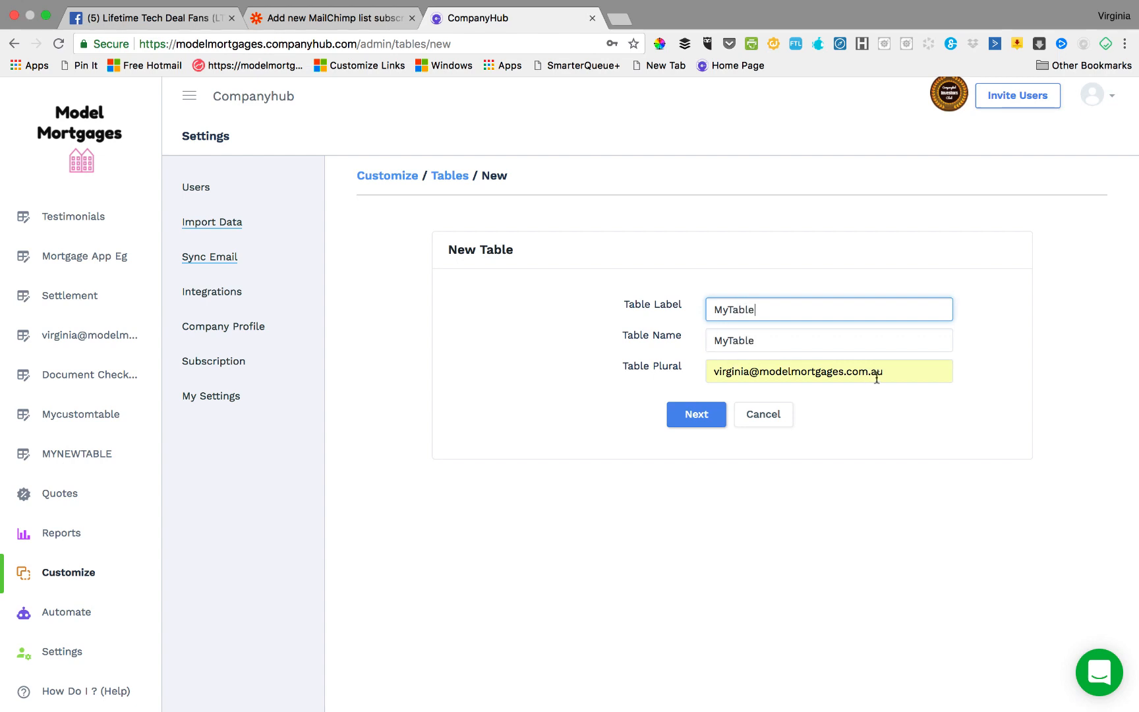
type("Mytable")
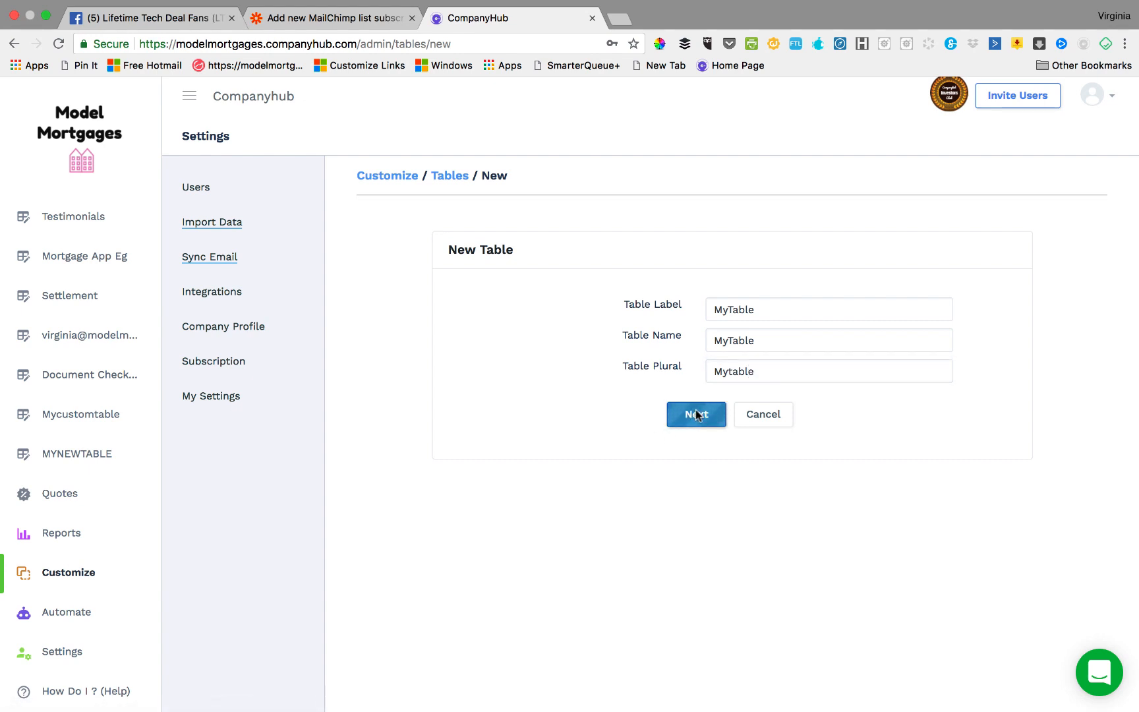
left_click(695, 414)
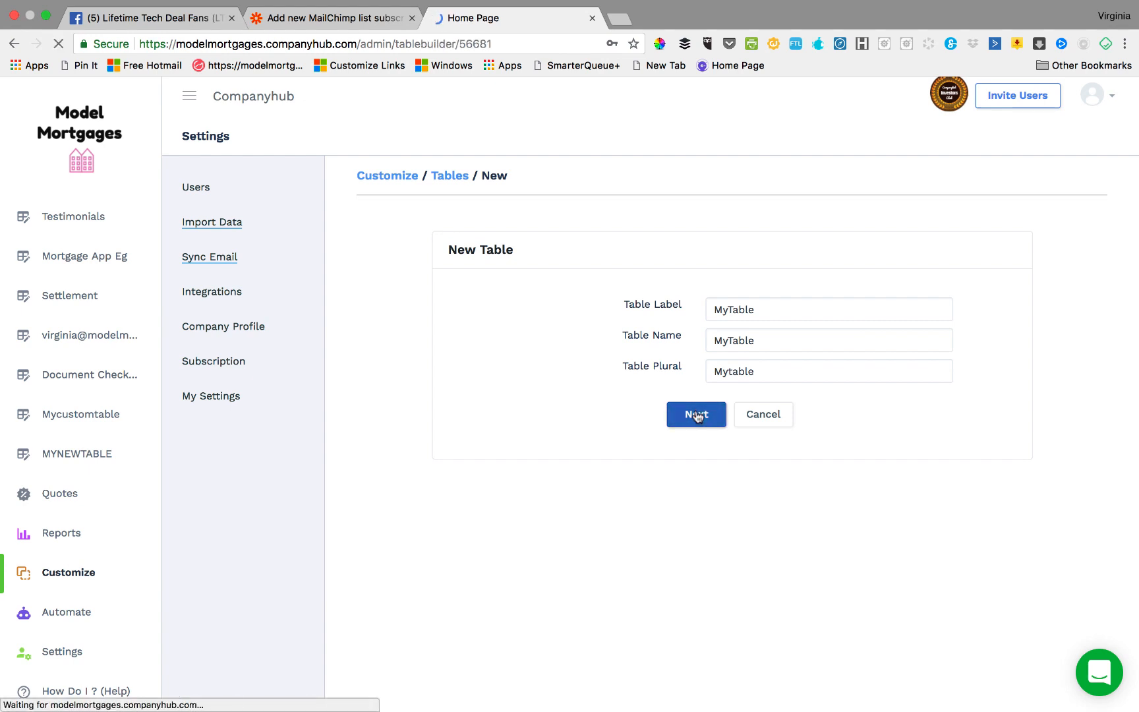
left_click(694, 413)
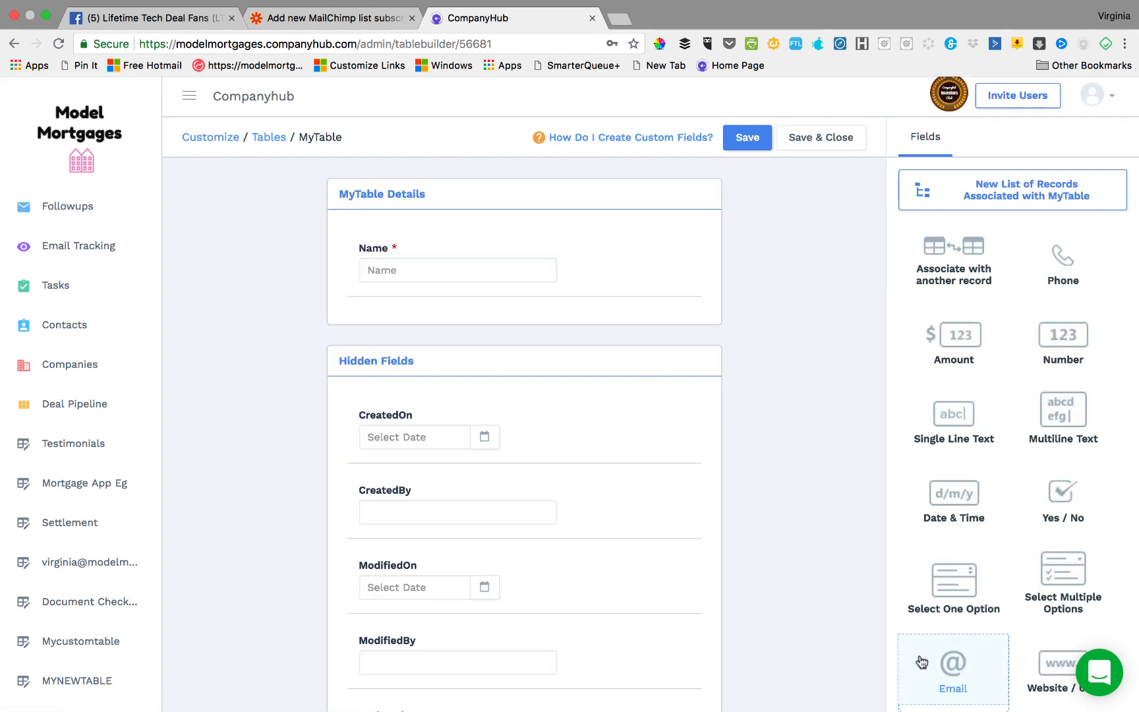
- Add an email field to MyTable labelled 'Customers Email'
left_click(953, 668)
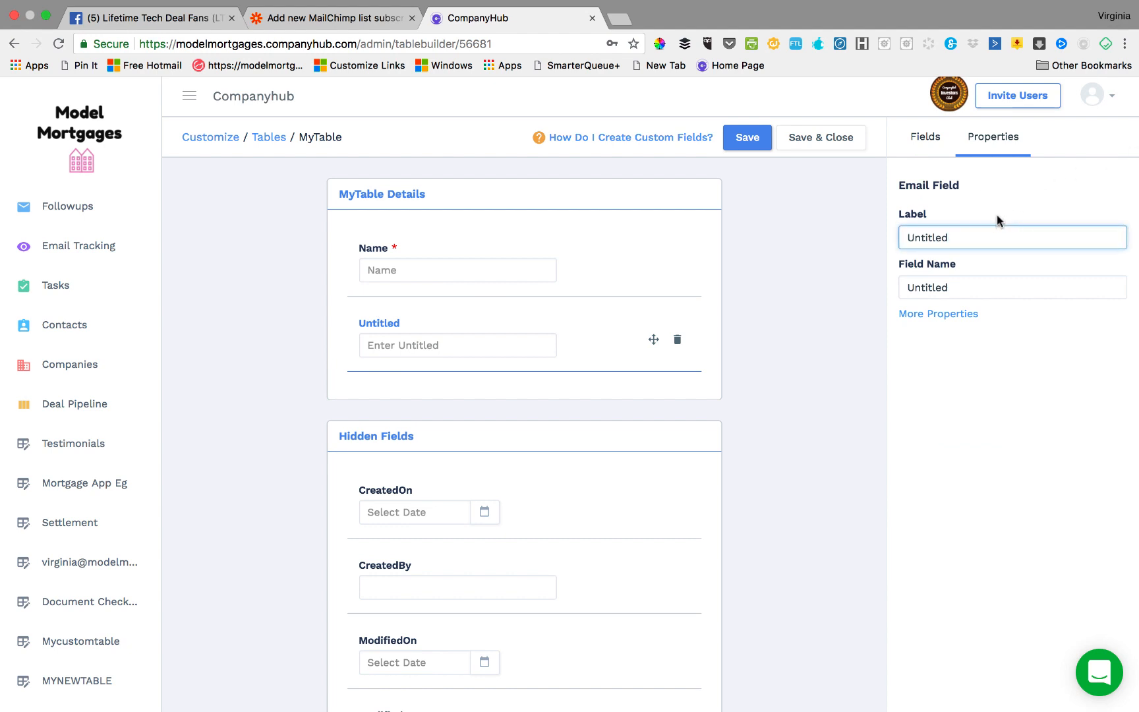
type("Customes Ma")
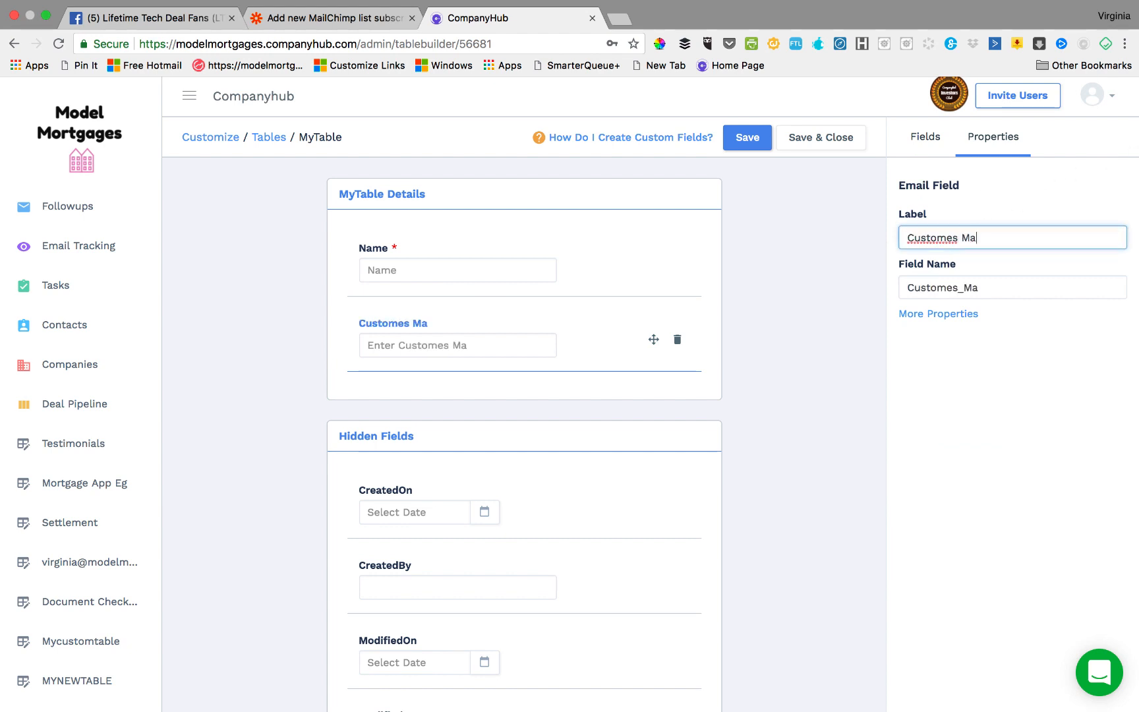
type("eail")
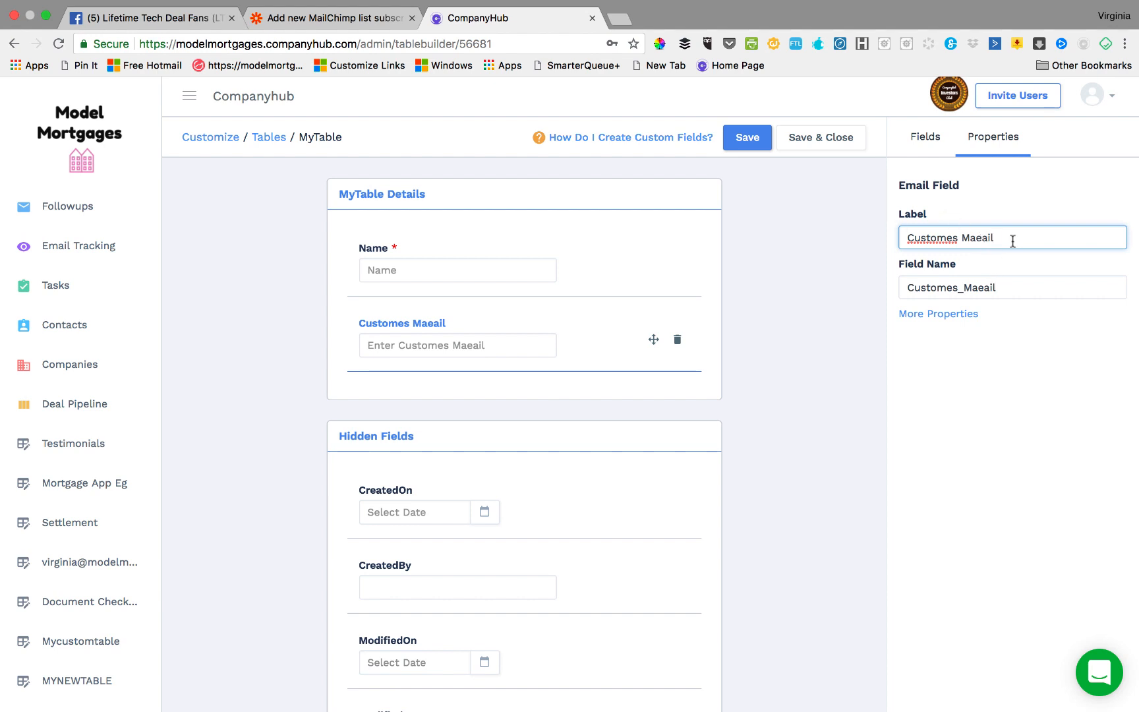
double_click(976, 238)
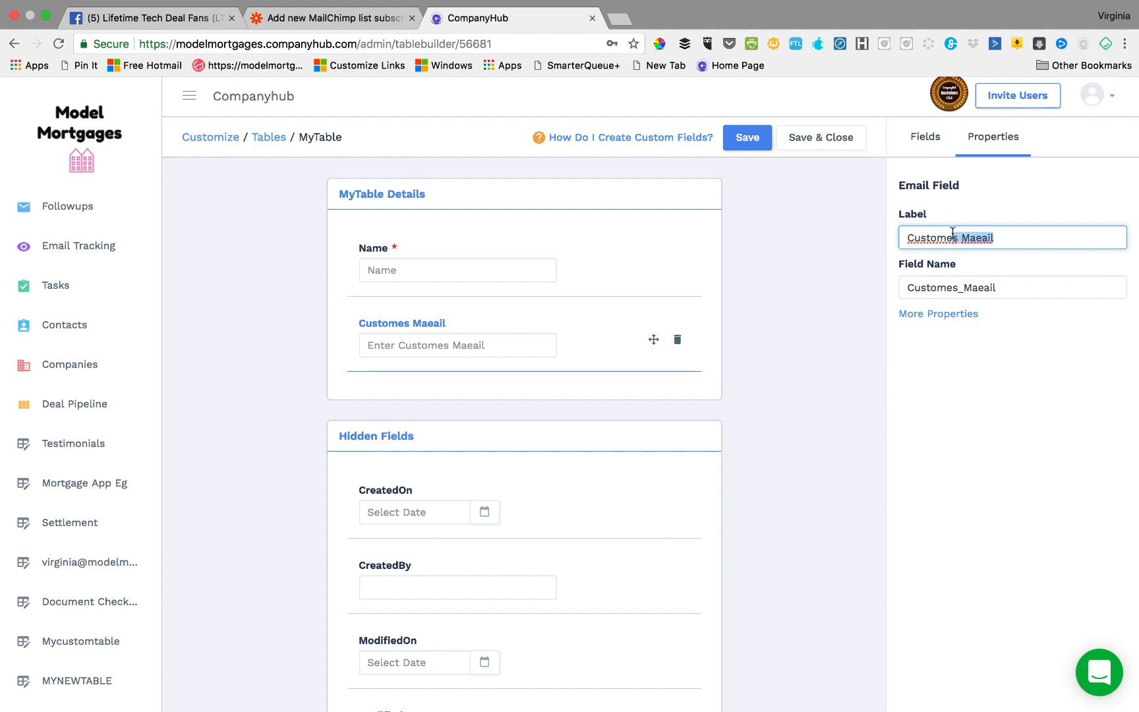
type("Customers Emaiol")
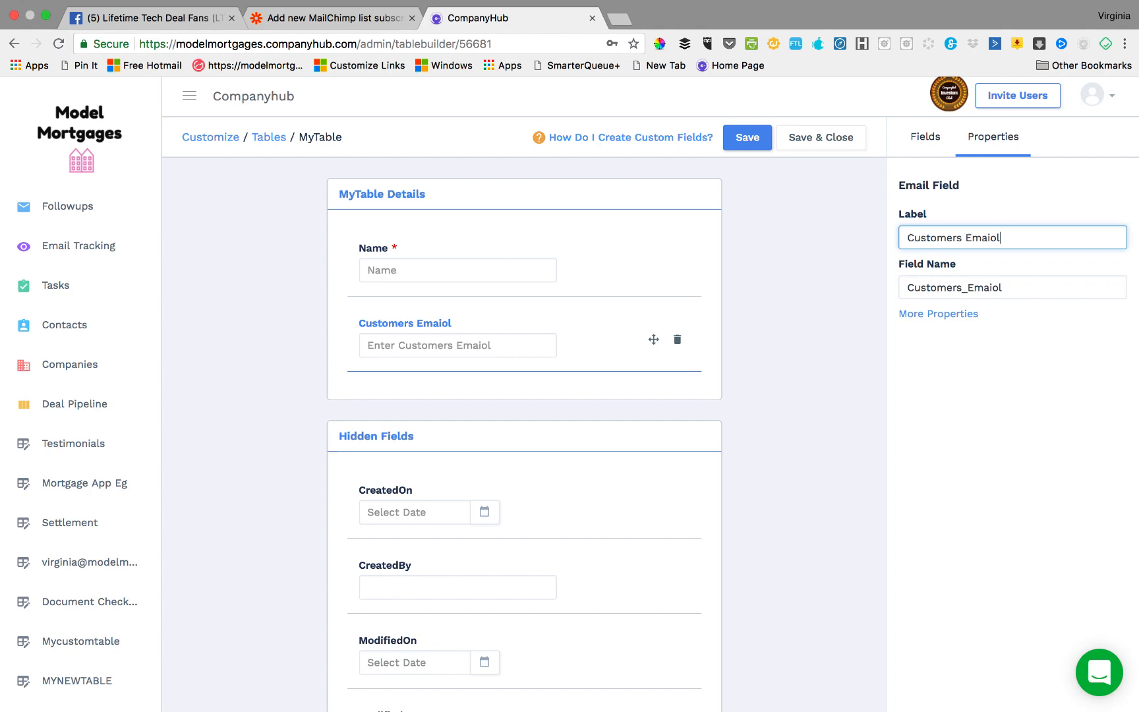
key("Backspace")
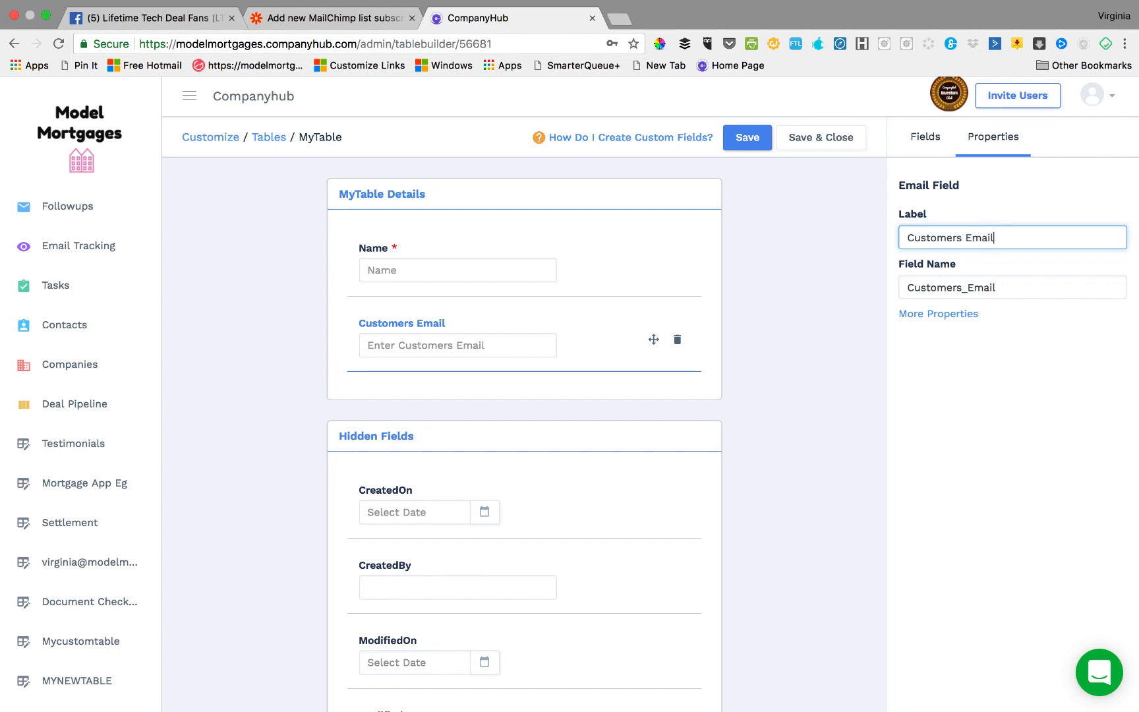
left_click(924, 137)
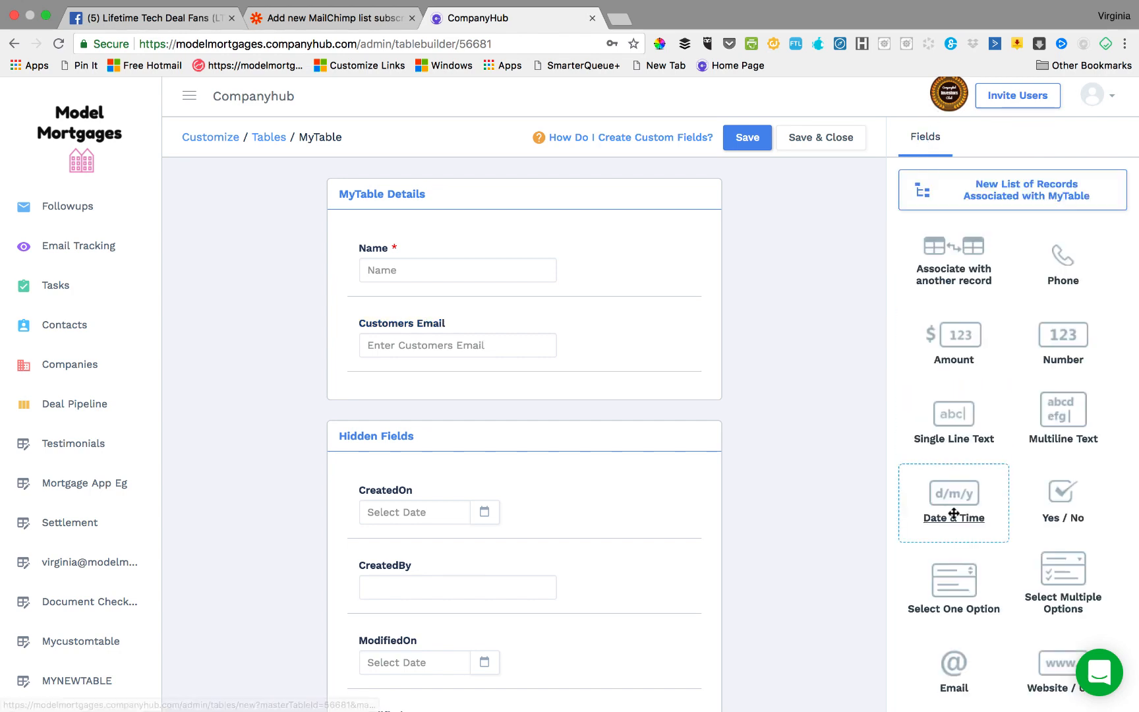
- Add Birthday date and Loan Amount fields, save, and close the table design
scroll("down", 3)
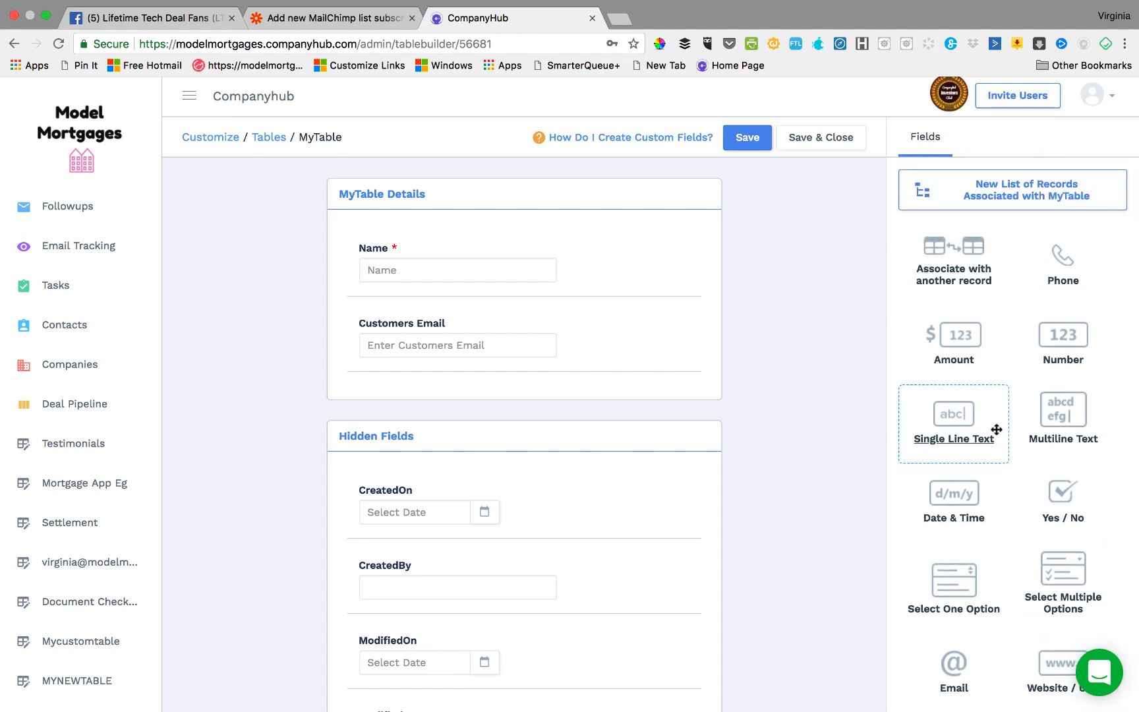
scroll("down", 3)
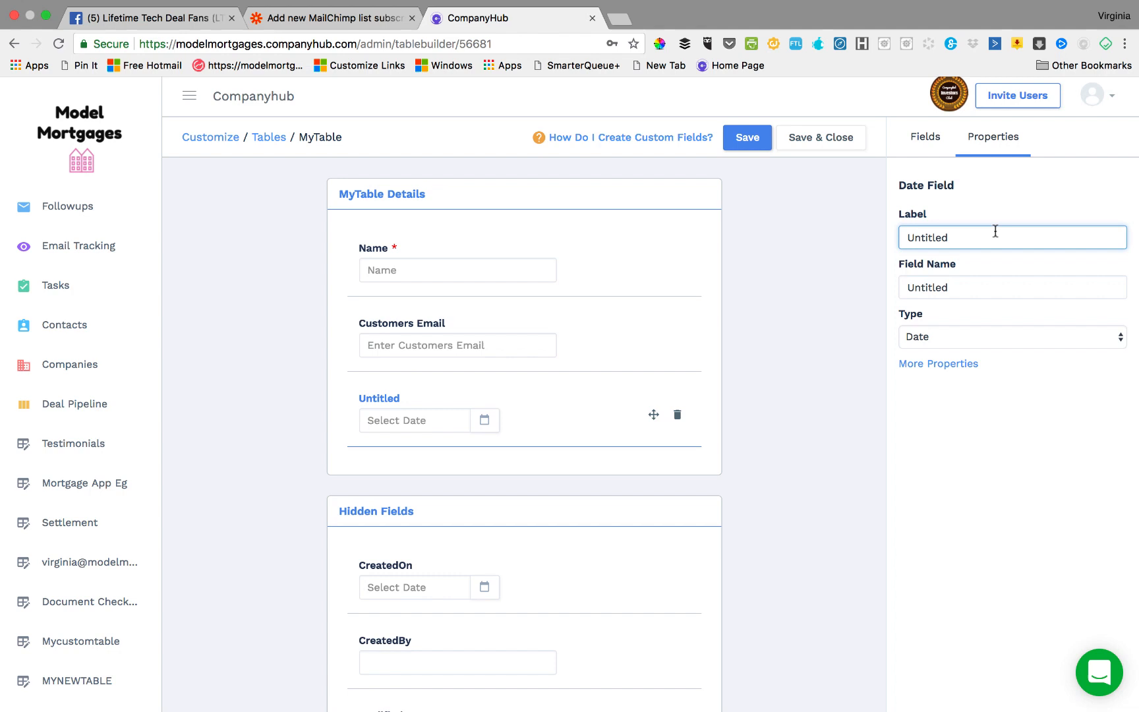
type("Birt")
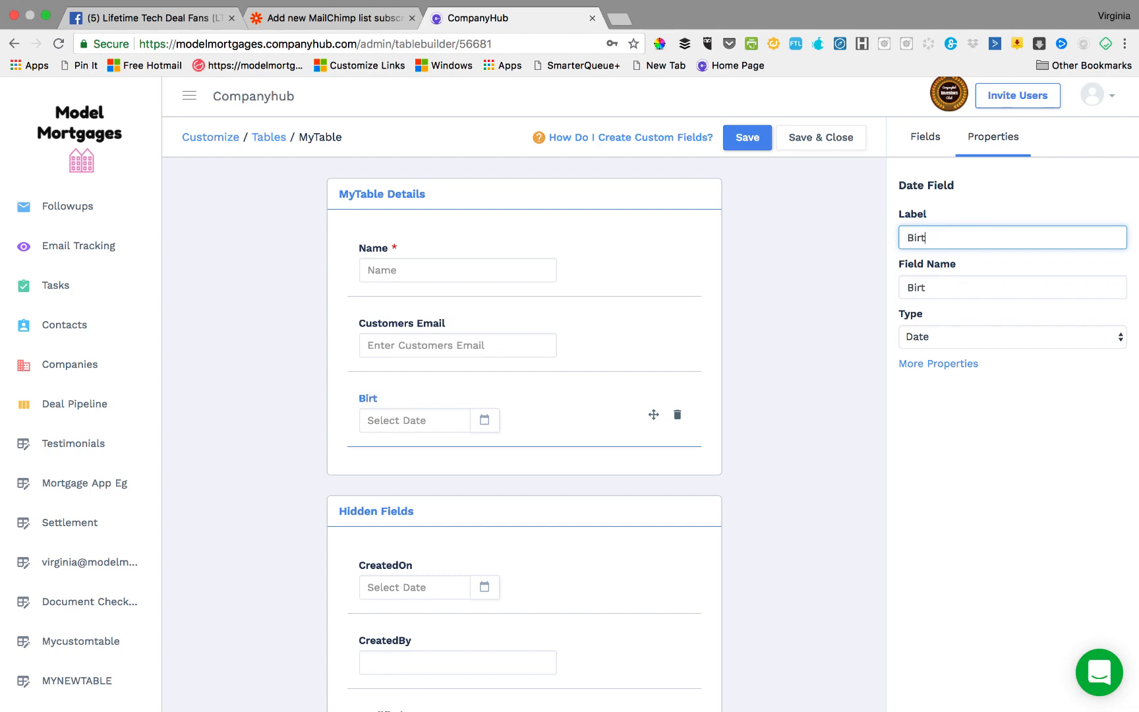
type("hday")
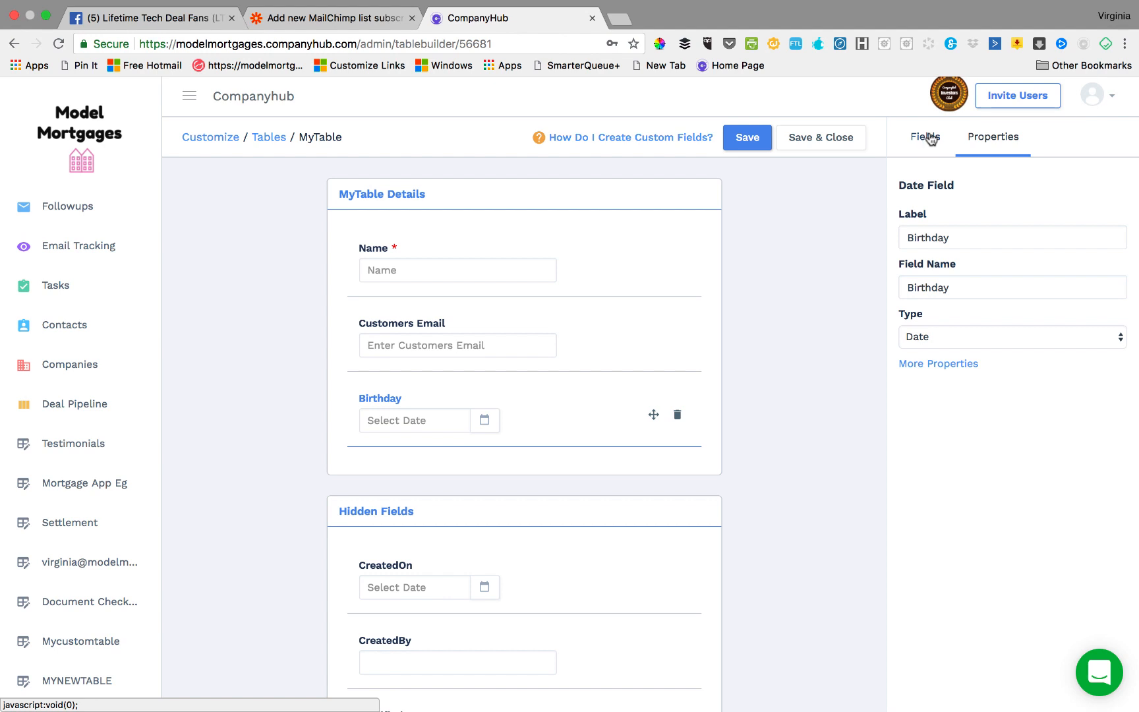
left_click(924, 137)
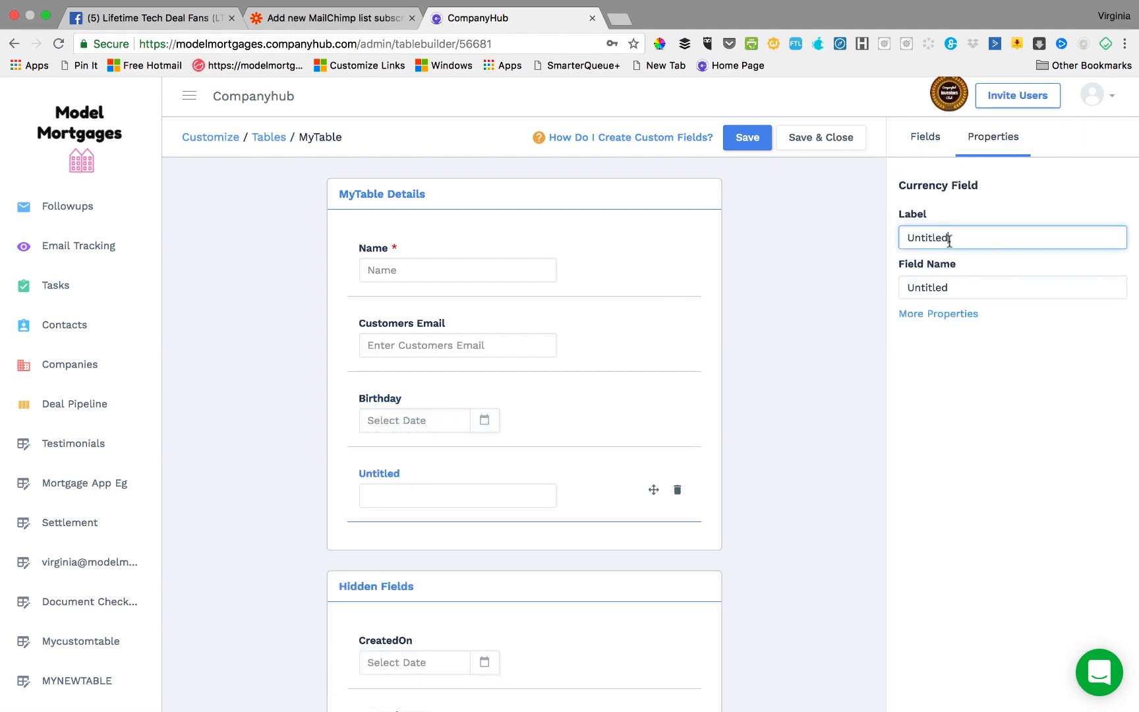
type("Loan")
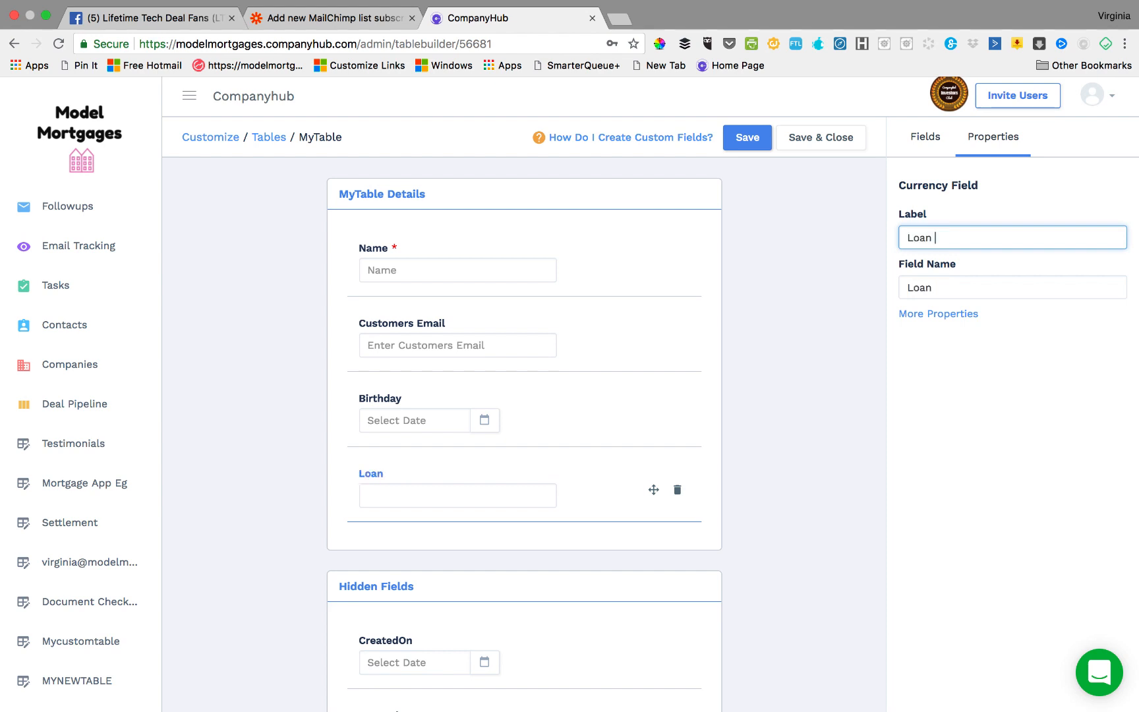
type("Amount")
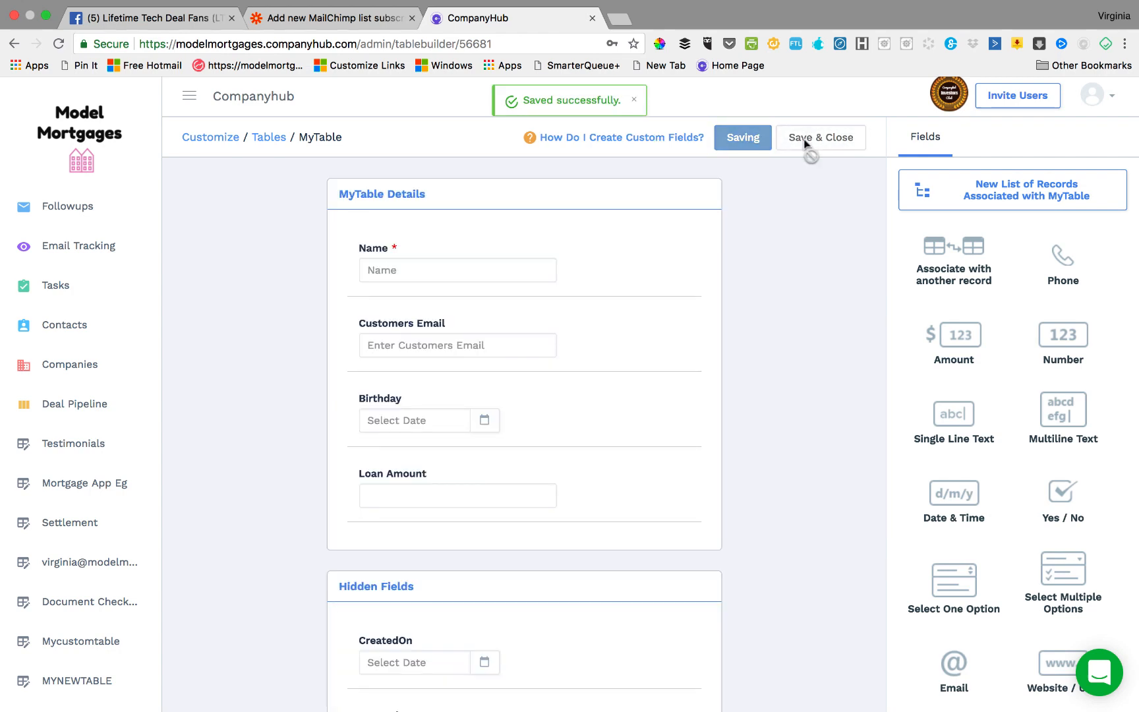
left_click(819, 137)
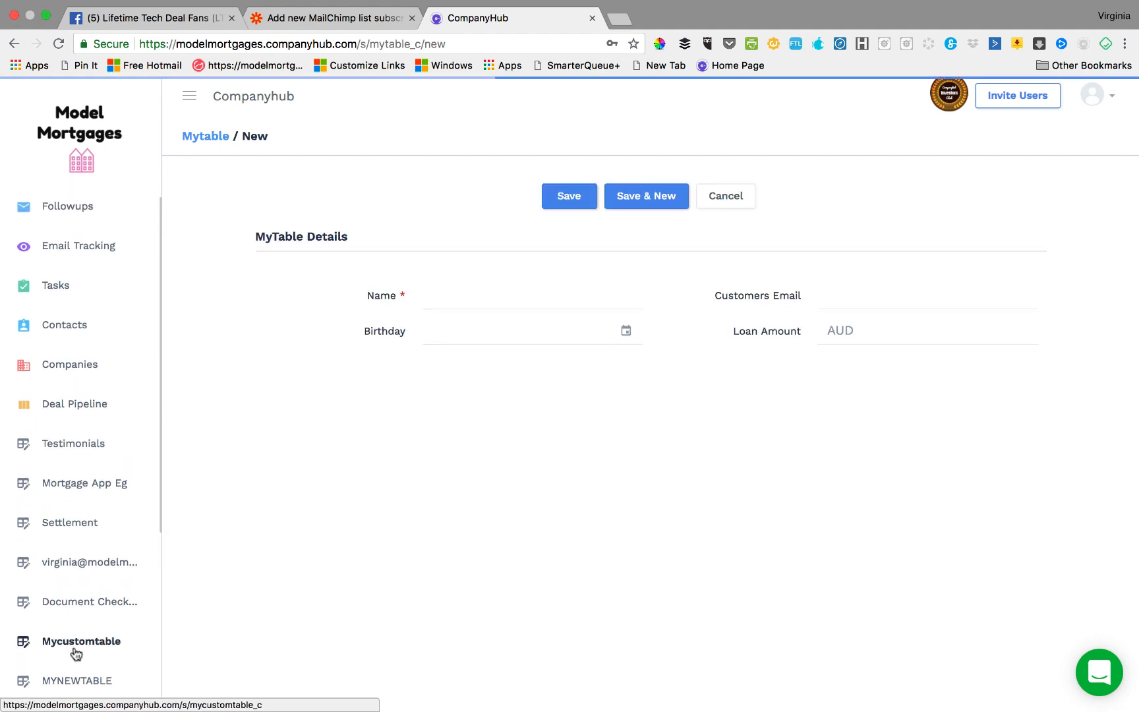
- Quick-add a MyTable record for Ben, birthday 30 Jul 2018, loan amount 560000
scroll("down", 3)
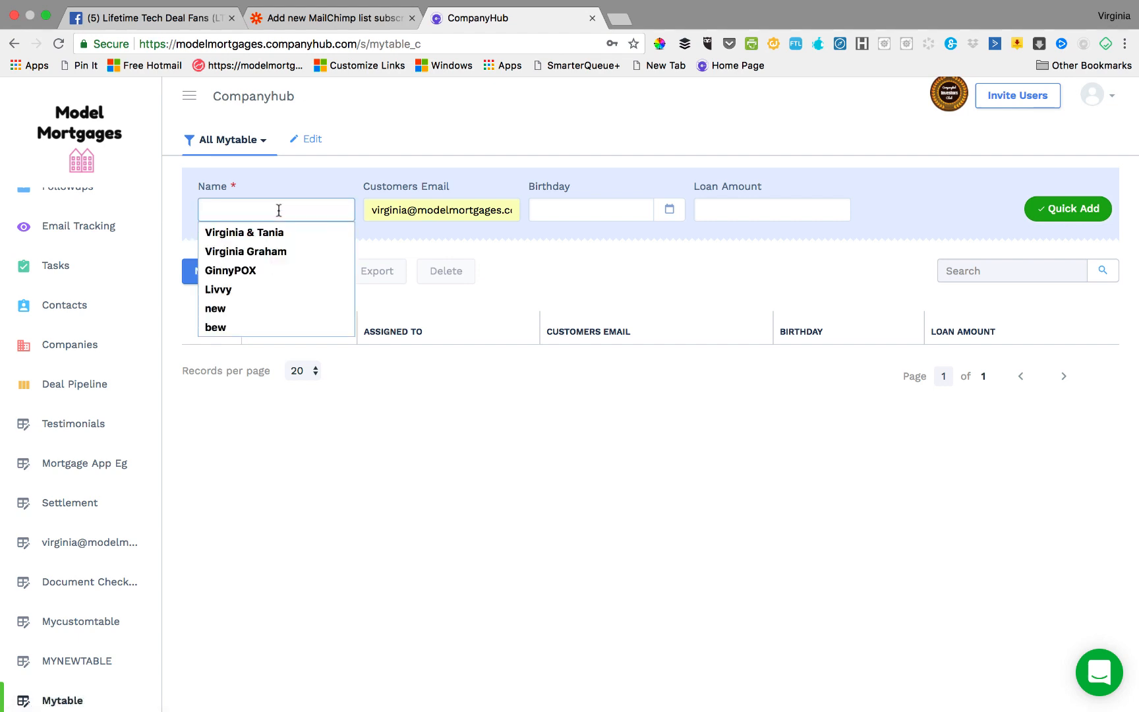
type("Ben")
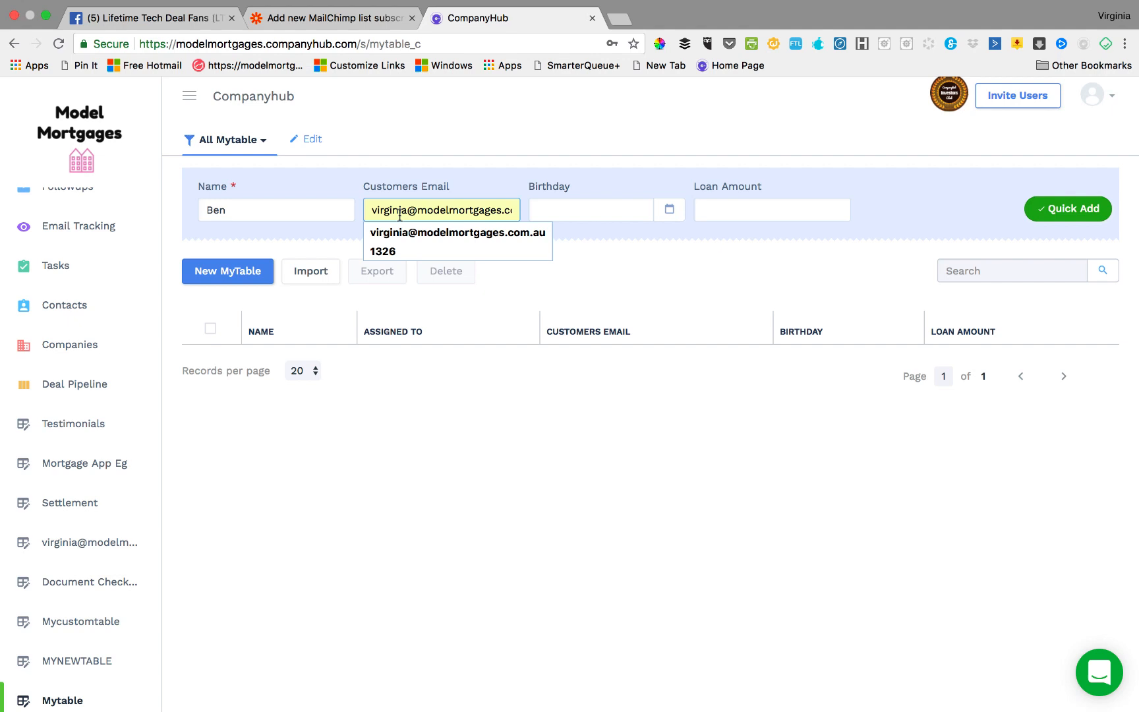
left_click(590, 209)
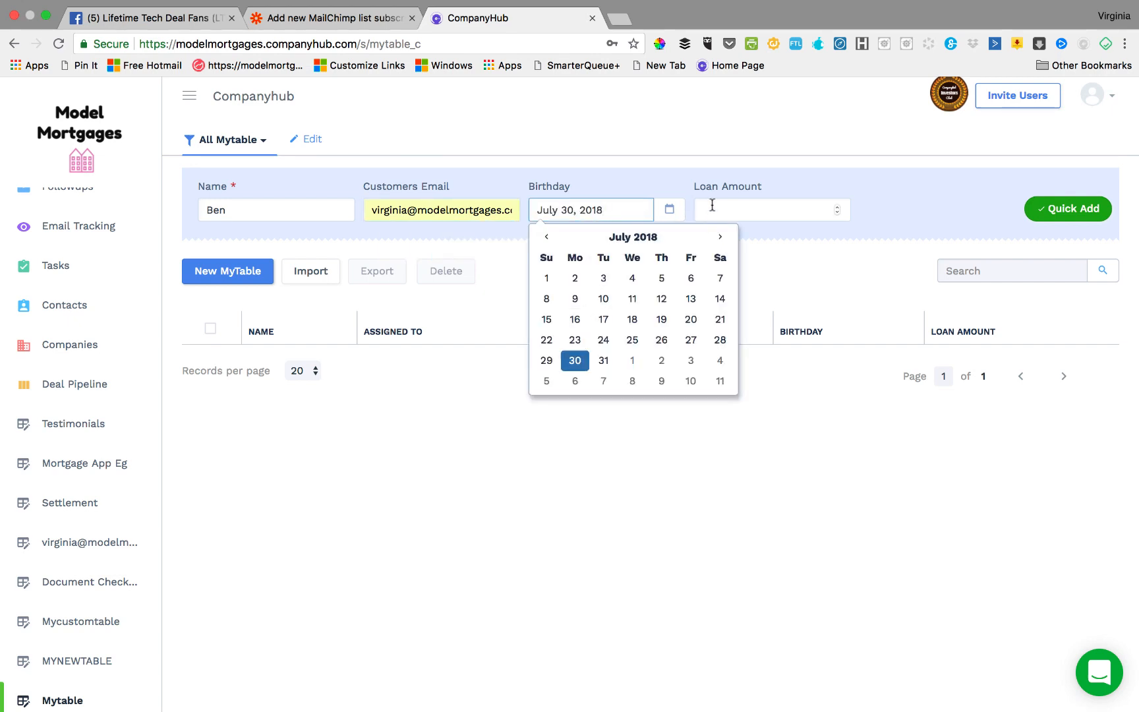
type("560000")
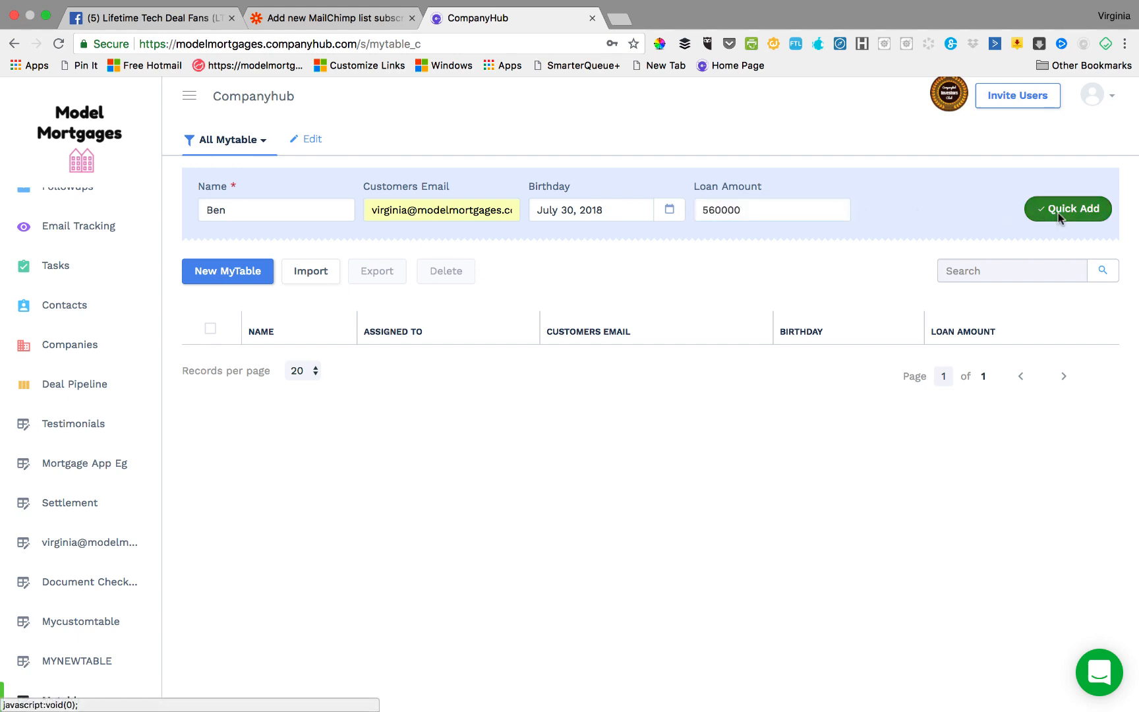
left_click(1067, 209)
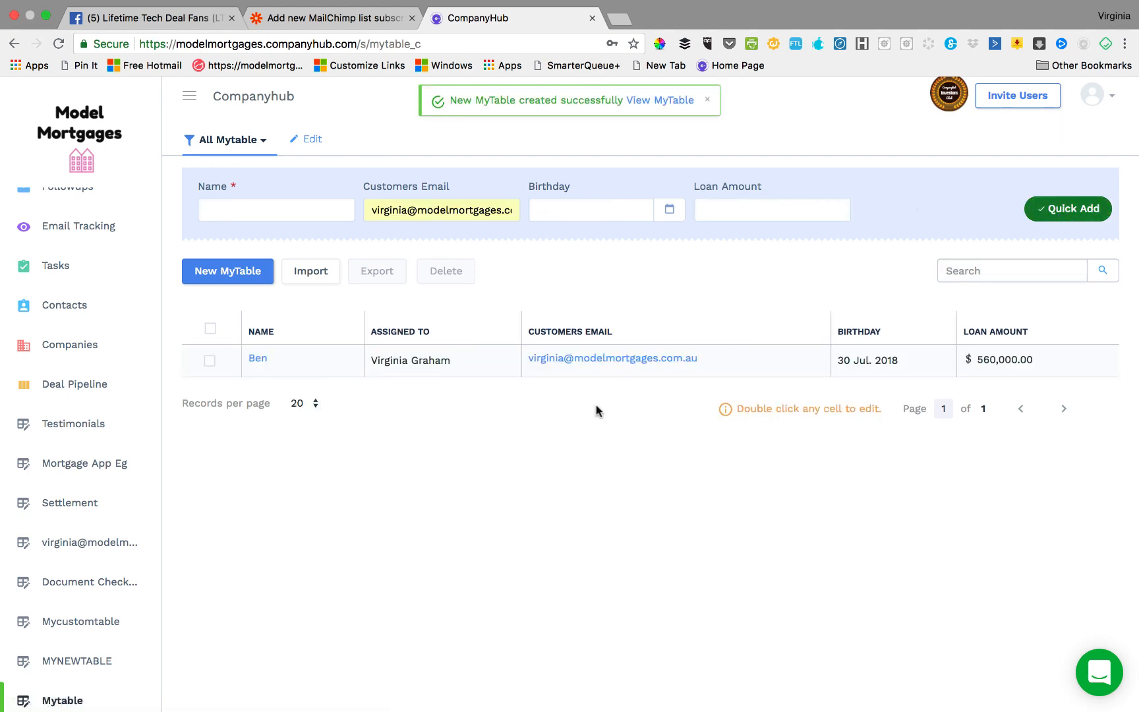
mouse_move(1095, 421)
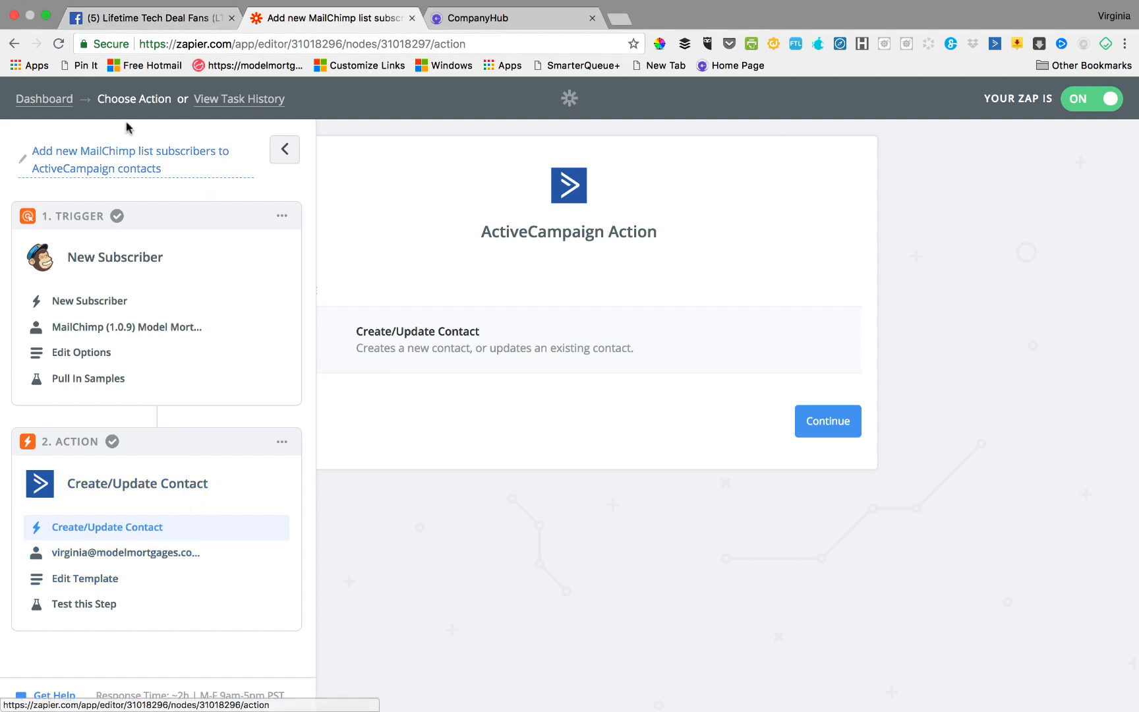
- From the Zapier dashboard, open the unnamed New Deal to CompanyHub zap
left_click(43, 99)
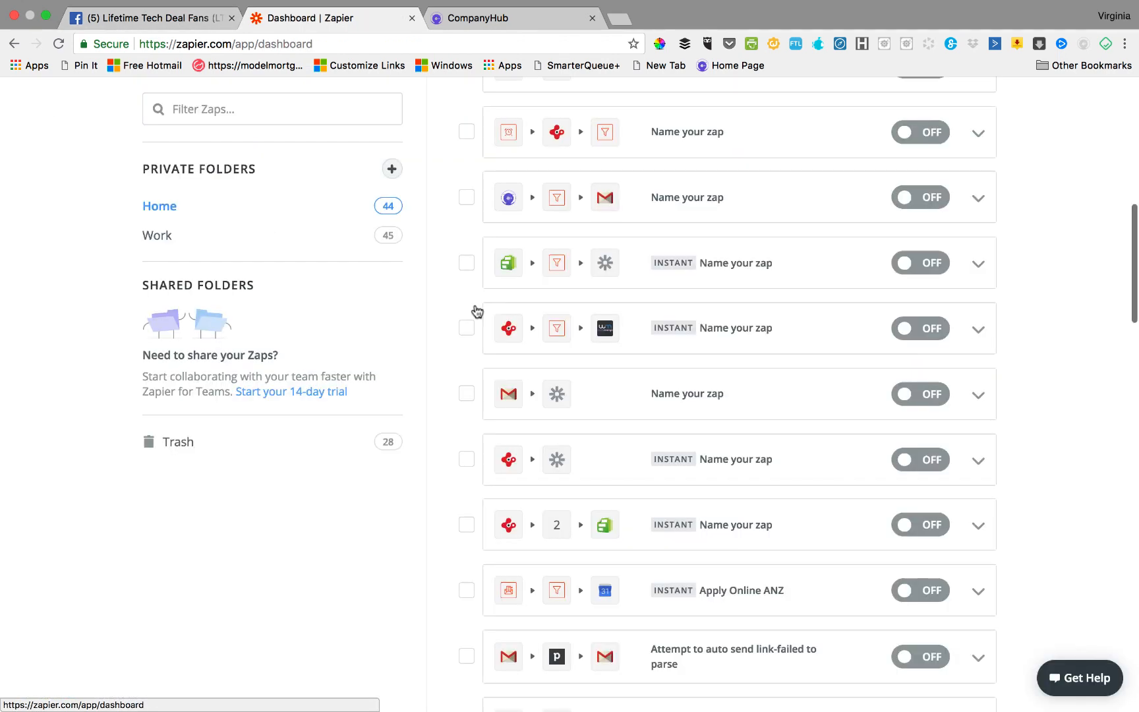
scroll("down", 3)
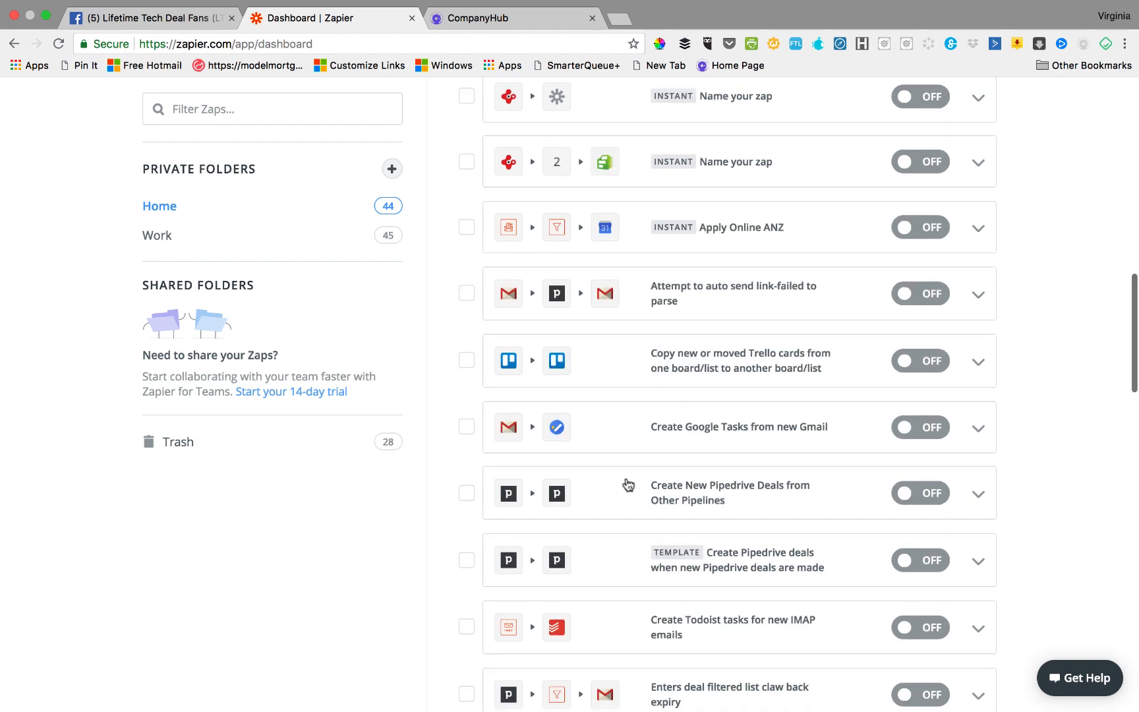
scroll("down", 3)
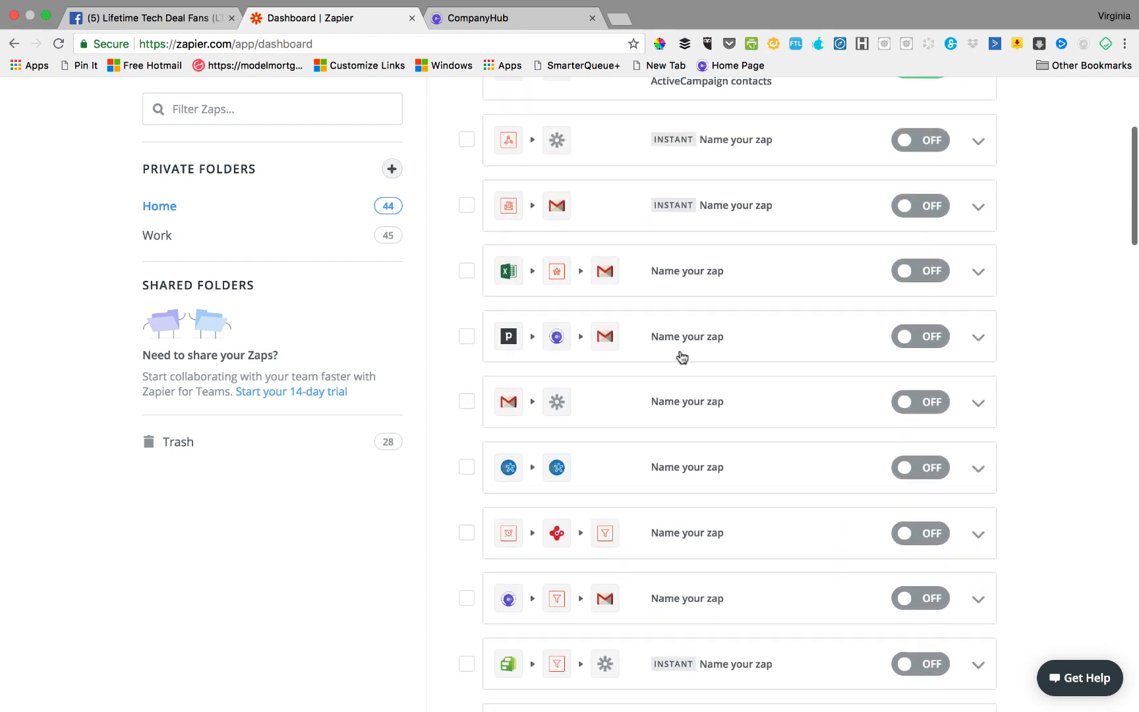
left_click(686, 336)
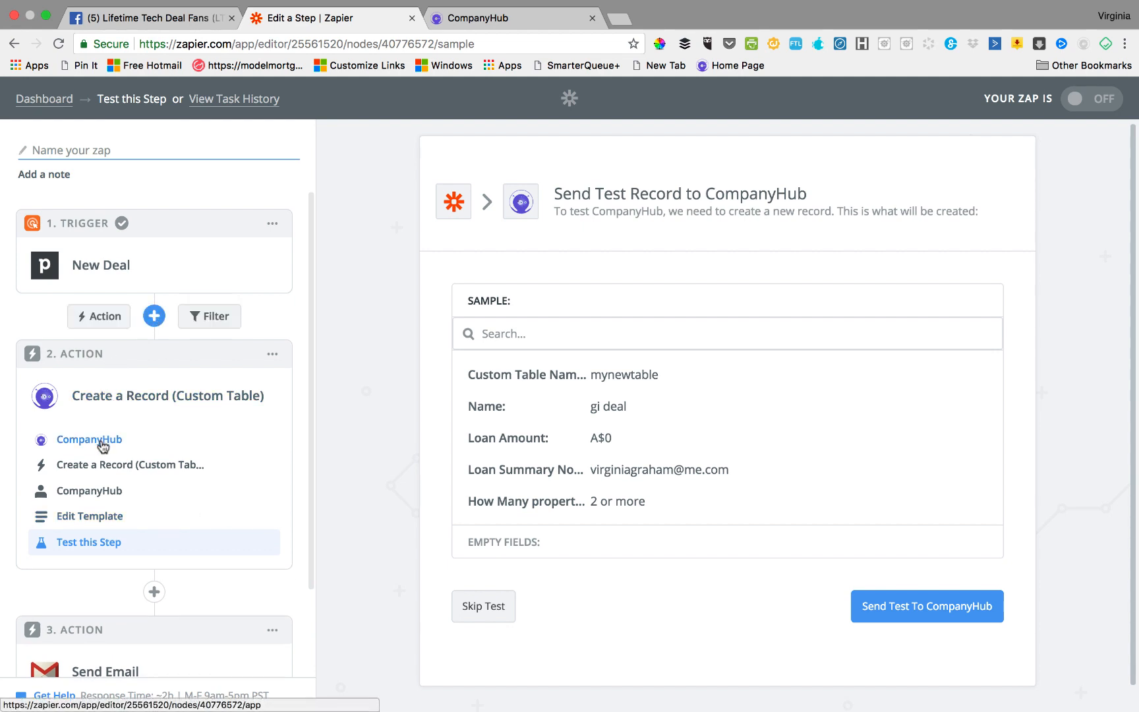
- Keep step 2 as CompanyHub Create a Record (Custom Table) with the existing account
left_click(90, 440)
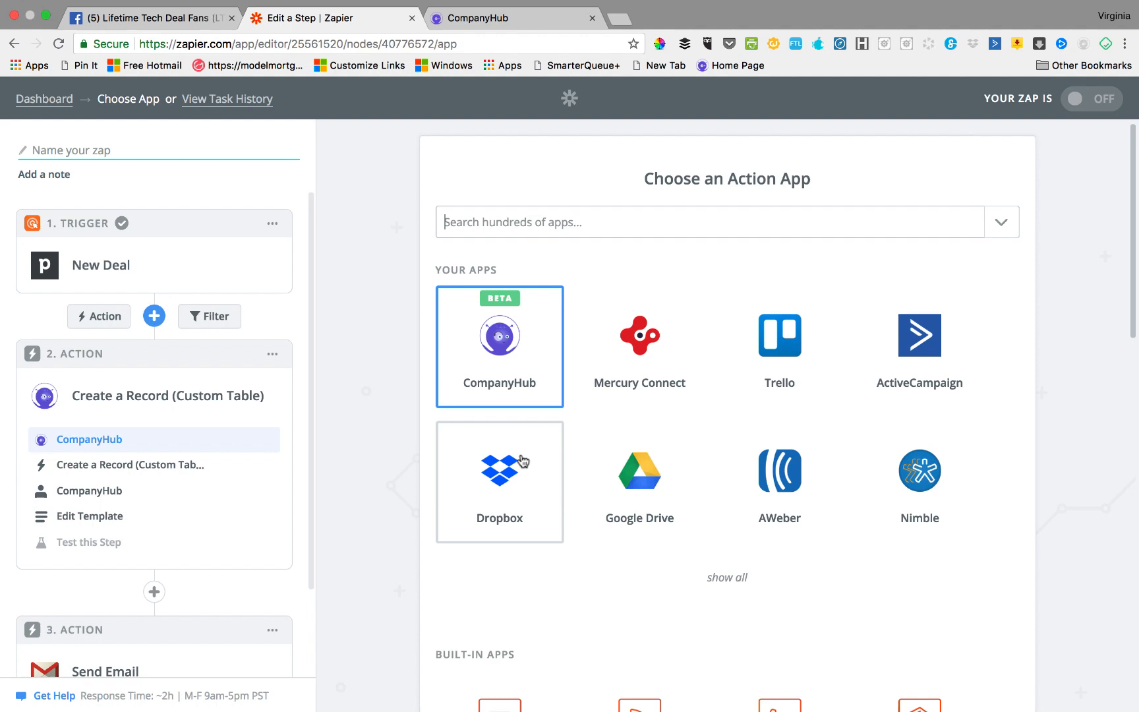
left_click(499, 346)
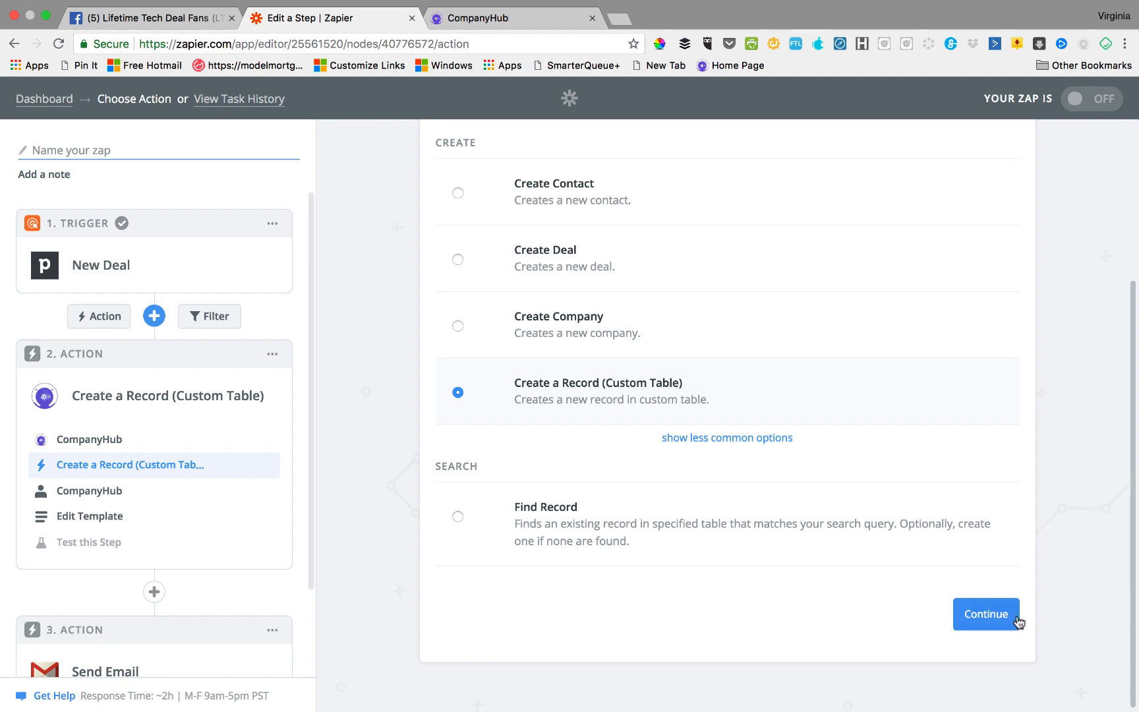
left_click(985, 614)
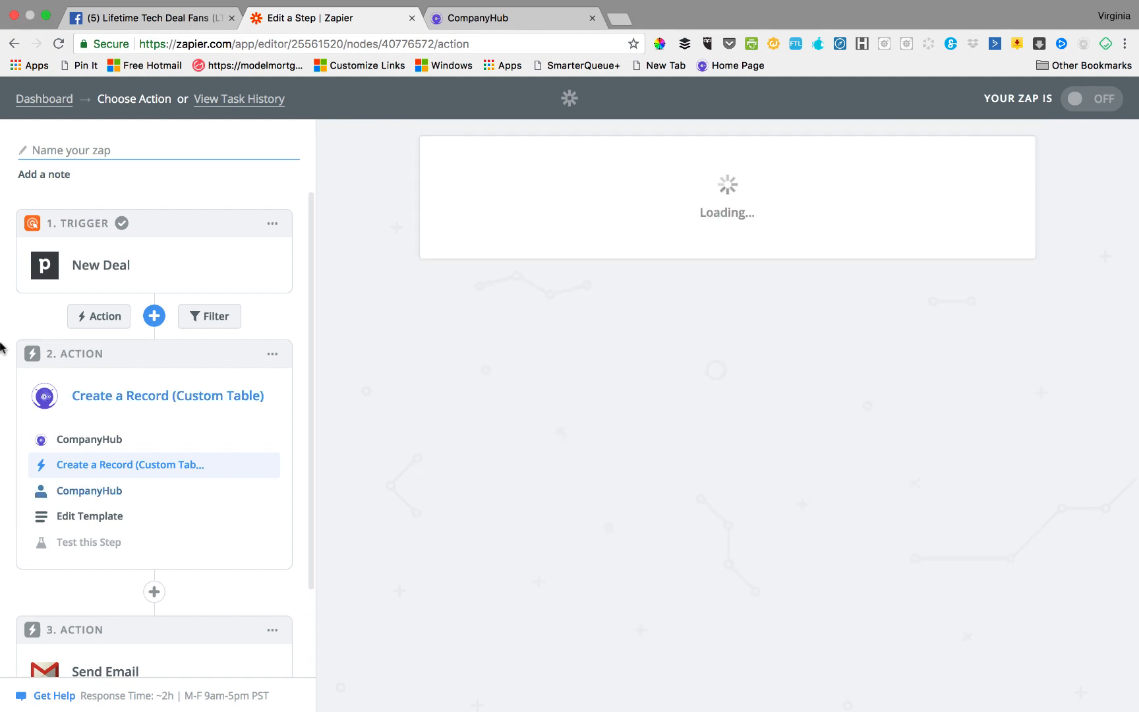
left_click(90, 490)
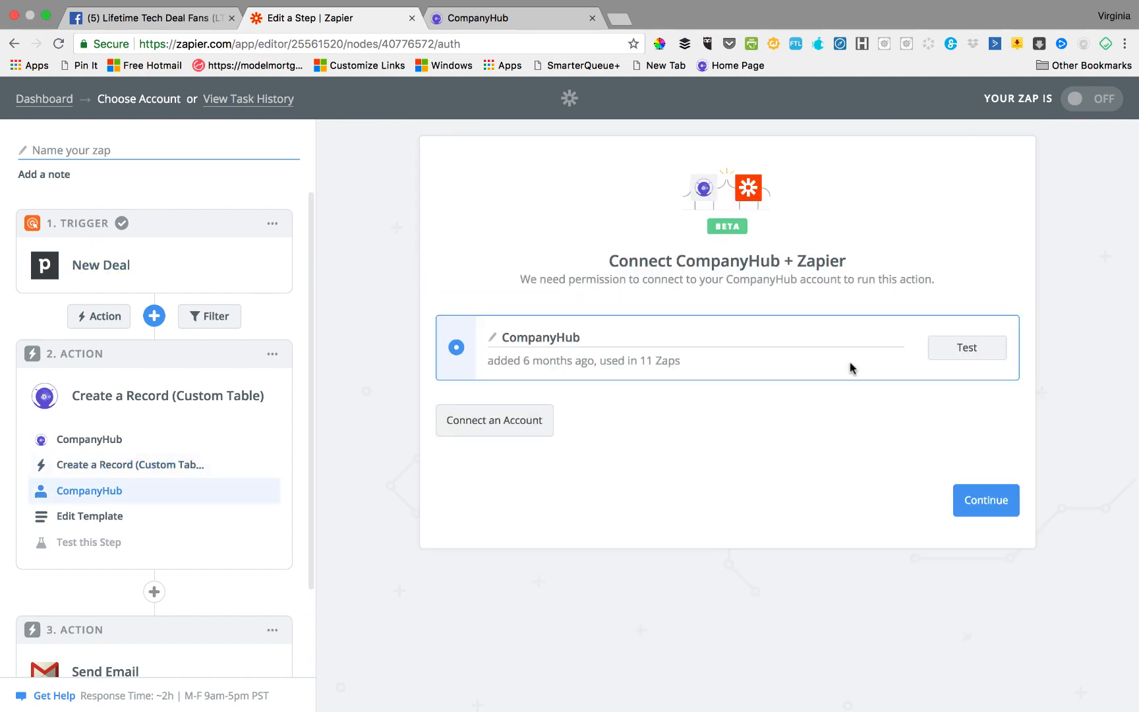
left_click(986, 500)
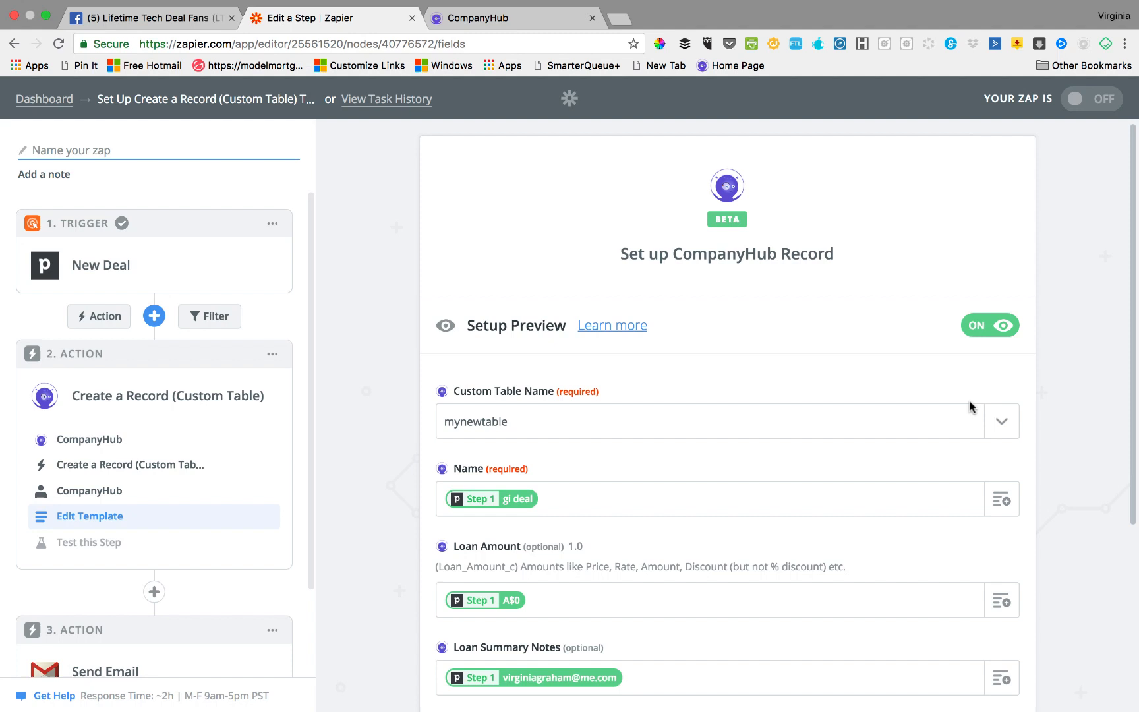
- Target MyTable in the record template and map the deal person's email into Customers Email
left_click(1001, 421)
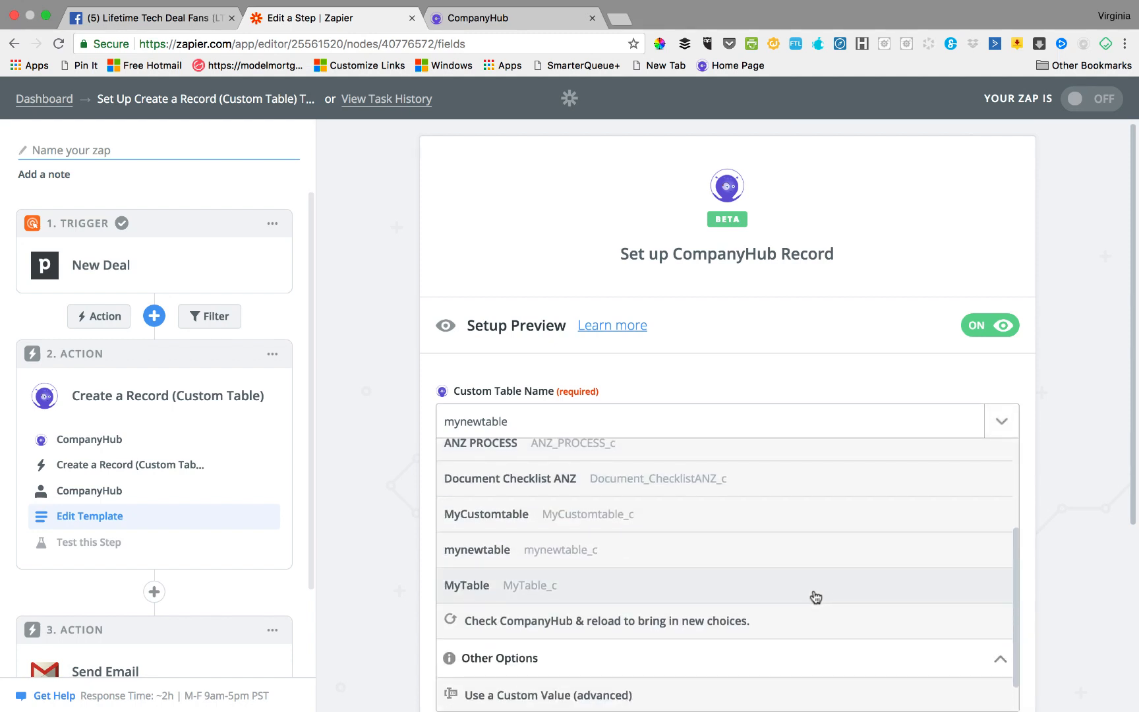
left_click(467, 586)
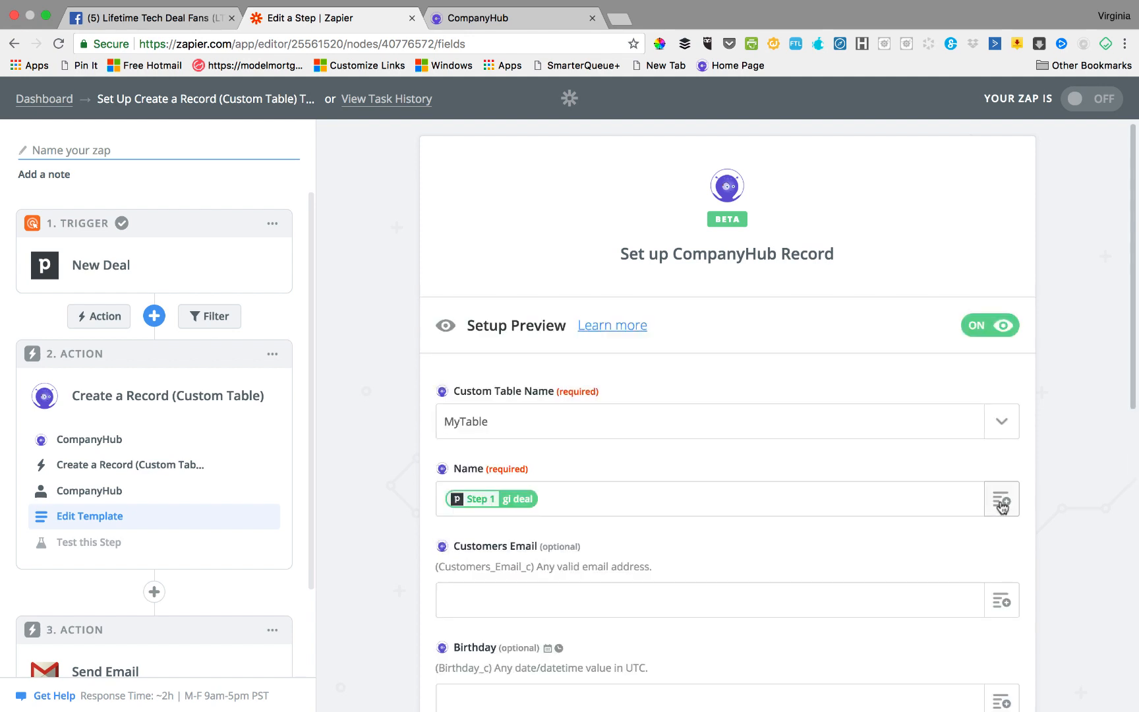
mouse_move(91, 451)
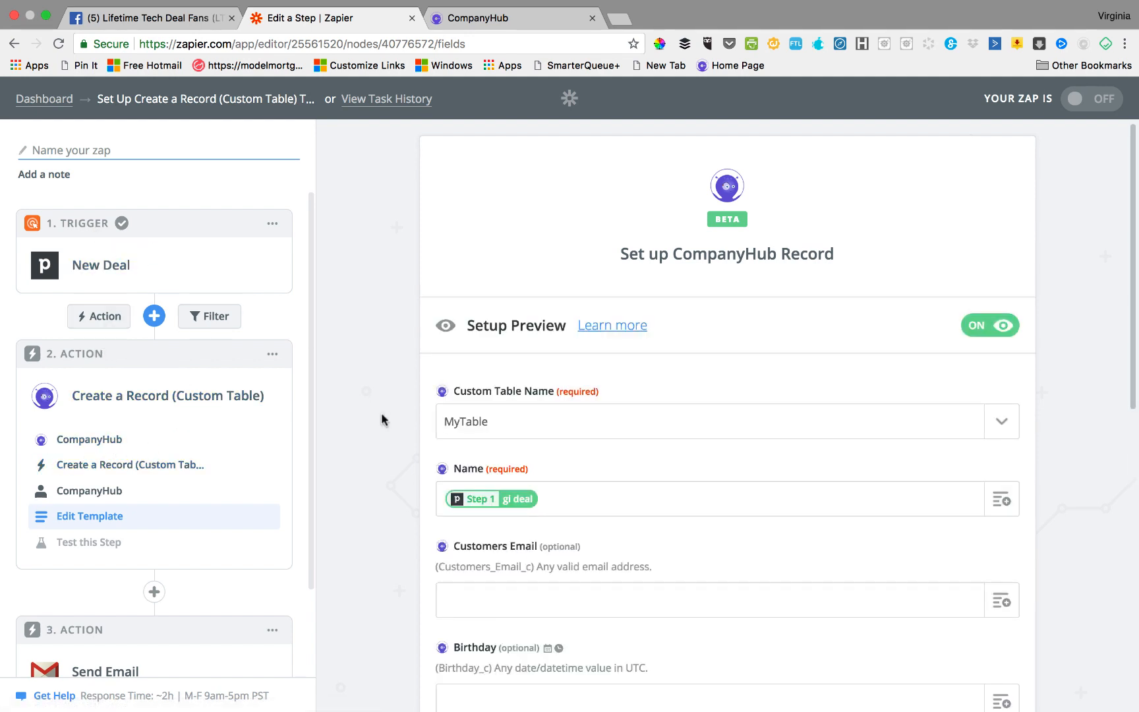
scroll("down", 3)
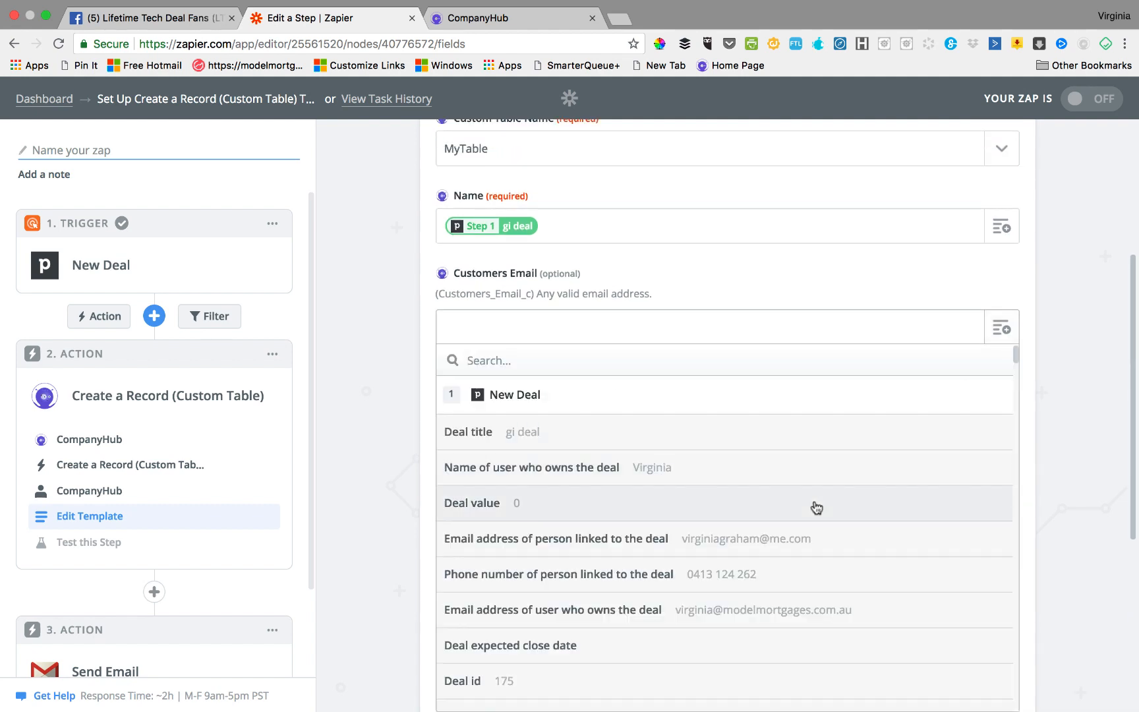
left_click(556, 539)
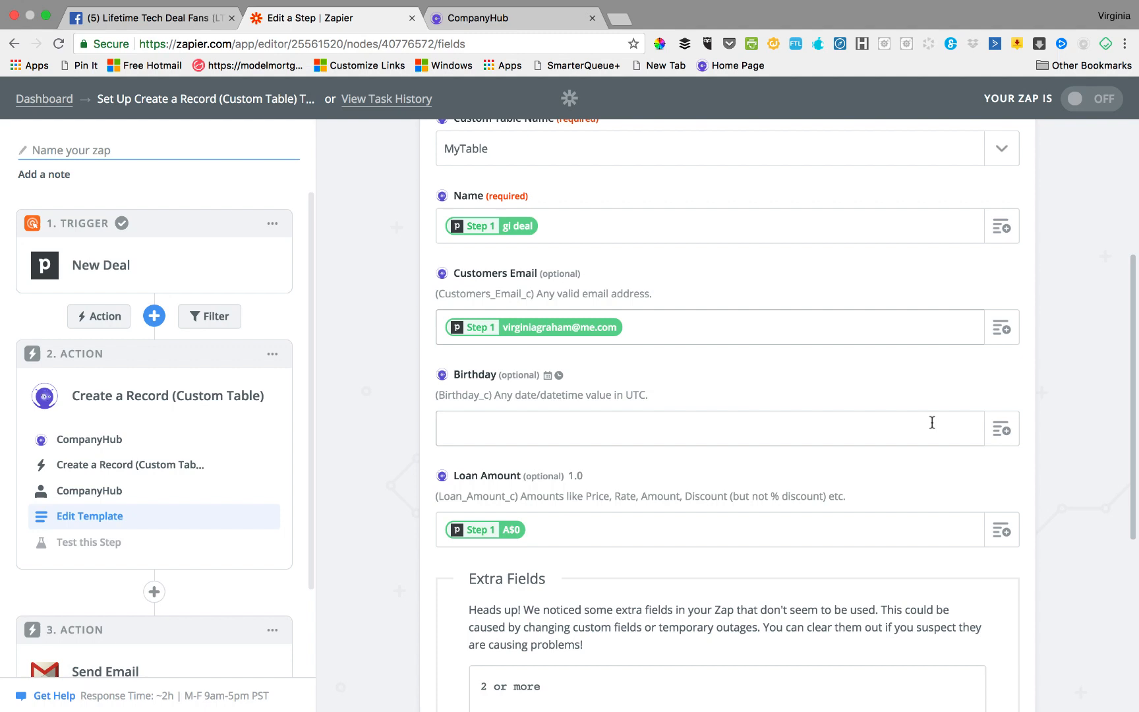
left_click(711, 427)
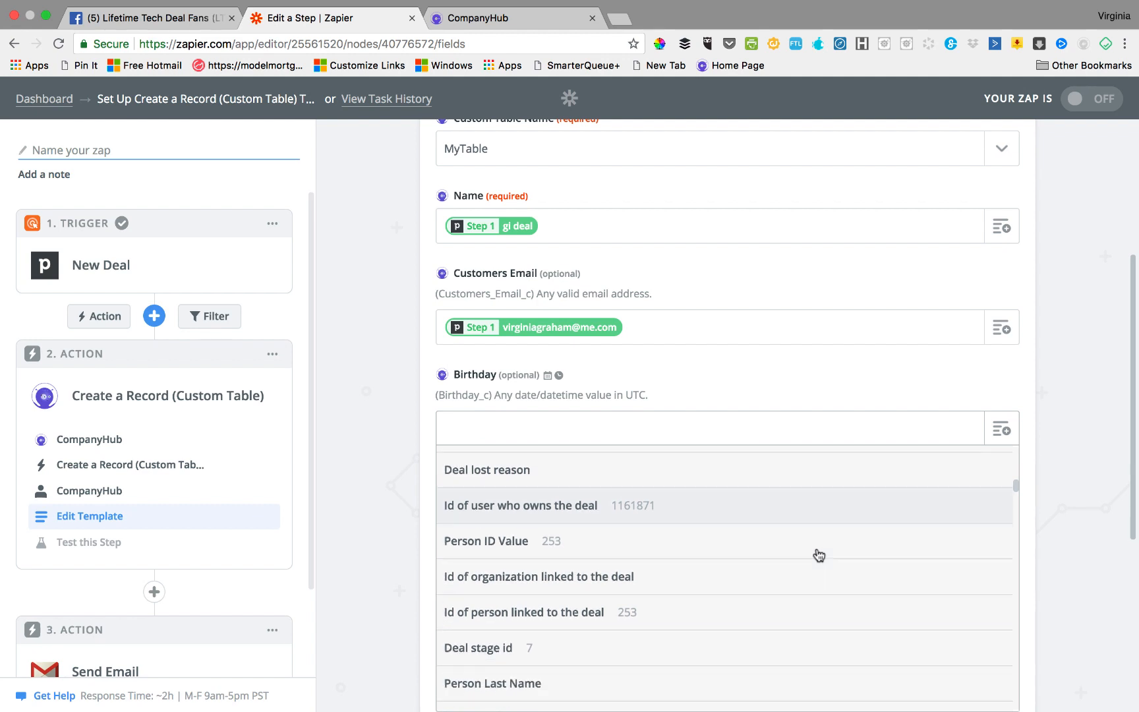
scroll("down", 3)
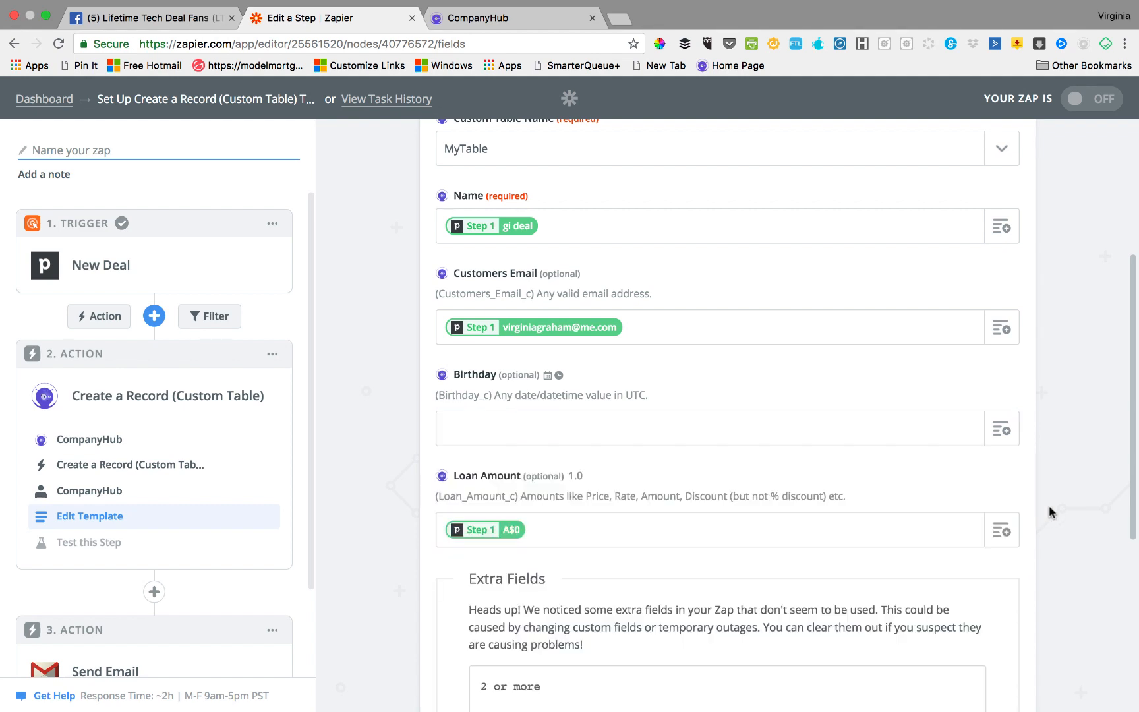
scroll("down", 3)
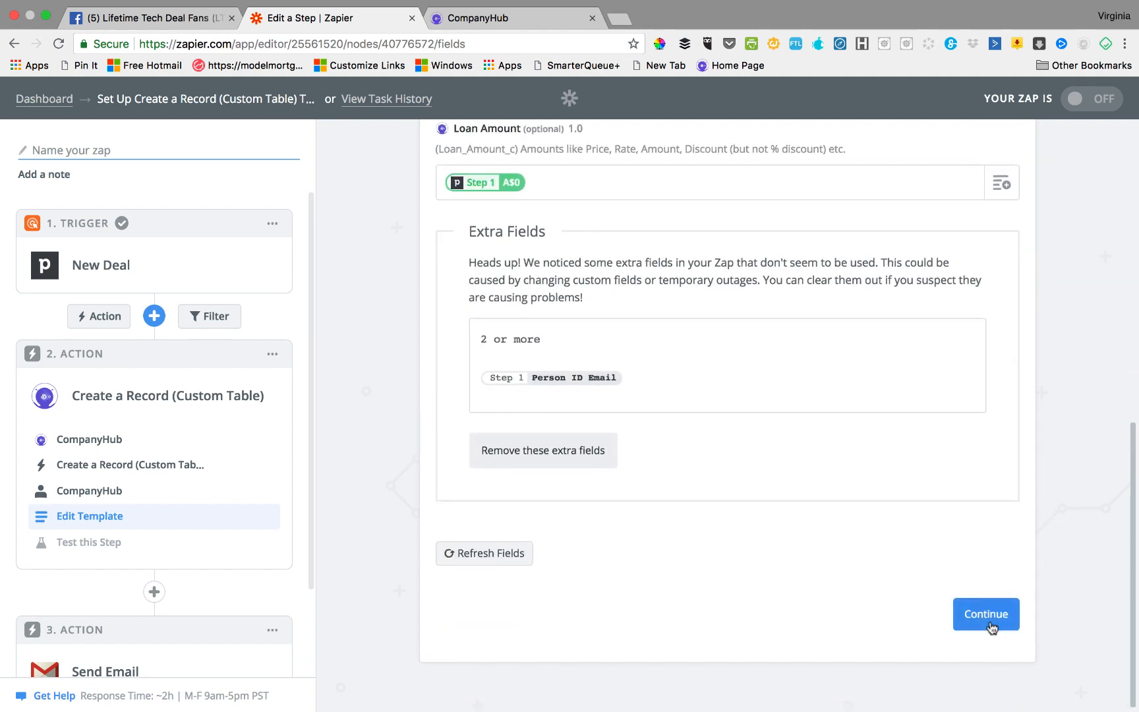
- Continue to the test step showing the sample MyTable record, then switch to CompanyHub
left_click(985, 614)
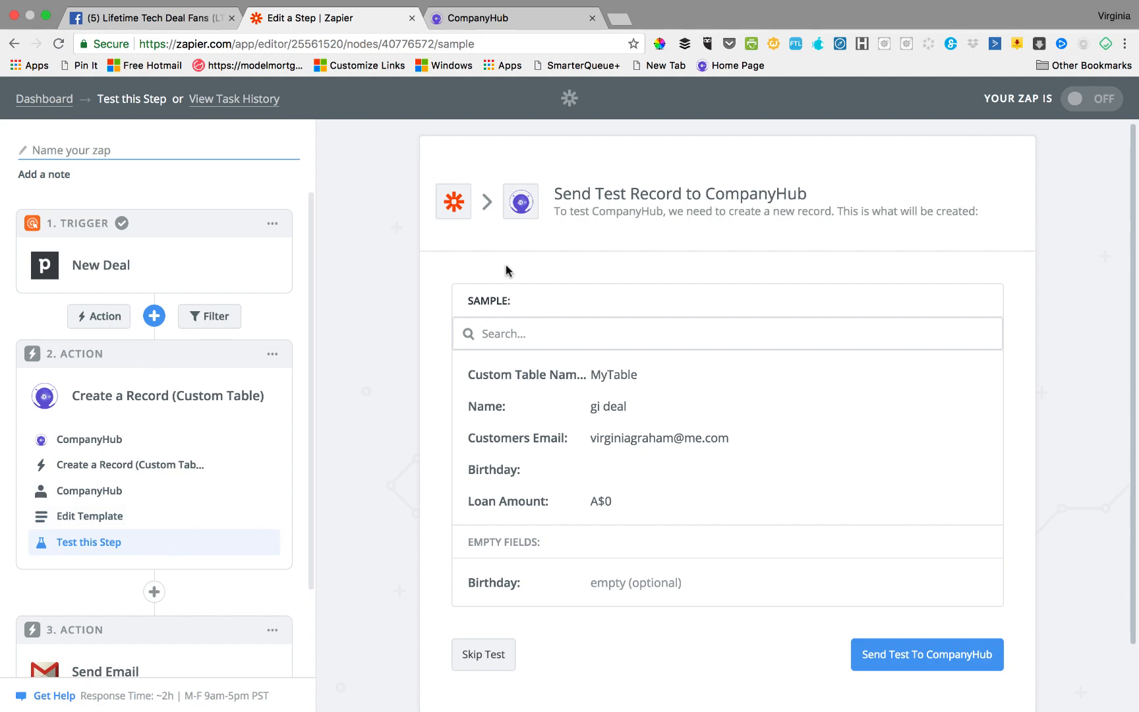
mouse_move(101, 265)
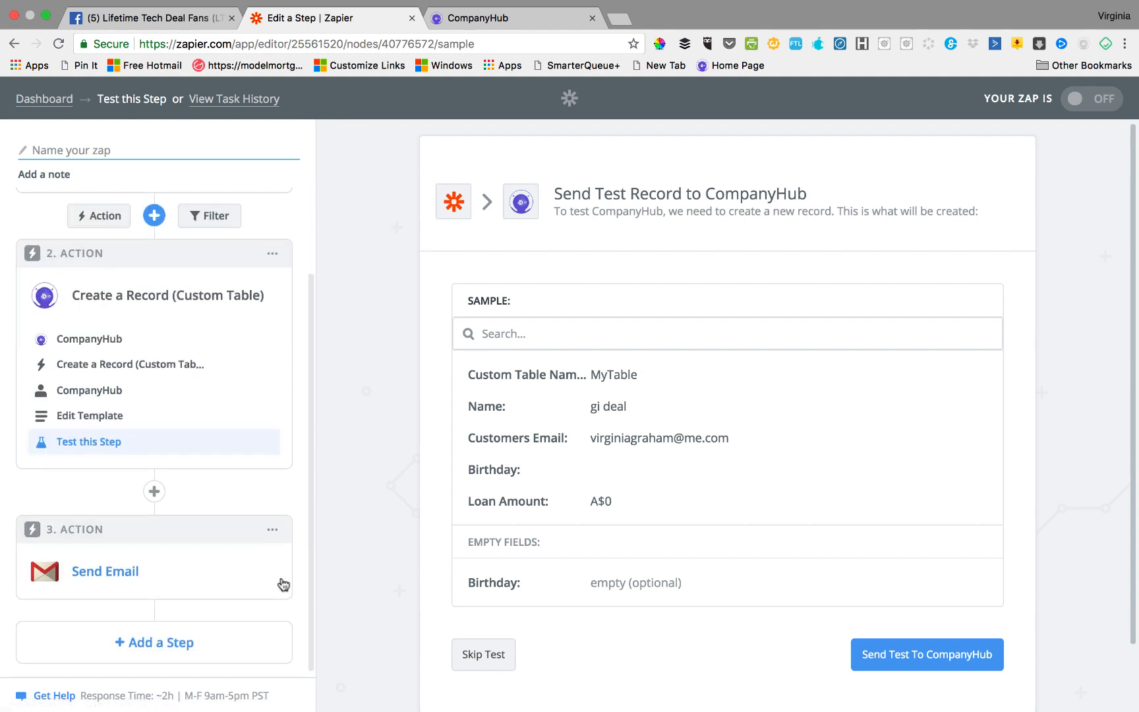
left_click(514, 17)
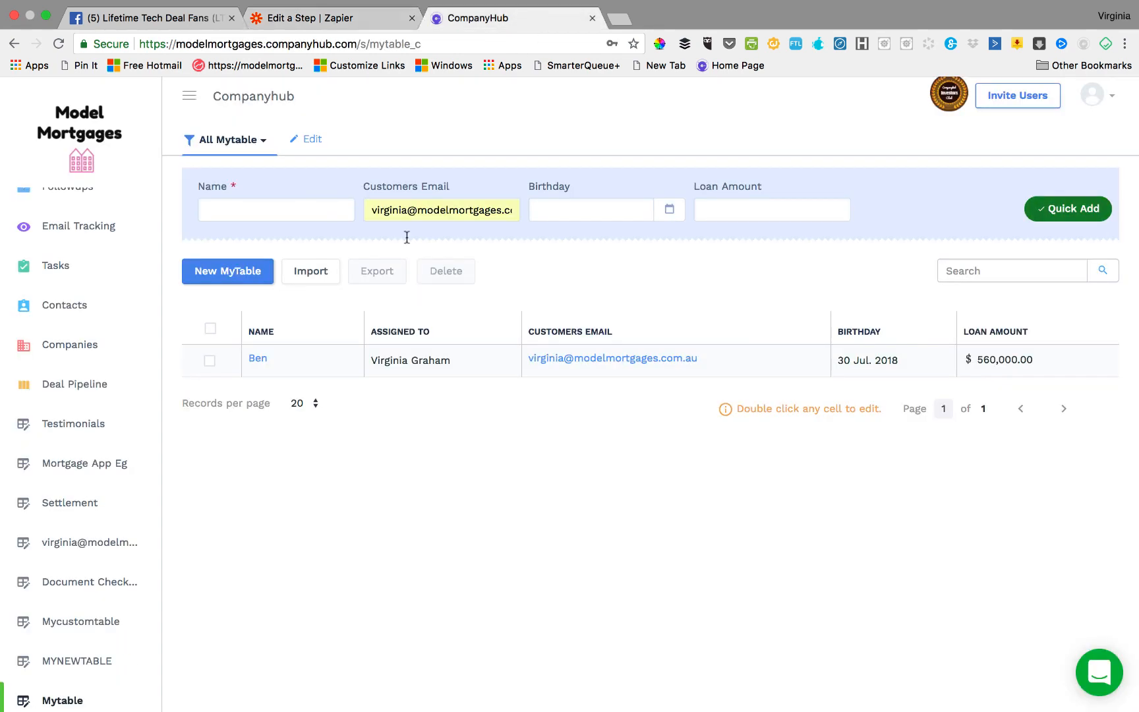
mouse_move(547, 429)
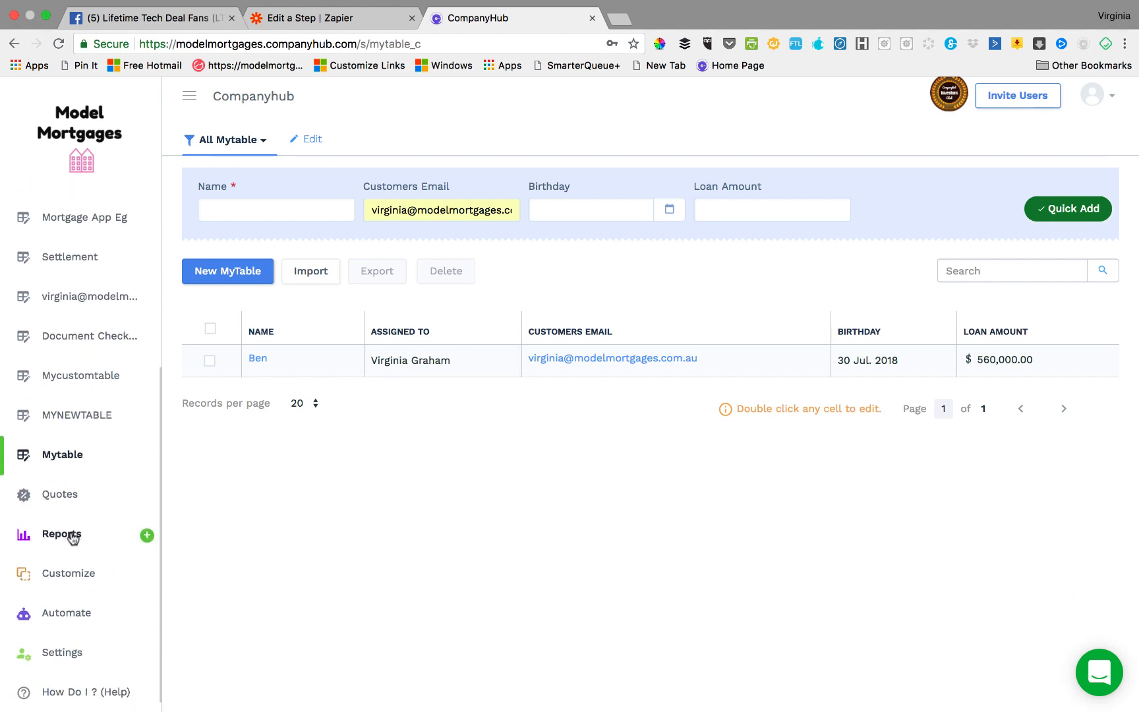
- Start a new scheduled UTron from CompanyHub's Automate page
left_click(66, 612)
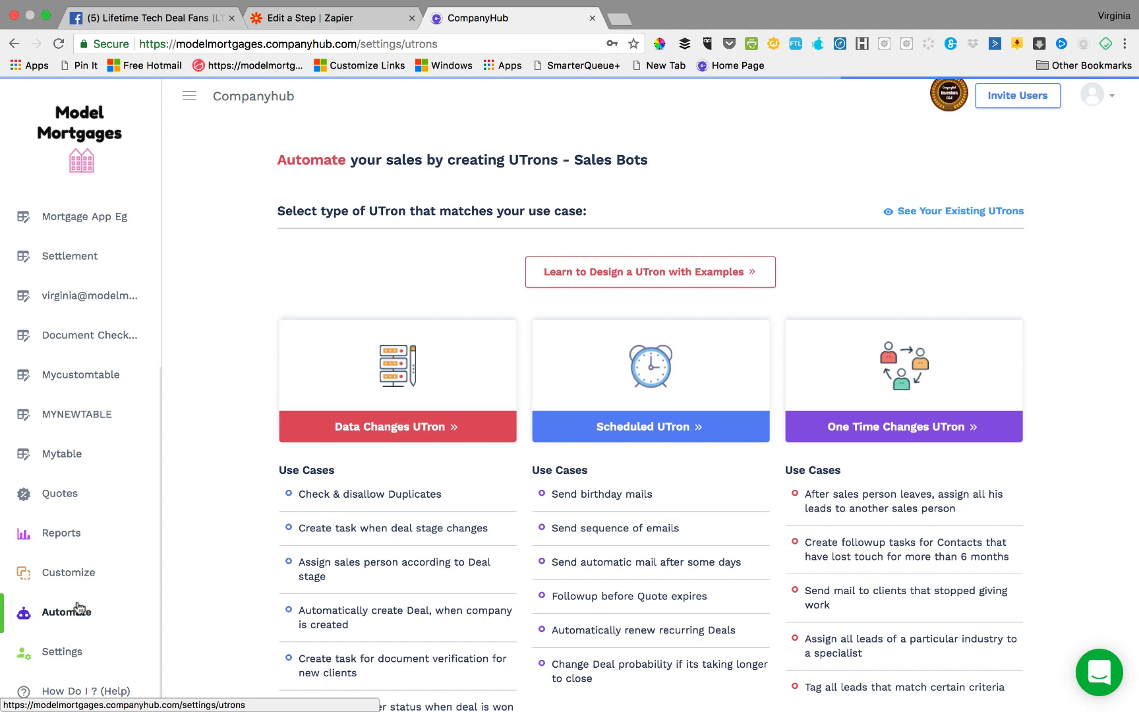
left_click(649, 427)
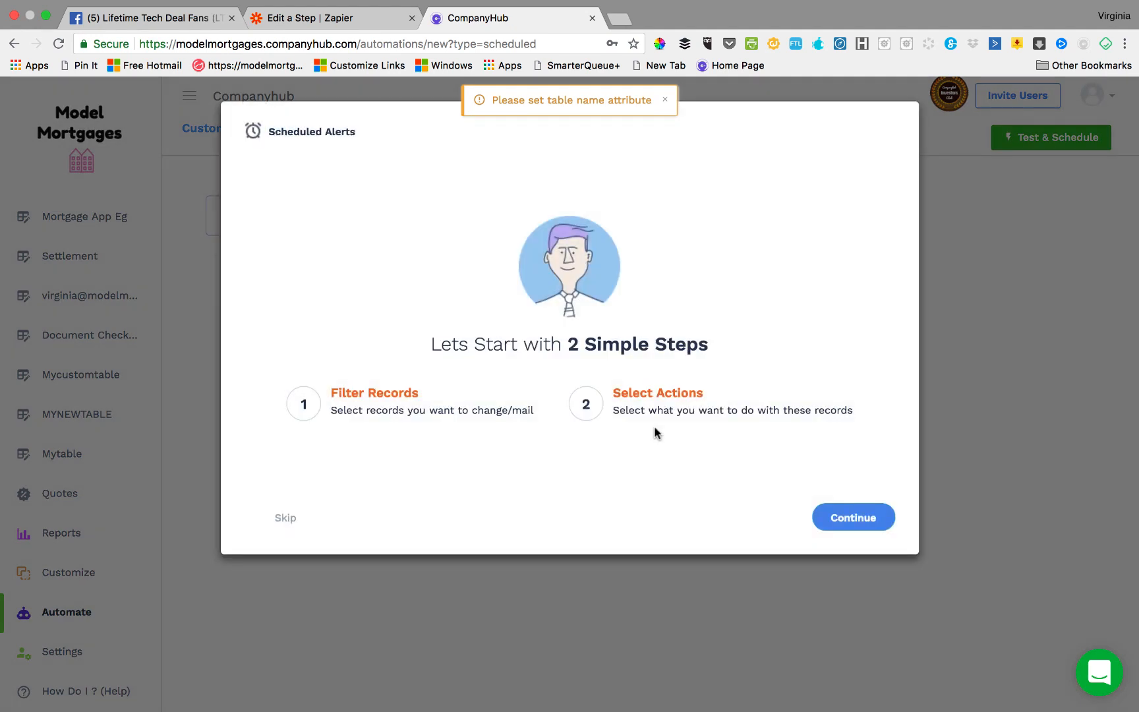
- Select Mytable as the target table and add the condition Birthday is Today
left_click(852, 517)
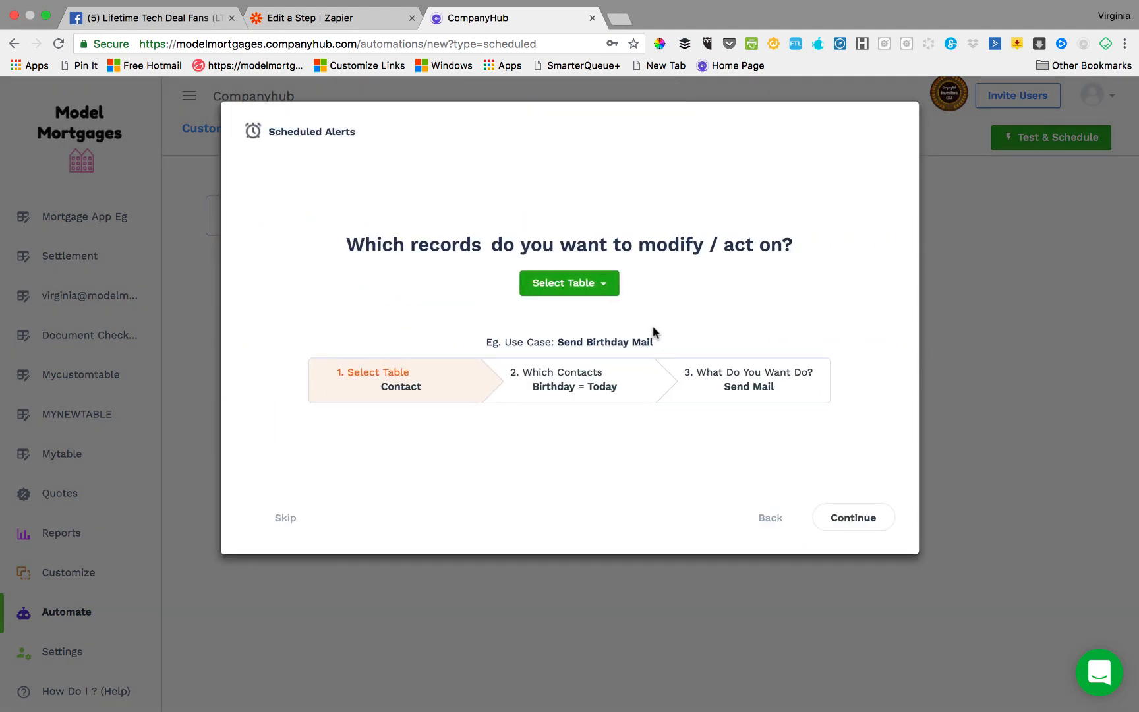
mouse_move(570, 283)
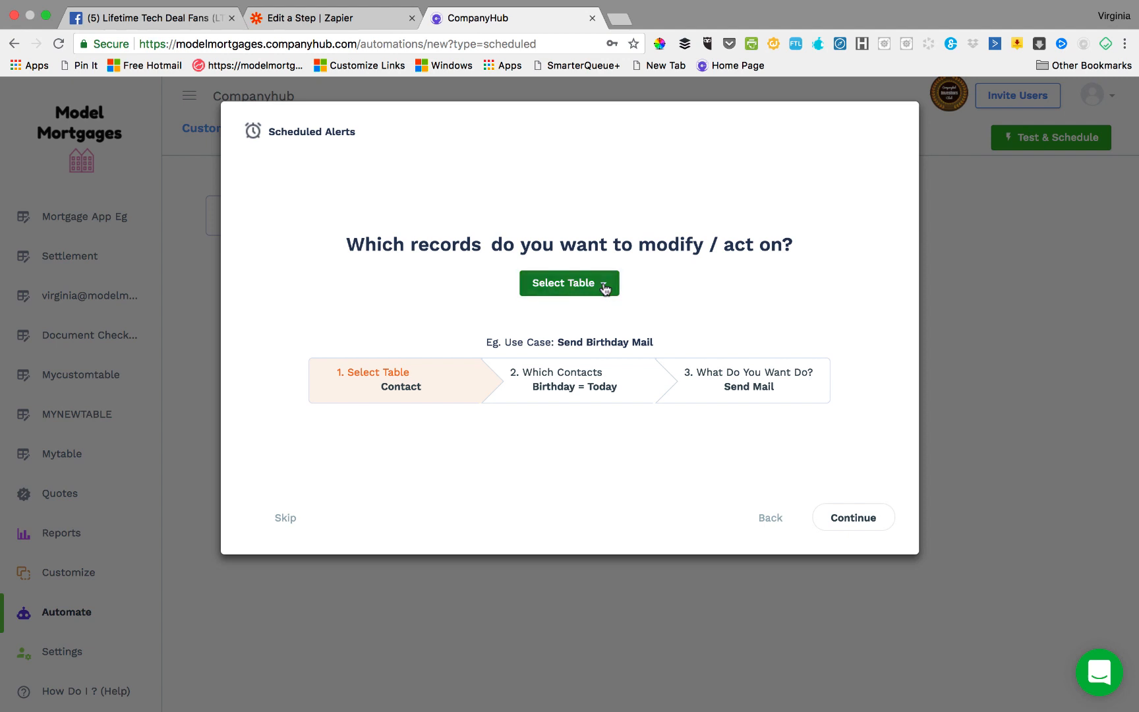
left_click(569, 283)
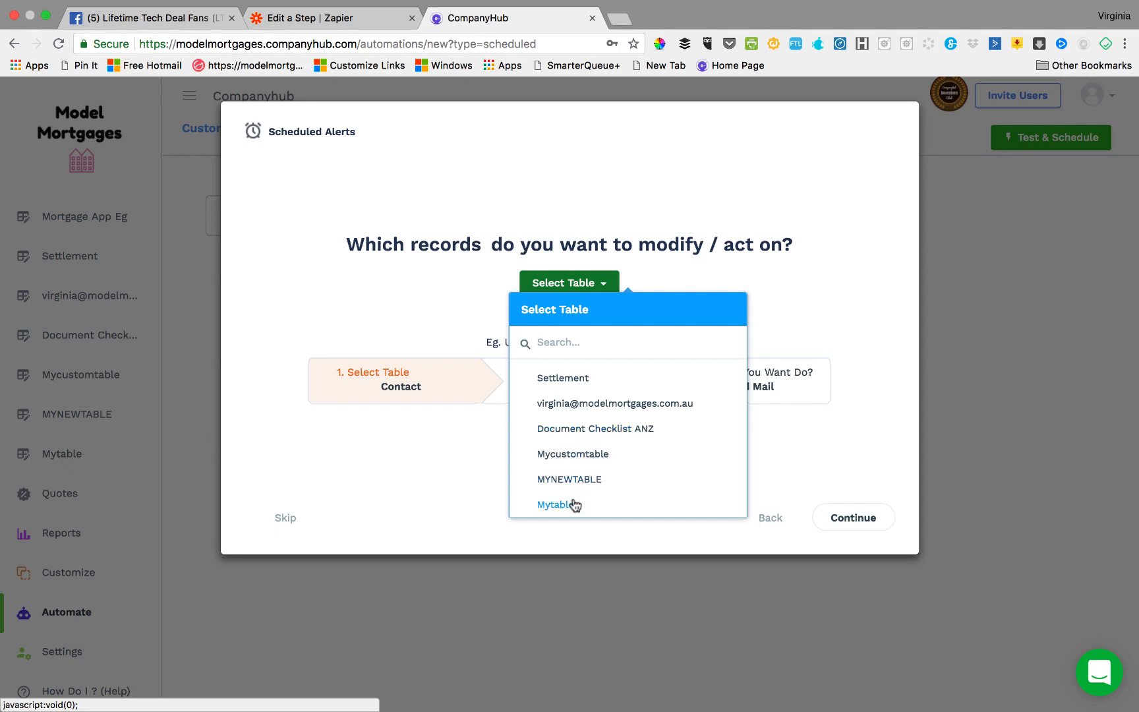
left_click(556, 505)
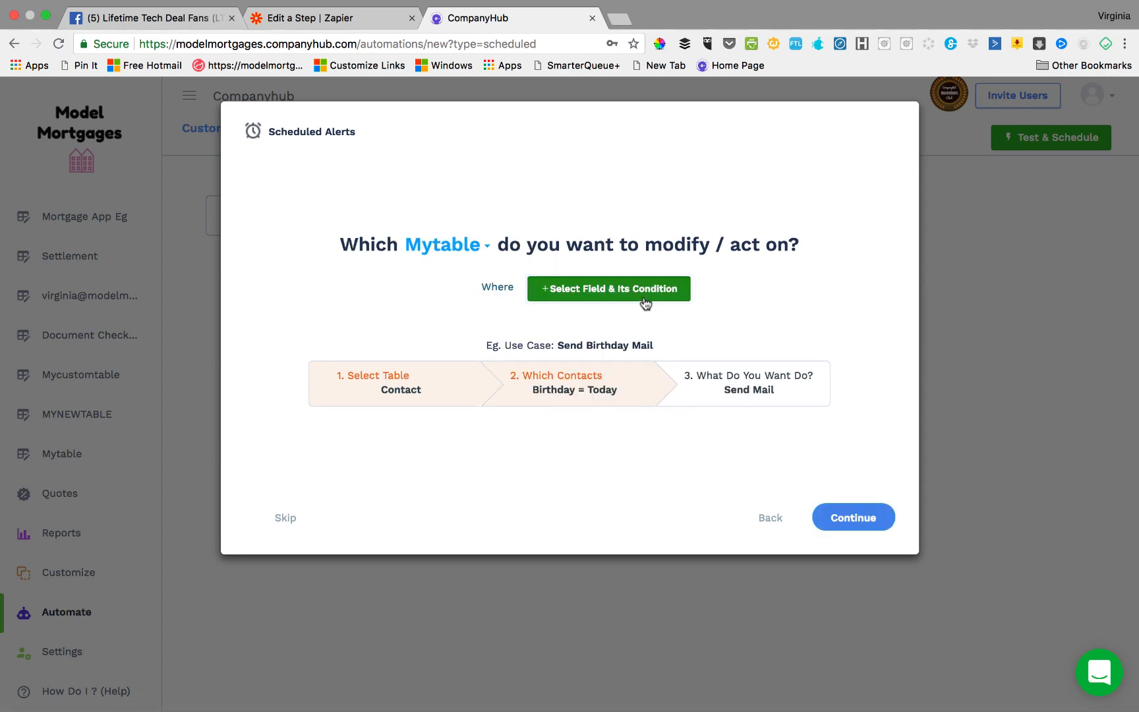
left_click(609, 289)
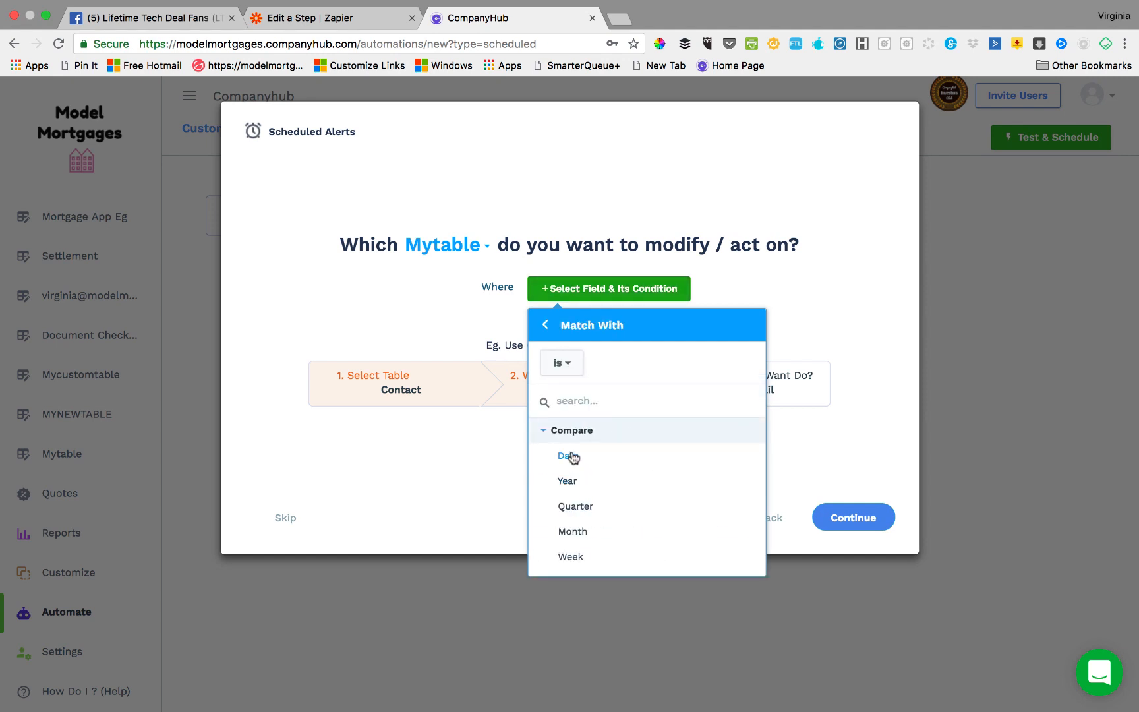
left_click(565, 456)
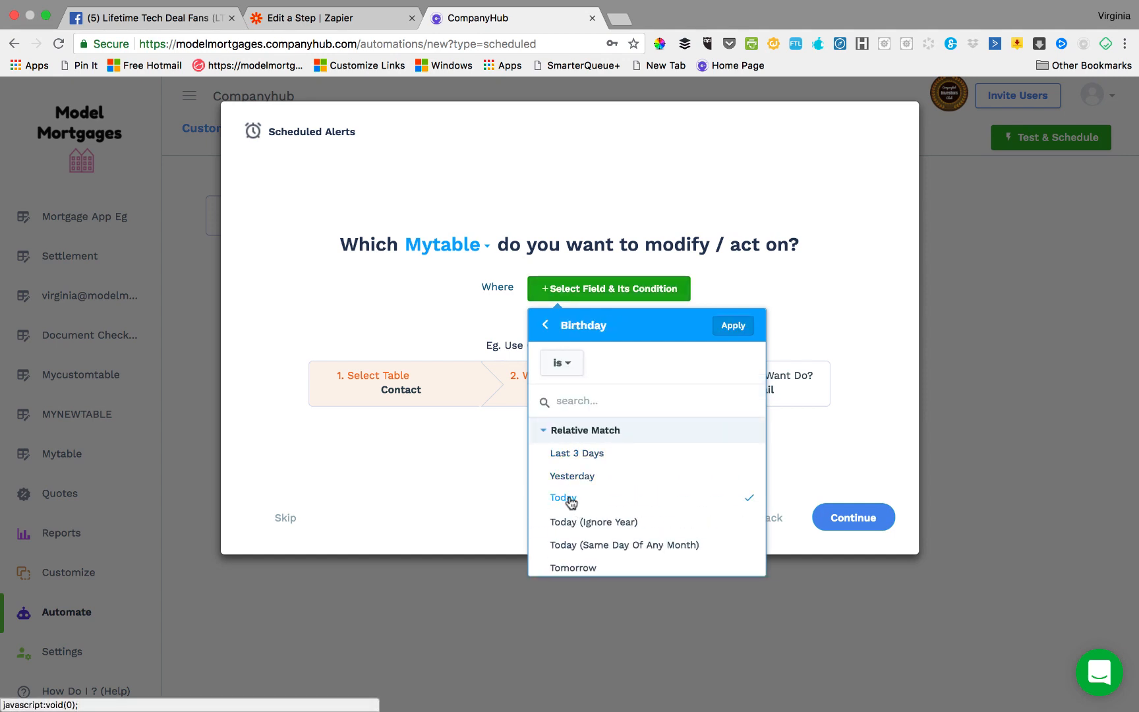
left_click(732, 325)
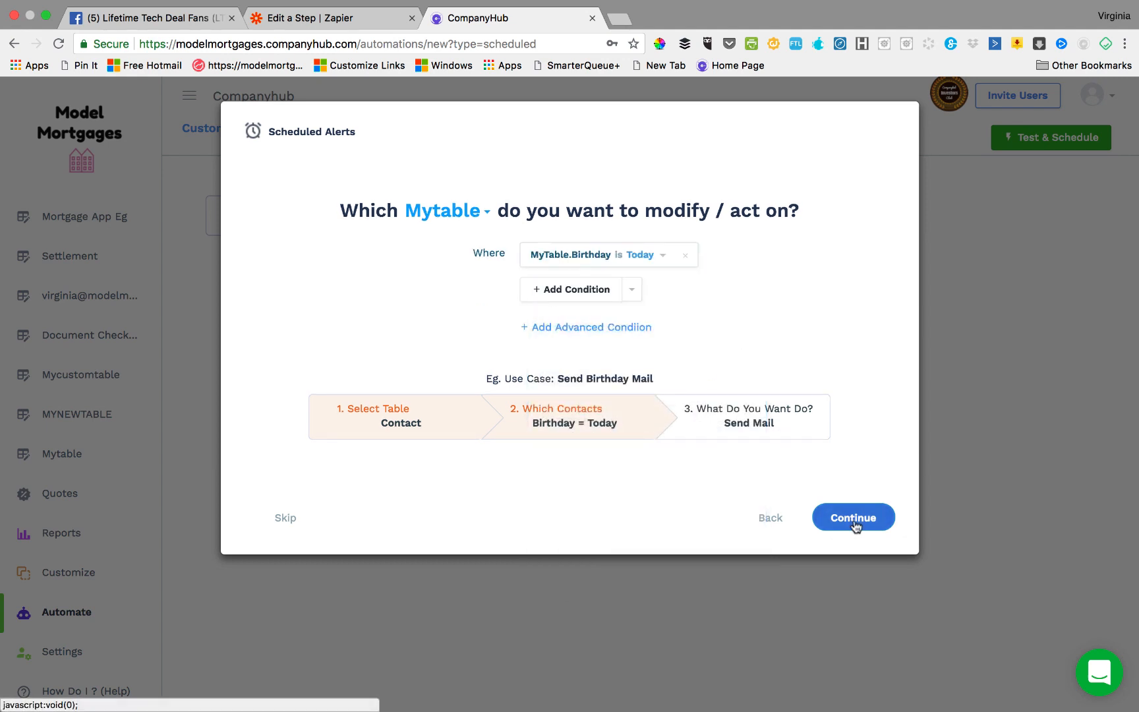
left_click(853, 518)
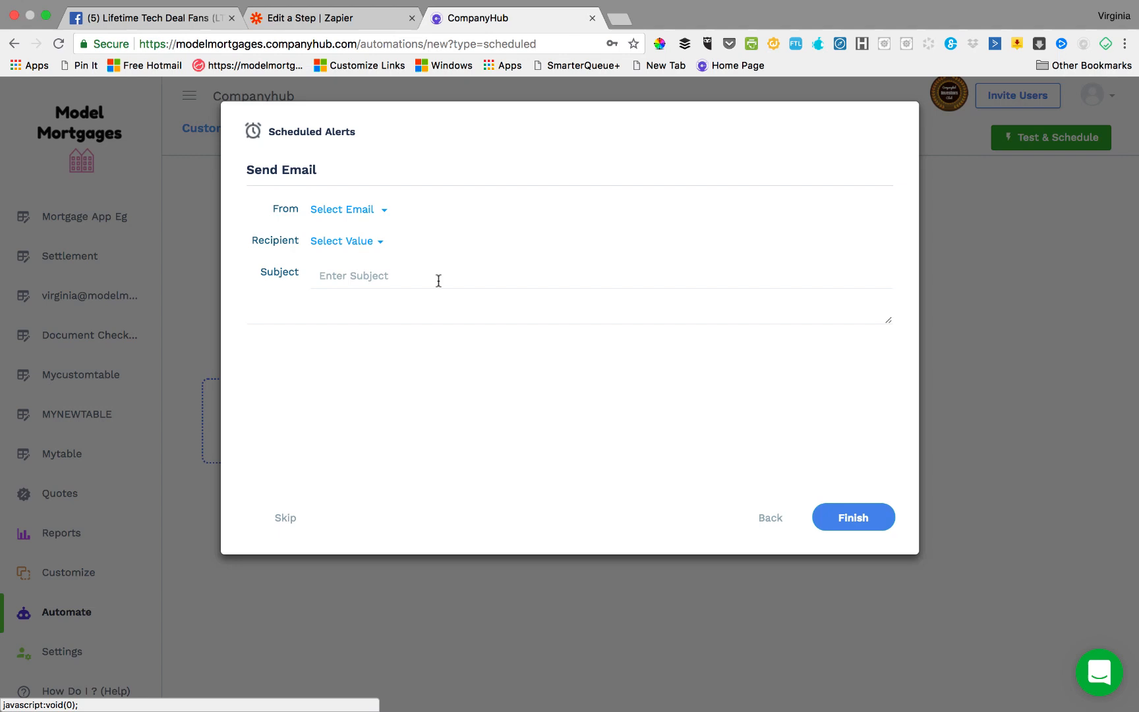
- Set the sender to the account user and the subject to 'Happy Birthday'
left_click(342, 209)
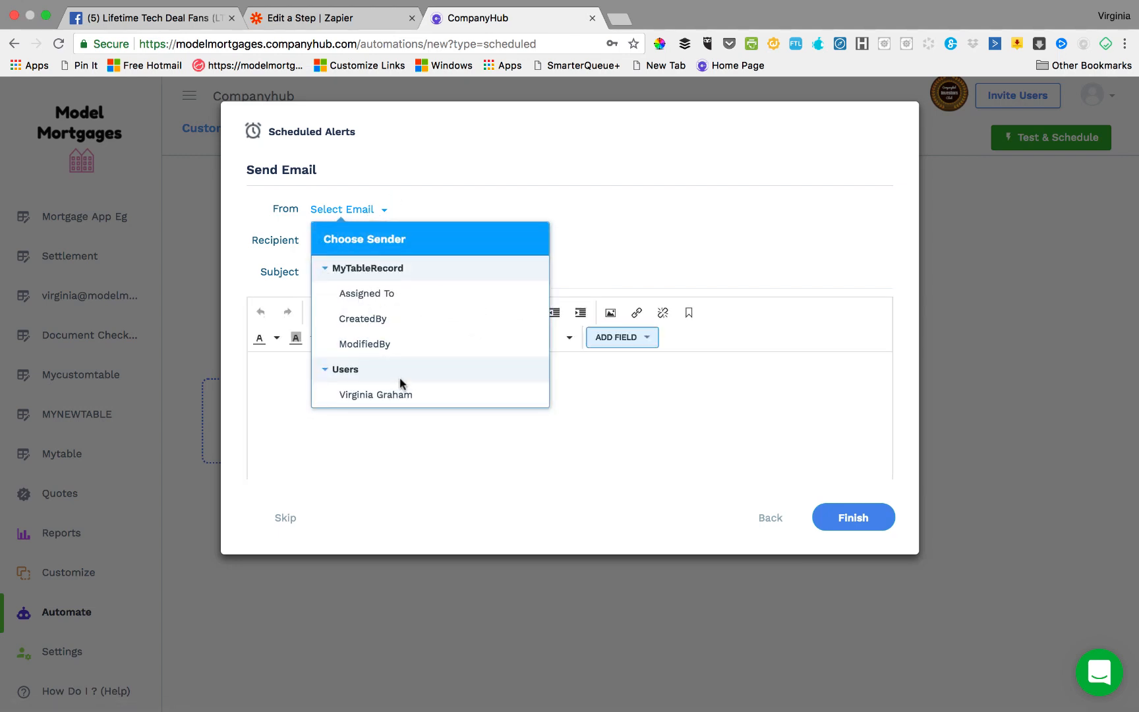
left_click(375, 394)
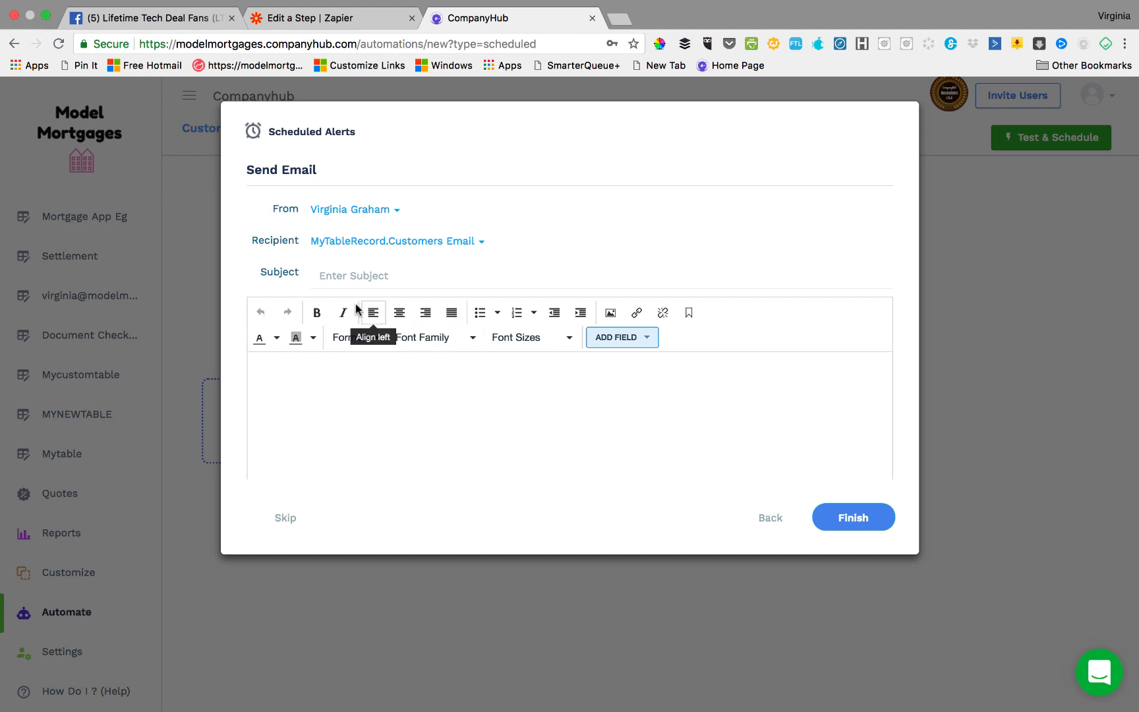
type("Happy")
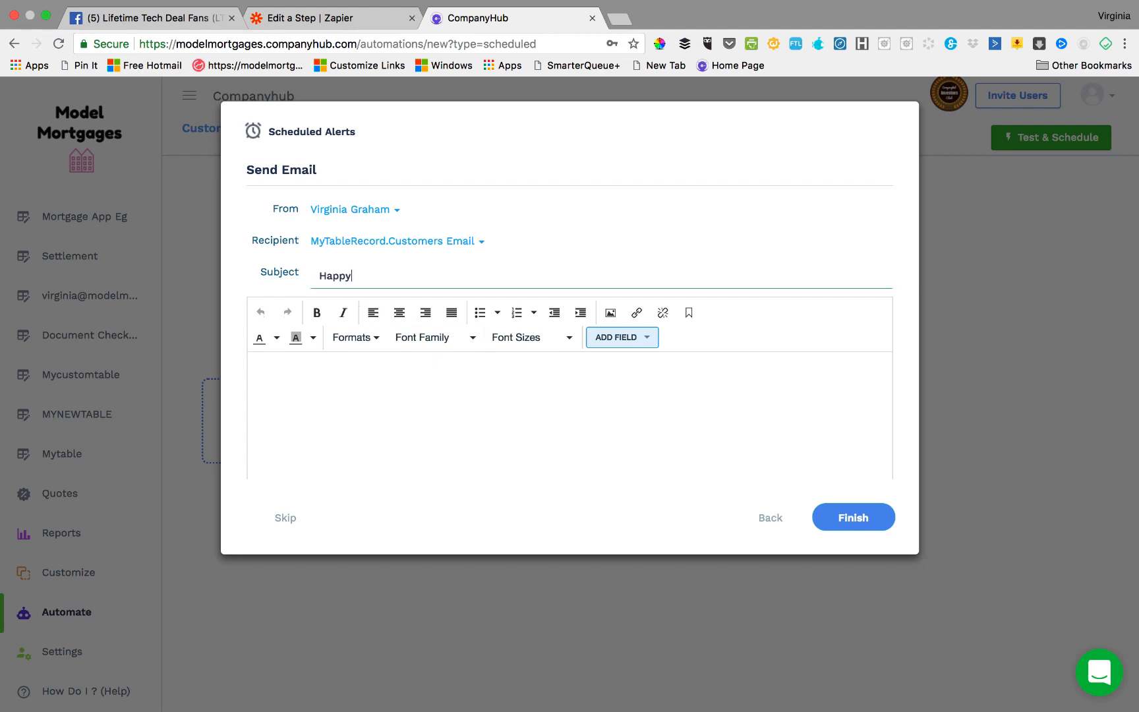
type("Birthday")
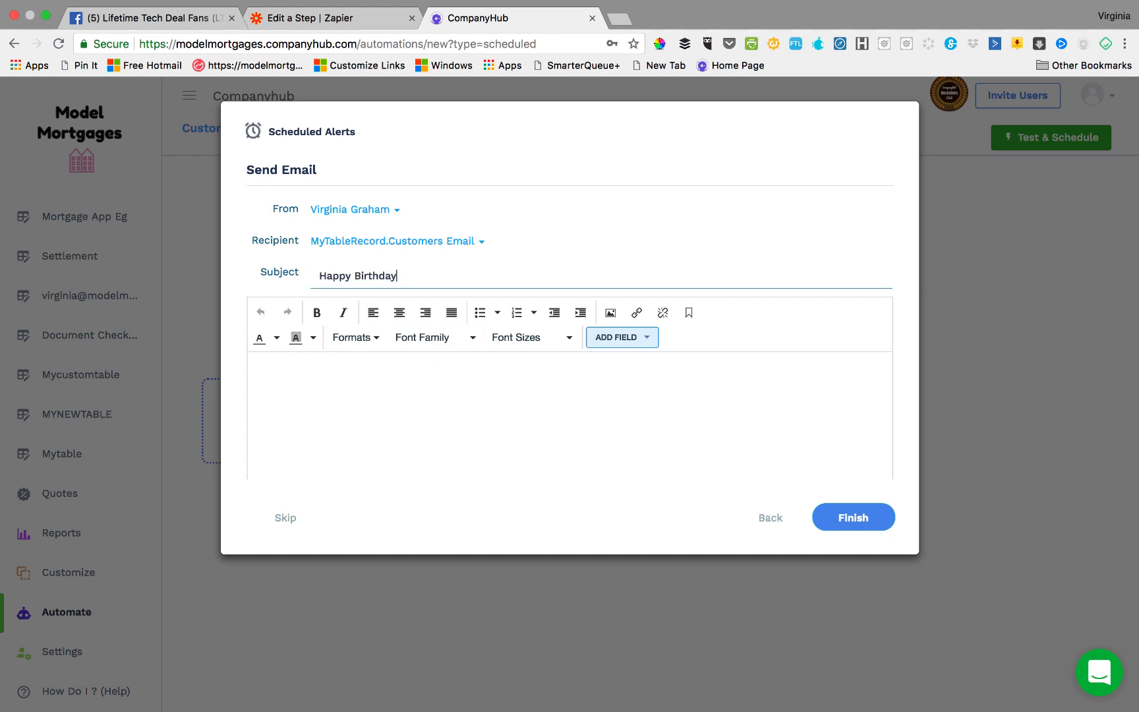
- Write the body 'Hi [Name] Happy Birthday! Virginika' and finish the email
type("Hi")
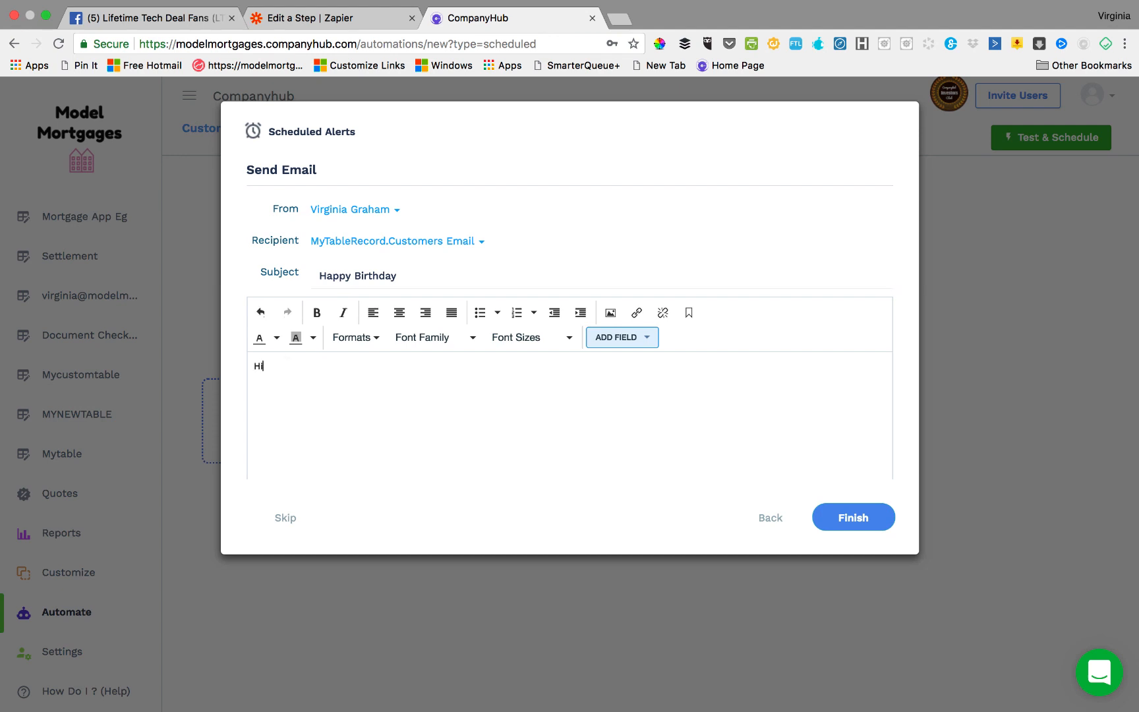
left_click(620, 337)
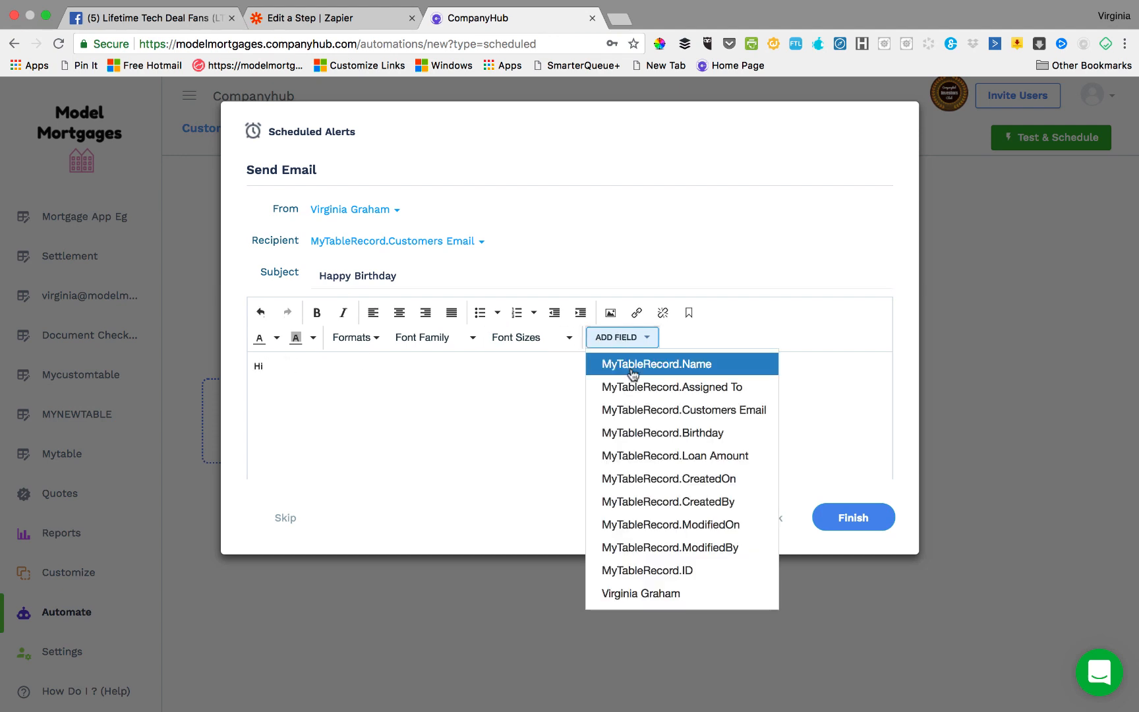
left_click(655, 364)
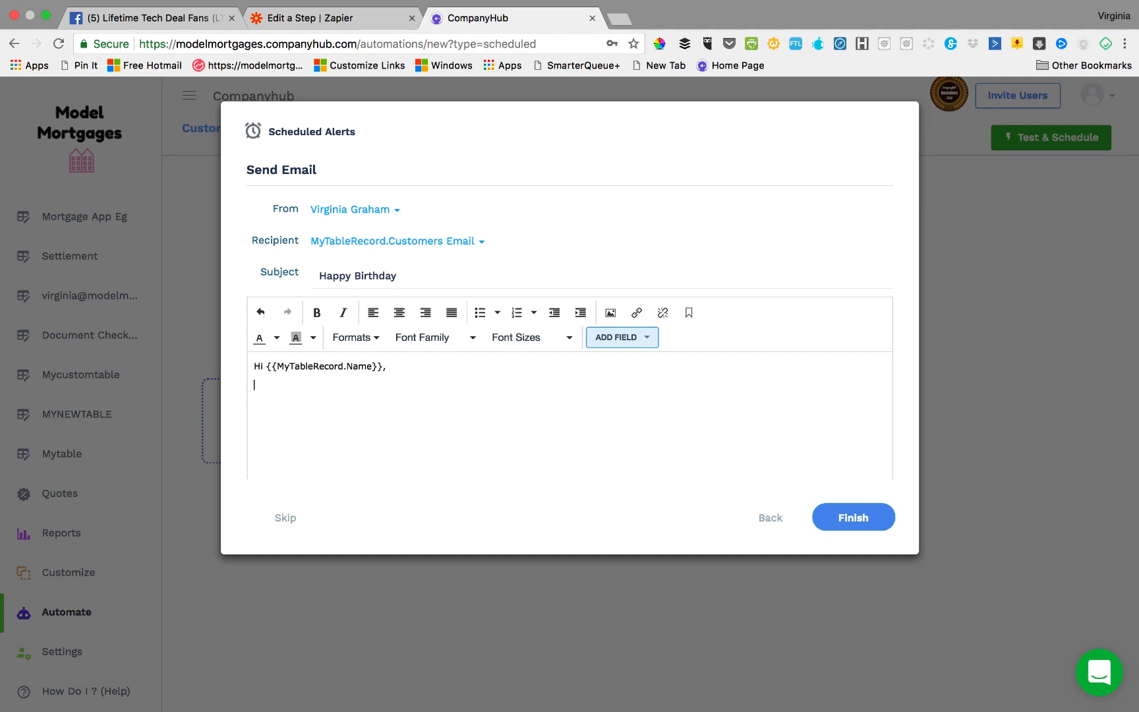
type("Happy")
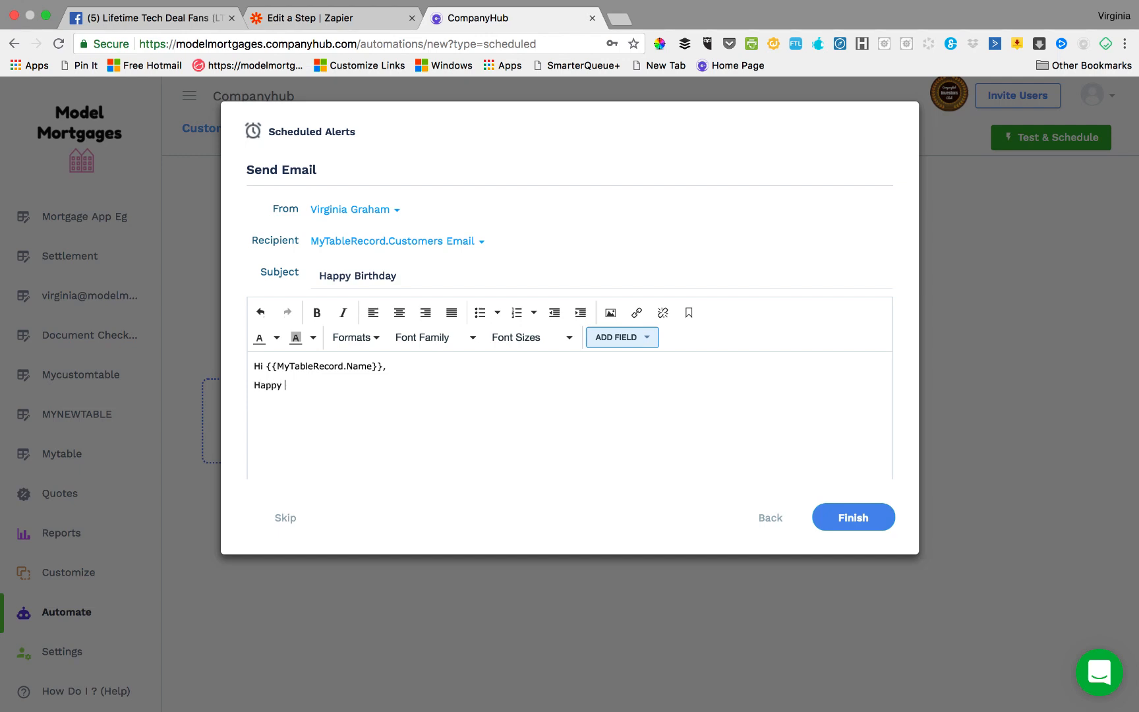
type("Birthday")
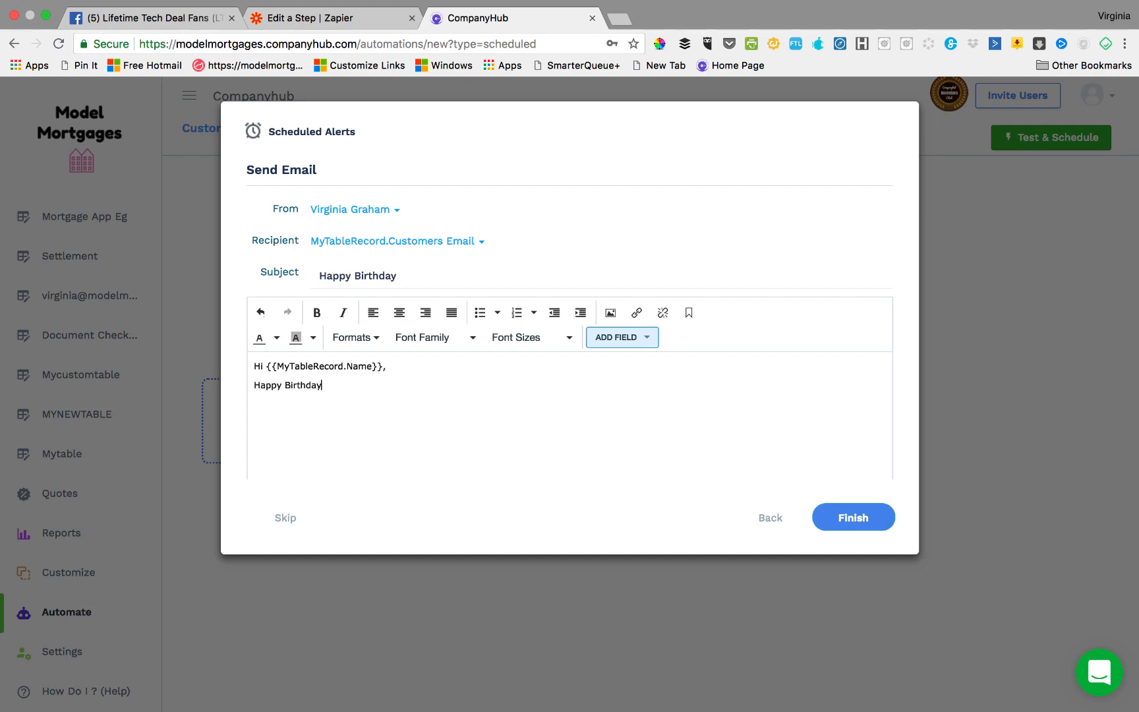
type("!")
type("best wishes")
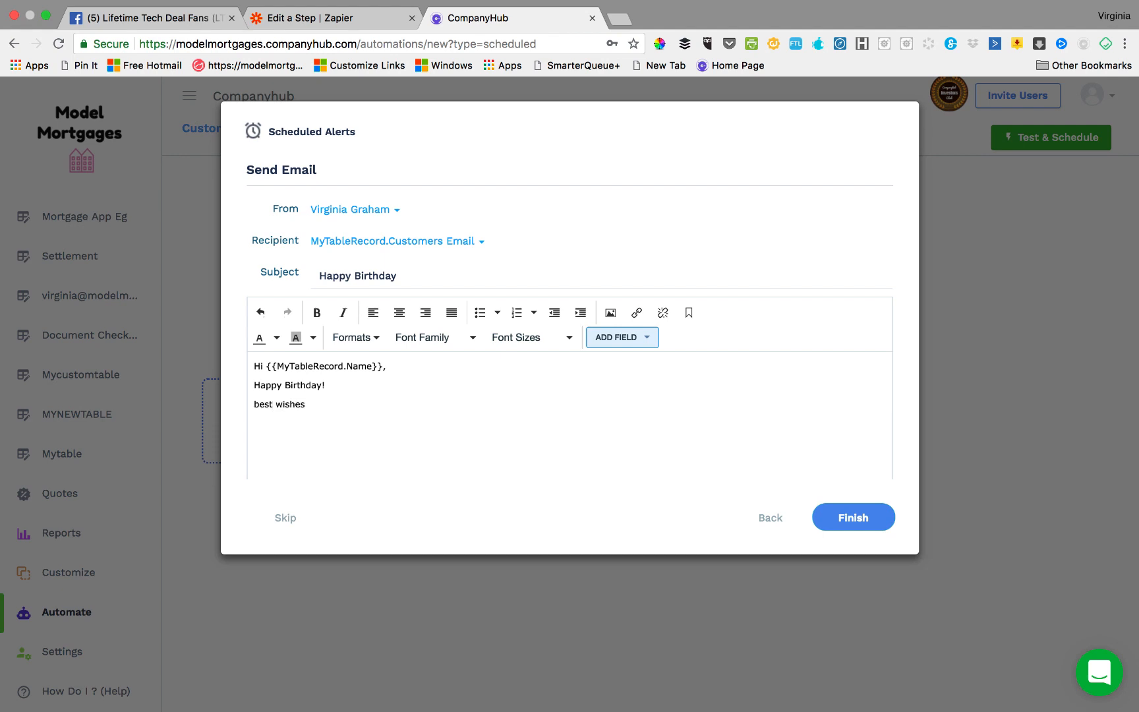
type("Virginika")
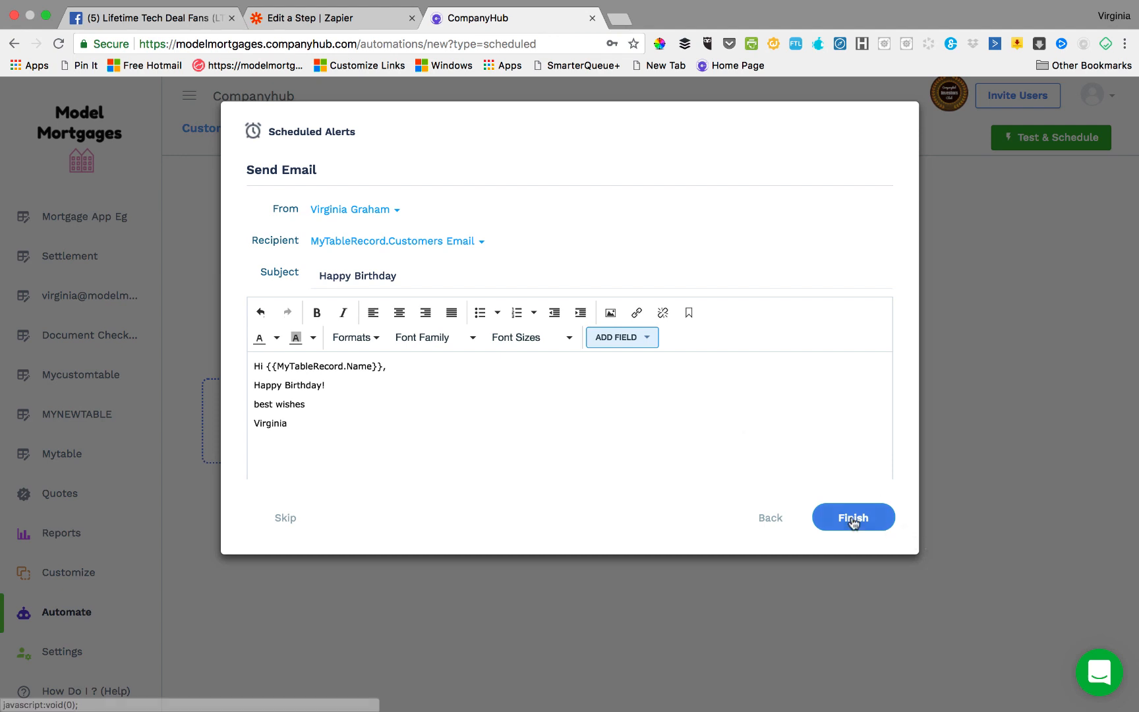
left_click(852, 518)
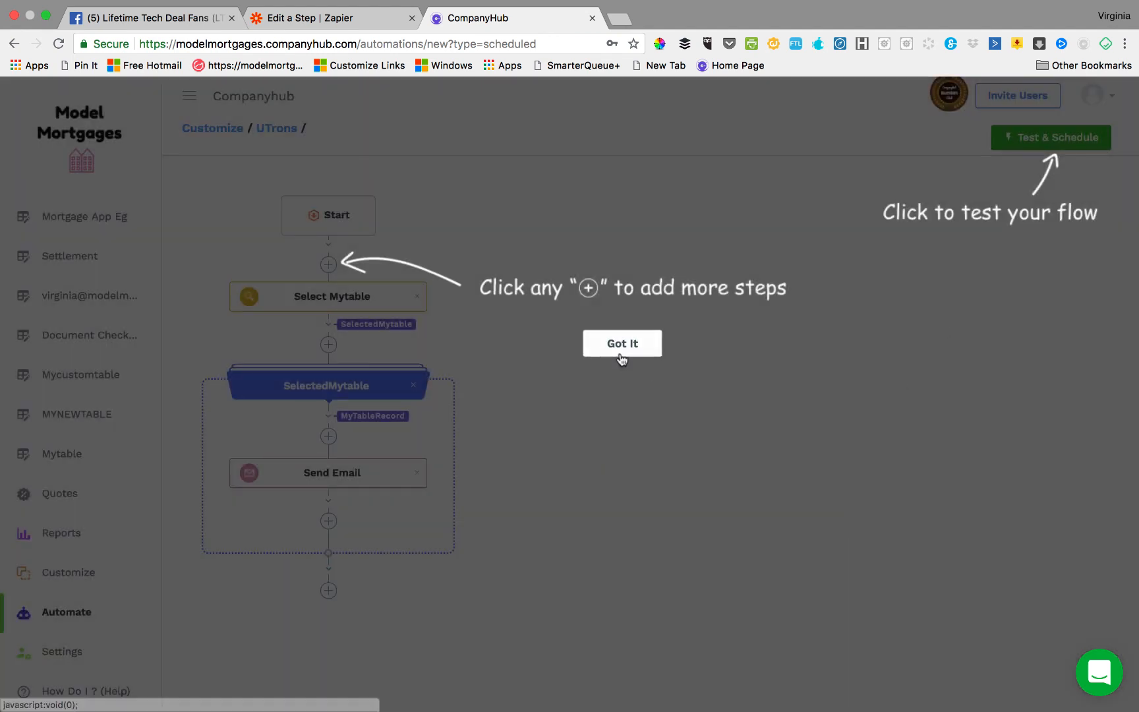
- Move on to scheduling, accept the terms and begin the label 'Happy B'
left_click(1049, 137)
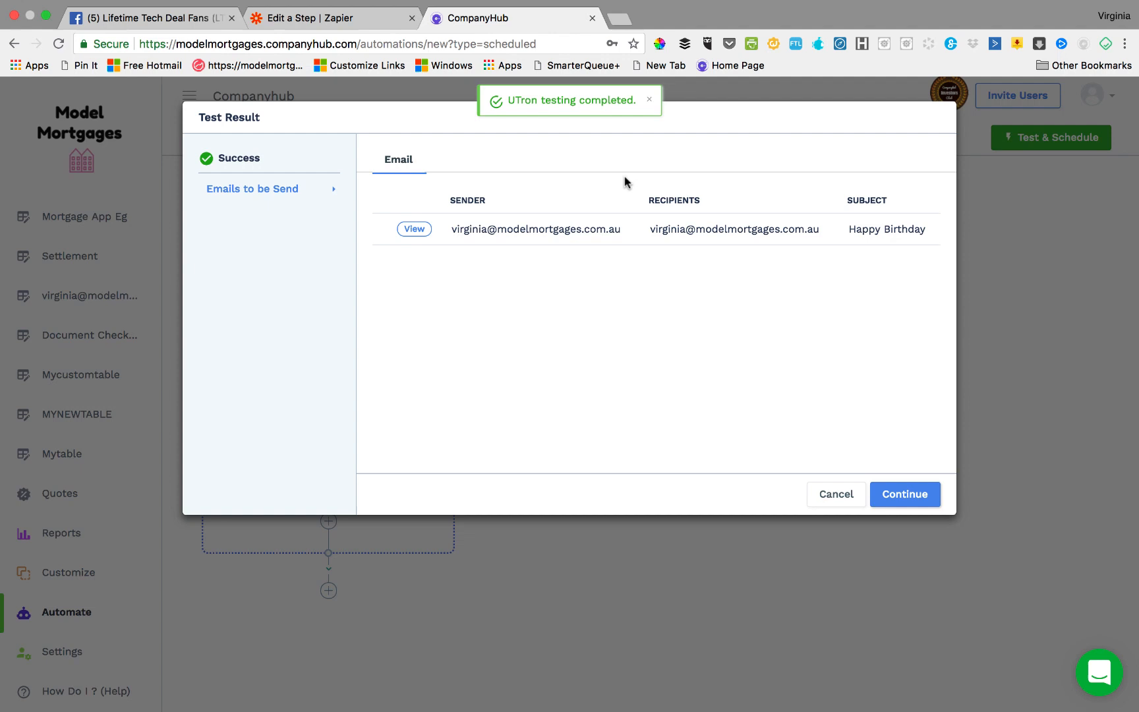
left_click(905, 493)
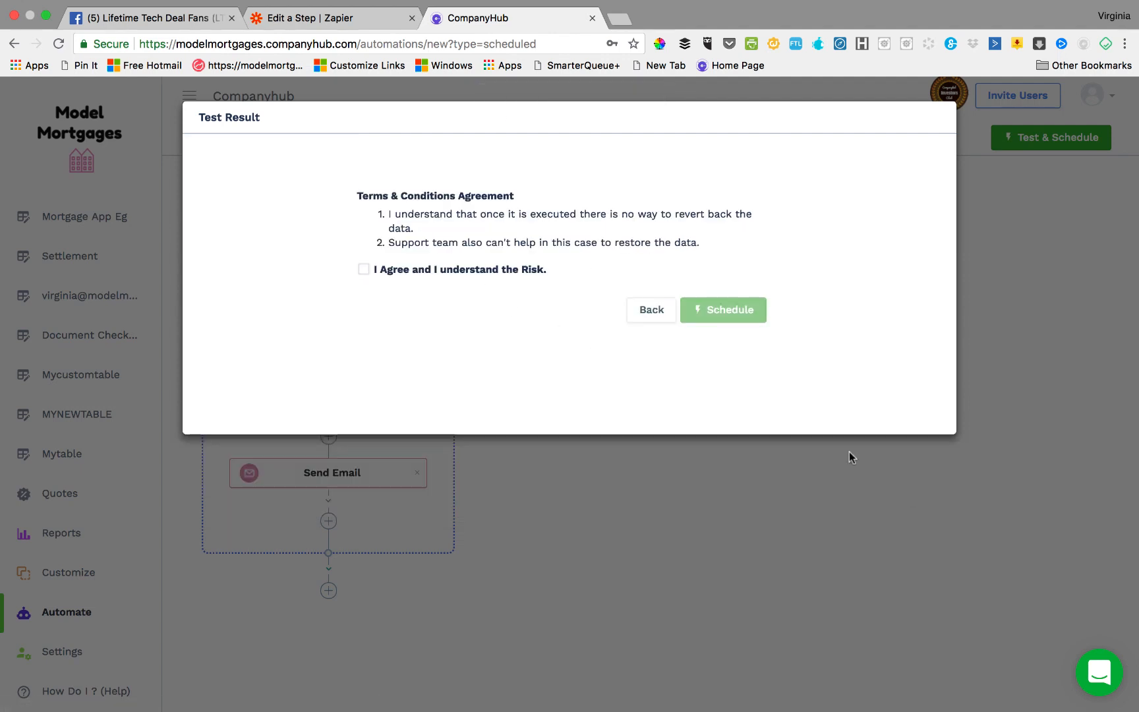
left_click(363, 269)
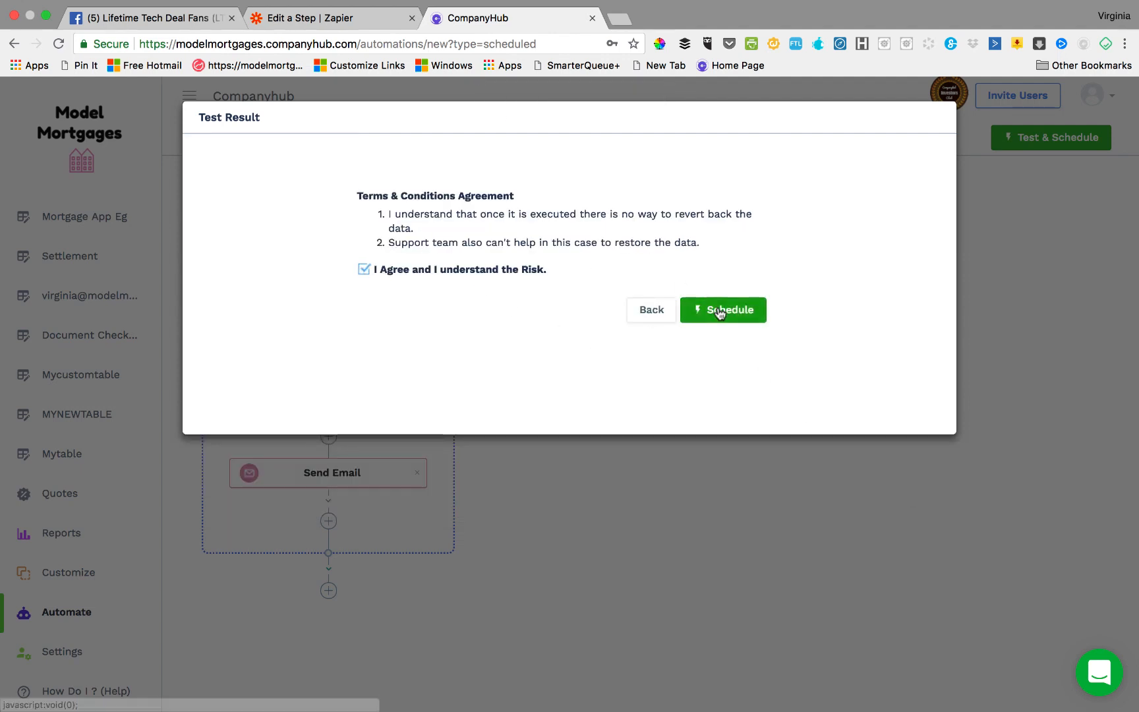
left_click(721, 309)
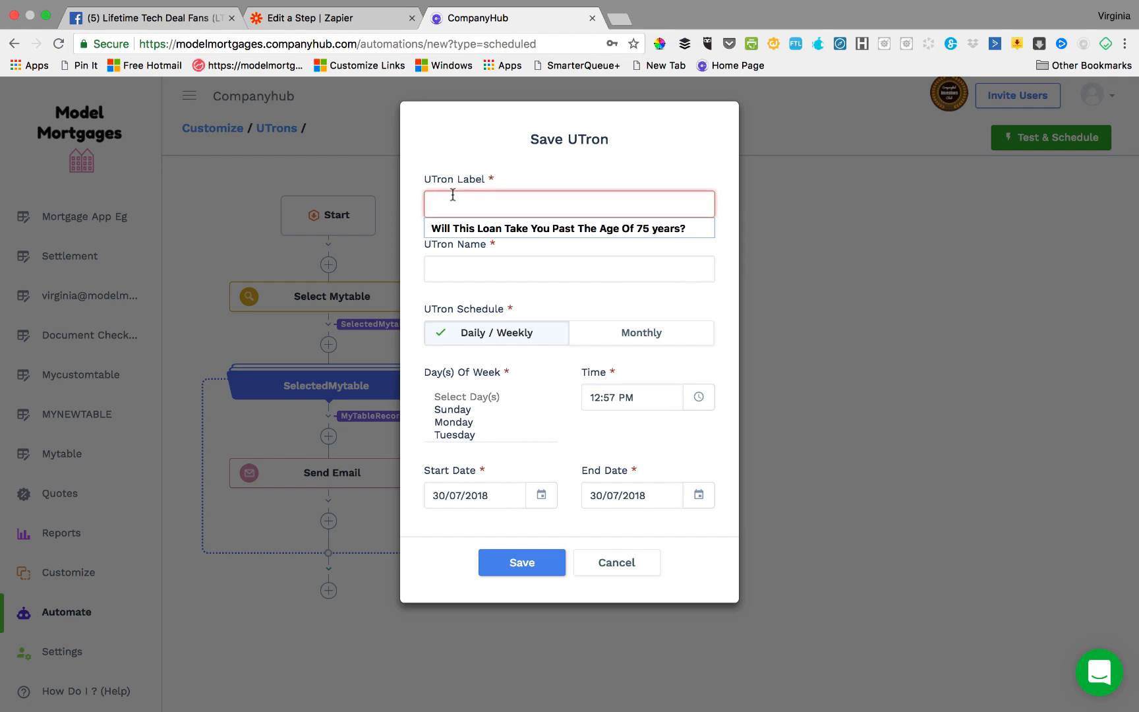
type("Happy Birthday")
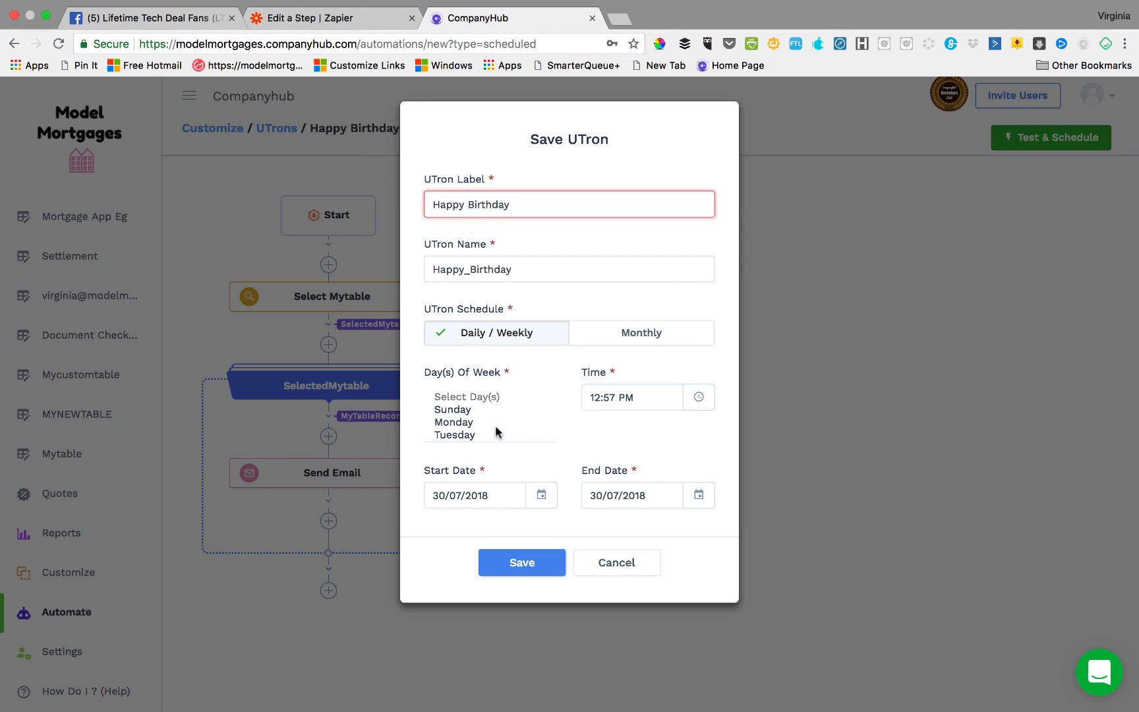
- Choose Wednesday through Saturday as the run days, checking the end date
left_click(453, 422)
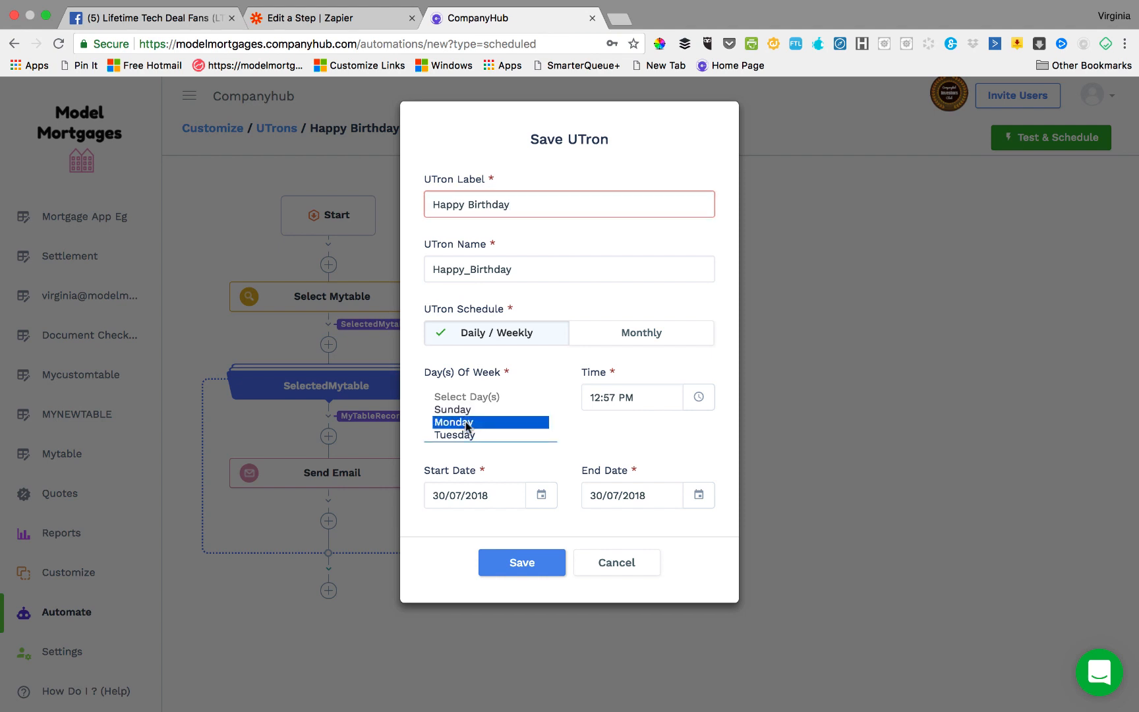
left_click(454, 422)
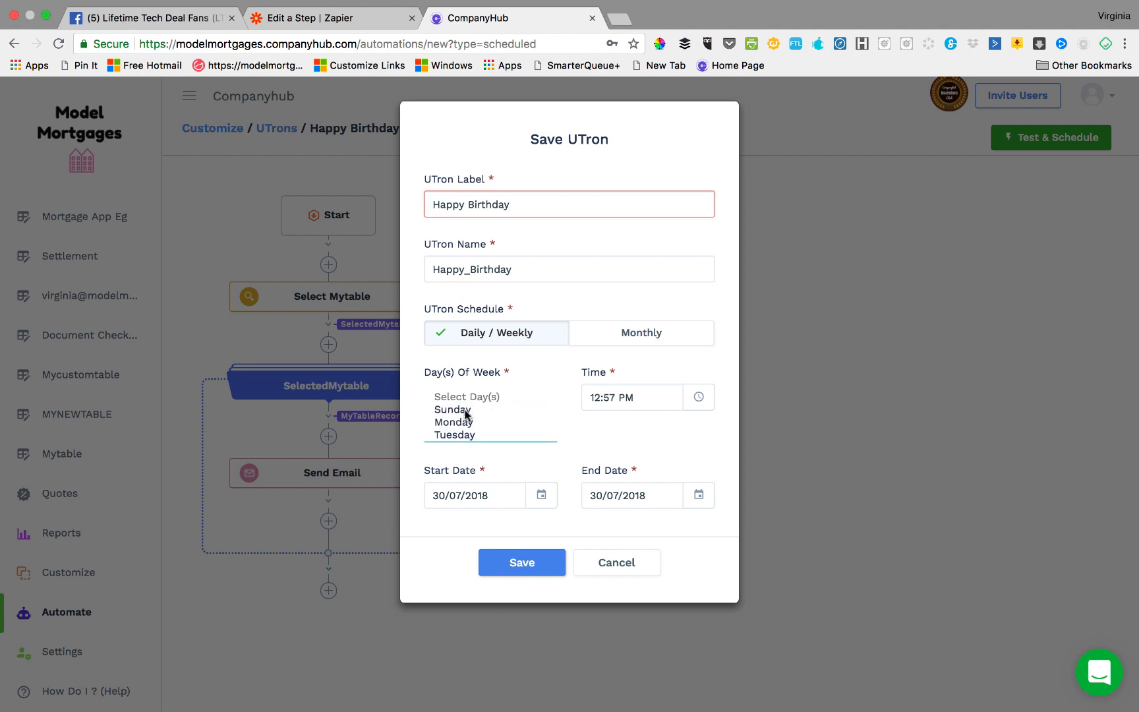
left_click(451, 409)
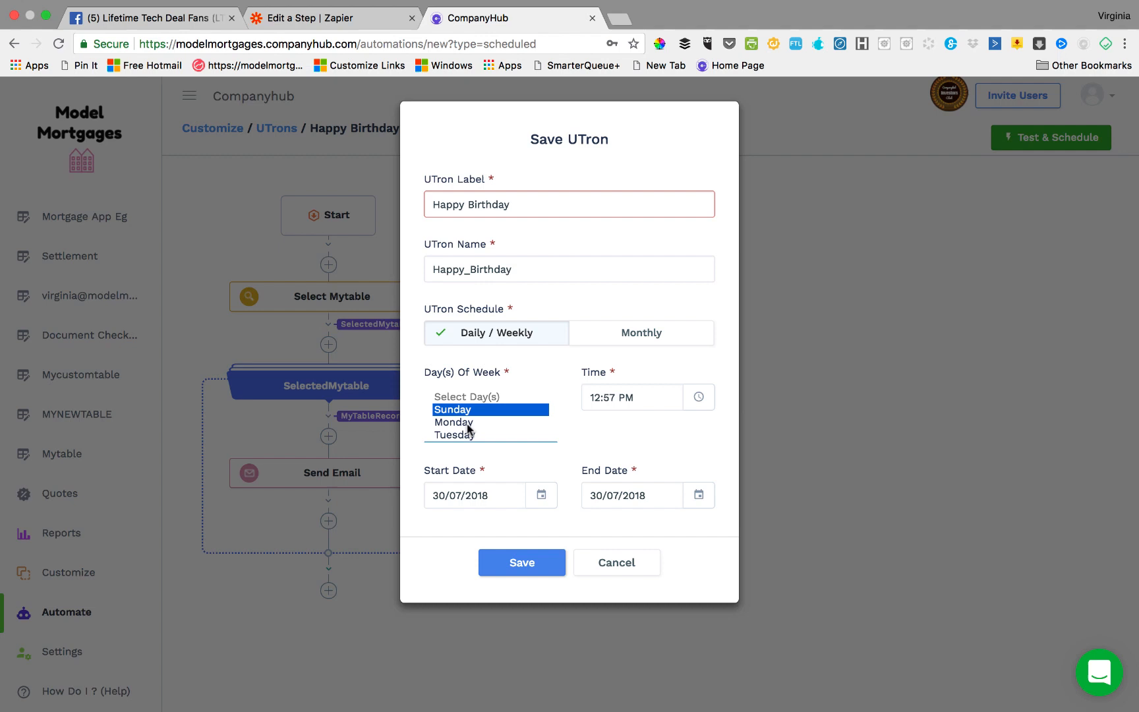
scroll("down", 3)
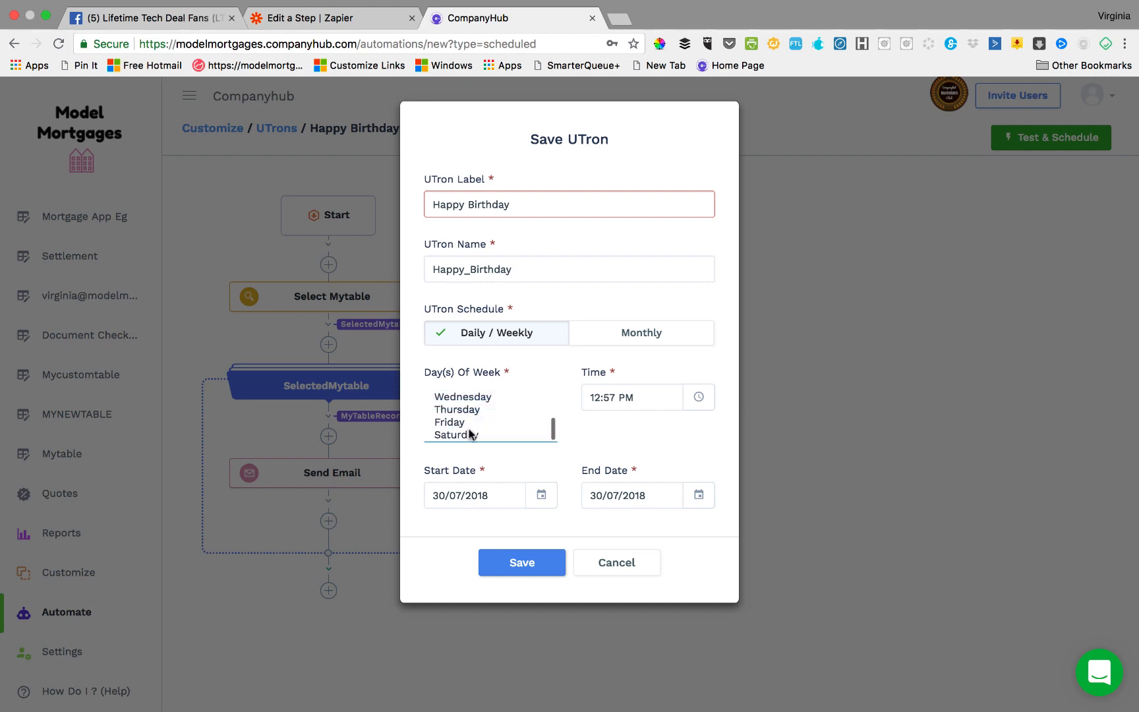
left_click(462, 397)
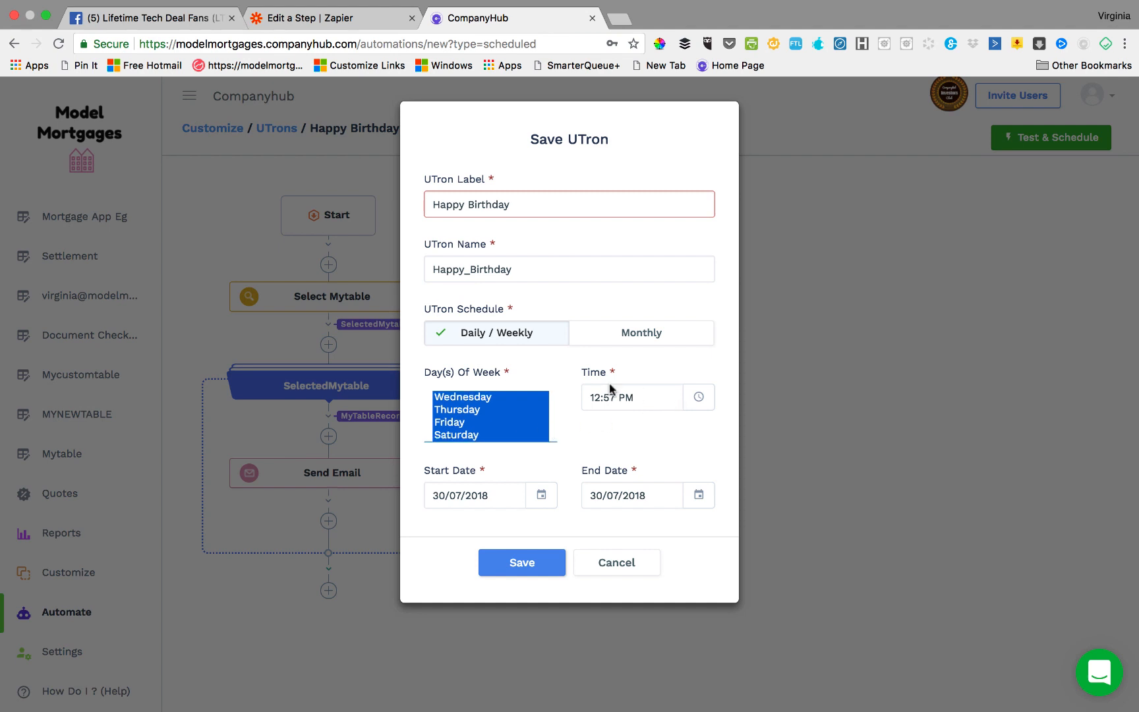
left_click(698, 495)
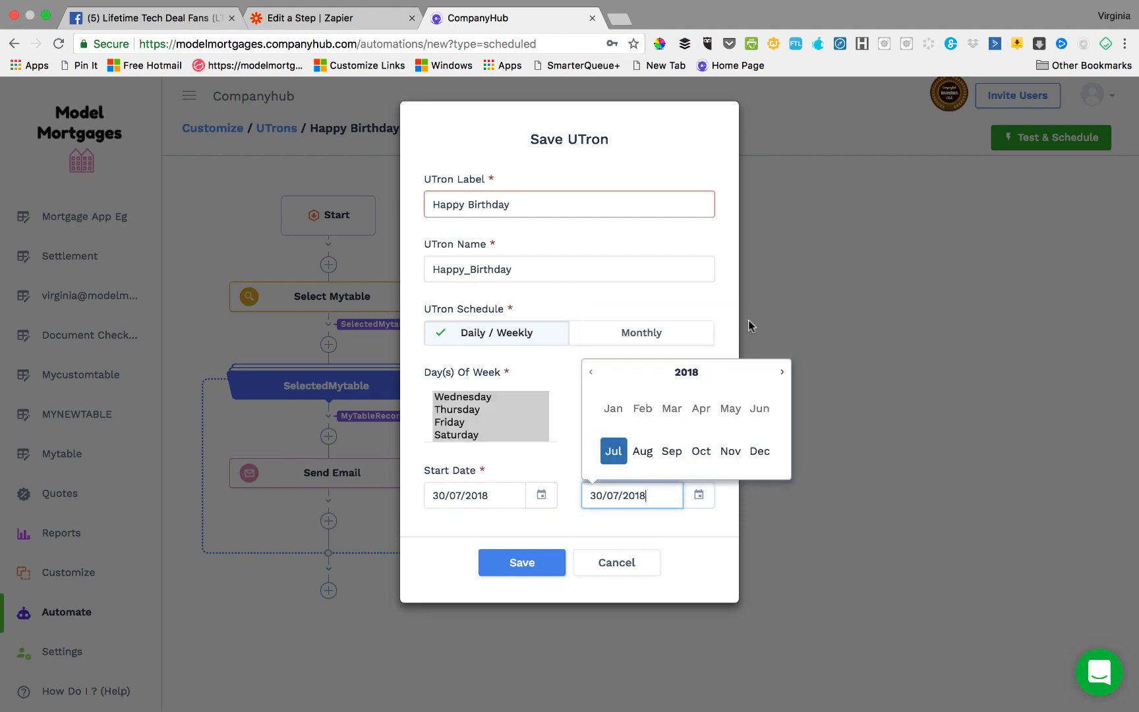
left_click(781, 372)
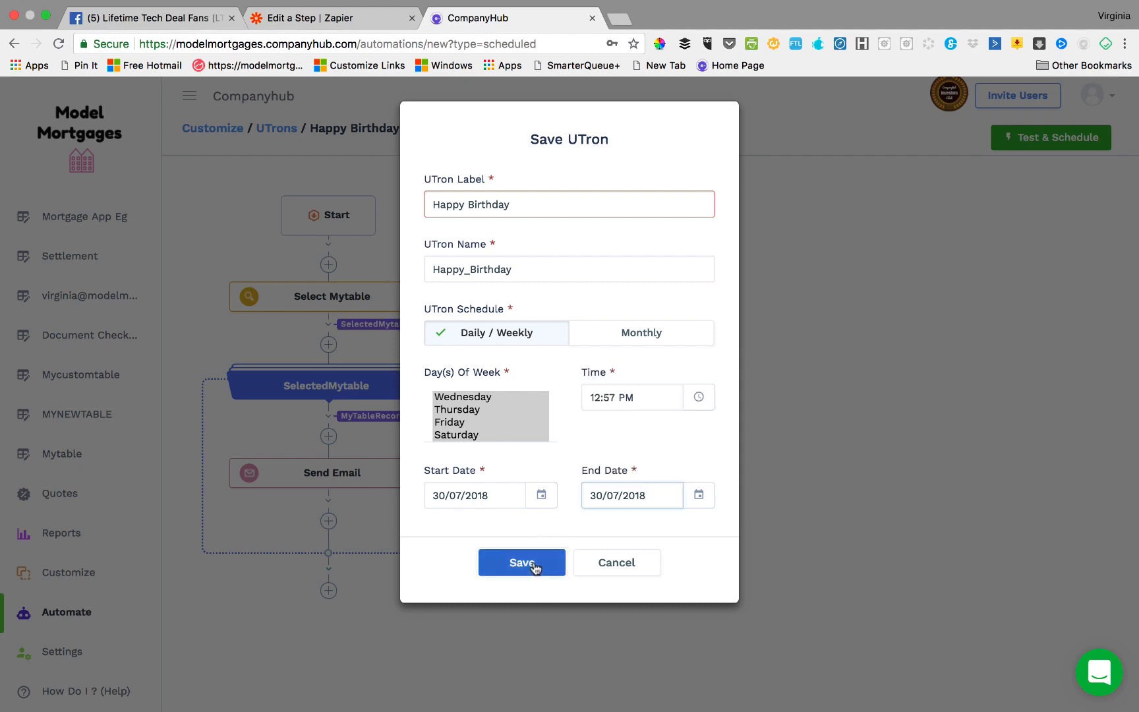
- Rename the label to 'Happy Birthday to you' after the duplicate error and save
left_click(521, 562)
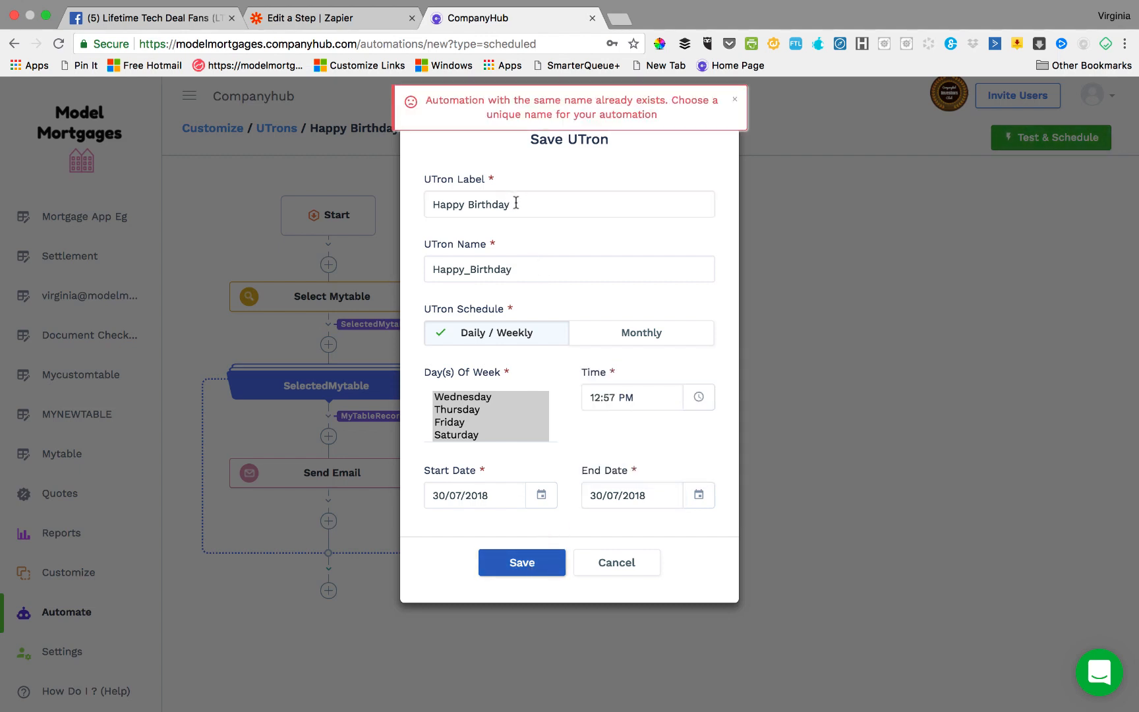
type("to you")
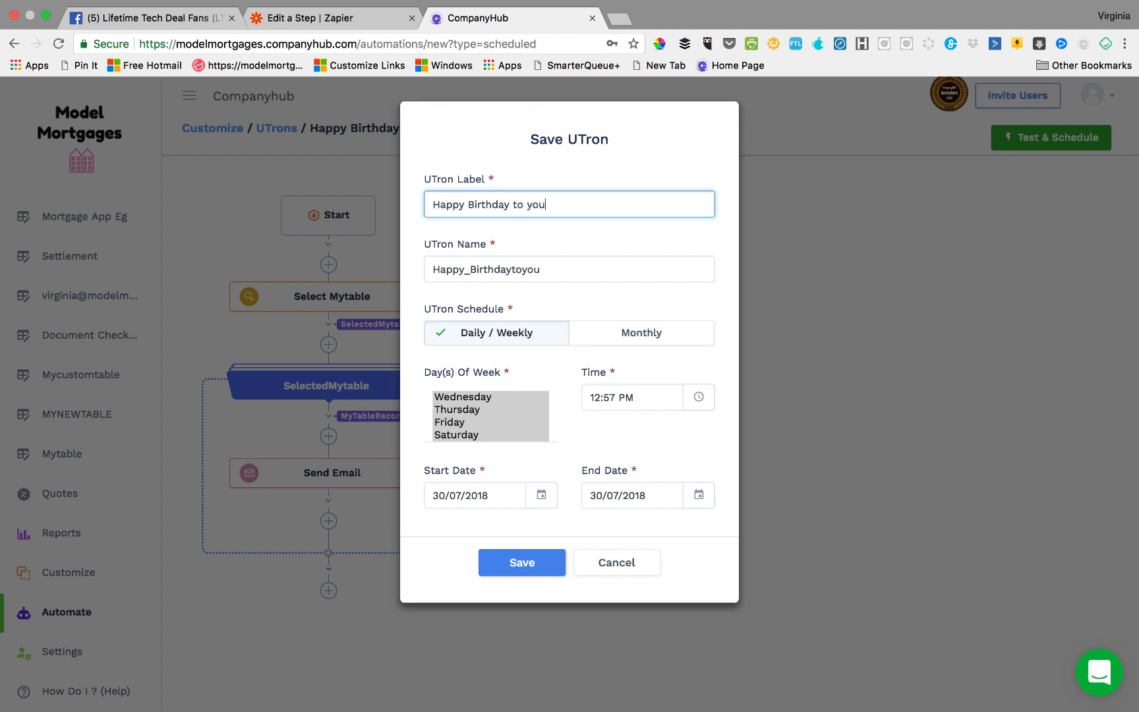
left_click(520, 562)
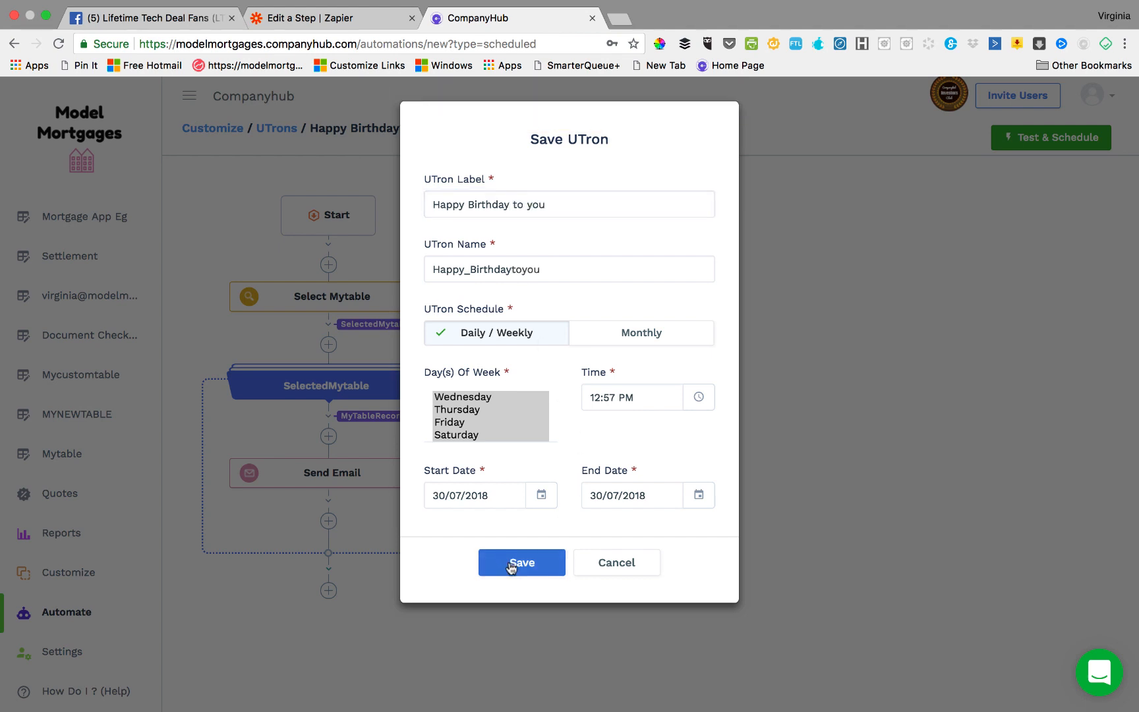
left_click(520, 563)
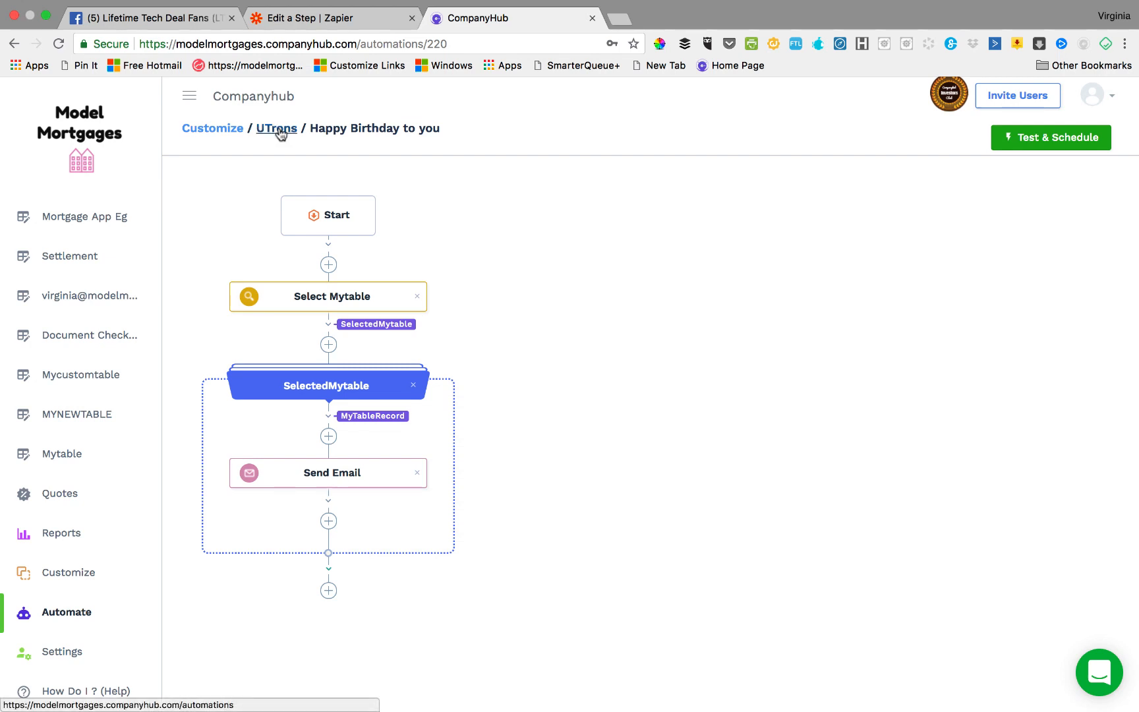
- Review the UTrons list, then go to the Deal Pipeline
left_click(277, 129)
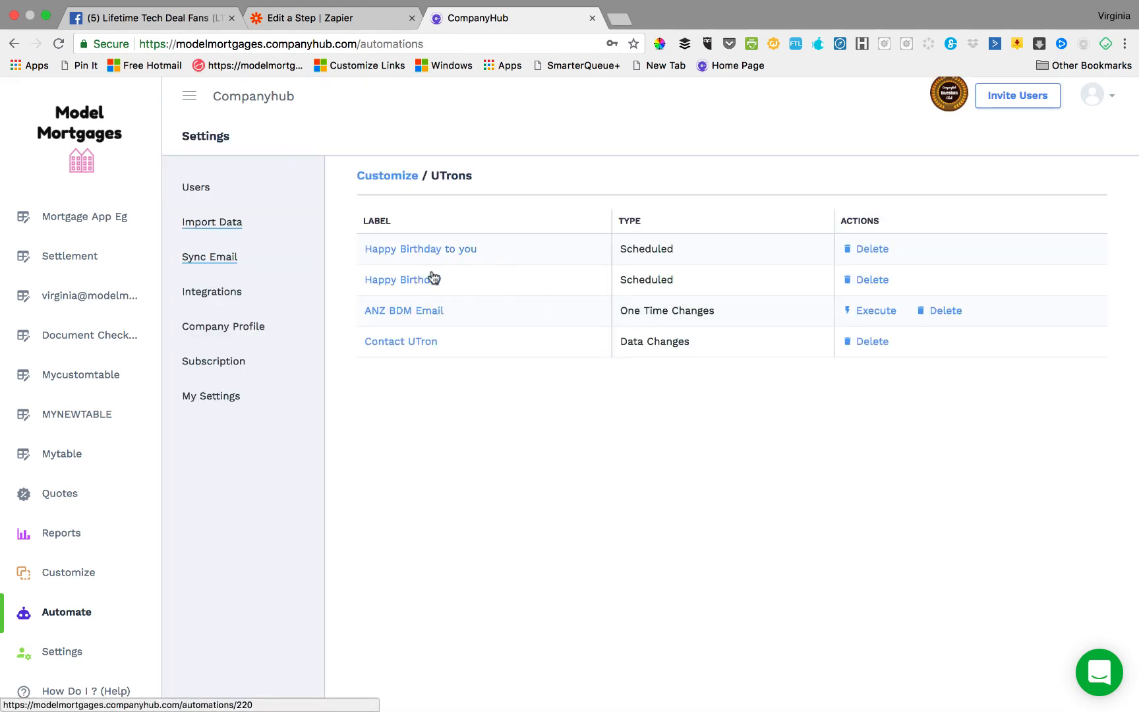
mouse_move(435, 349)
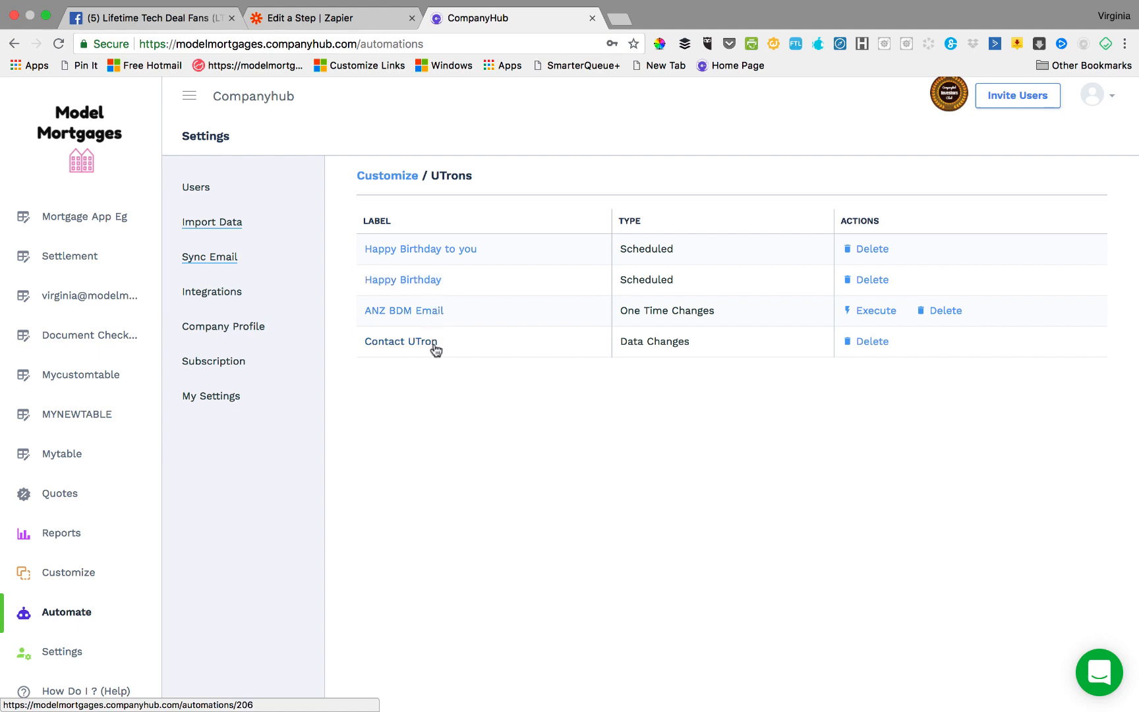
mouse_move(456, 411)
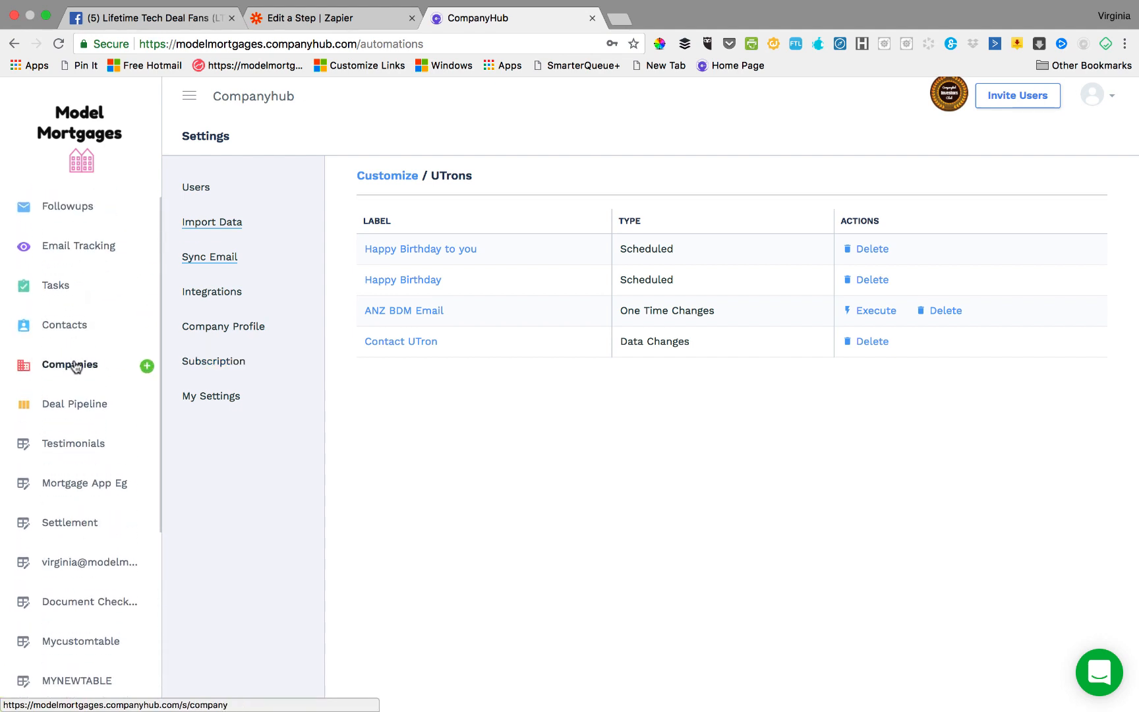
left_click(73, 404)
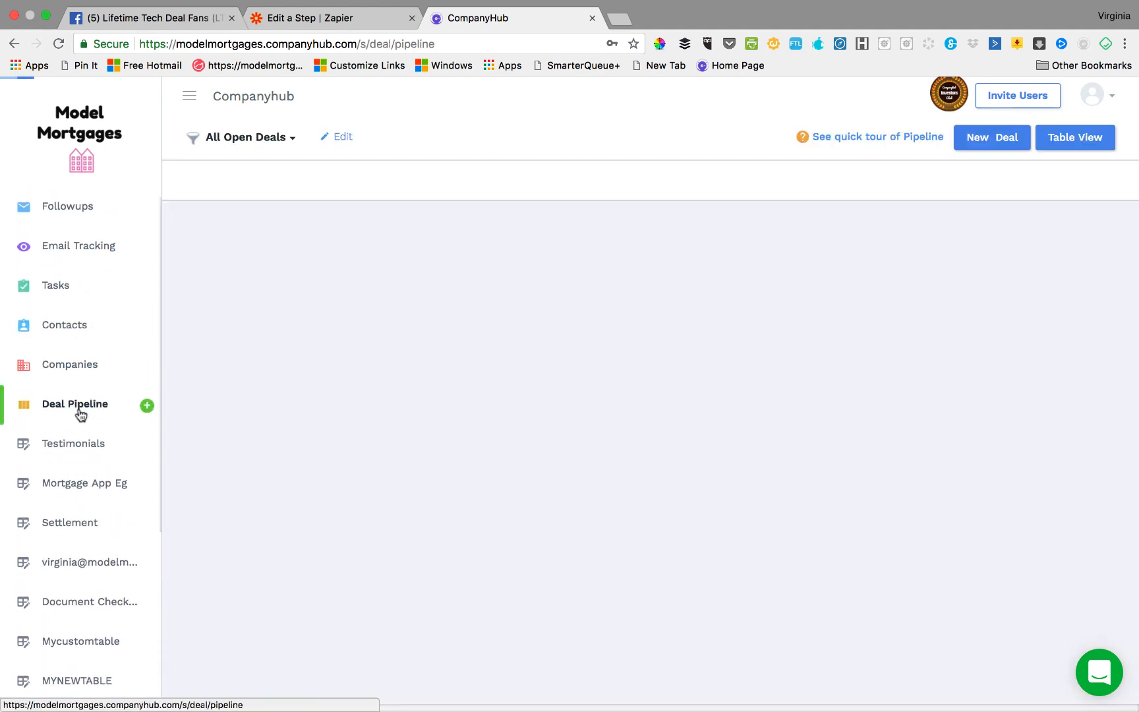
- Browse the Automate UTron types, then open Settings on the Users page
left_click(73, 404)
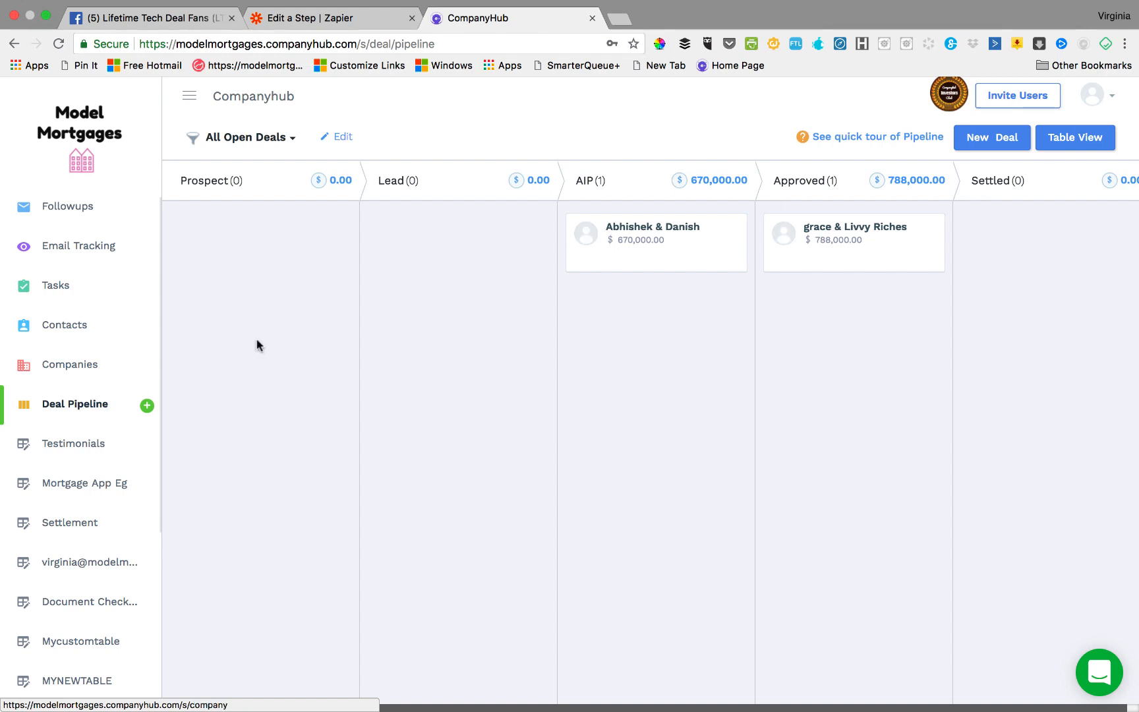
mouse_move(424, 324)
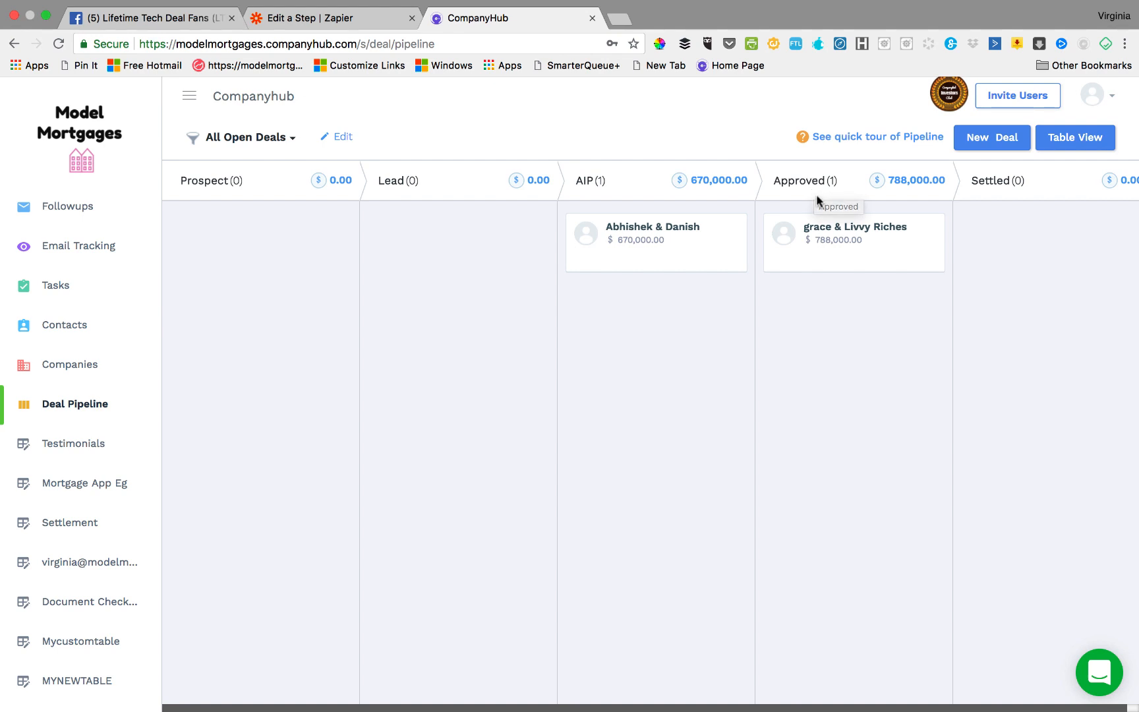
mouse_move(818, 202)
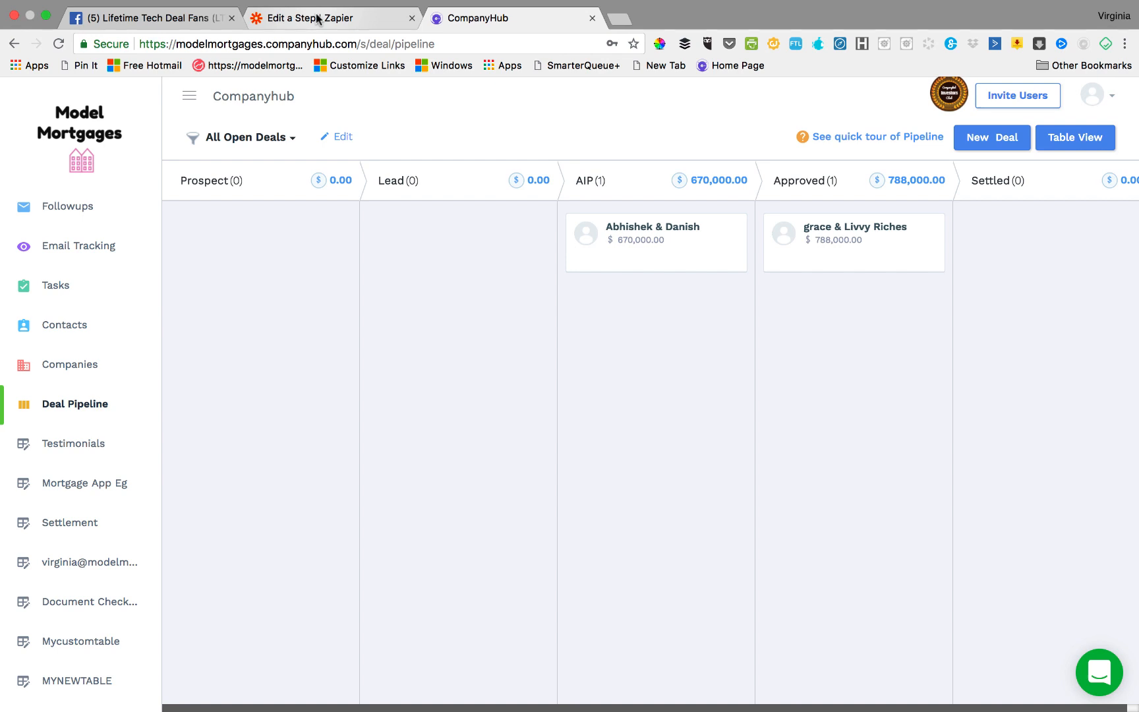
mouse_move(315, 17)
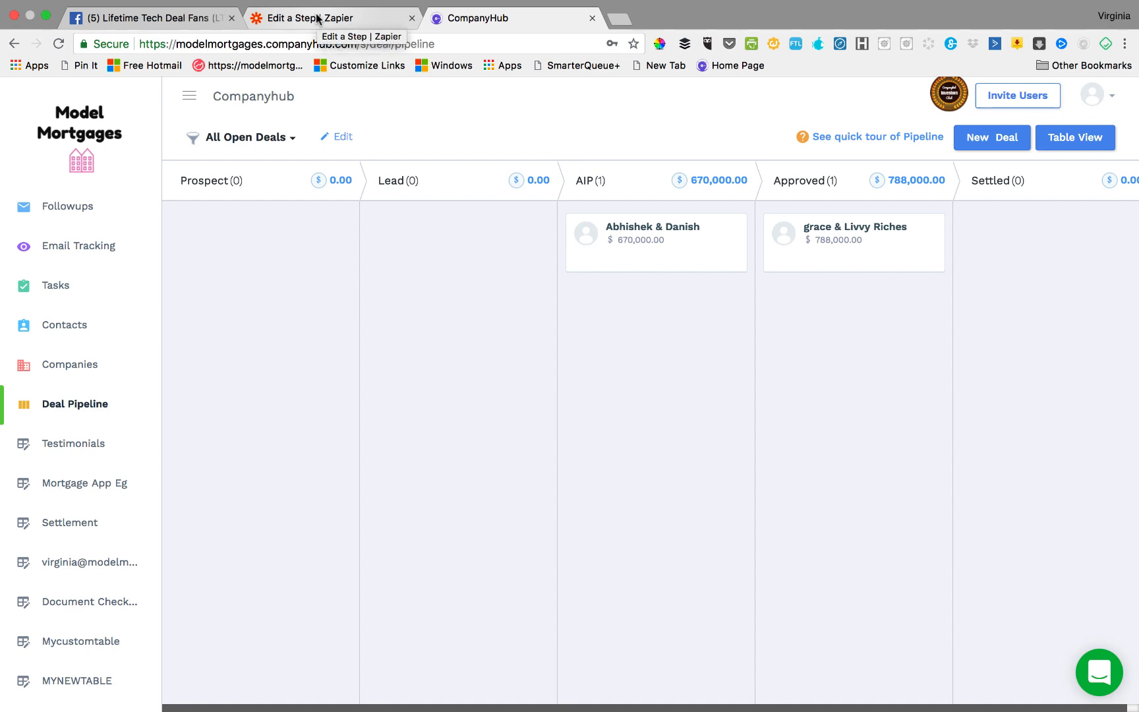
mouse_move(773, 158)
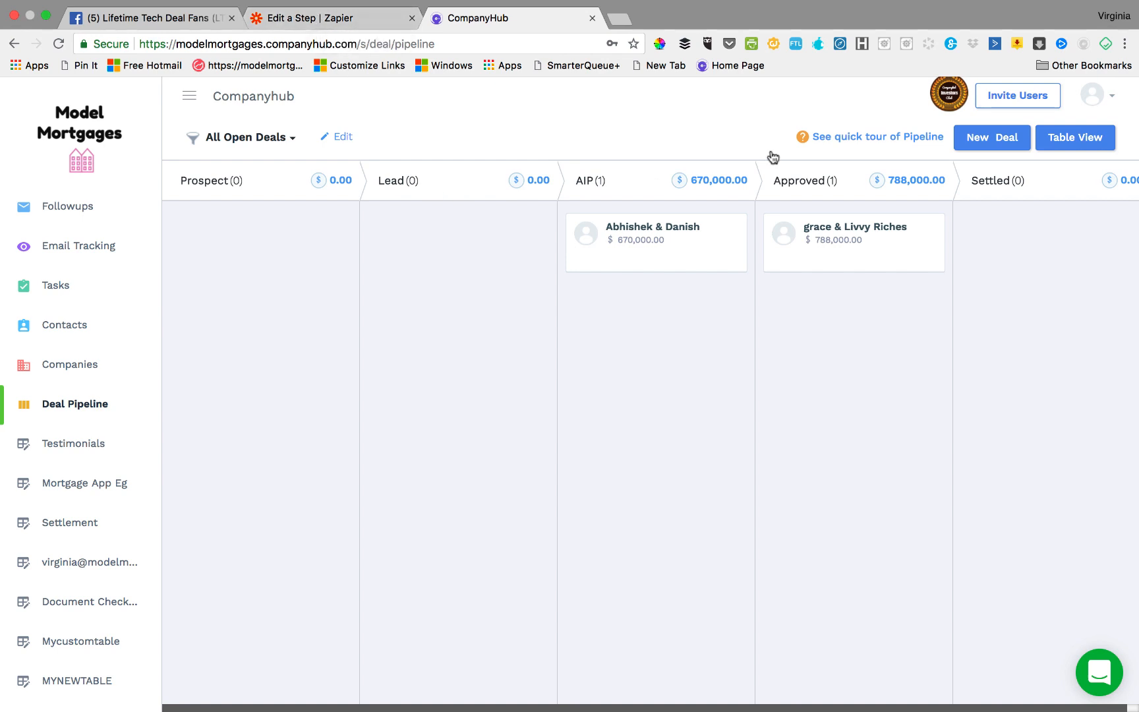
mouse_move(618, 183)
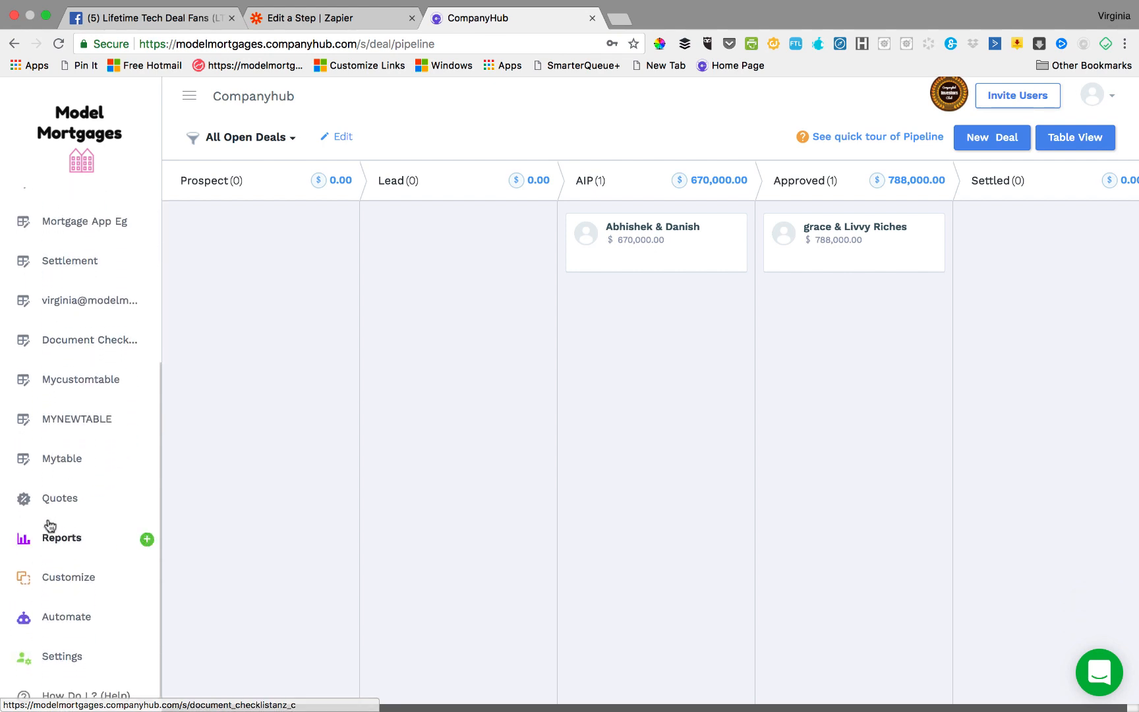
mouse_move(63, 656)
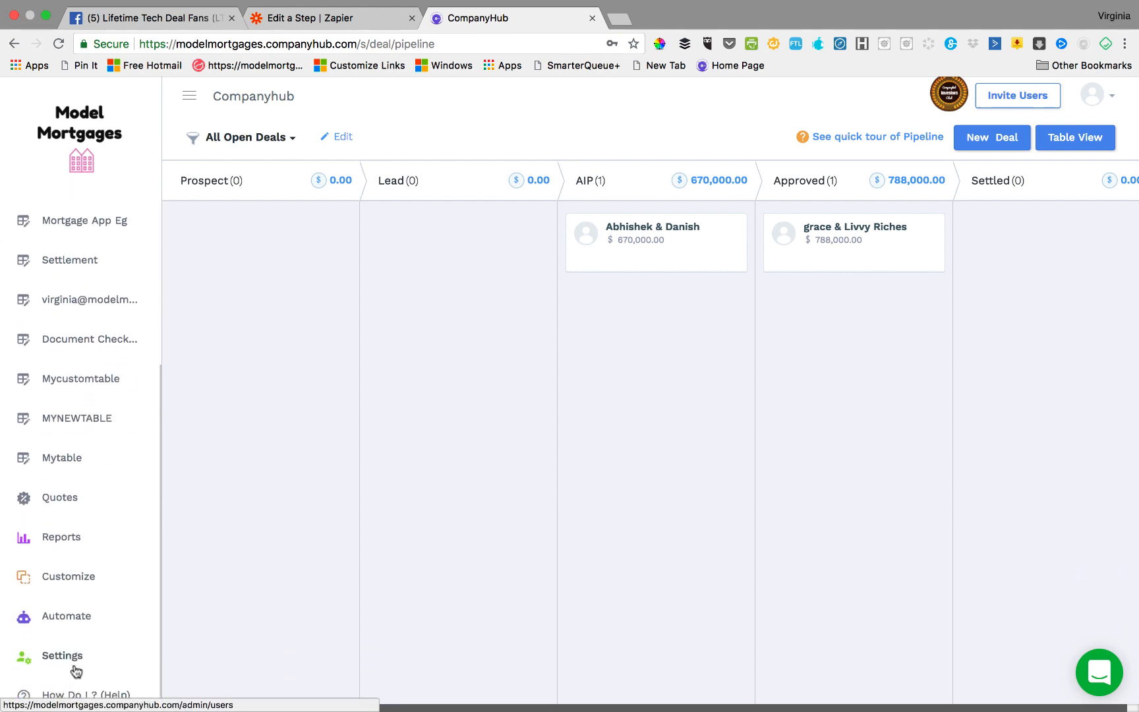
left_click(65, 616)
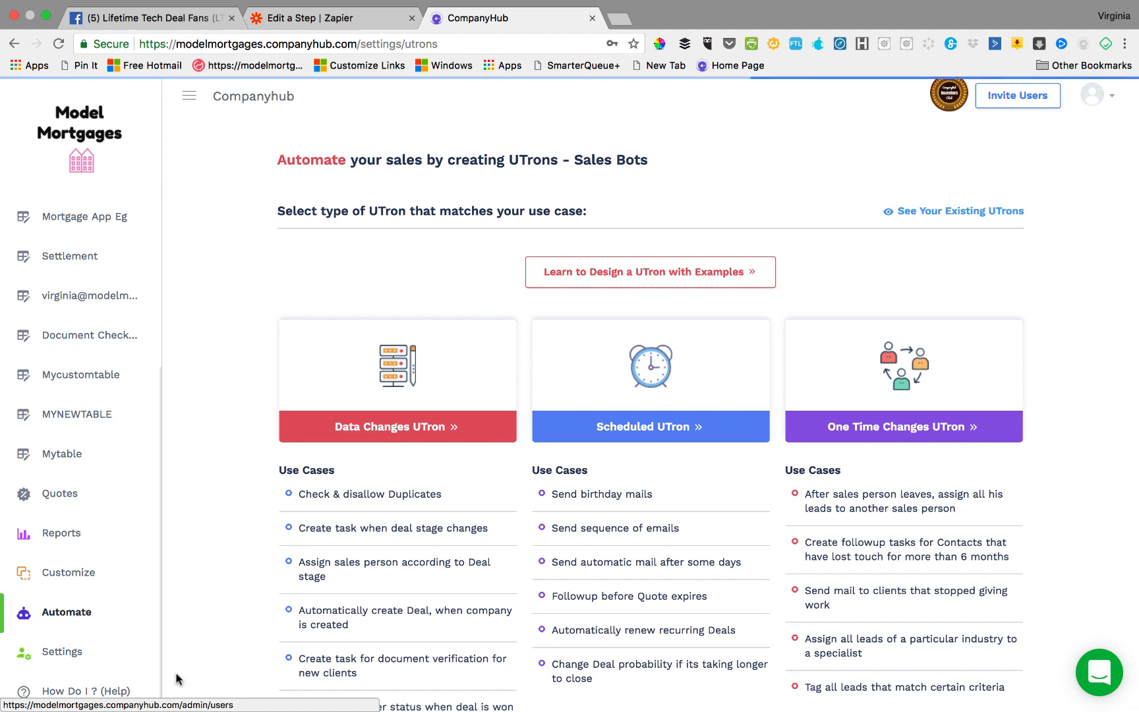
scroll("down", 3)
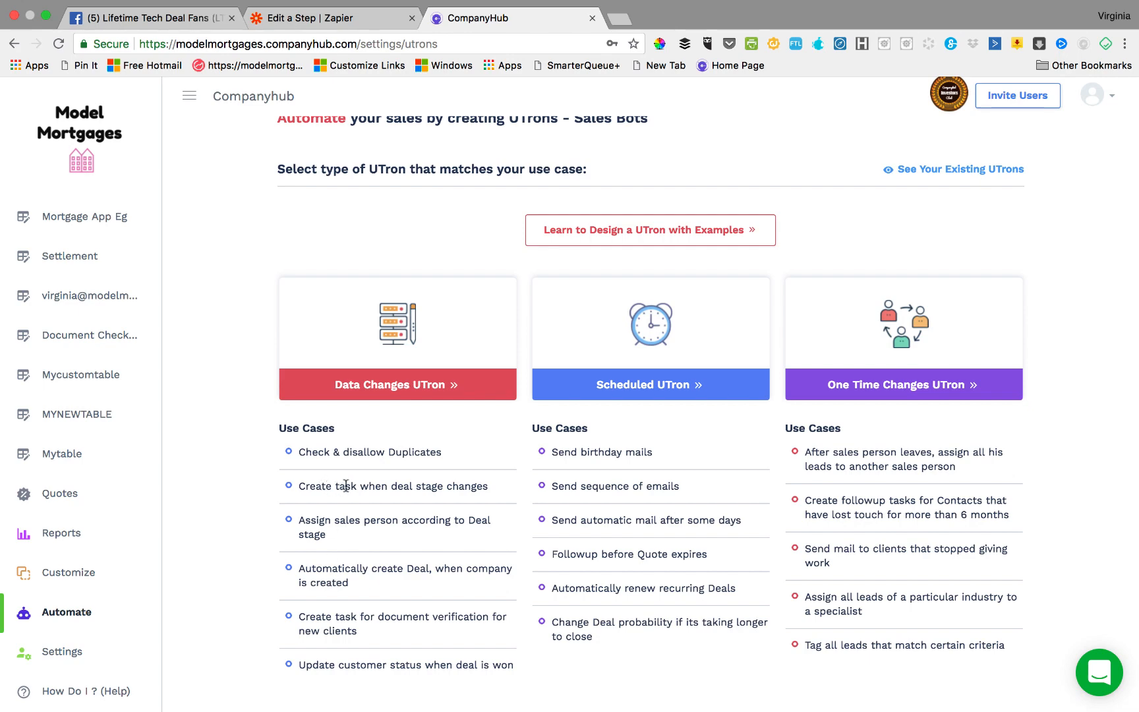
mouse_move(499, 489)
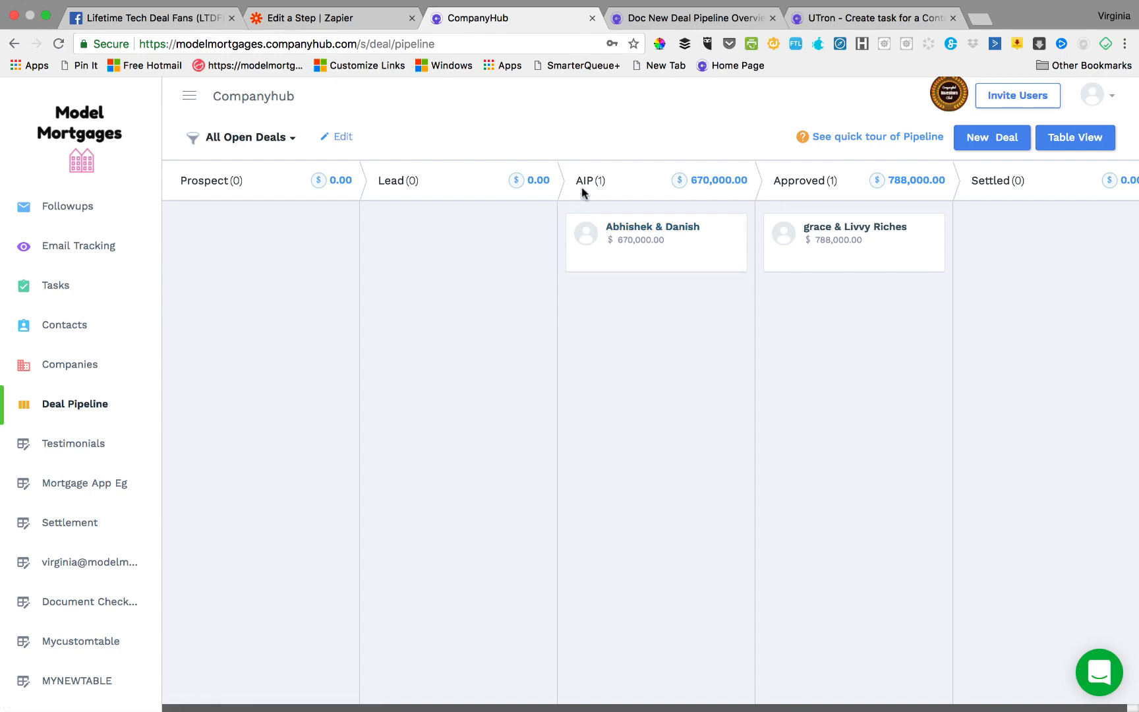
mouse_move(454, 211)
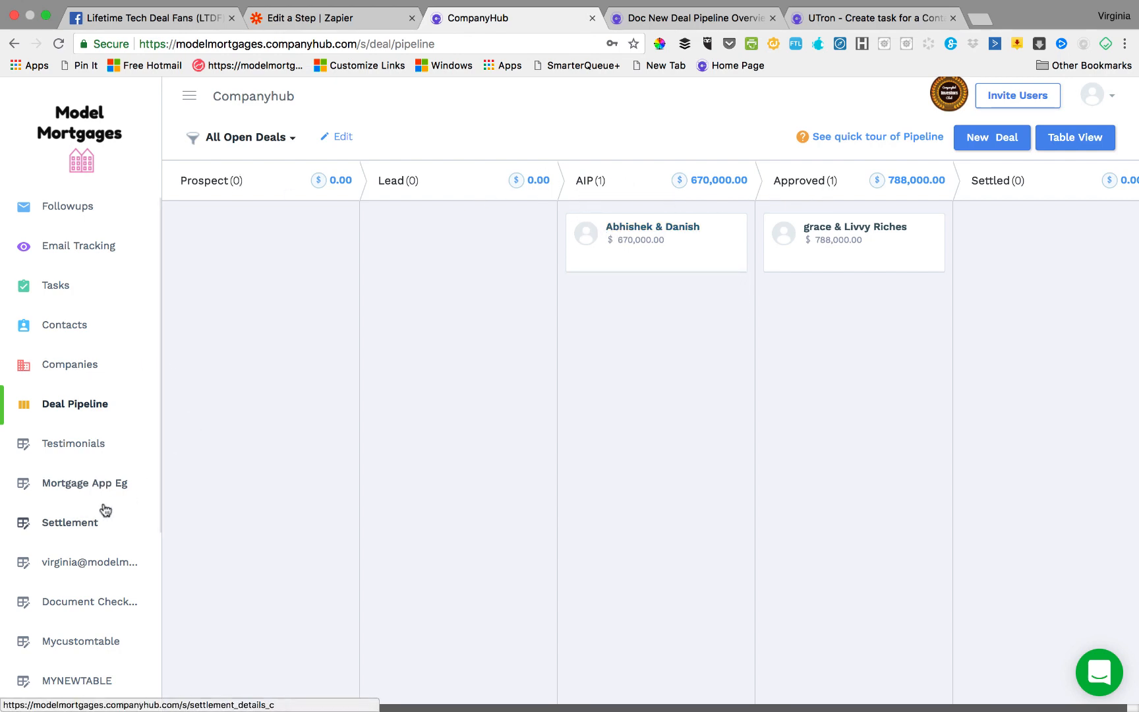
scroll("down", 3)
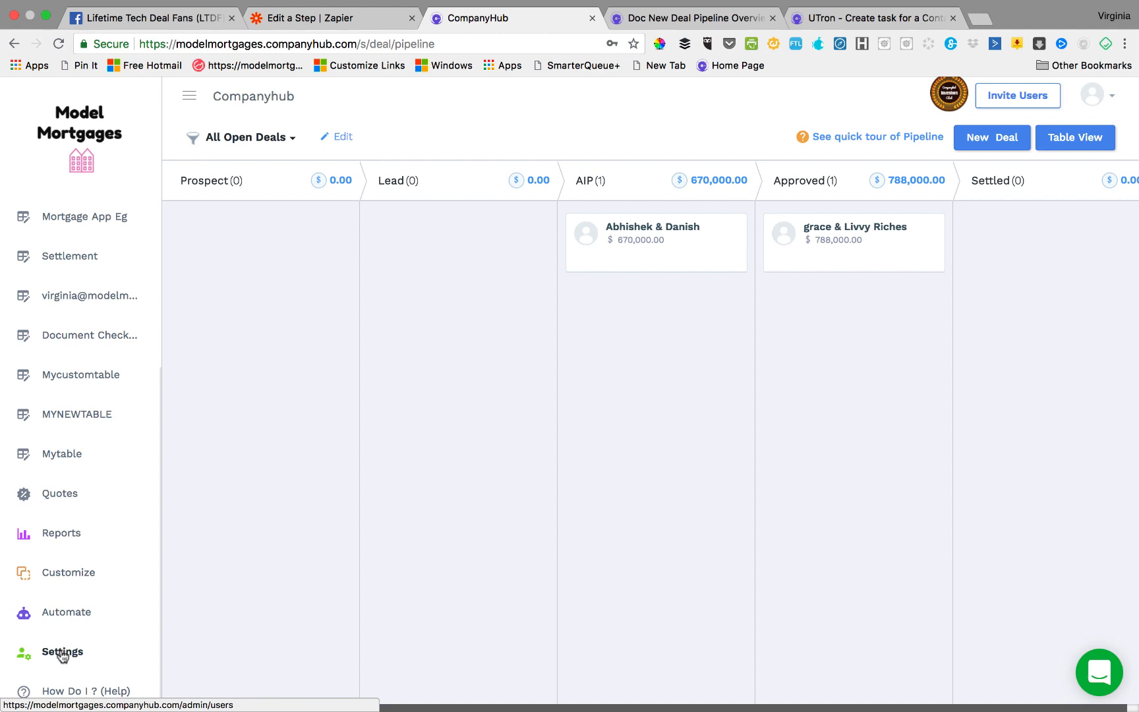
left_click(62, 652)
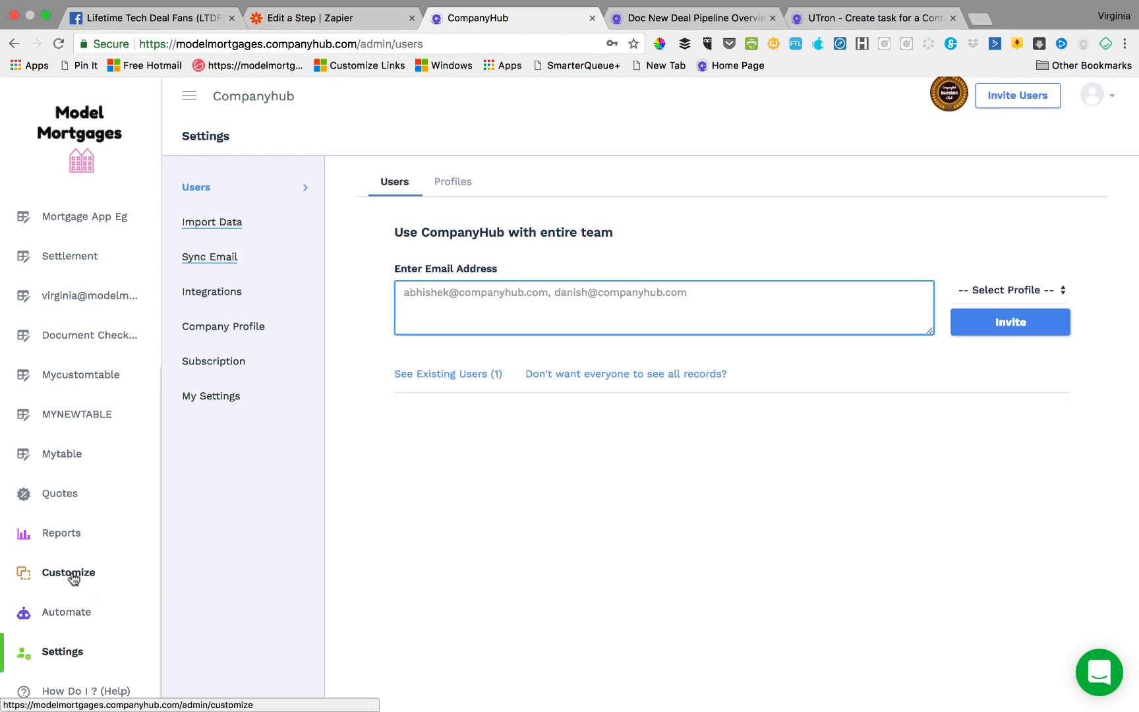
- Open the Deal table builder and view the Loan Opportunity picklist options
left_click(69, 572)
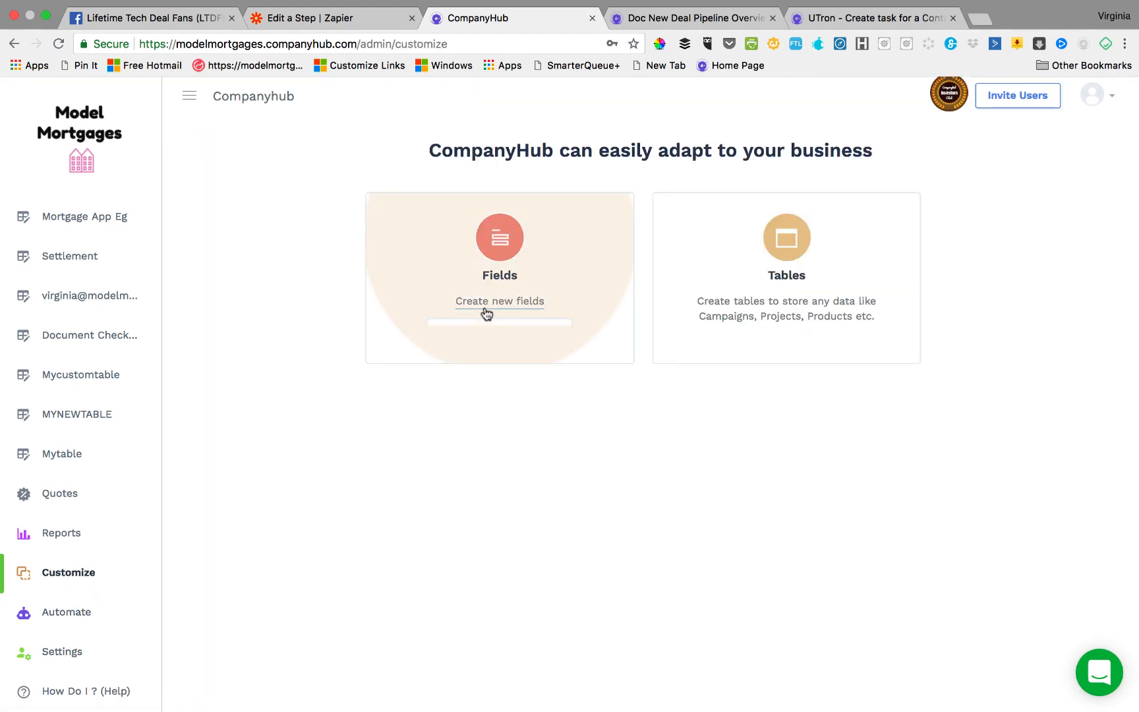
left_click(499, 301)
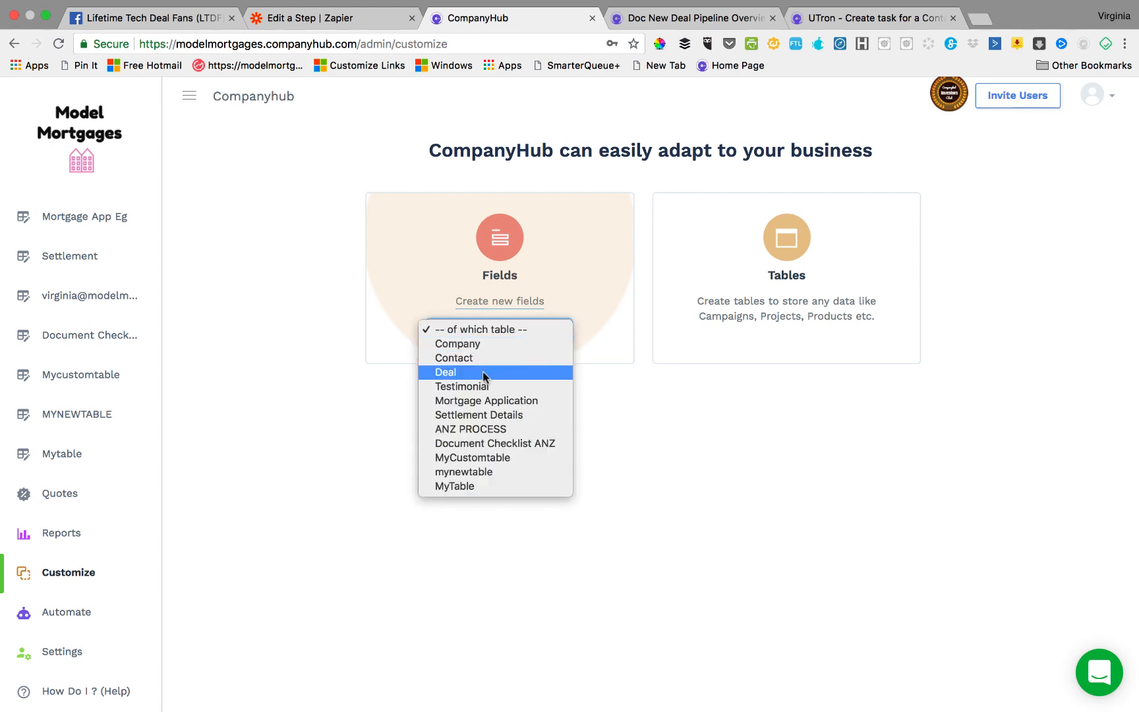
left_click(446, 371)
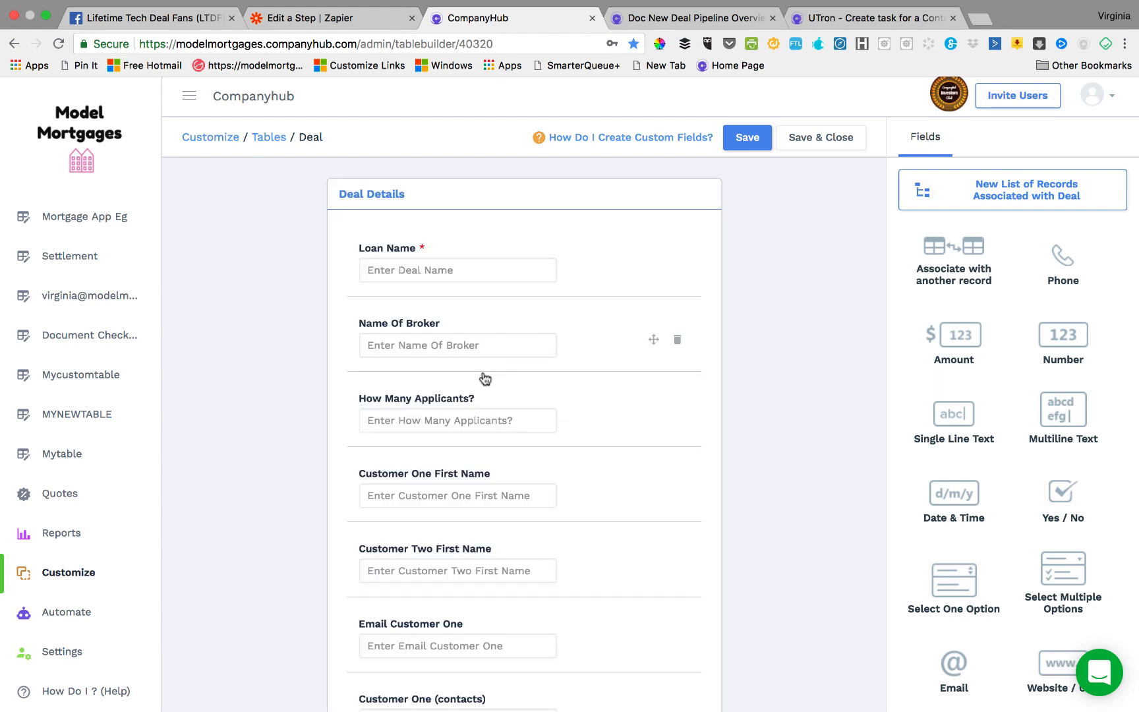
mouse_move(599, 508)
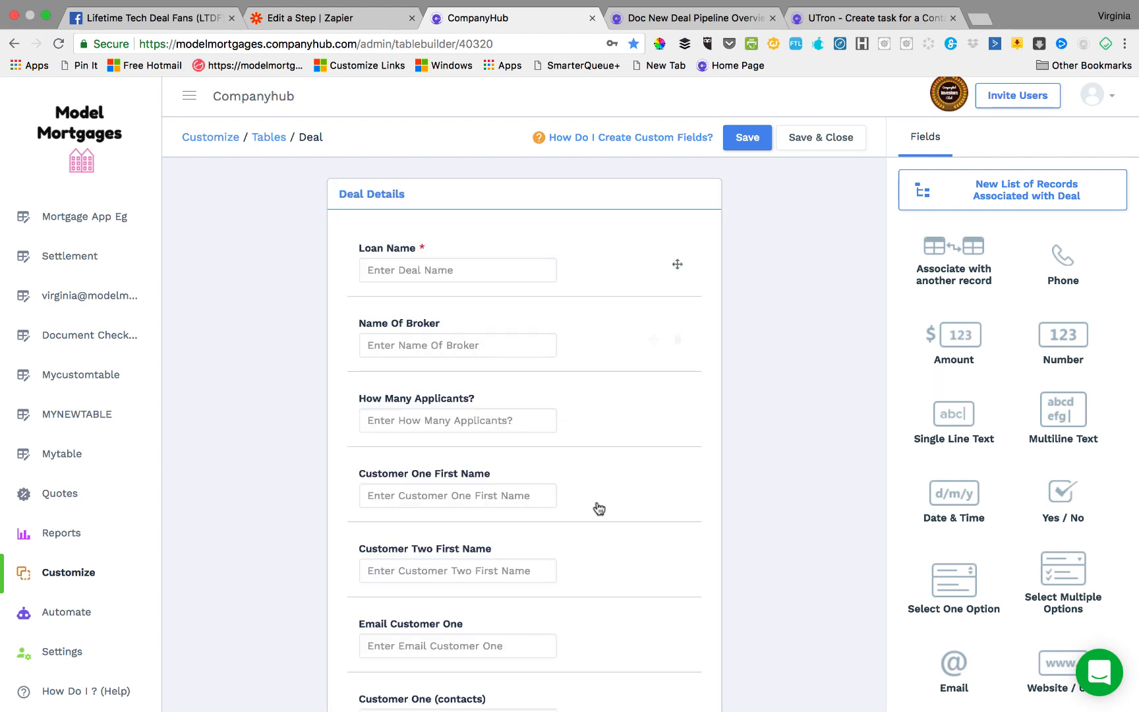
scroll("down", 3)
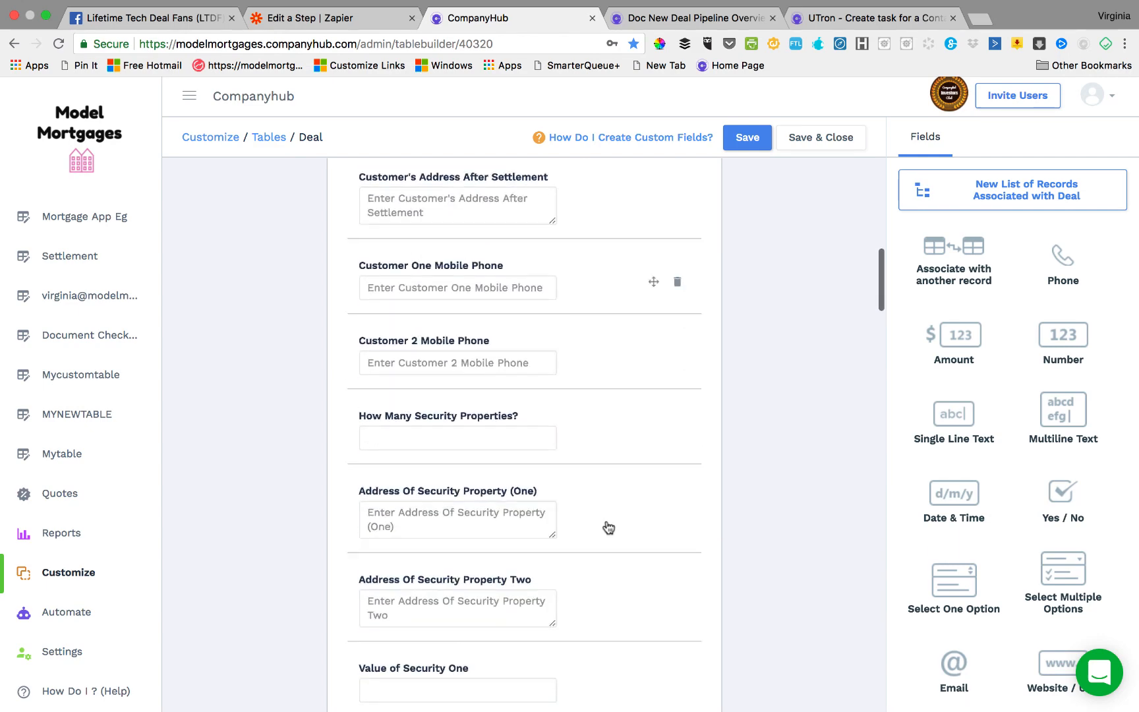
scroll("down", 3)
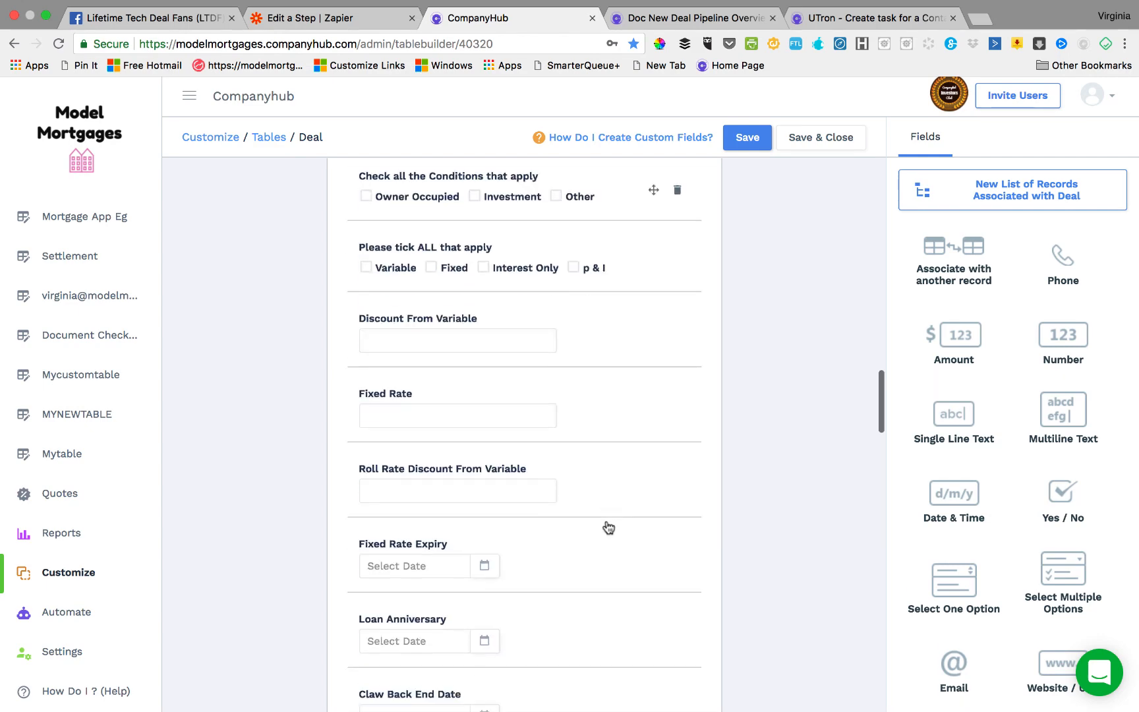
scroll("down", 3)
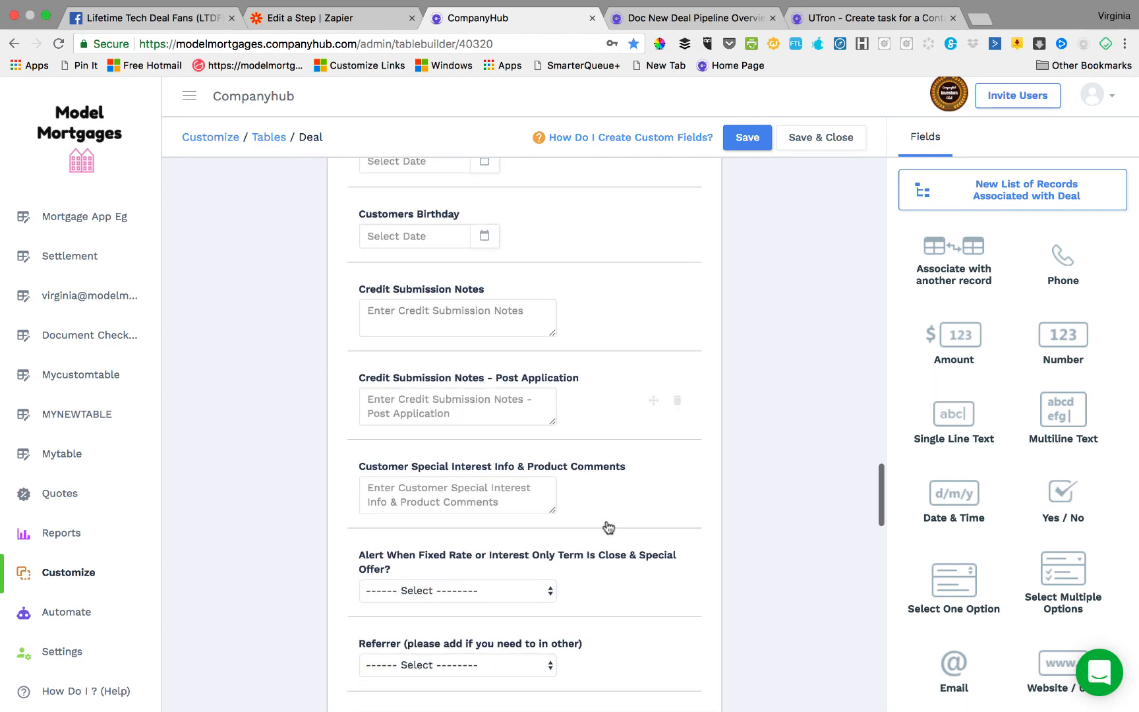
scroll("down", 3)
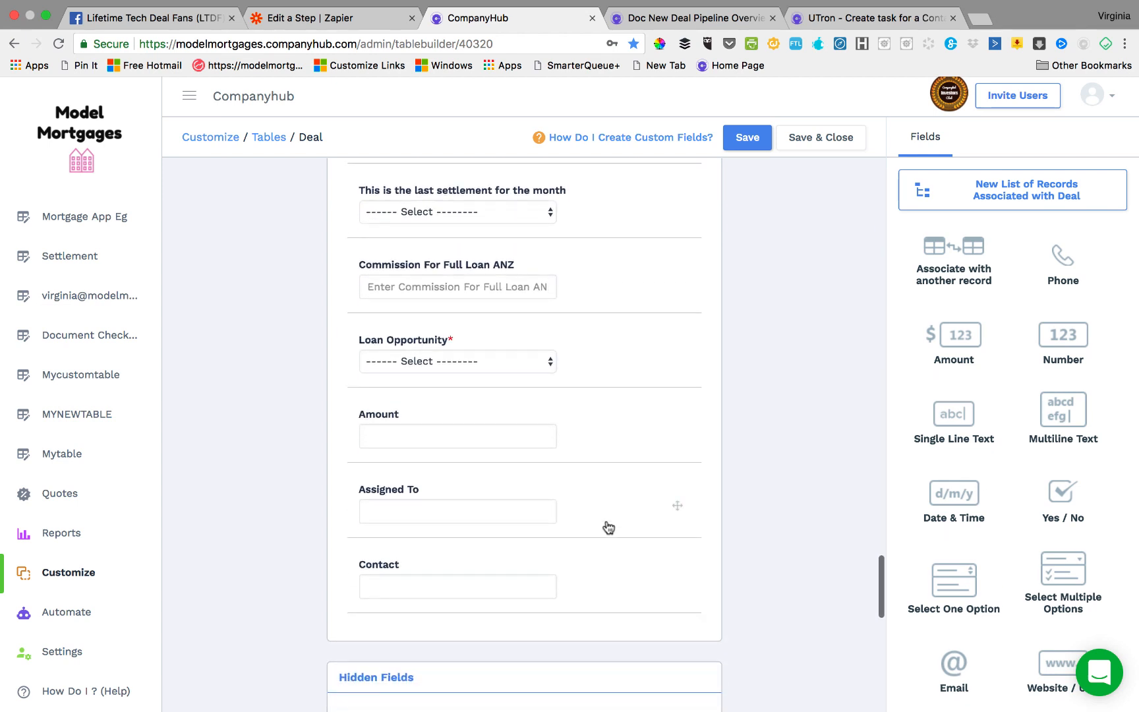
left_click(404, 361)
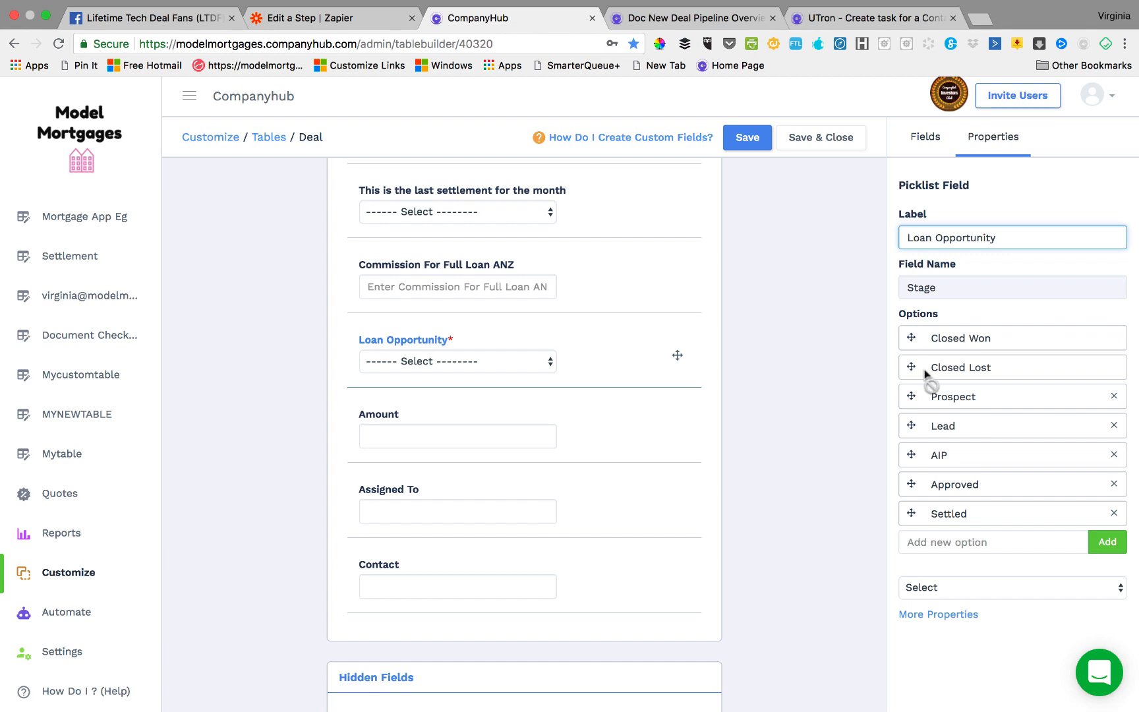
mouse_move(925, 432)
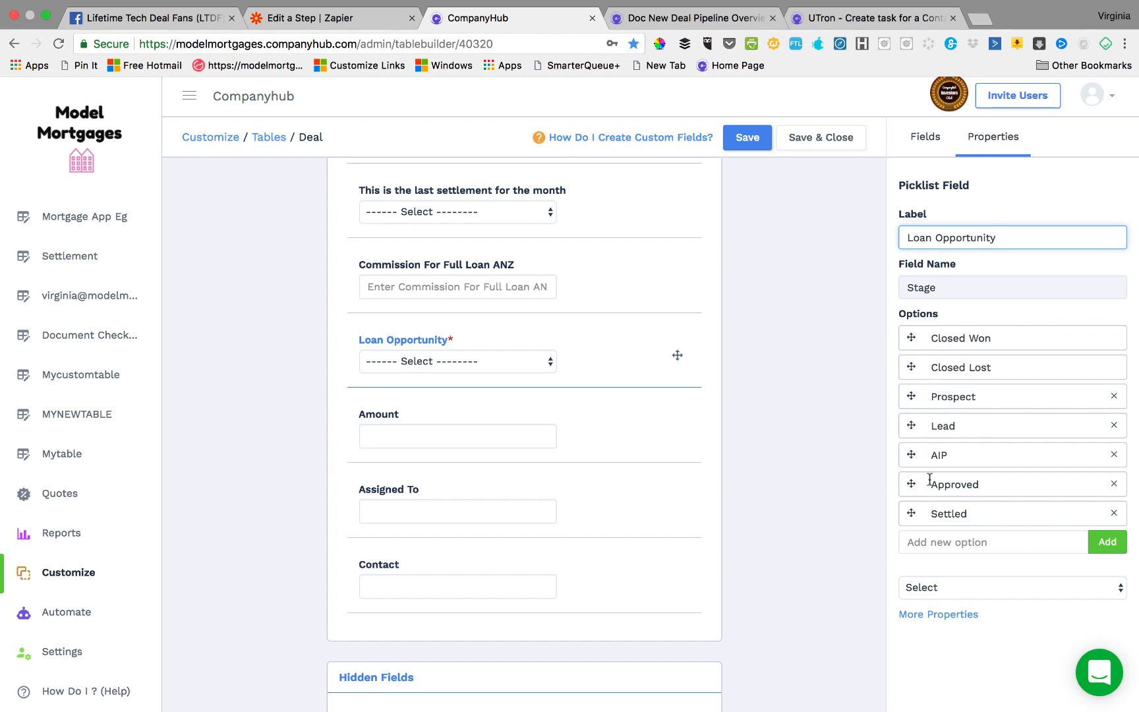
mouse_move(385, 363)
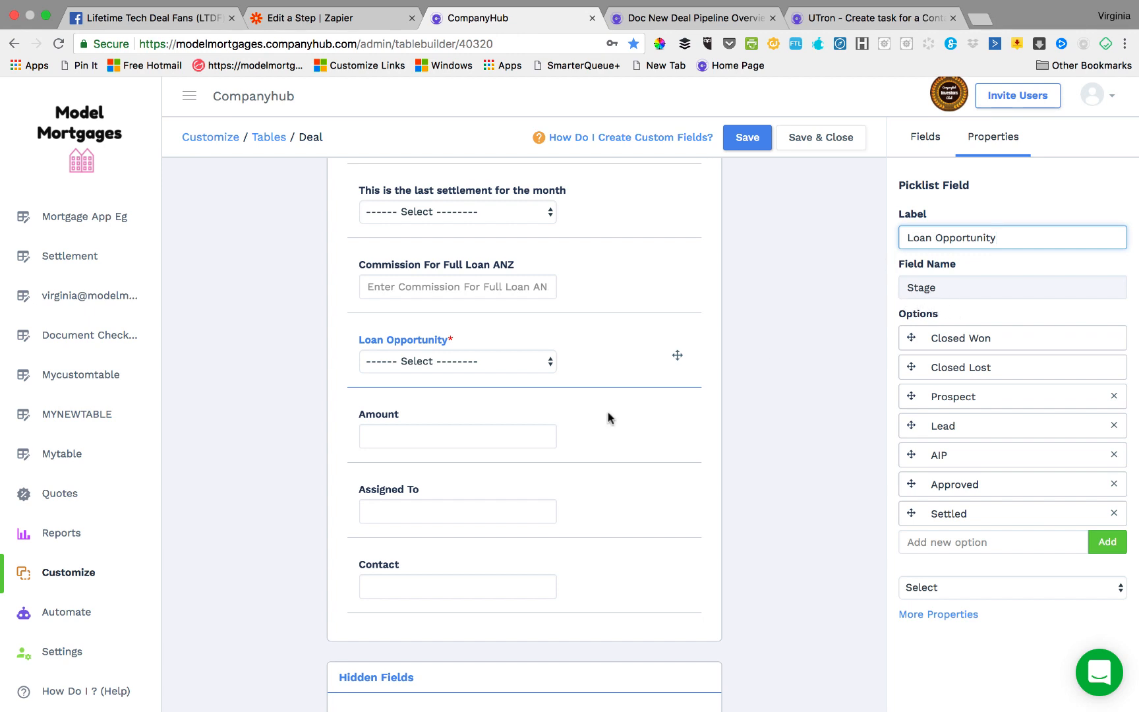
left_click(66, 612)
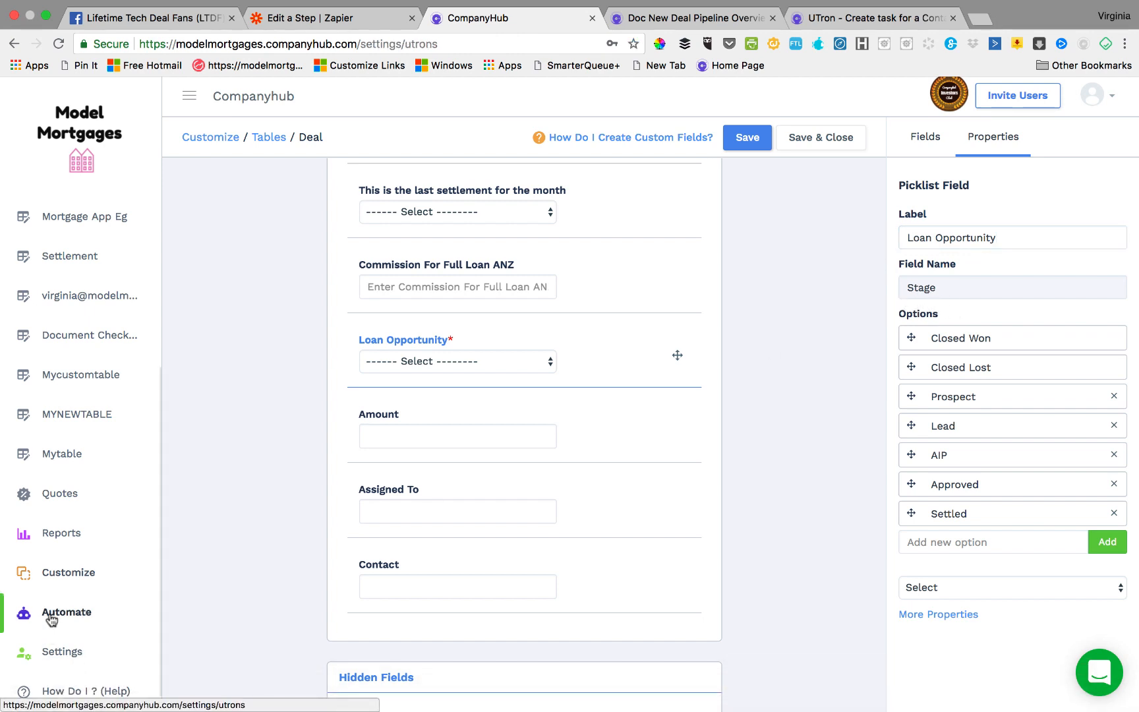
- Start a Data Changes UTron on the Deal table
left_click(66, 613)
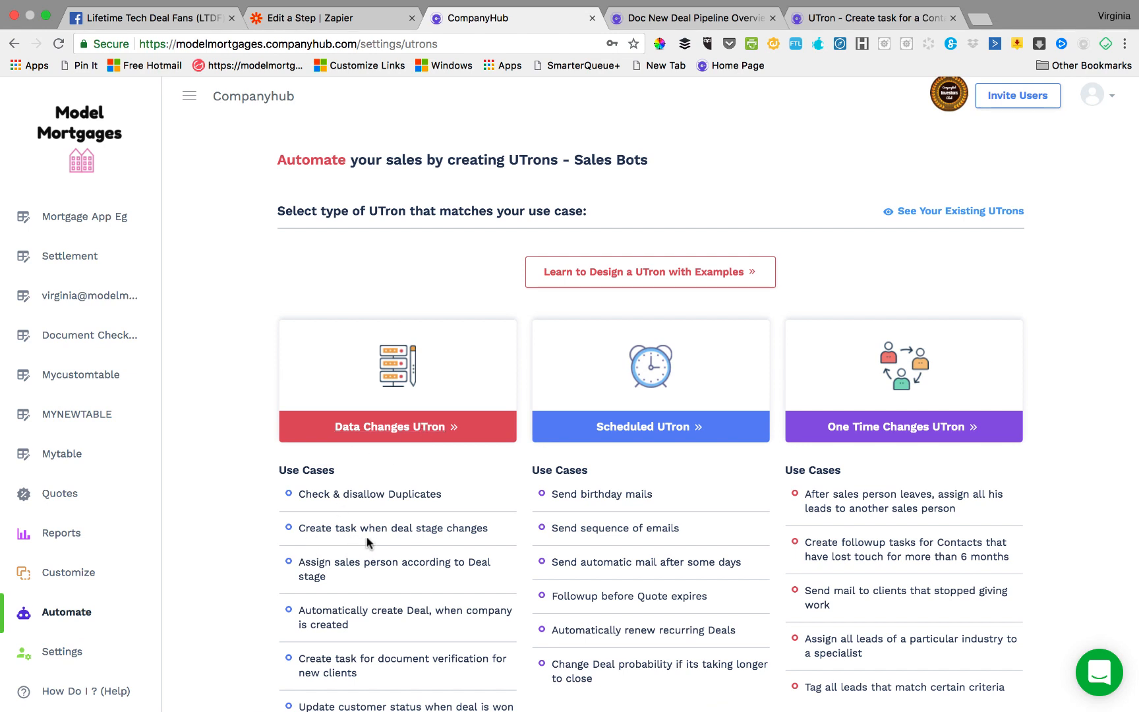
left_click(396, 426)
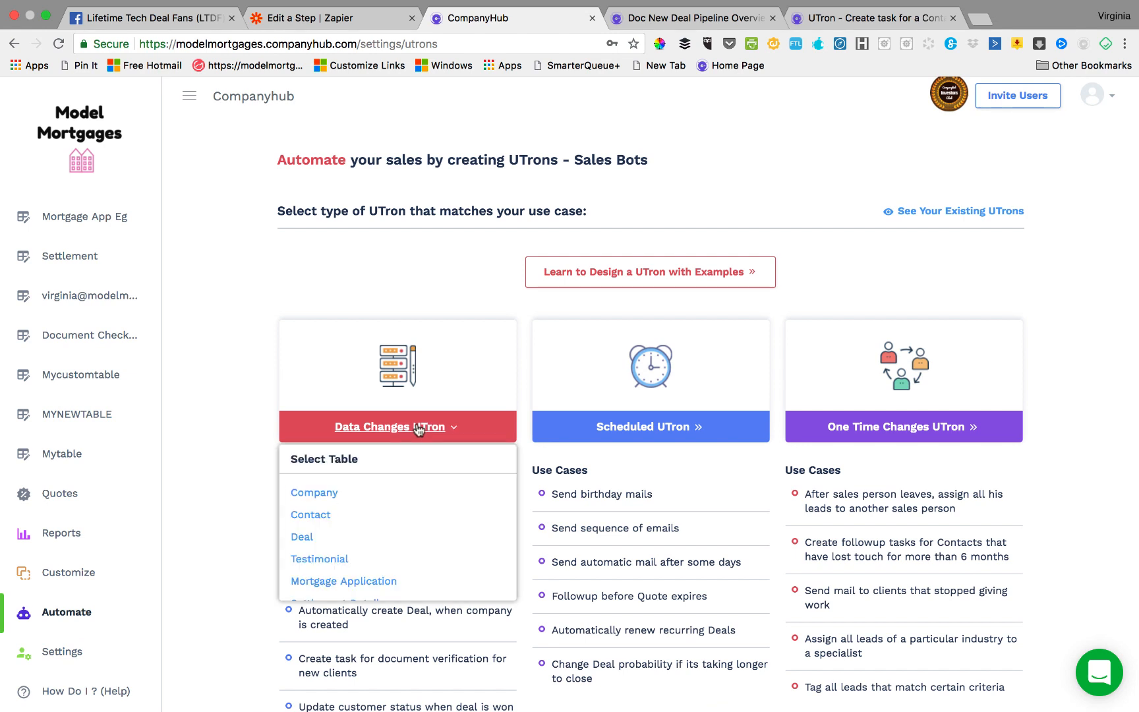
left_click(301, 536)
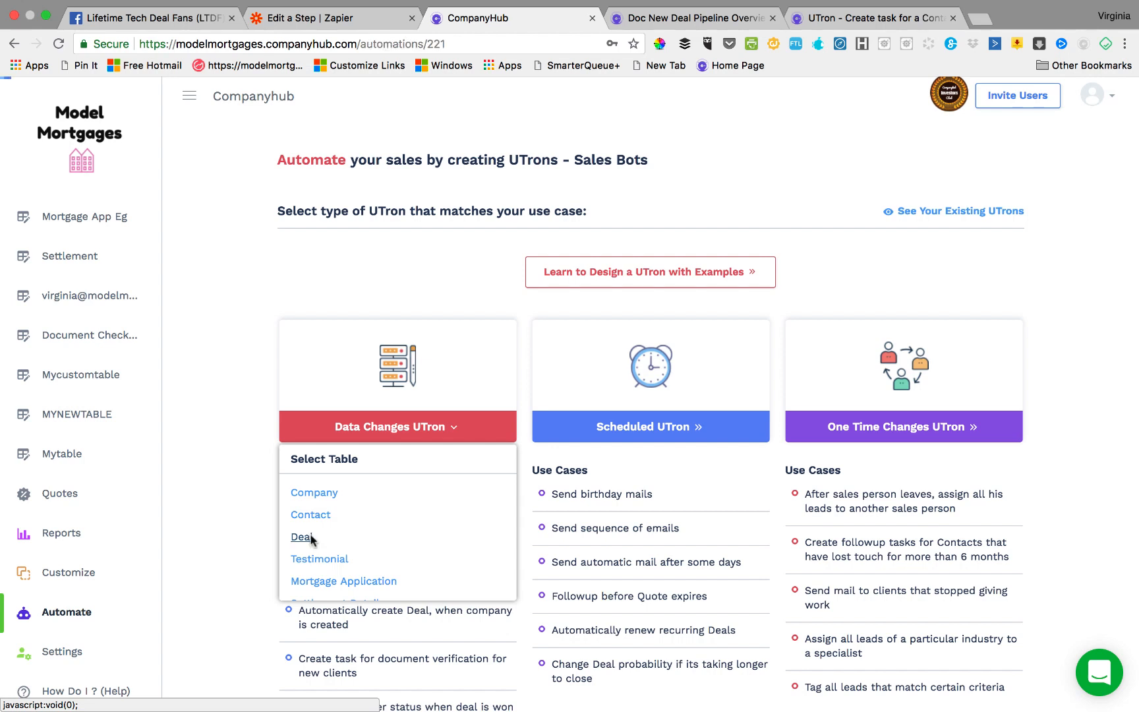
left_click(299, 536)
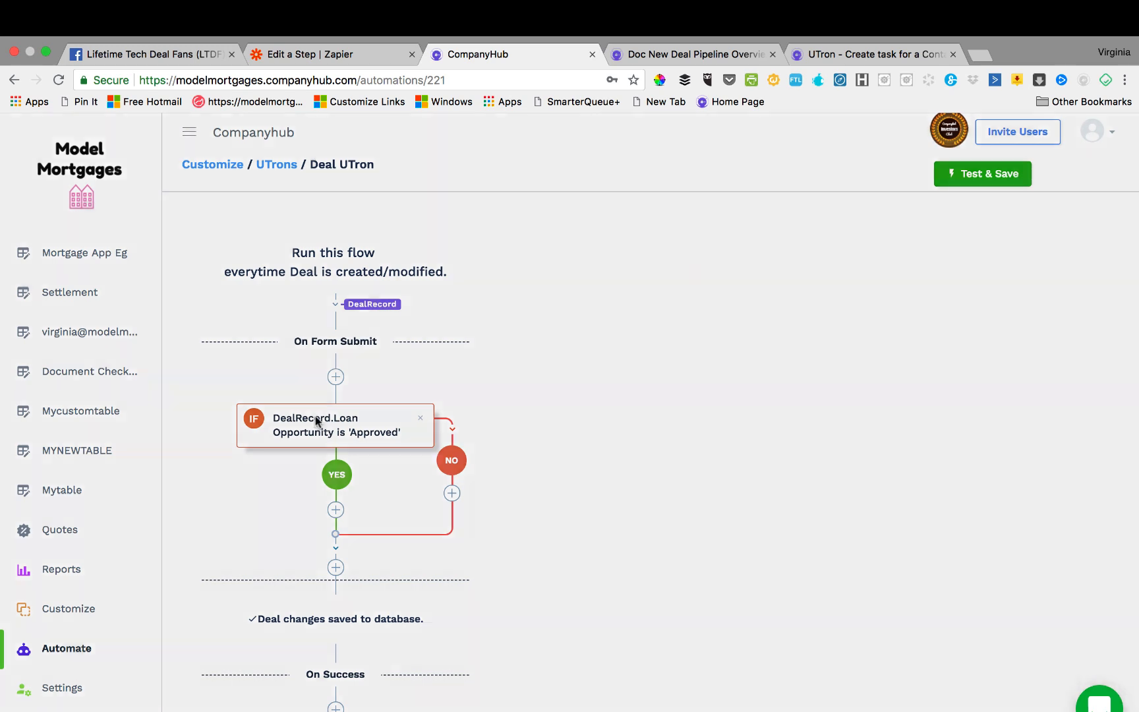
left_click(334, 425)
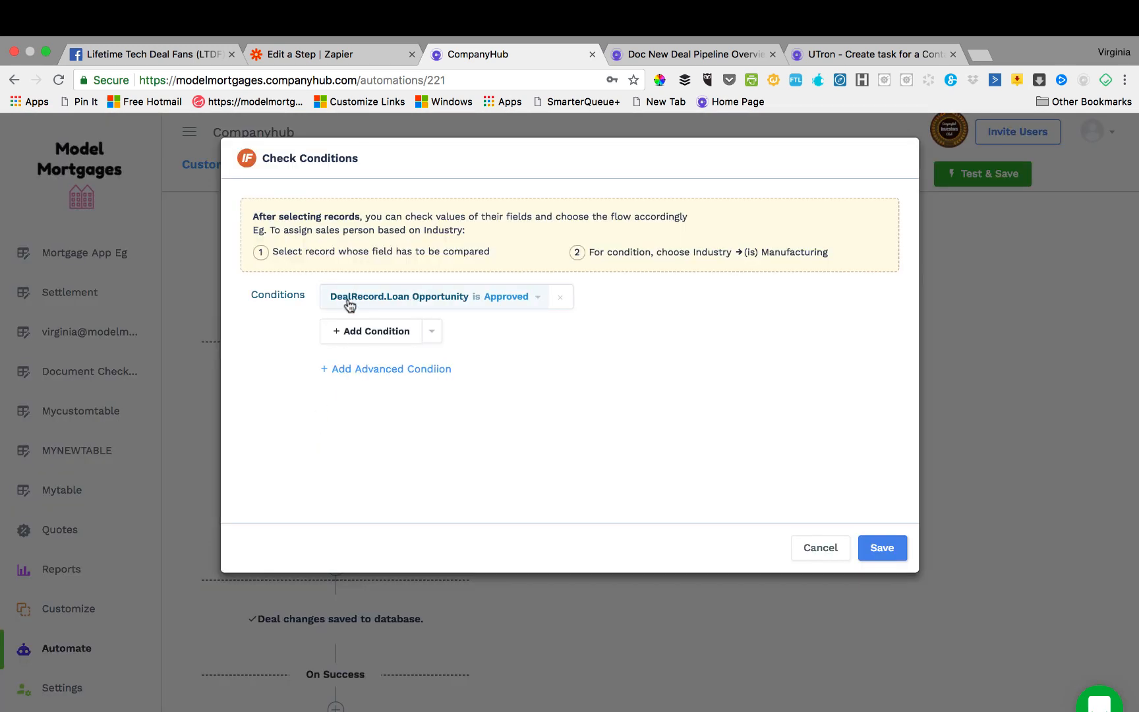
left_click(399, 297)
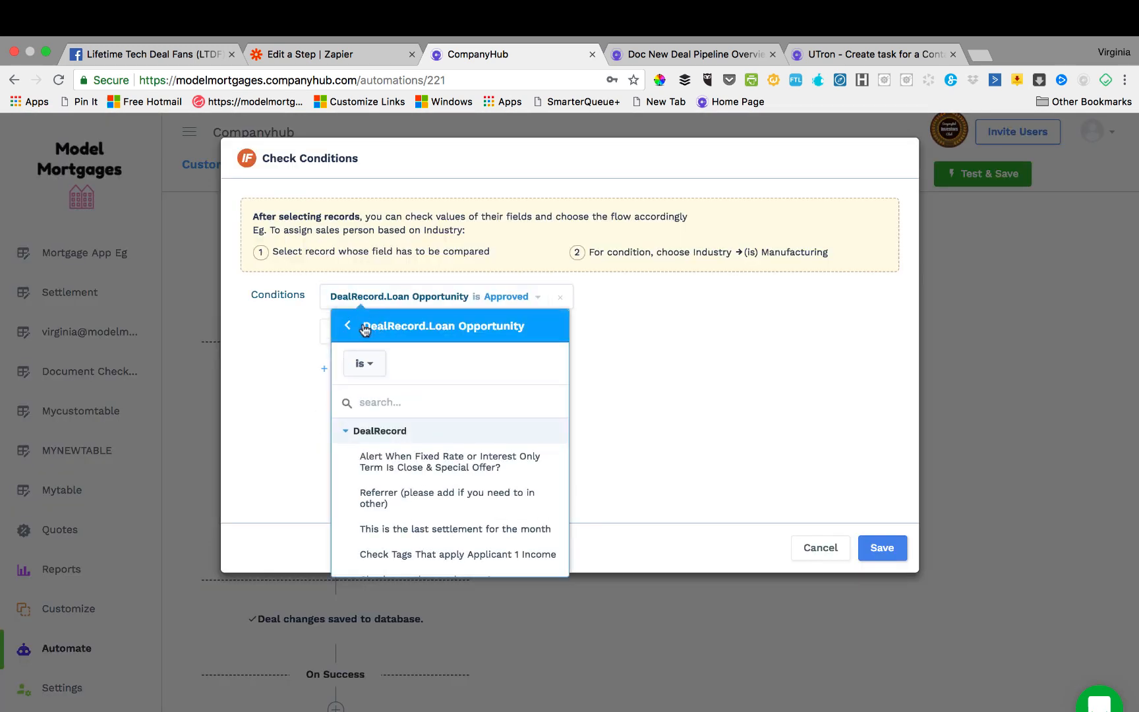
left_click(347, 326)
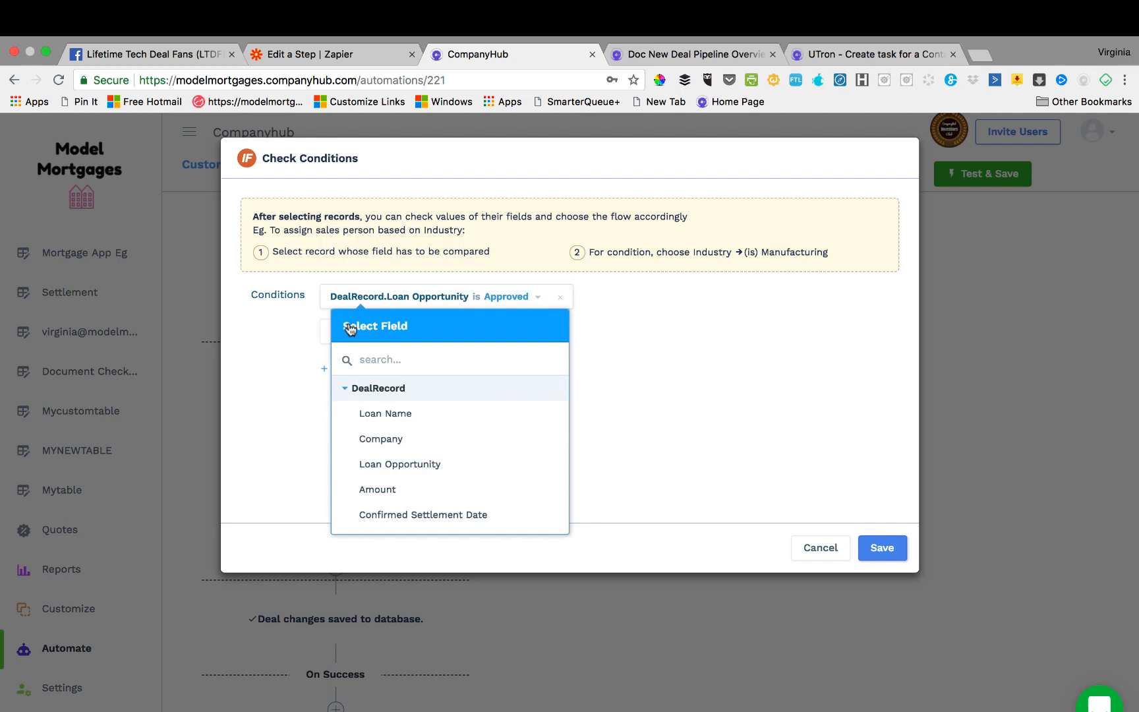
mouse_move(392, 389)
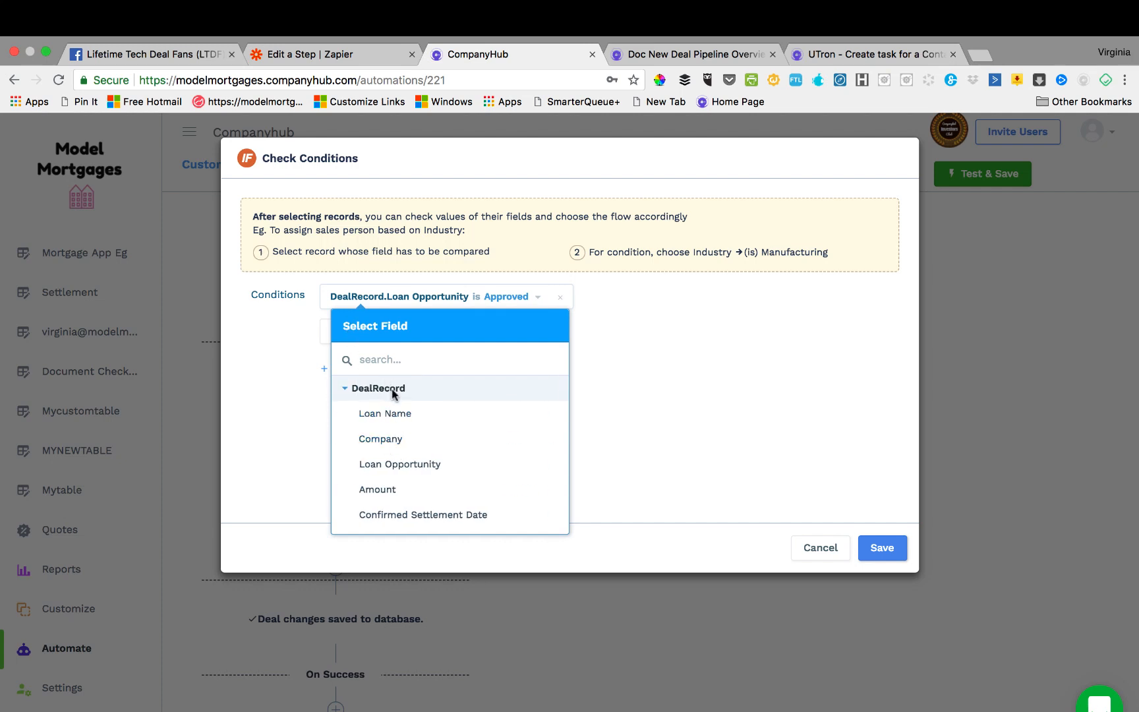
scroll("down", 3)
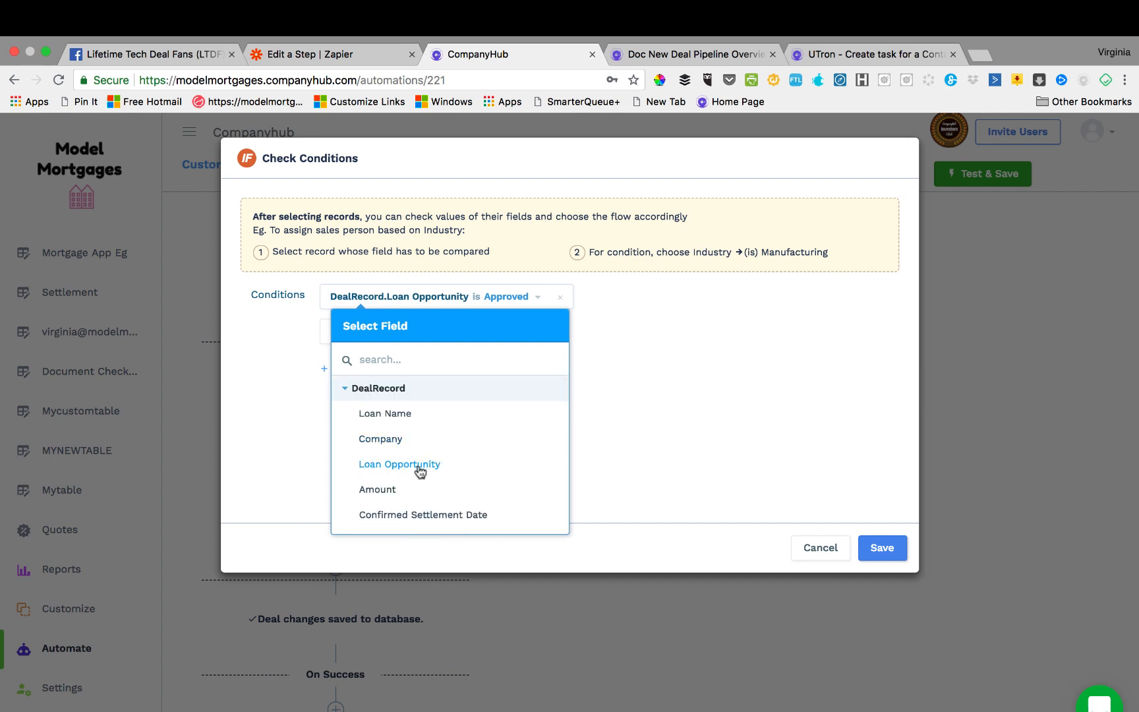
left_click(399, 463)
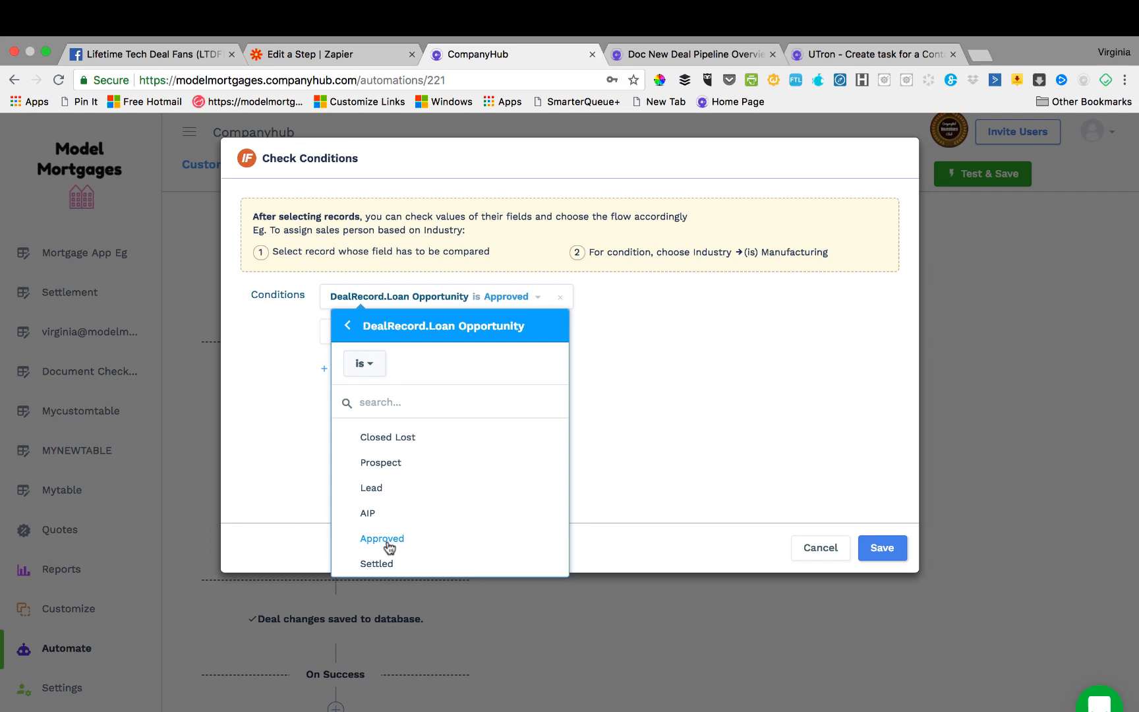
left_click(381, 539)
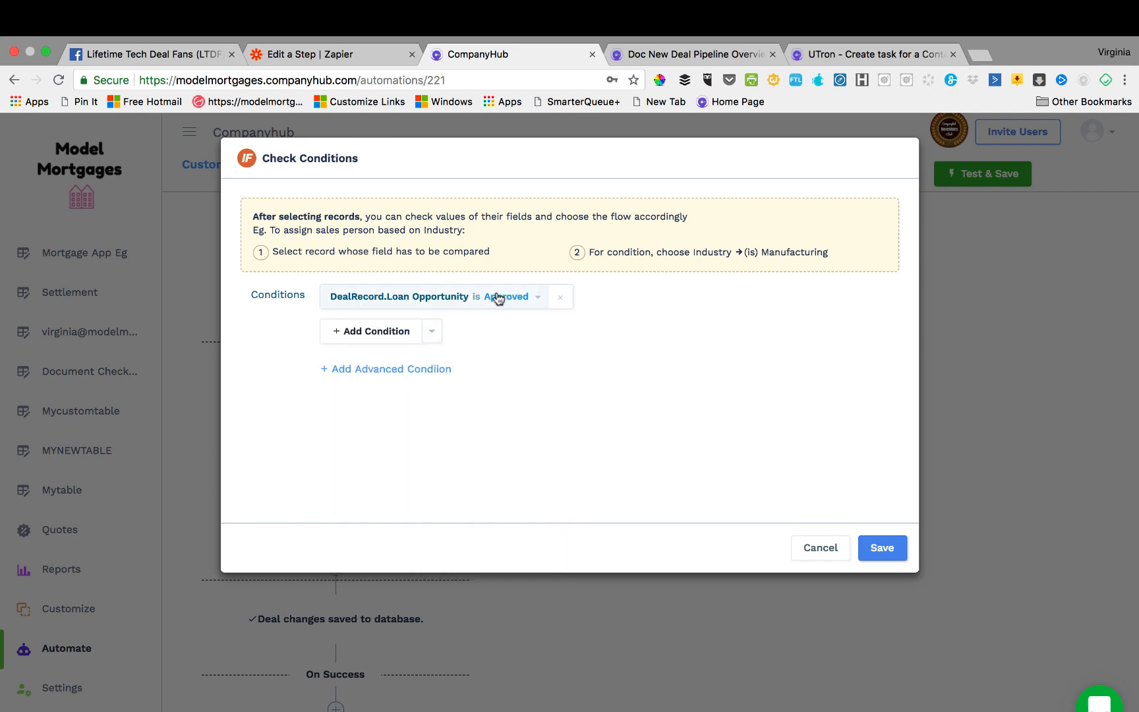
left_click(881, 548)
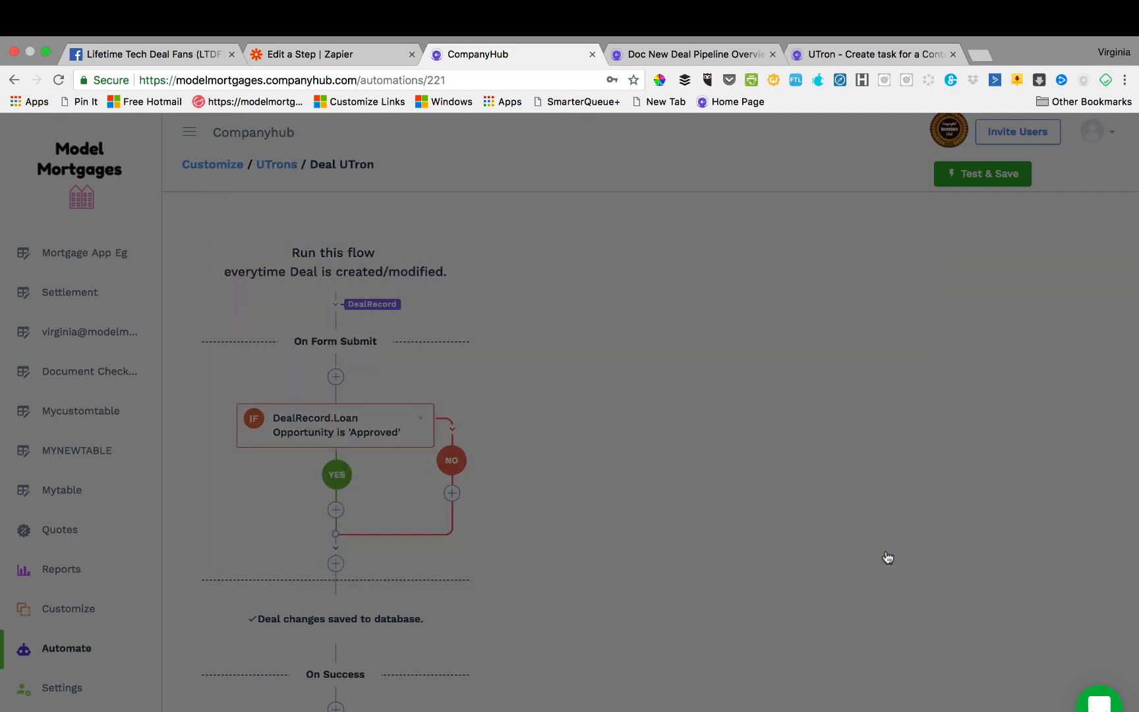
scroll("down", 3)
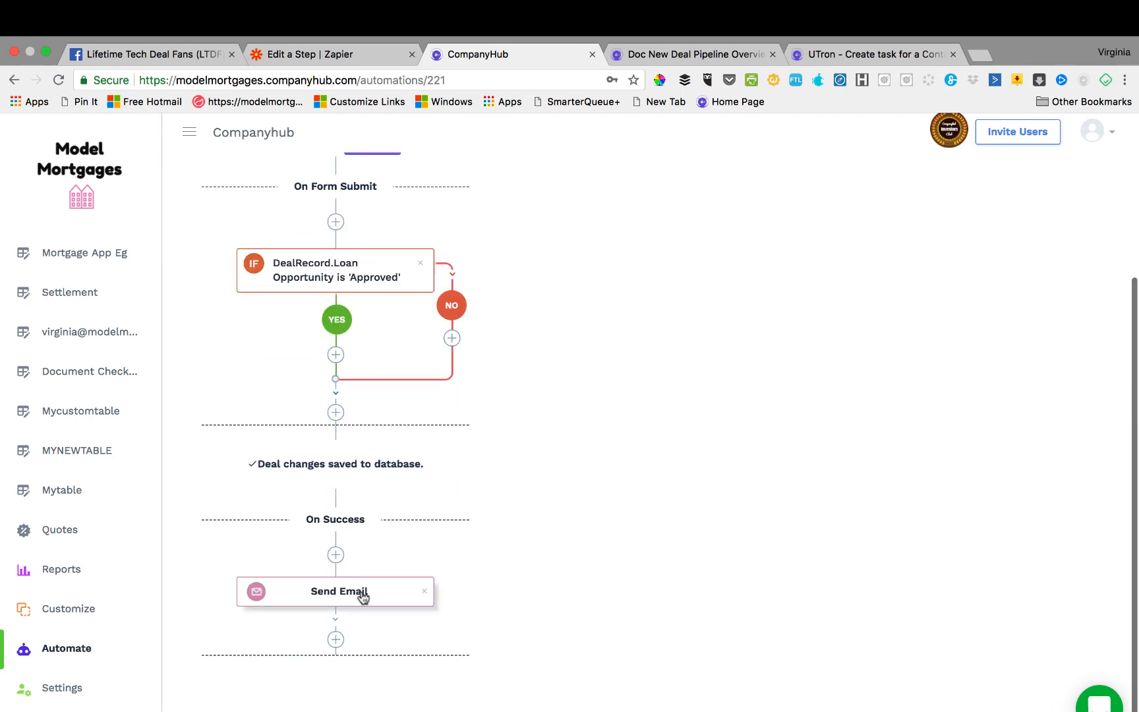
left_click(338, 590)
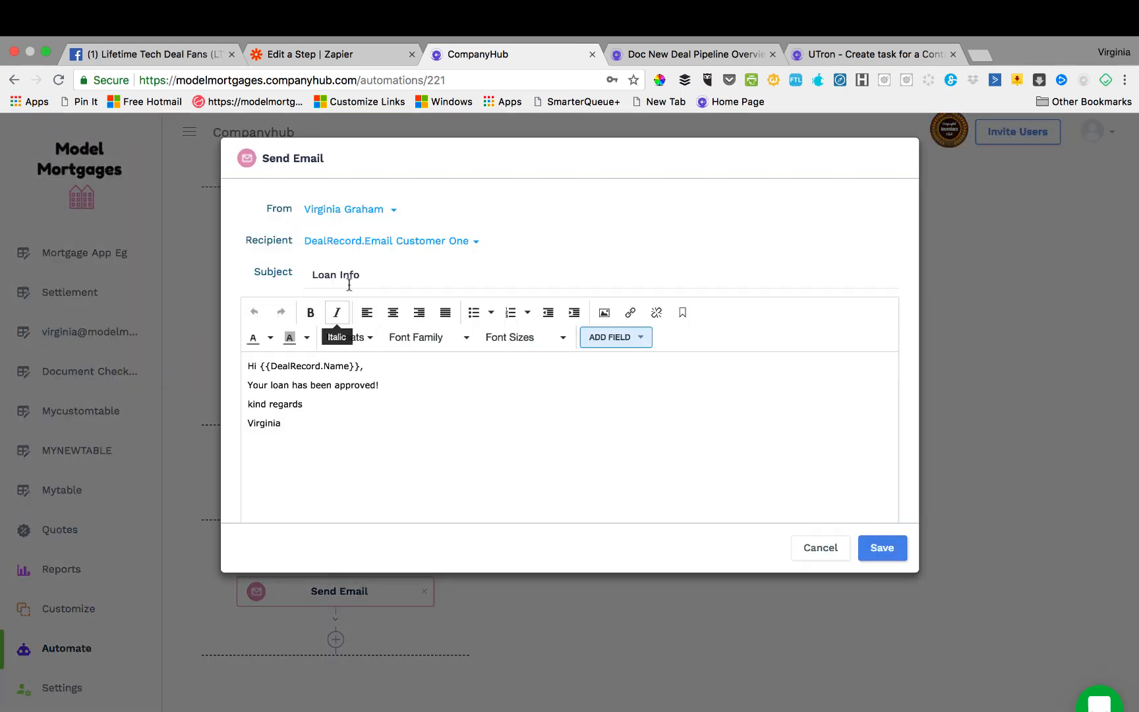
mouse_move(335, 236)
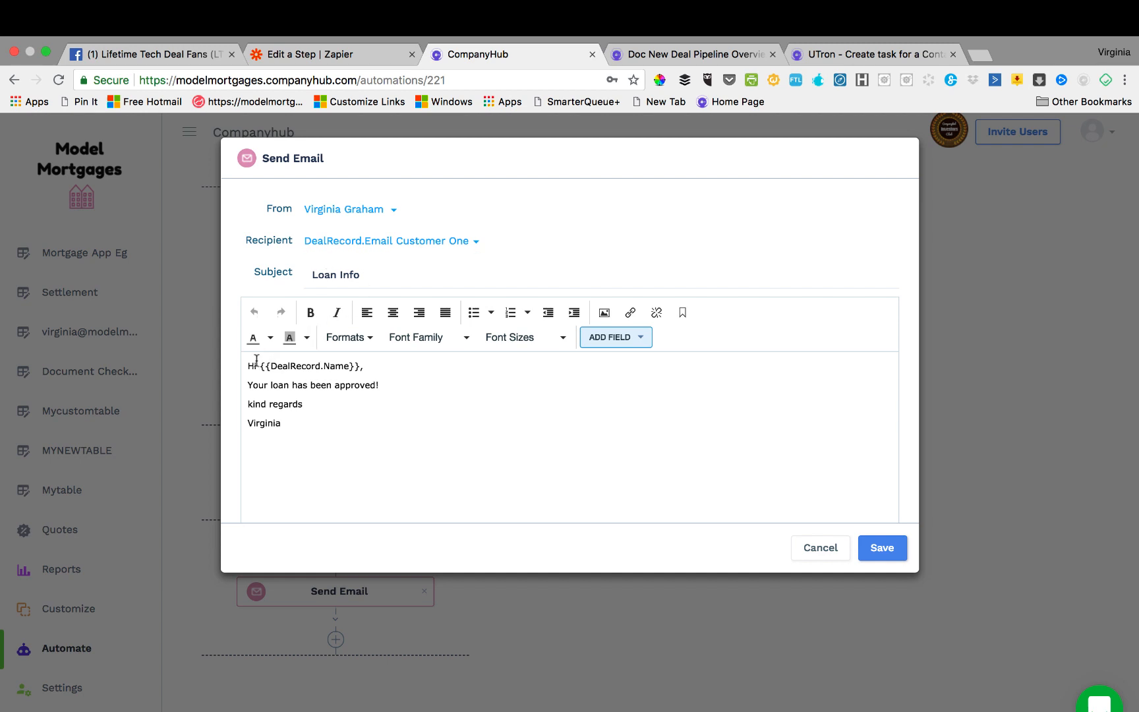
left_click(613, 337)
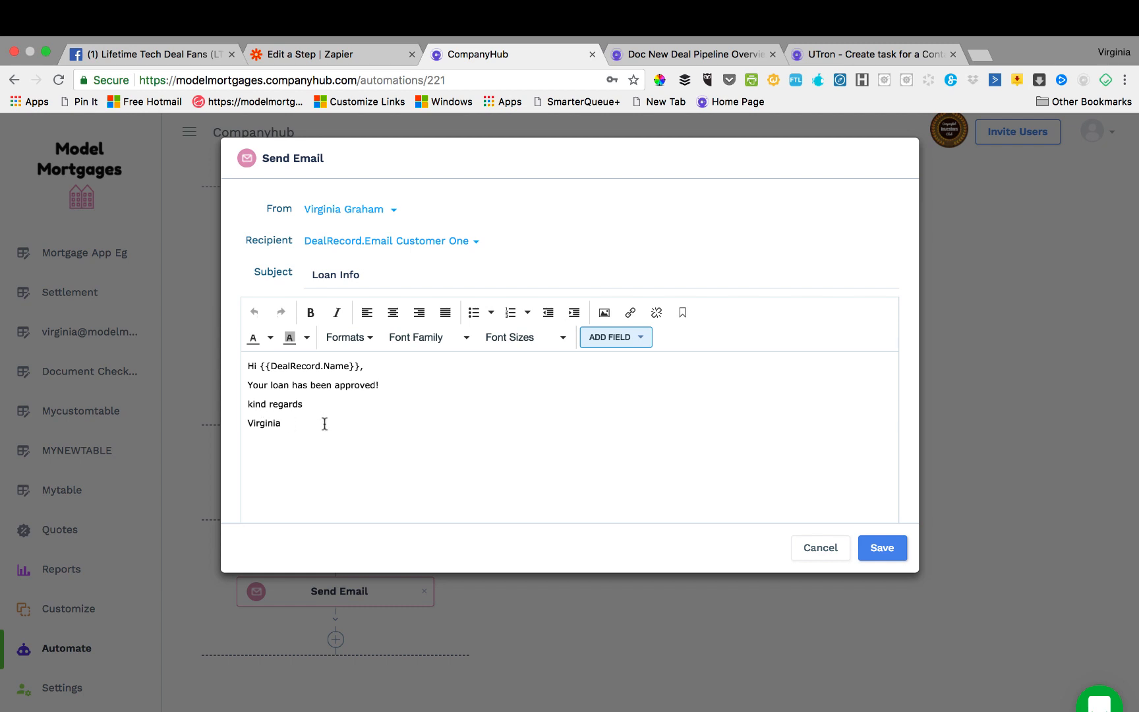
left_click(881, 548)
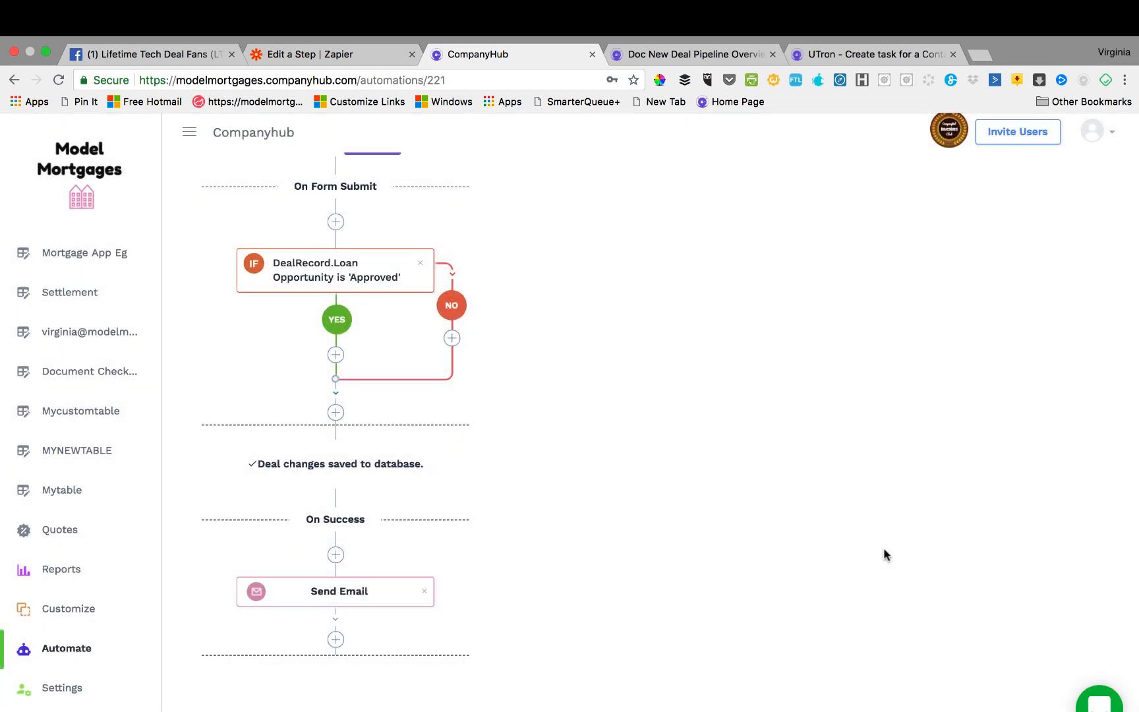
scroll("down", 3)
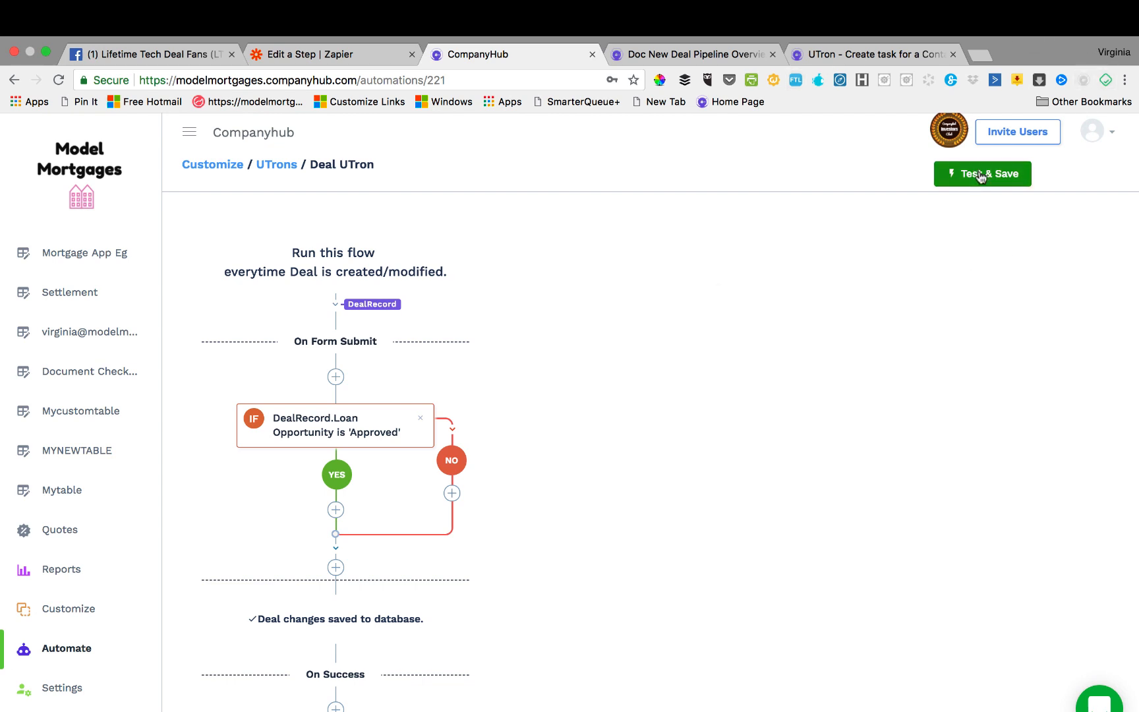
- Test the UTron with Loan Opportunity 'Approved' and loan name 'Ginn'
left_click(982, 173)
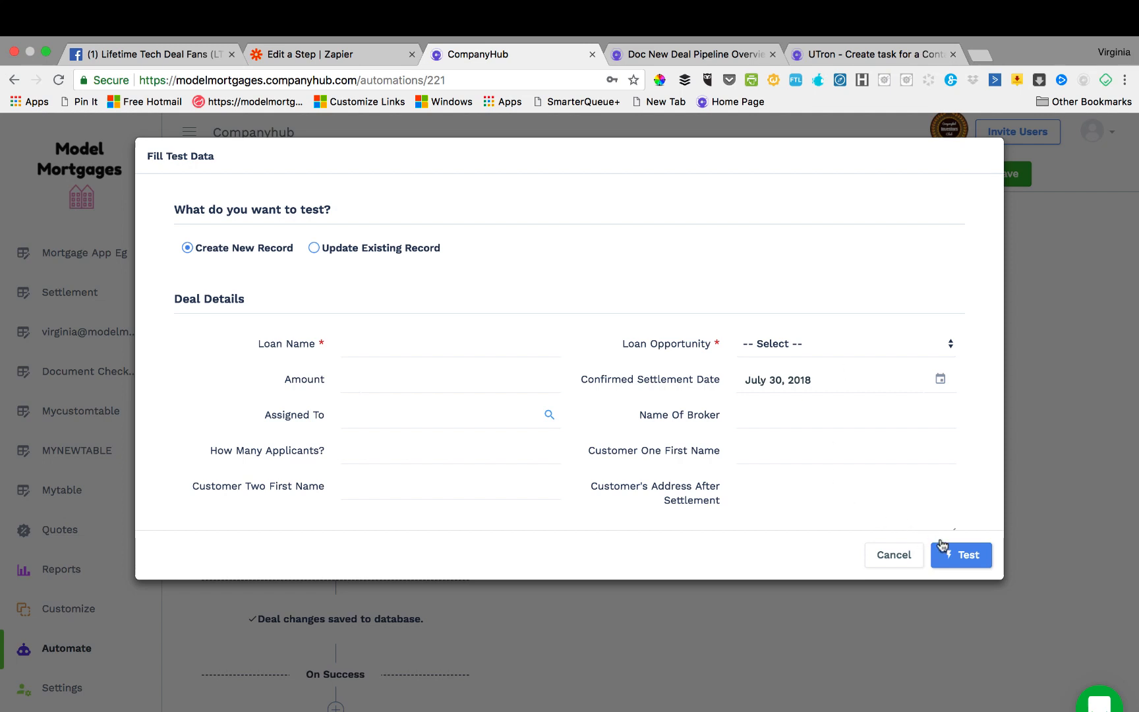
left_click(960, 555)
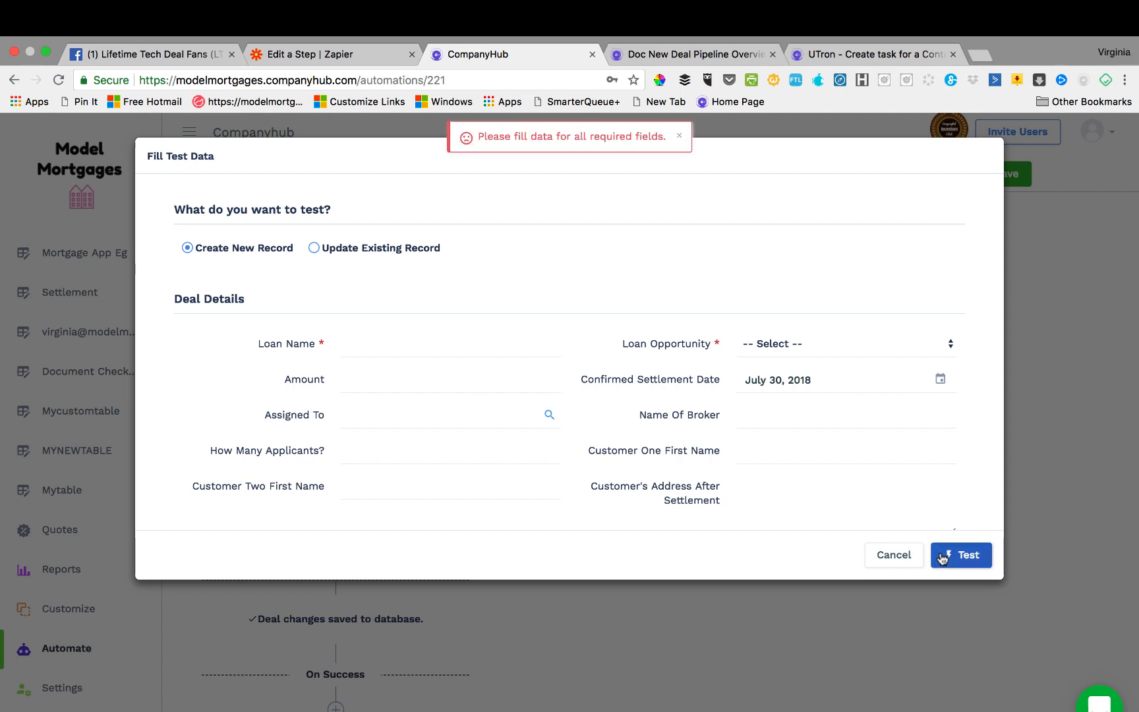
left_click(842, 343)
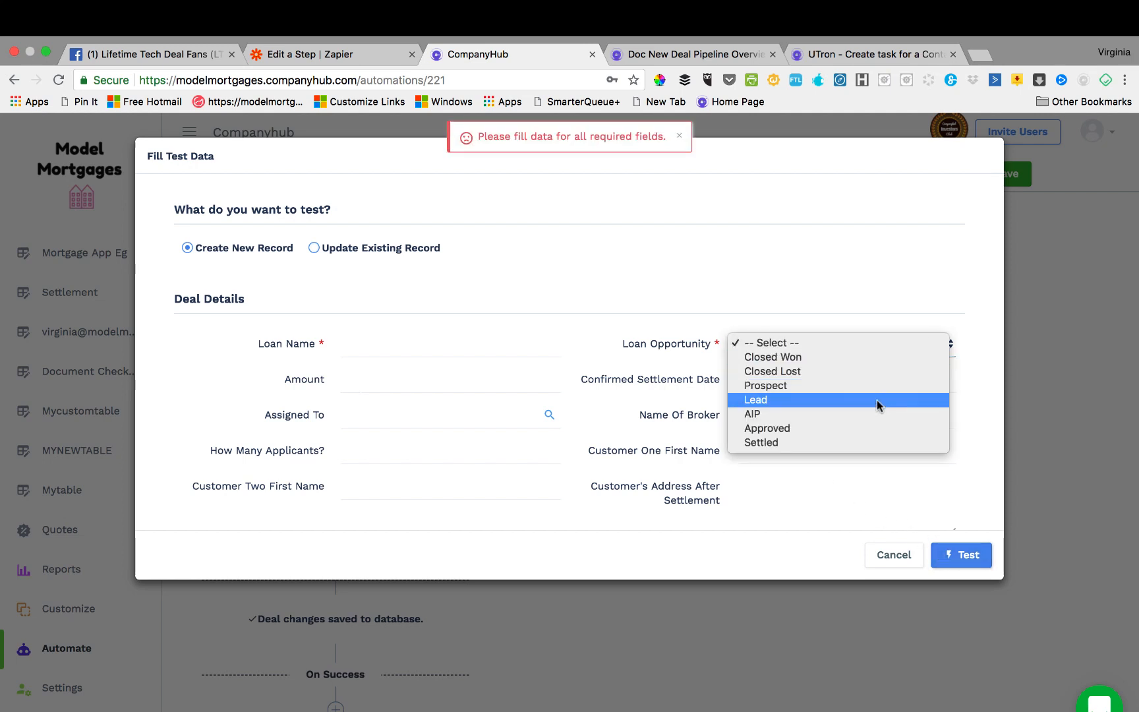
left_click(767, 427)
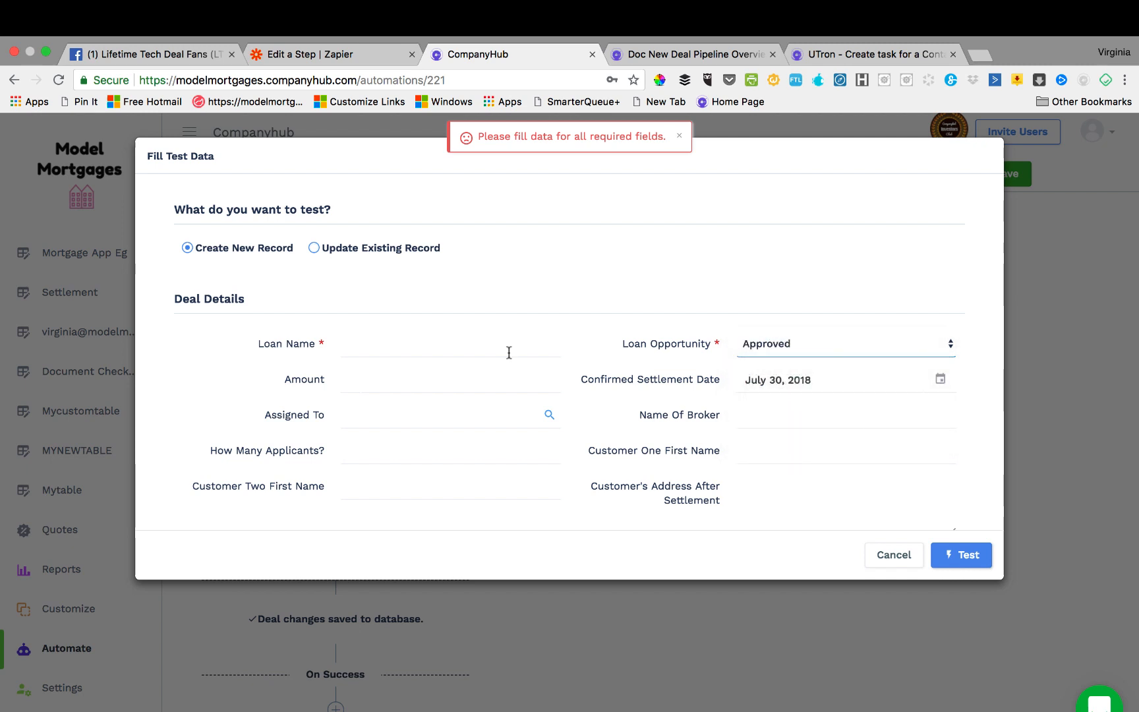
left_click(450, 344)
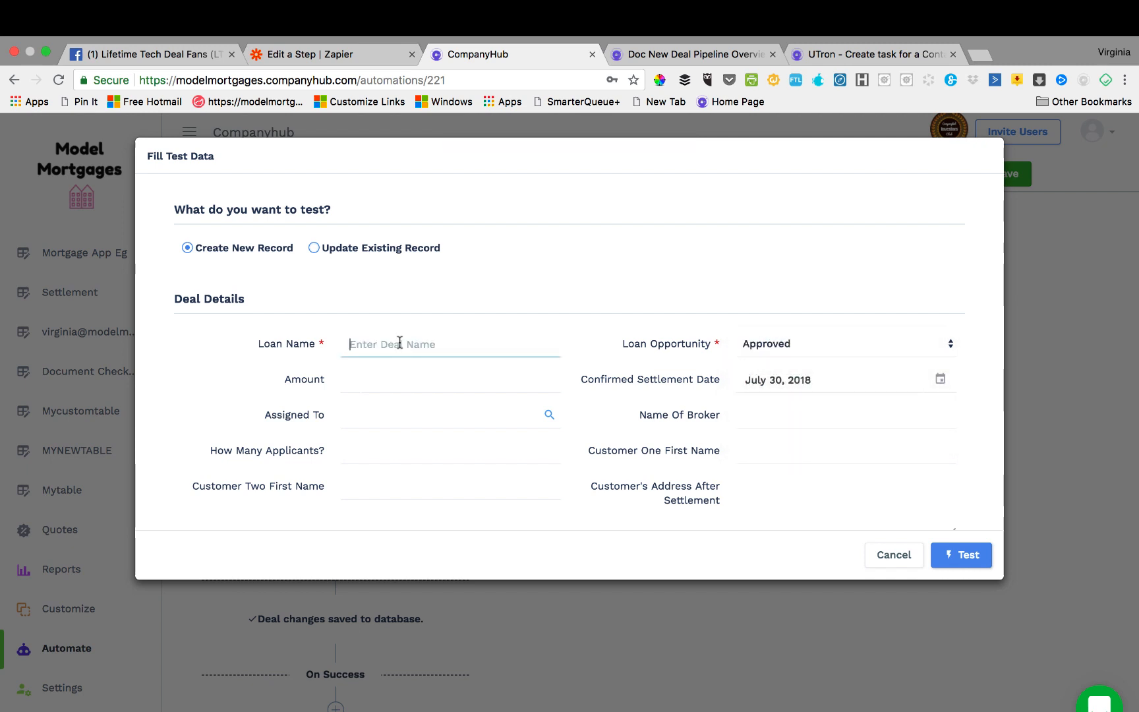
type("Ginn")
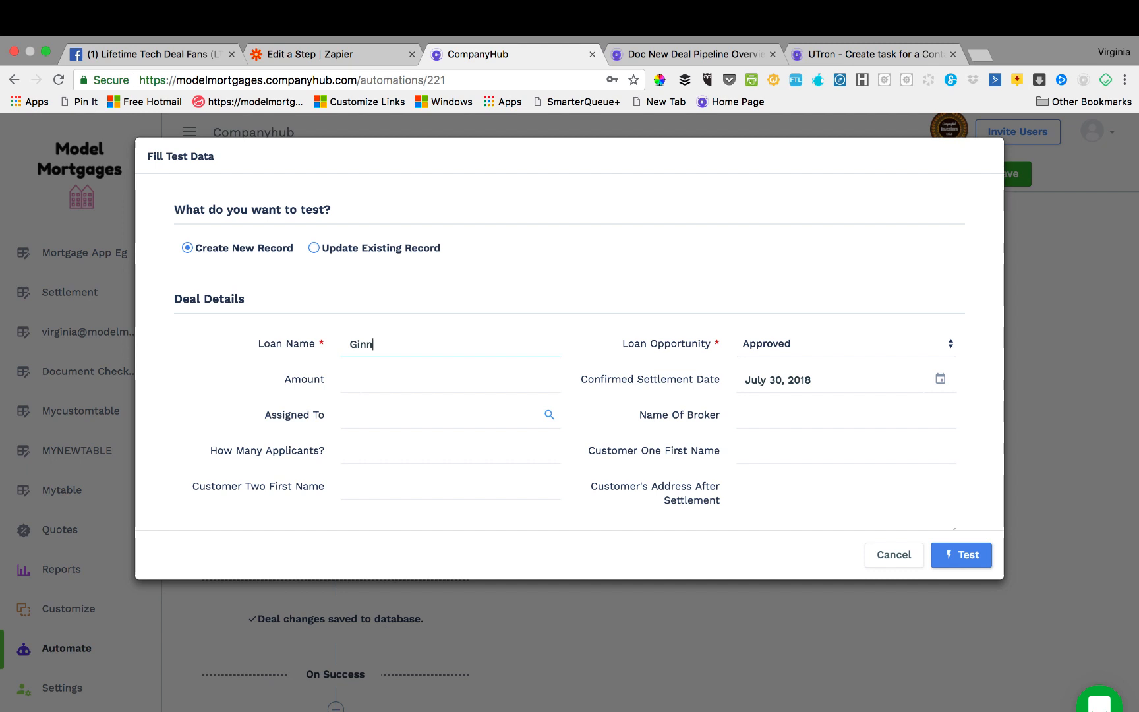
left_click(961, 554)
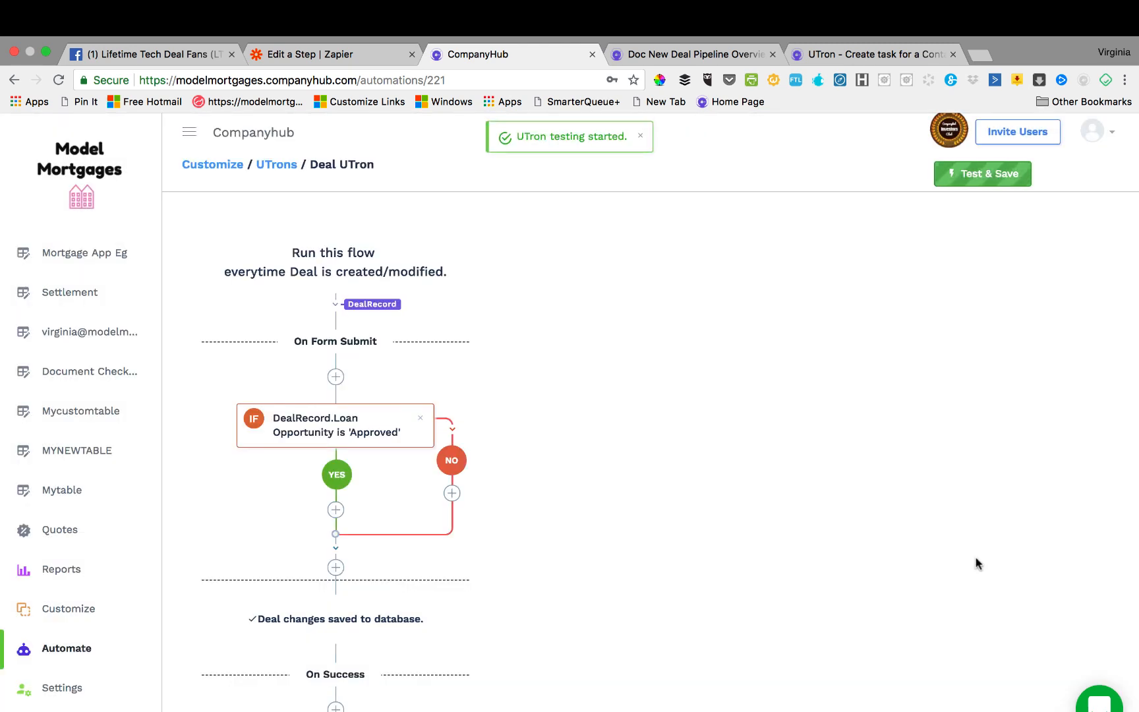
- Accept the execution terms and save the UTron
left_click(982, 173)
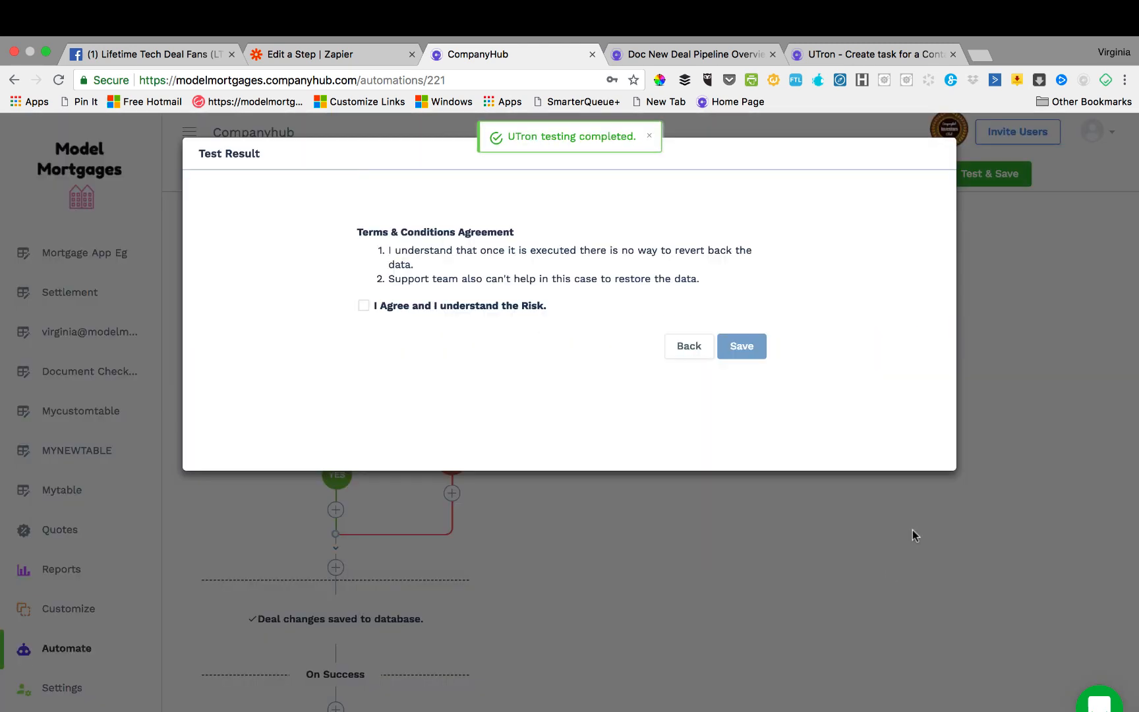
left_click(363, 305)
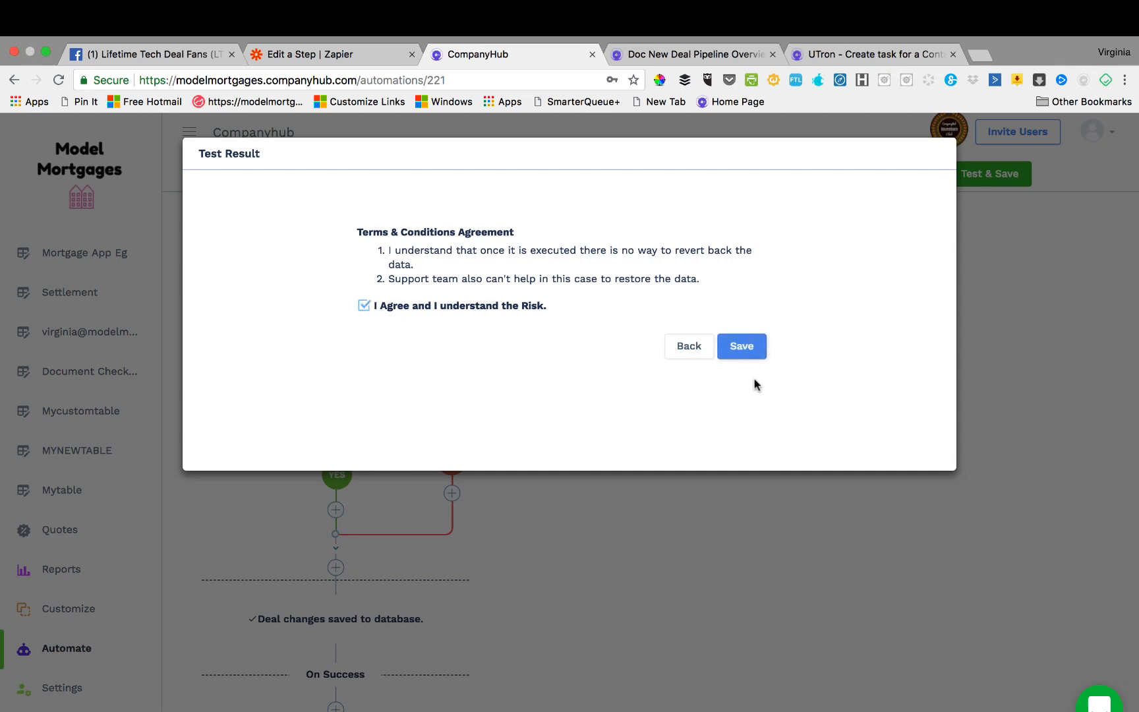
left_click(741, 346)
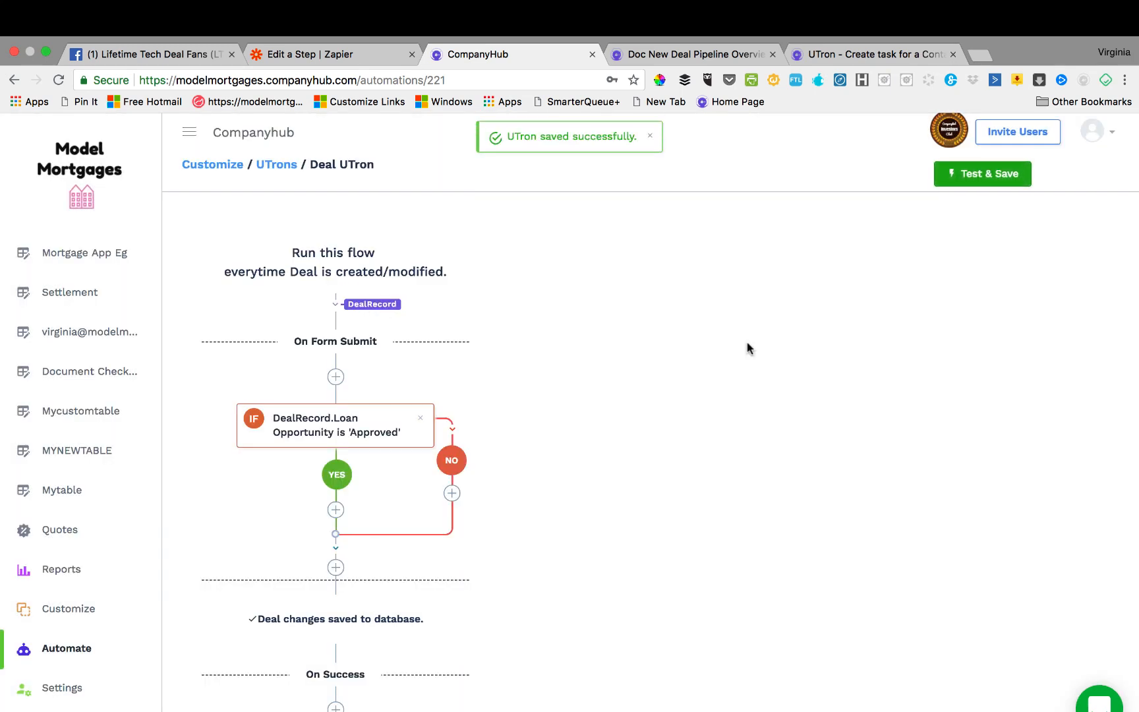
mouse_move(276, 176)
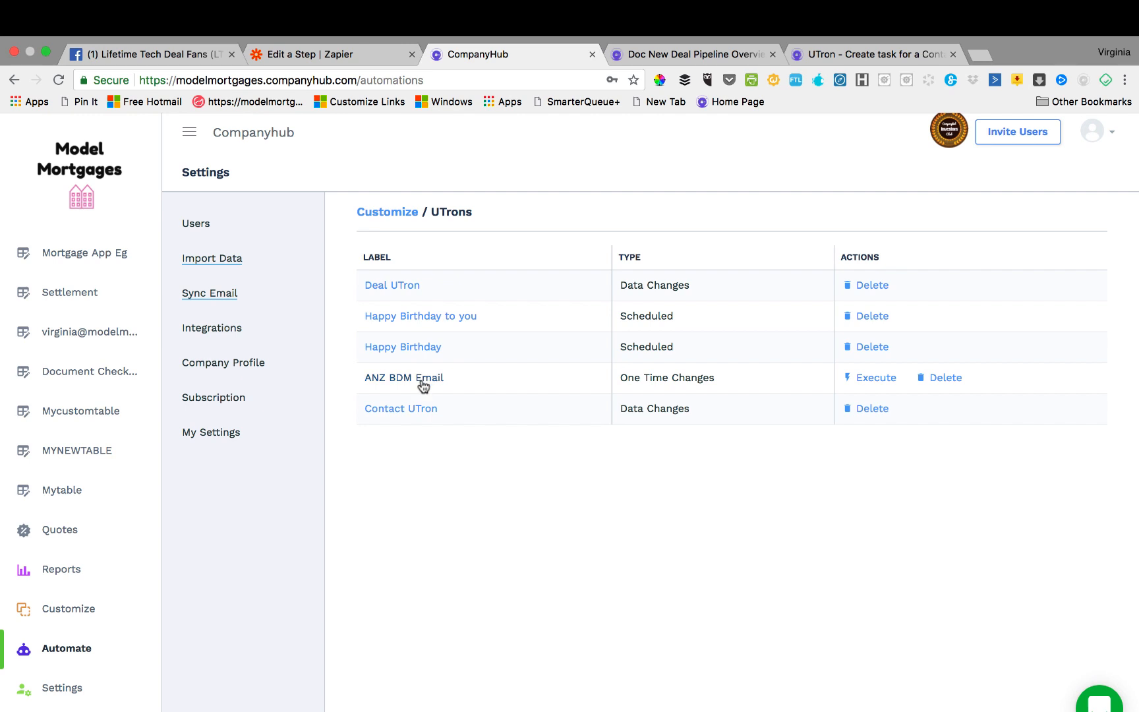
mouse_move(406, 493)
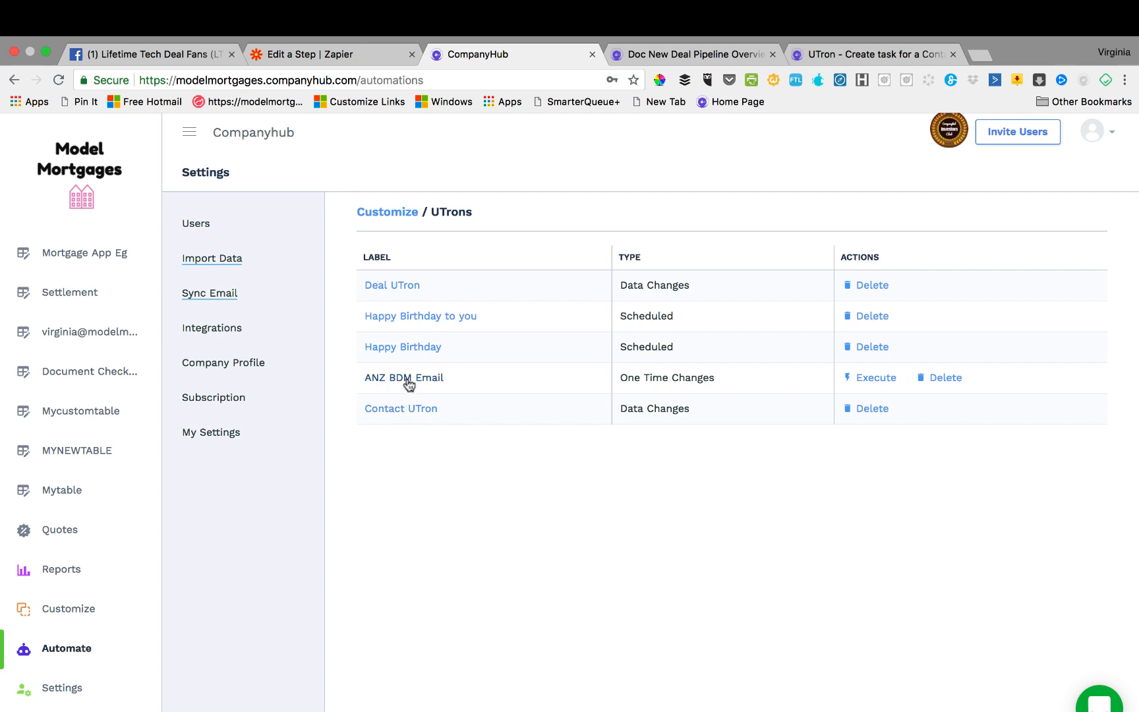
- Open the ANZ BDM Email UTron from the UTrons list
left_click(404, 377)
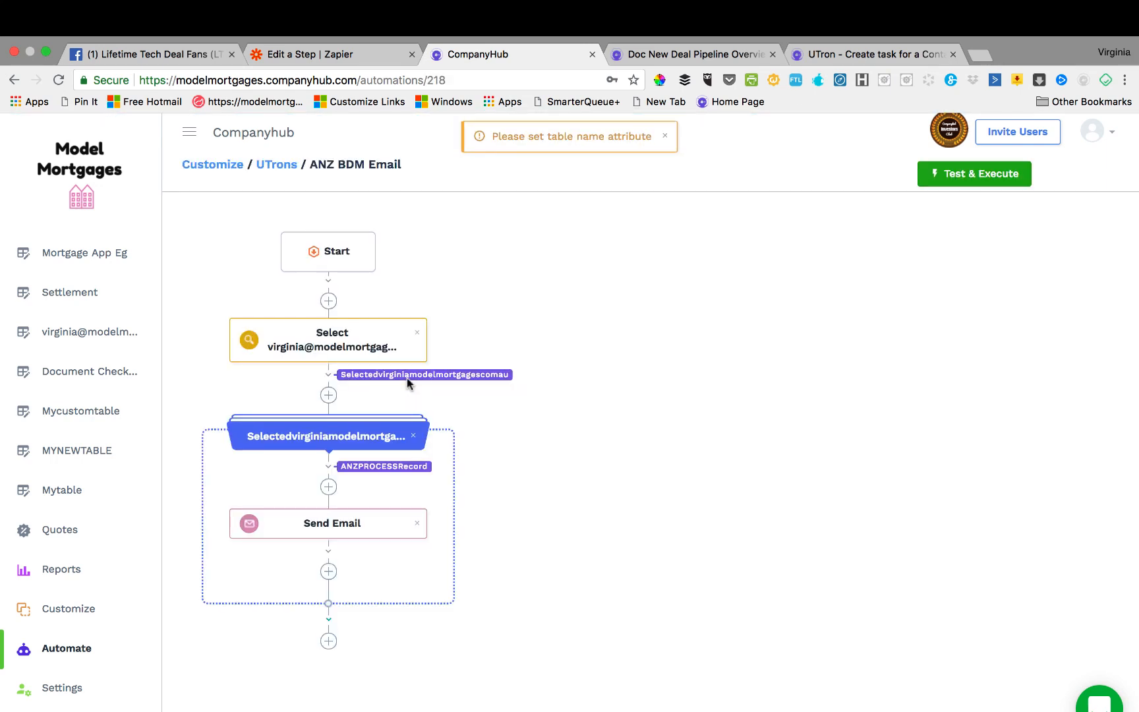
mouse_move(348, 443)
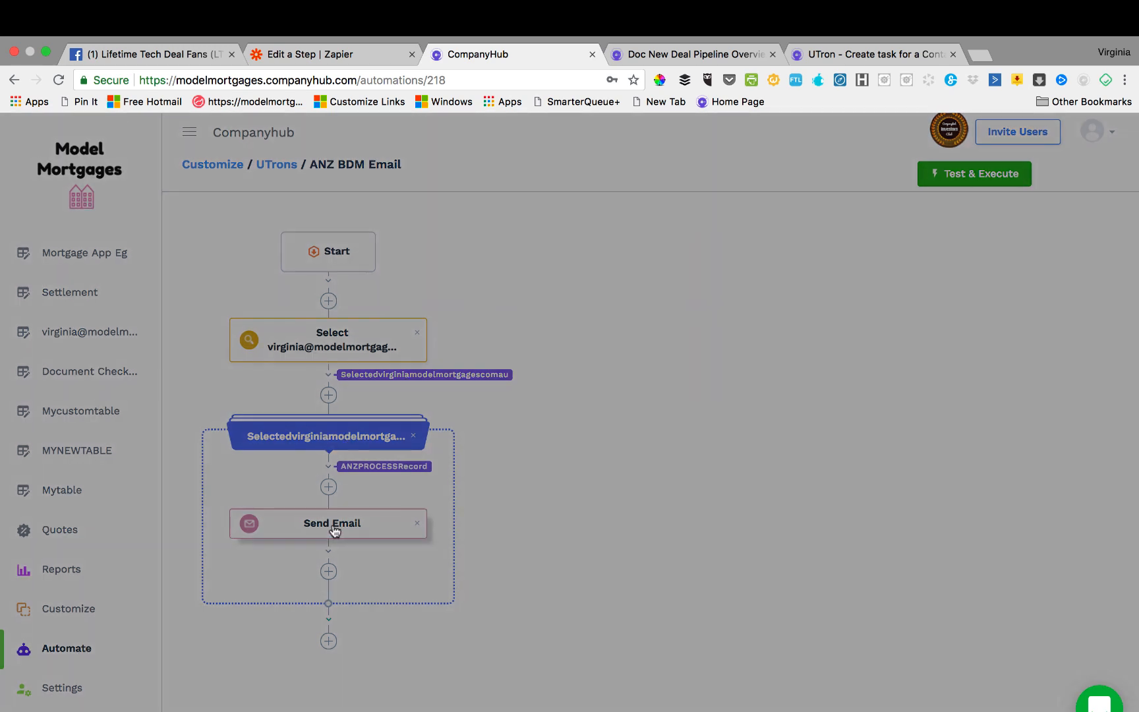
left_click(331, 523)
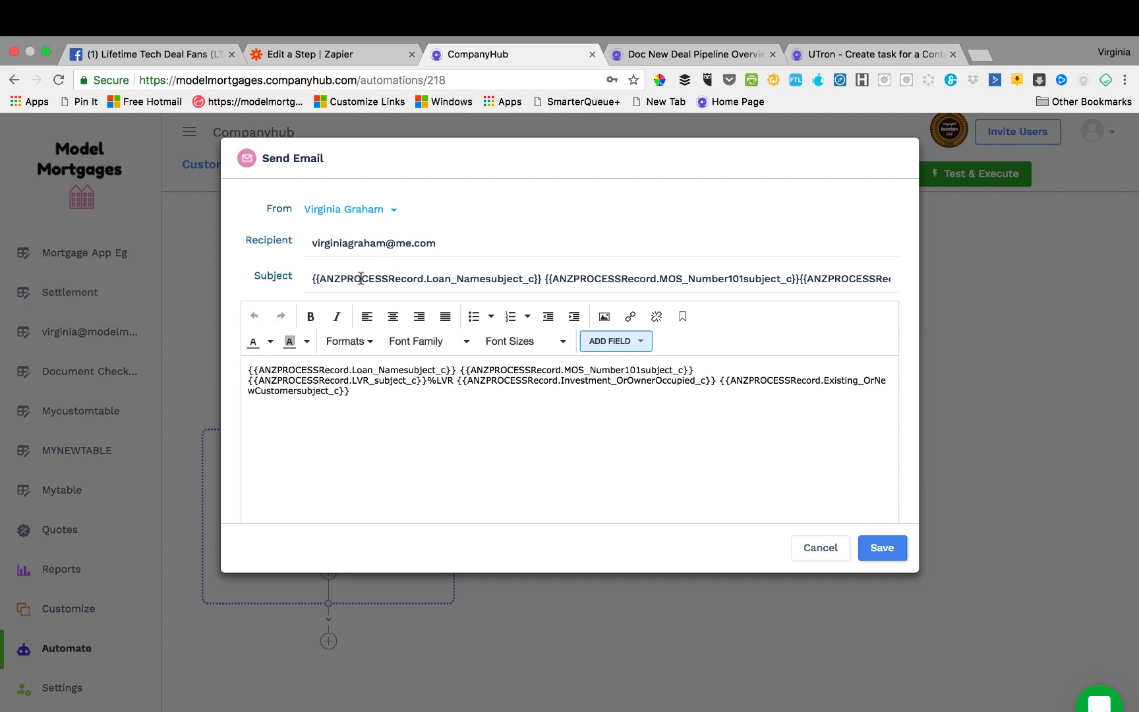
mouse_move(525, 284)
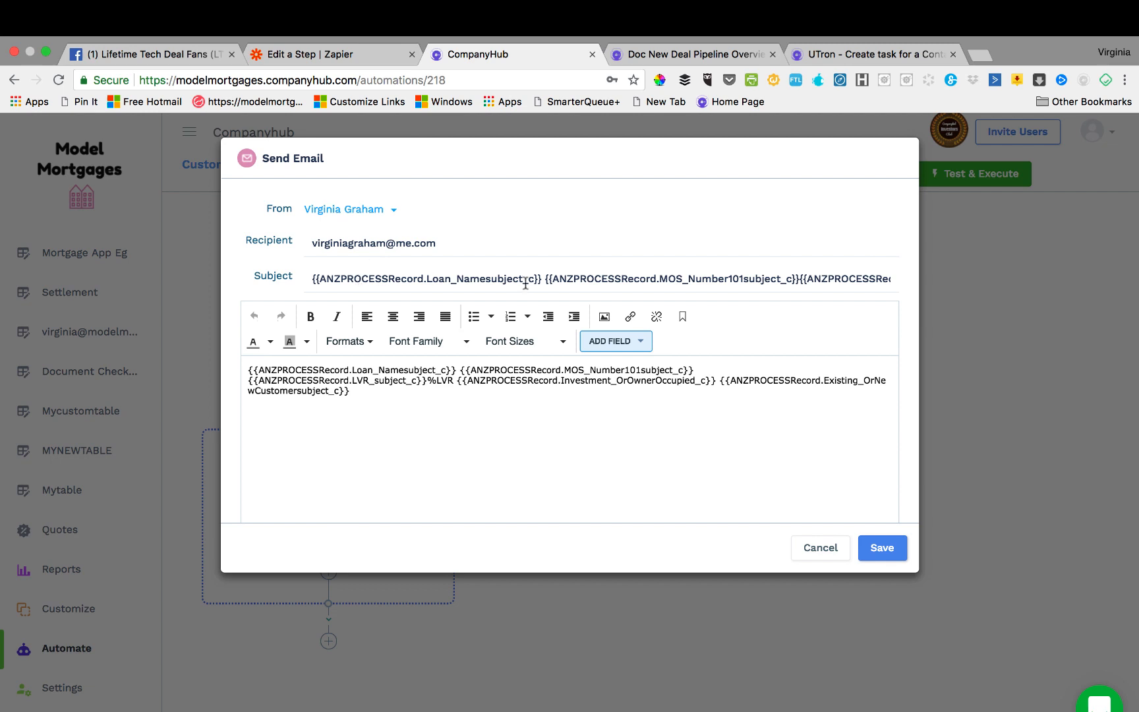
mouse_move(676, 263)
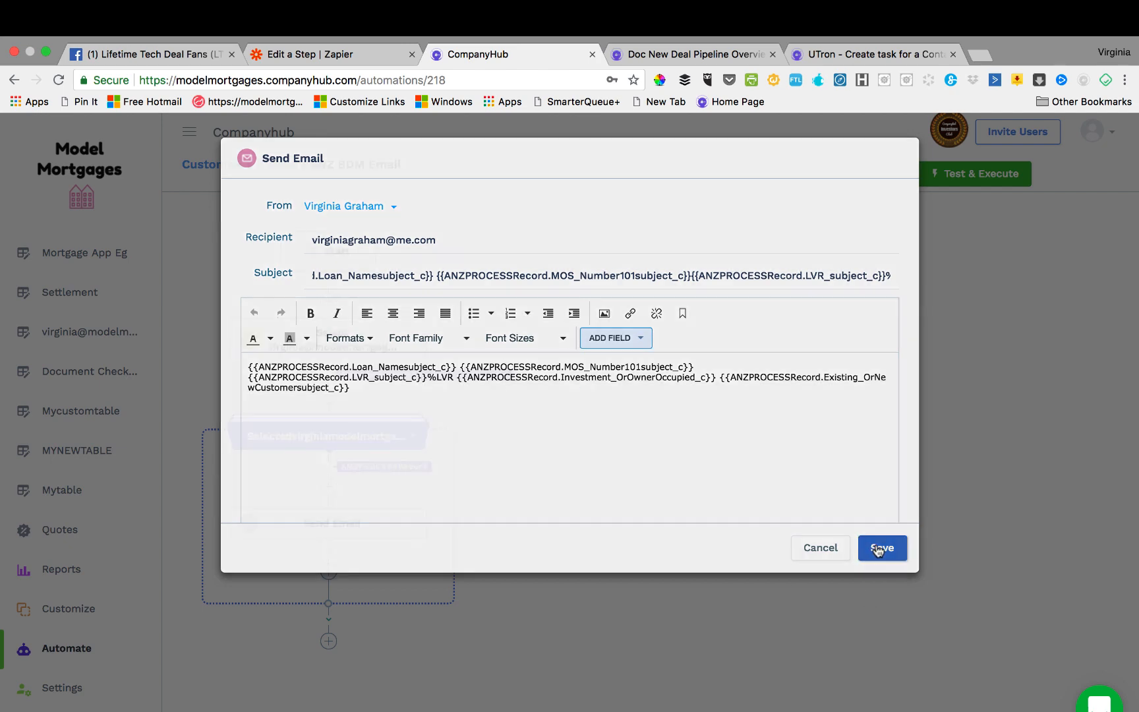
left_click(881, 548)
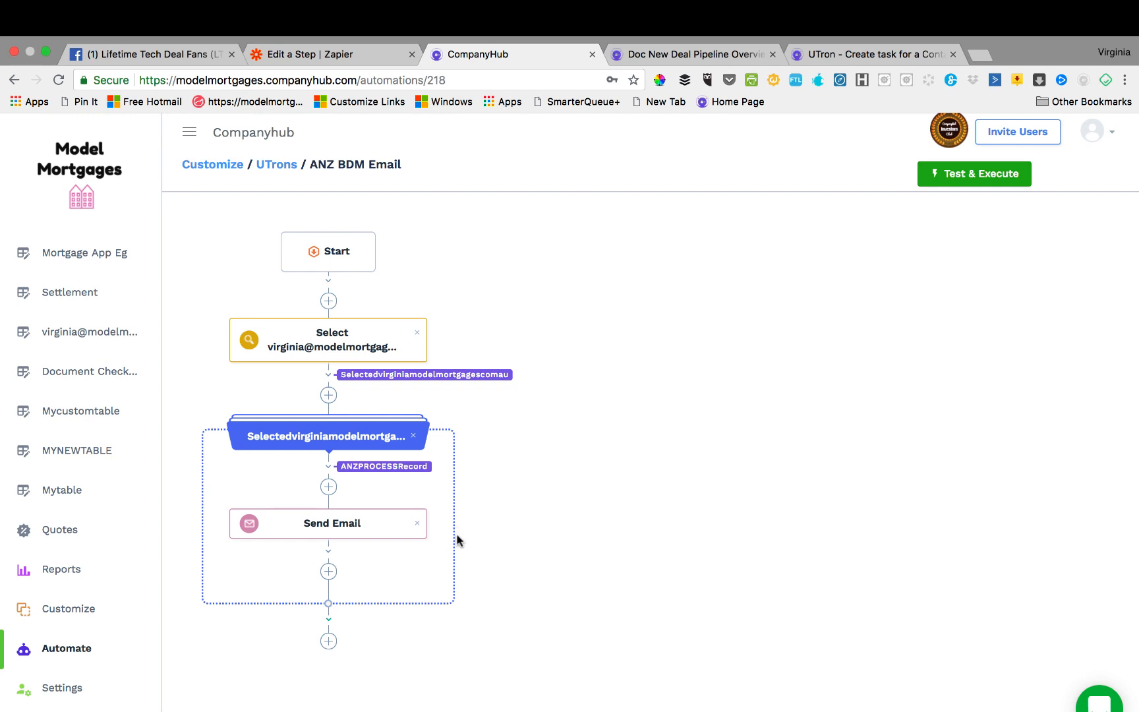
mouse_move(32, 585)
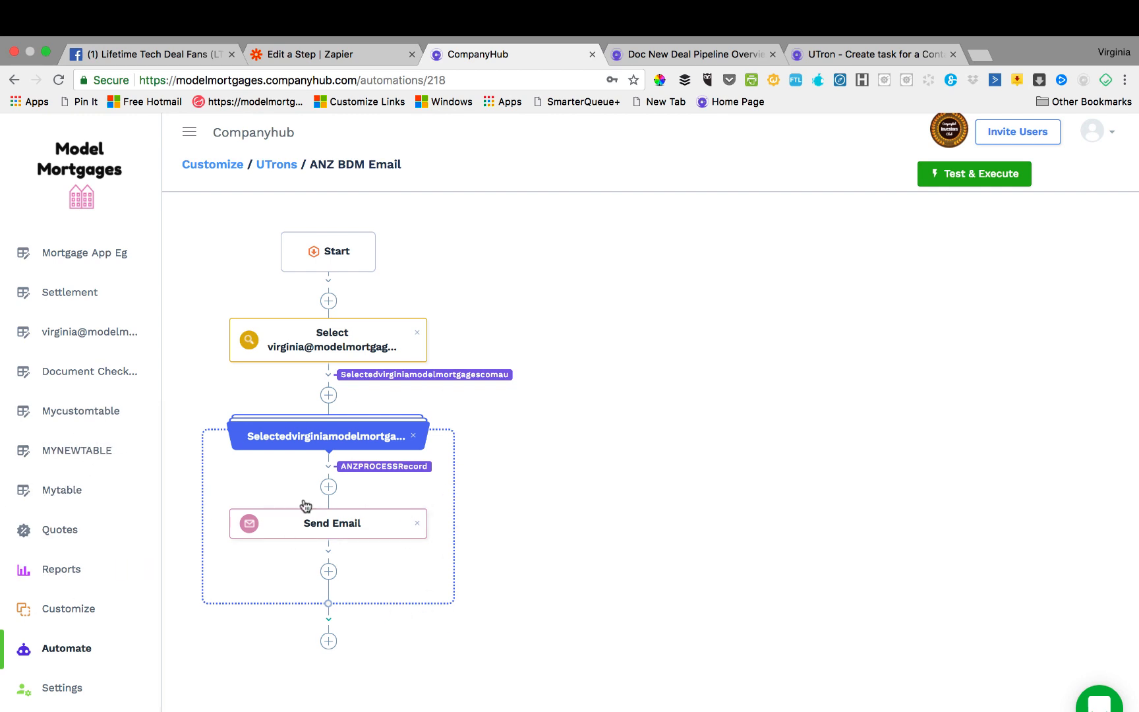
mouse_move(399, 657)
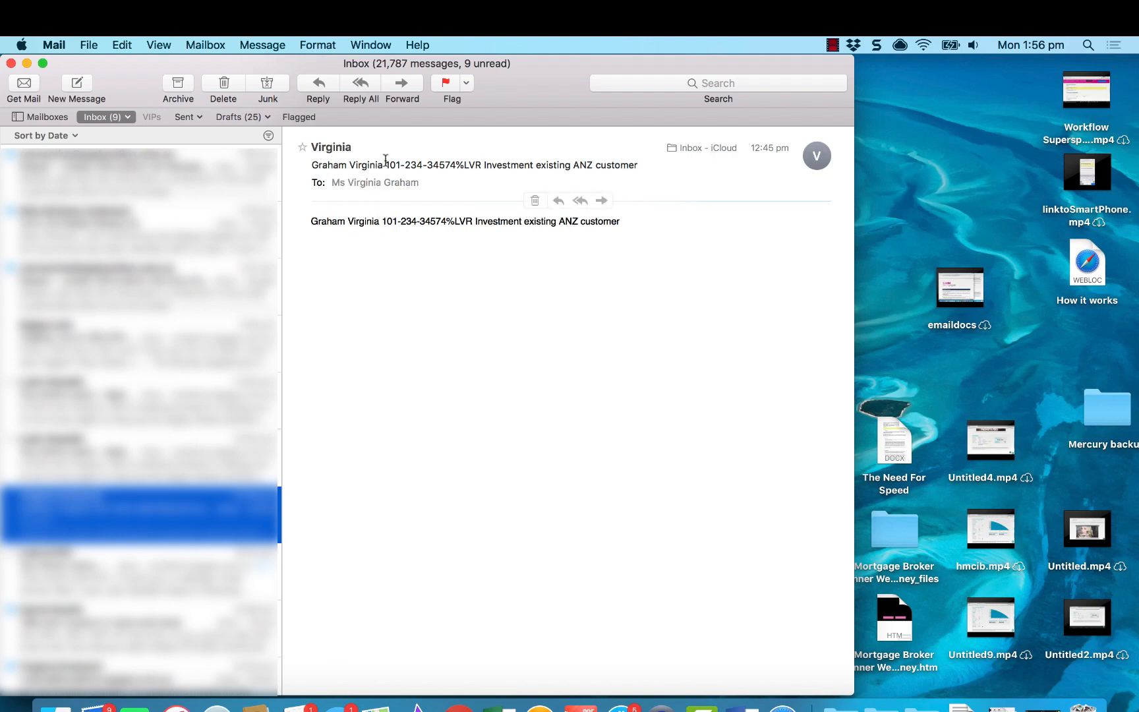
mouse_move(451, 500)
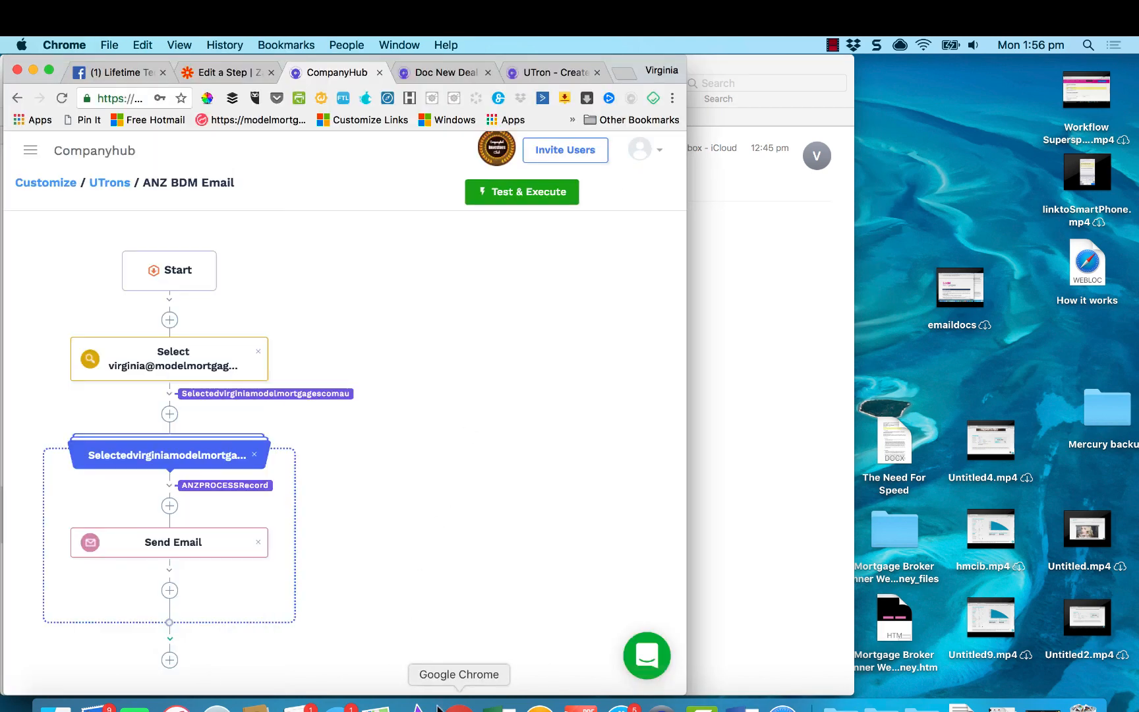
- Bring Chrome's CompanyHub tab back to the front and maximise it
left_click(442, 72)
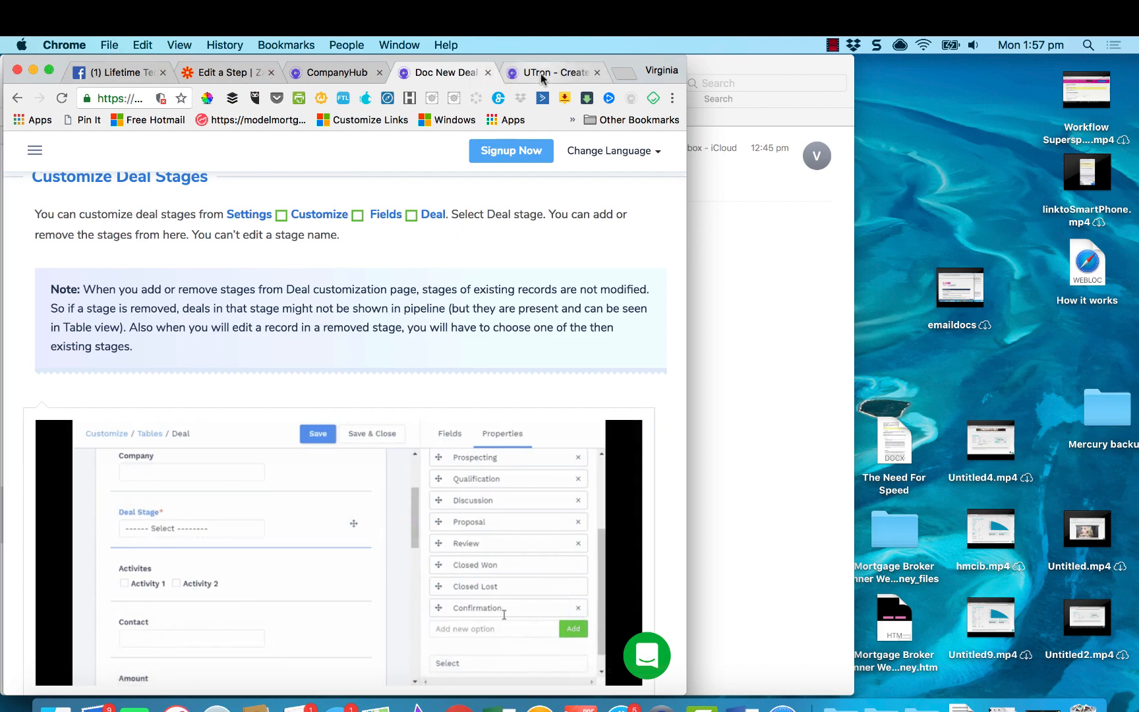
left_click(335, 72)
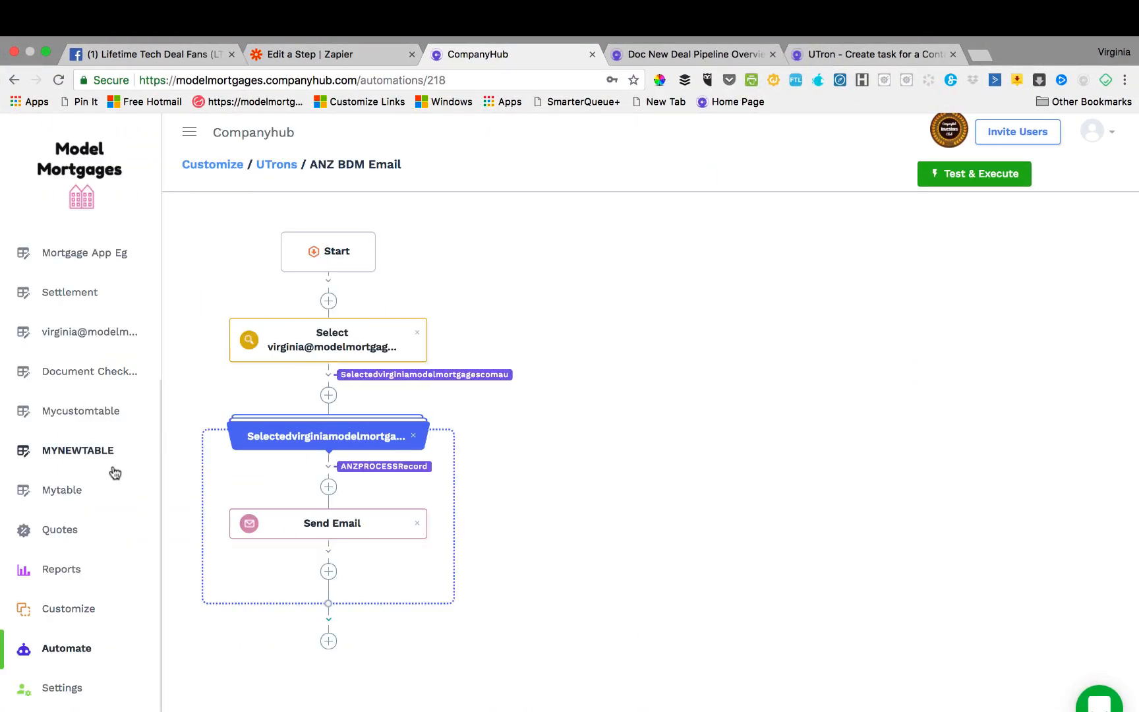
mouse_move(90, 371)
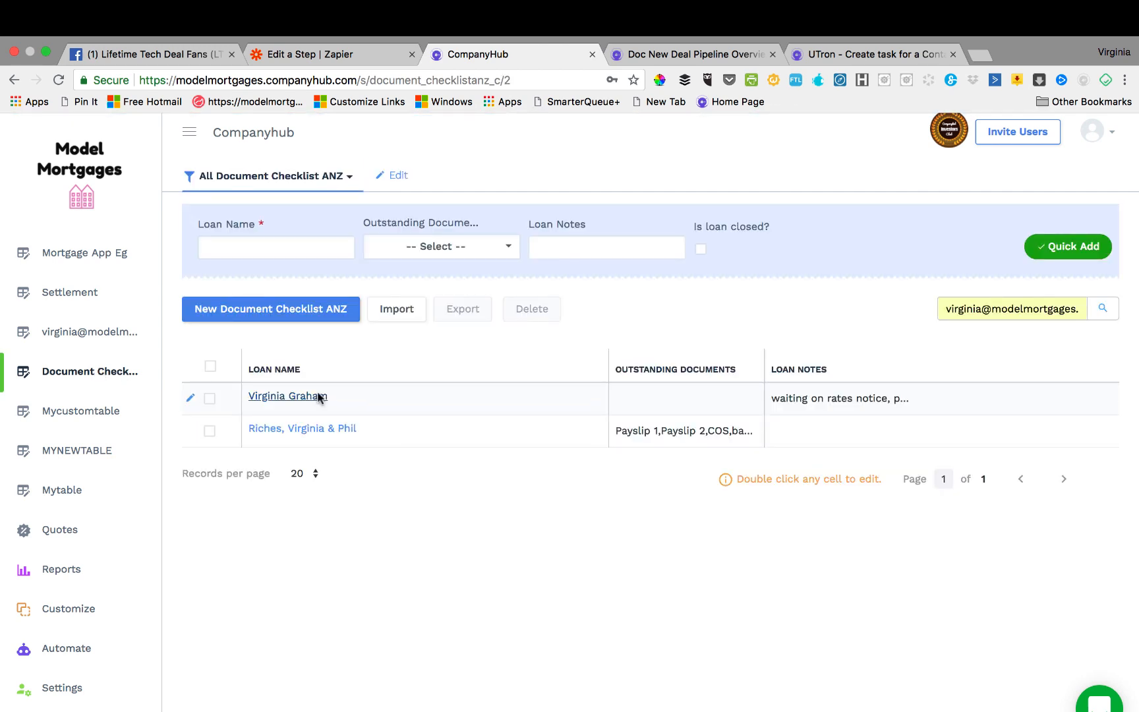
- Open the first Document Checklist ANZ record and view its pending-document notes
left_click(287, 397)
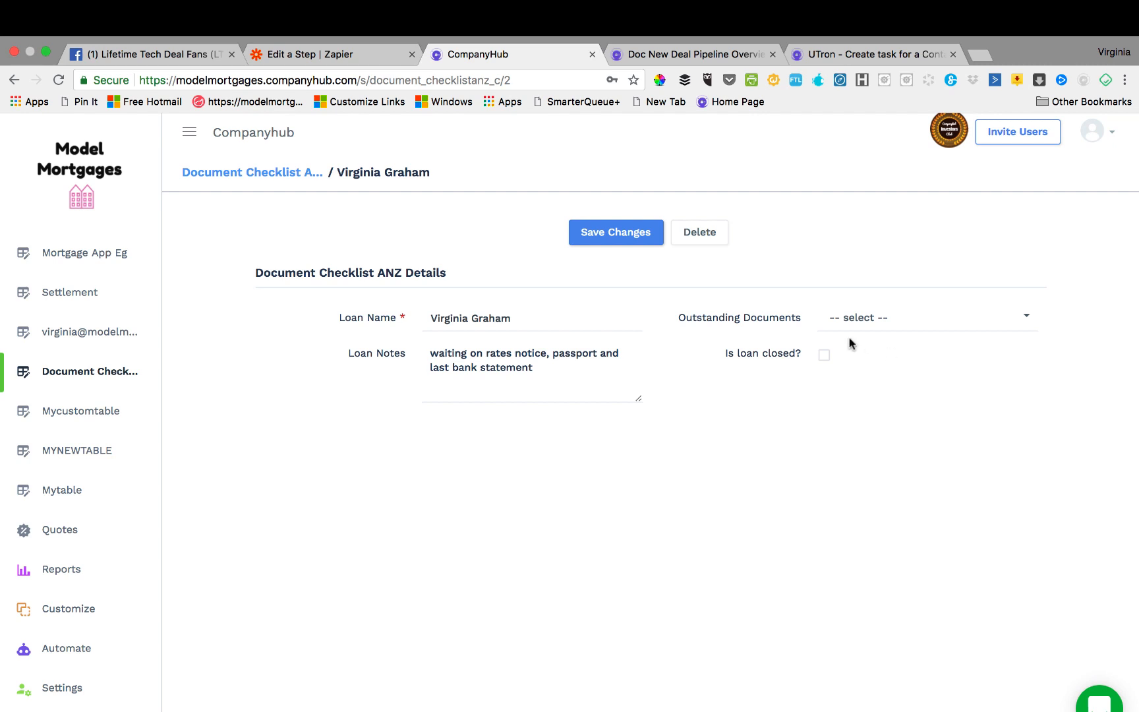
left_click(927, 318)
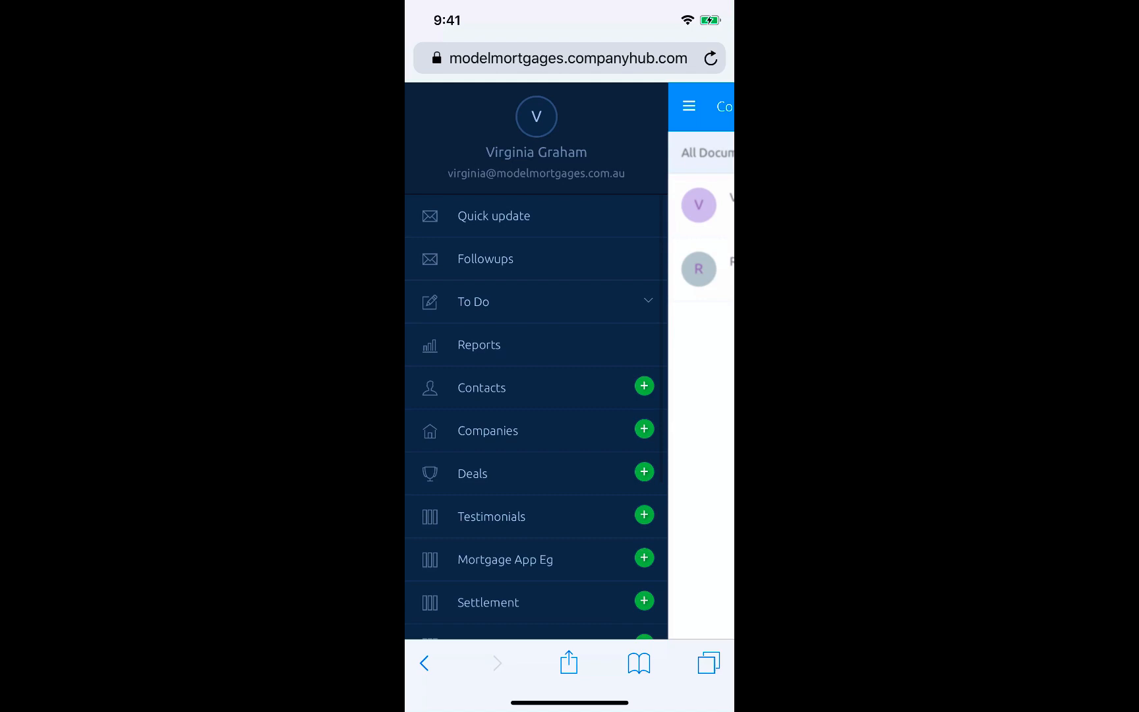
scroll("down", 3)
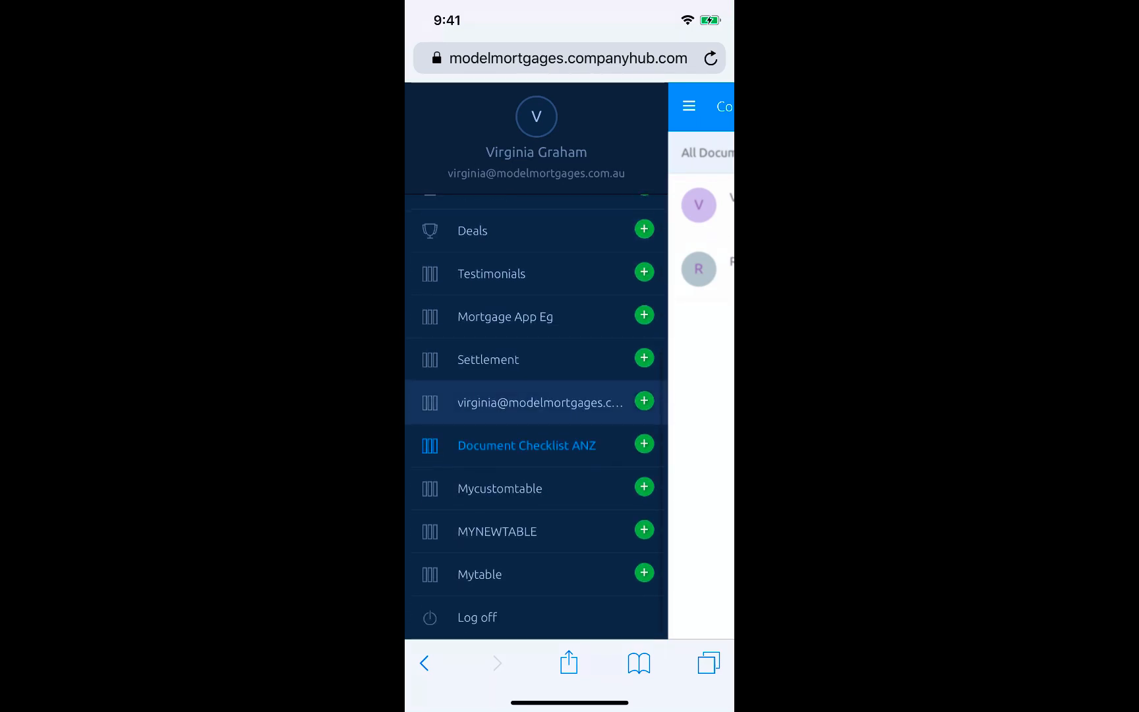
left_click(526, 446)
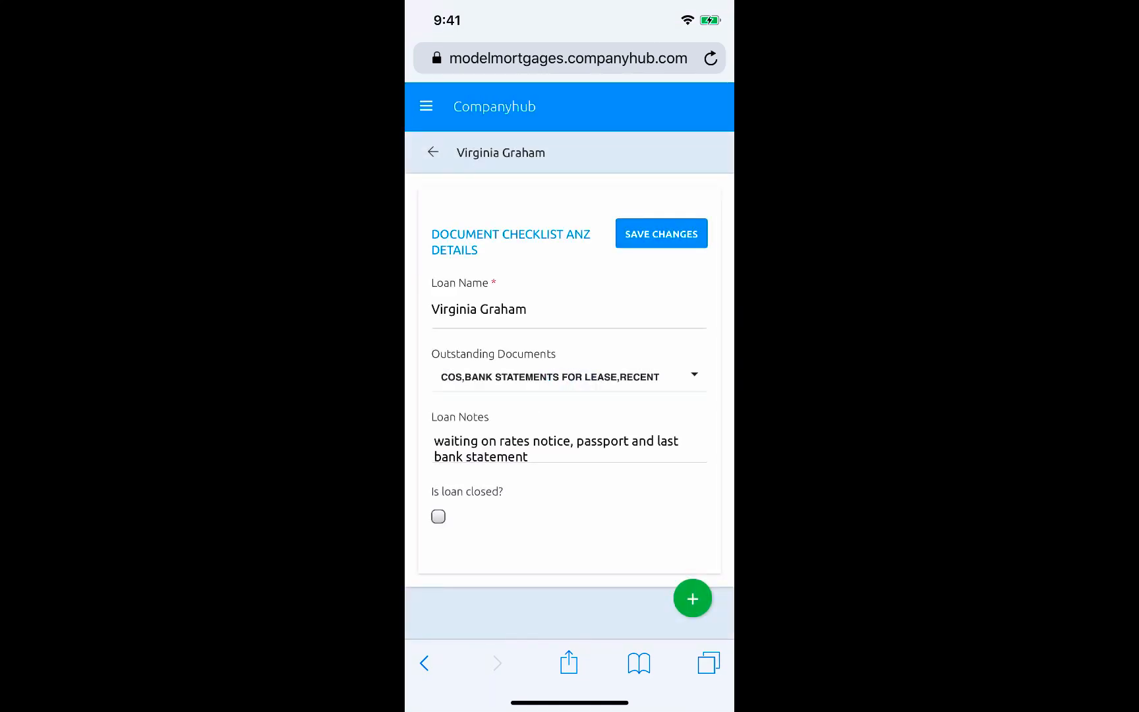
left_click(568, 376)
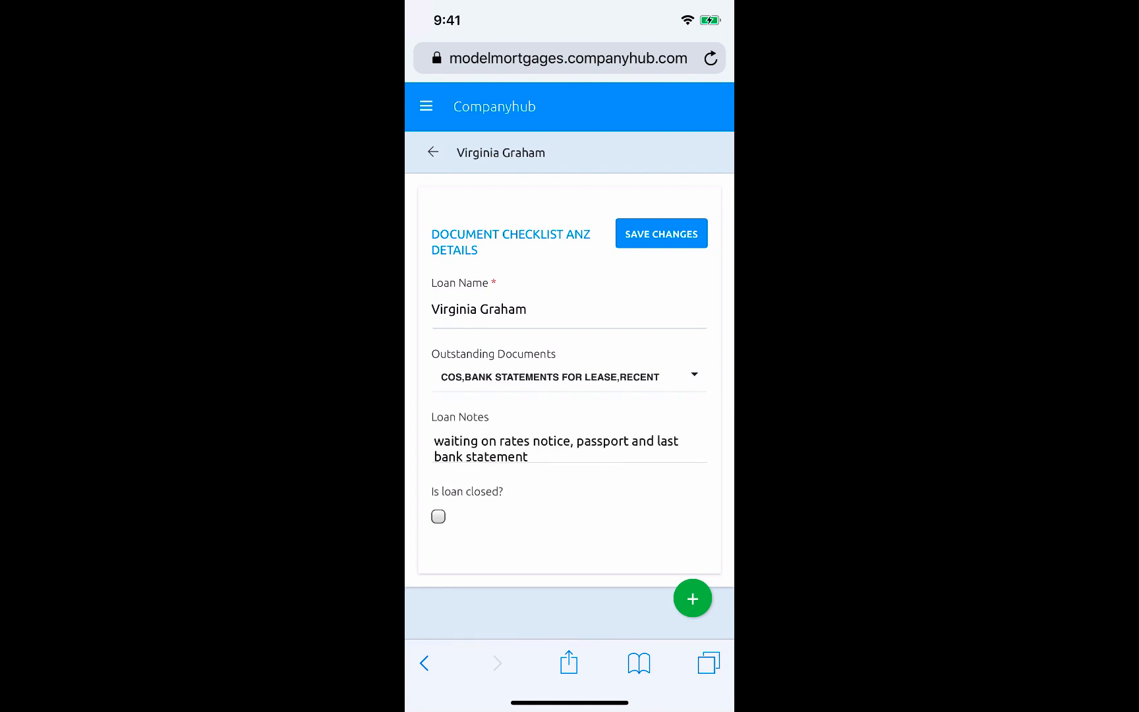
left_click(660, 233)
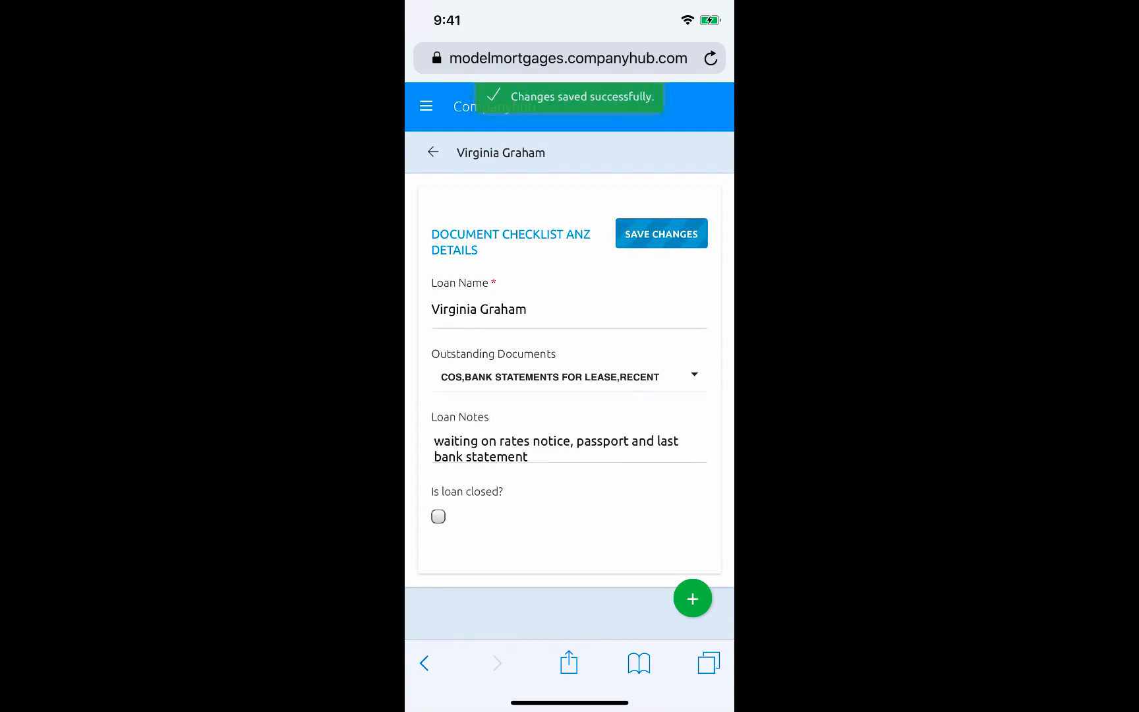